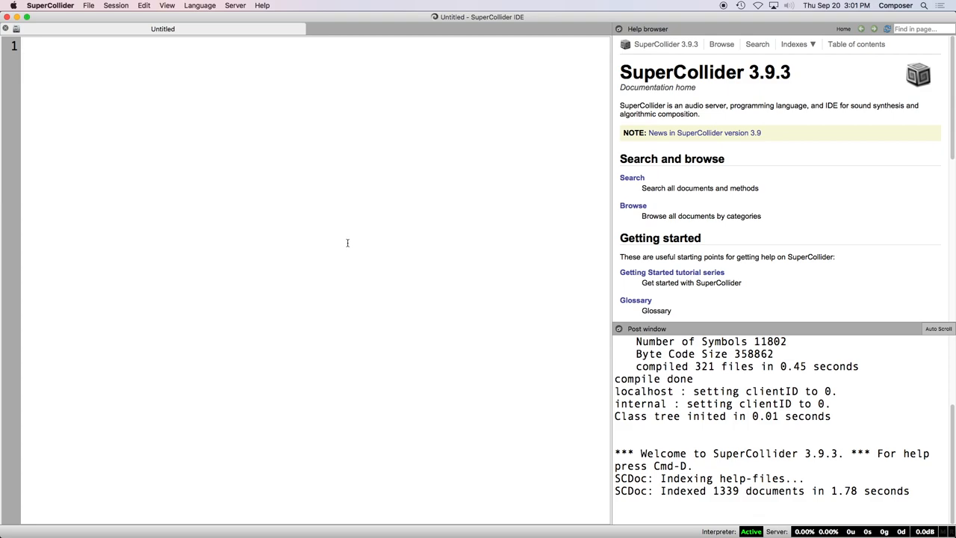
mouse_move(334, 228)
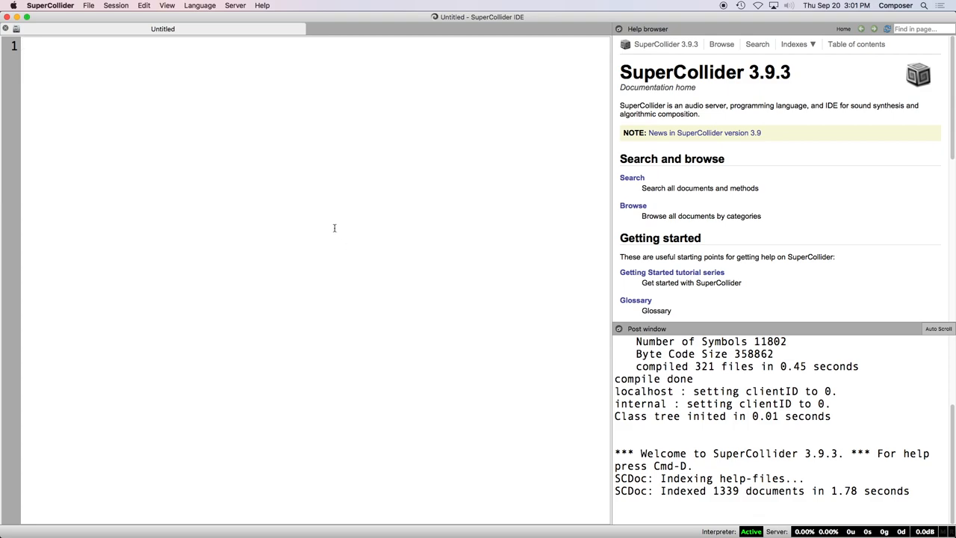
mouse_move(313, 221)
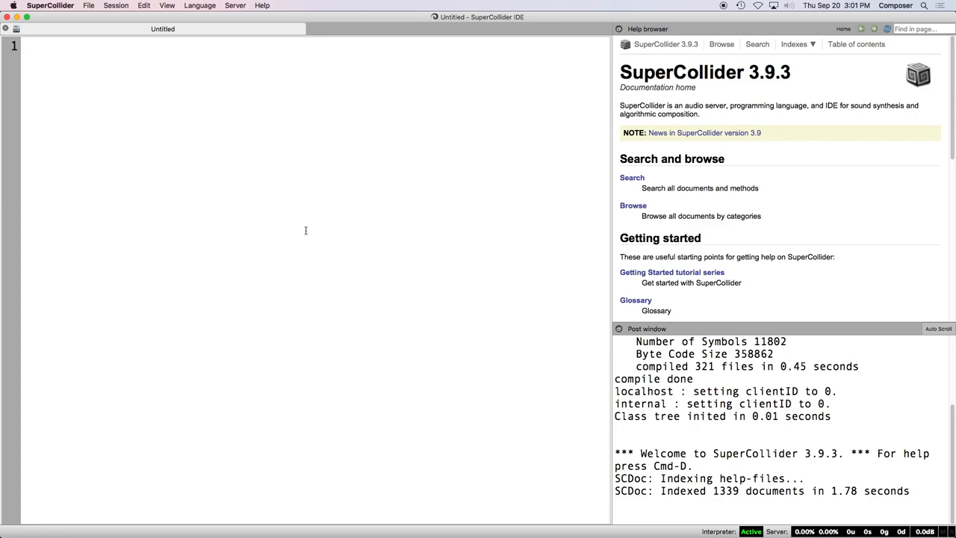
mouse_move(310, 227)
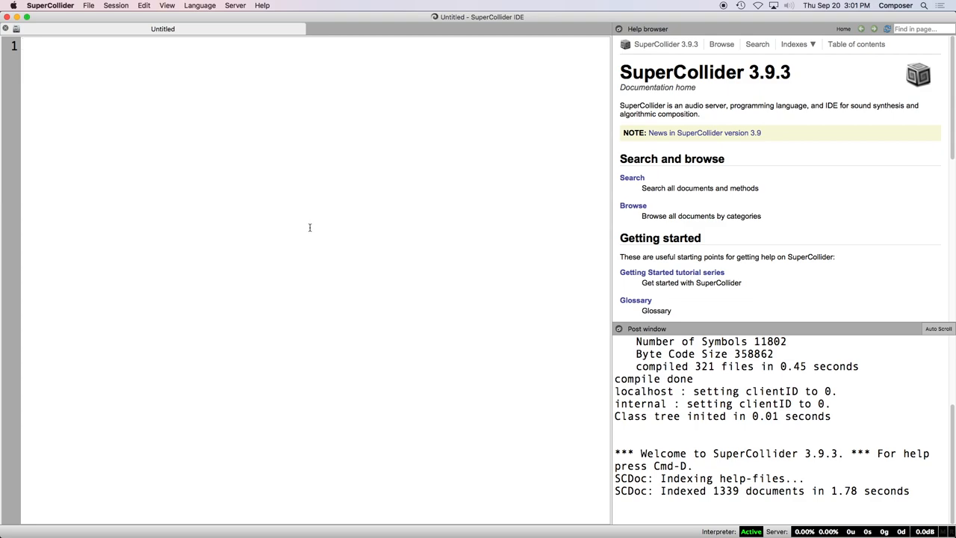
mouse_move(263, 236)
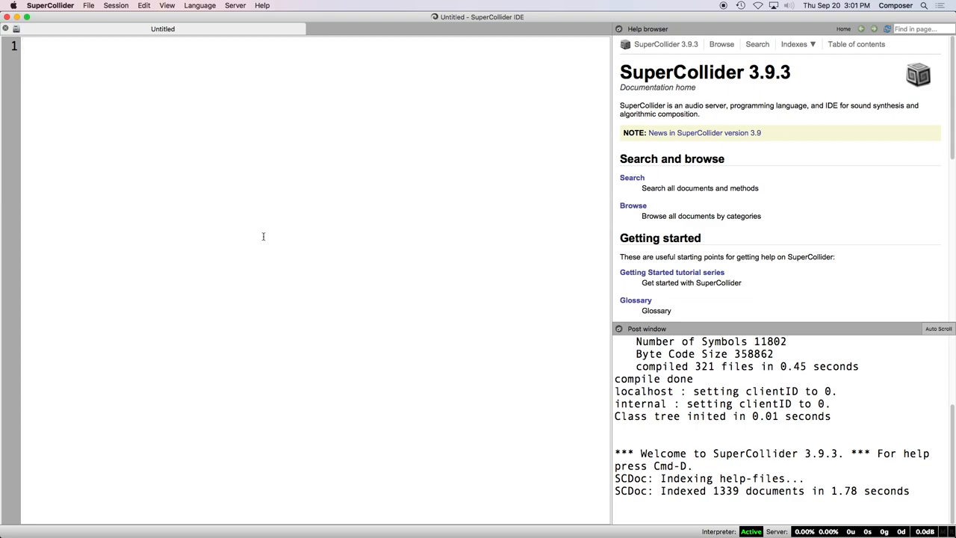
mouse_move(220, 239)
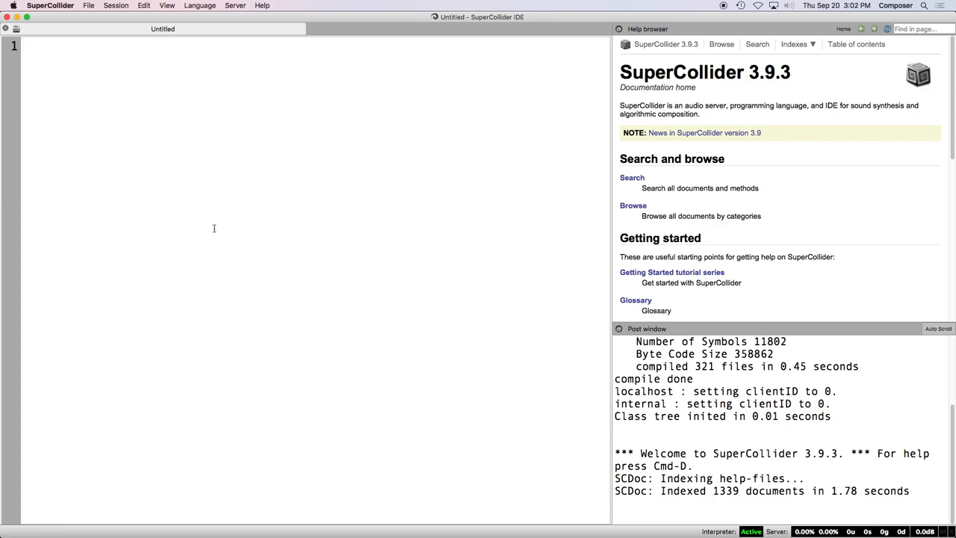
Step: Type s.options.numOutputBusChannels = 10; into the editor
text(s.o)
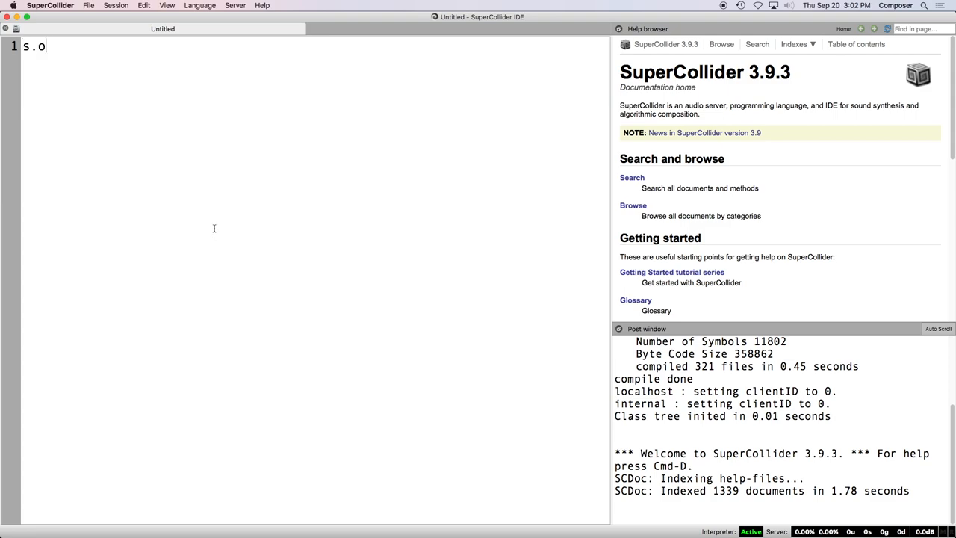
text(ption.num)
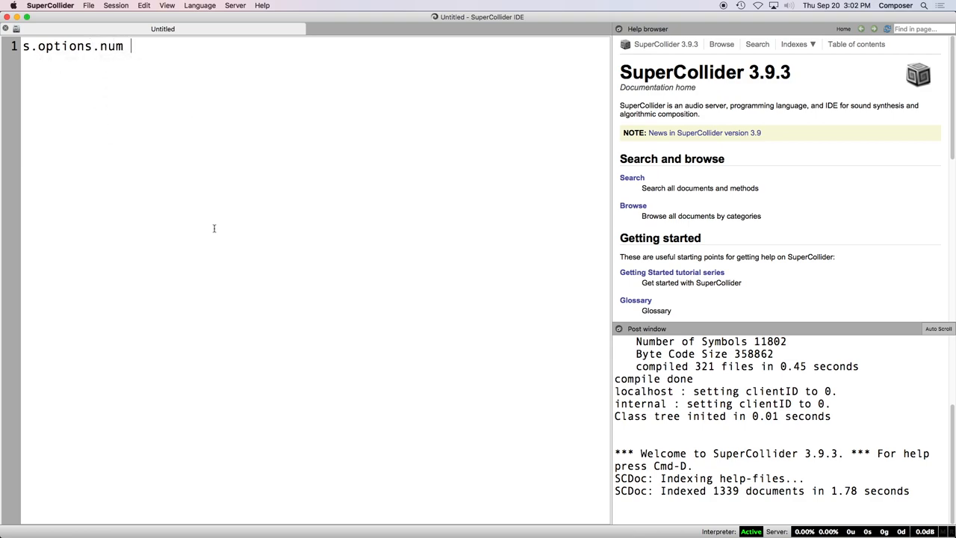
text(OutputBusChannels = 1)
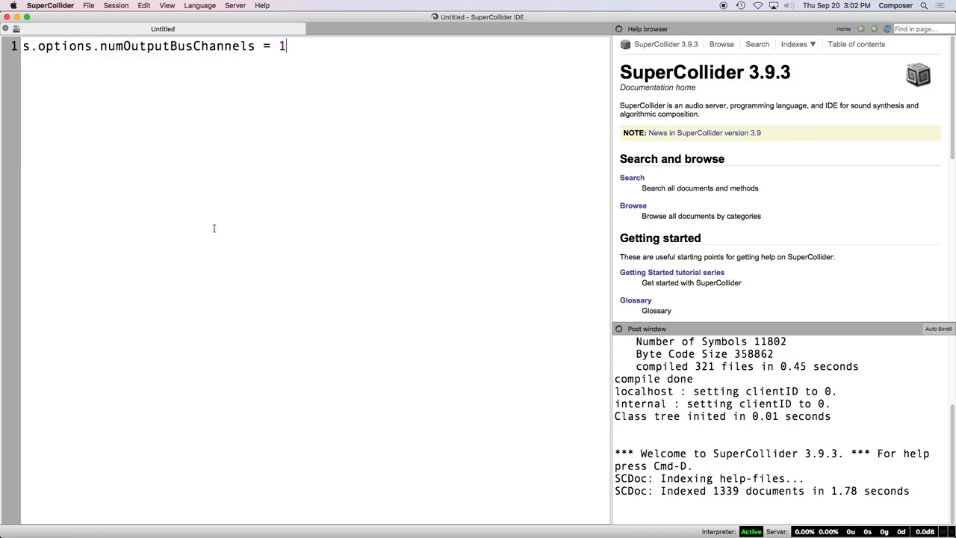
text(0)
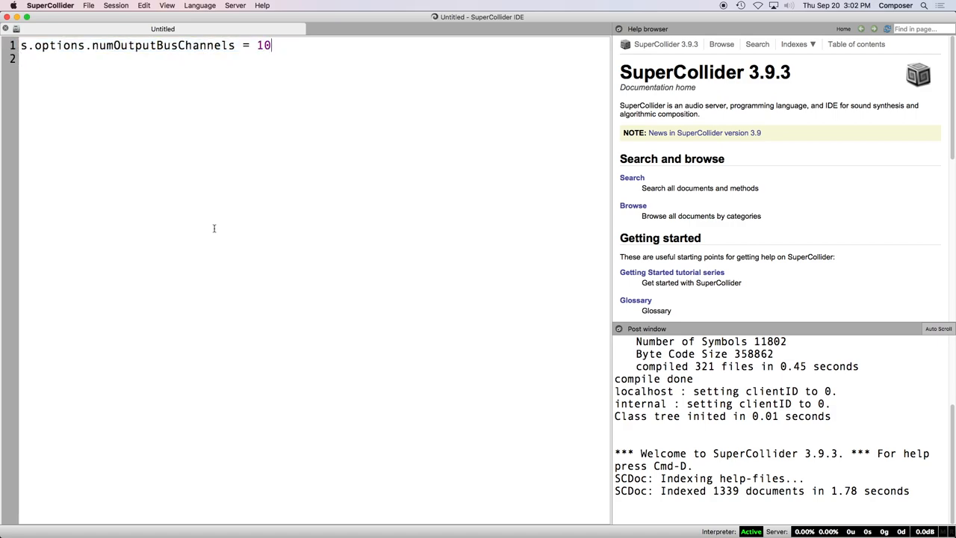
text(;)
click(313, 59)
text(s.reboot)
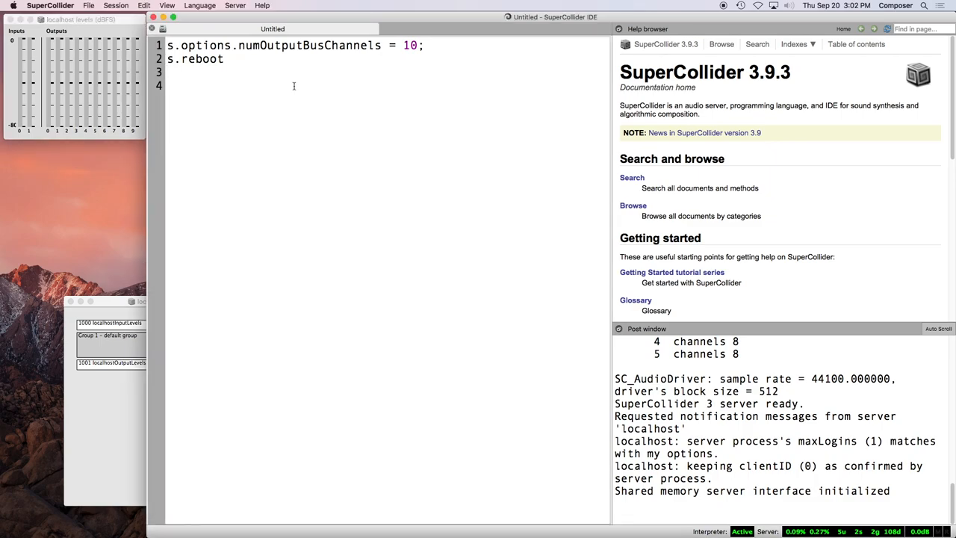
Step: Write a function with sig = PinkNoise.ar(0.02!2) sent through Out.ar(2, sig)
text({)
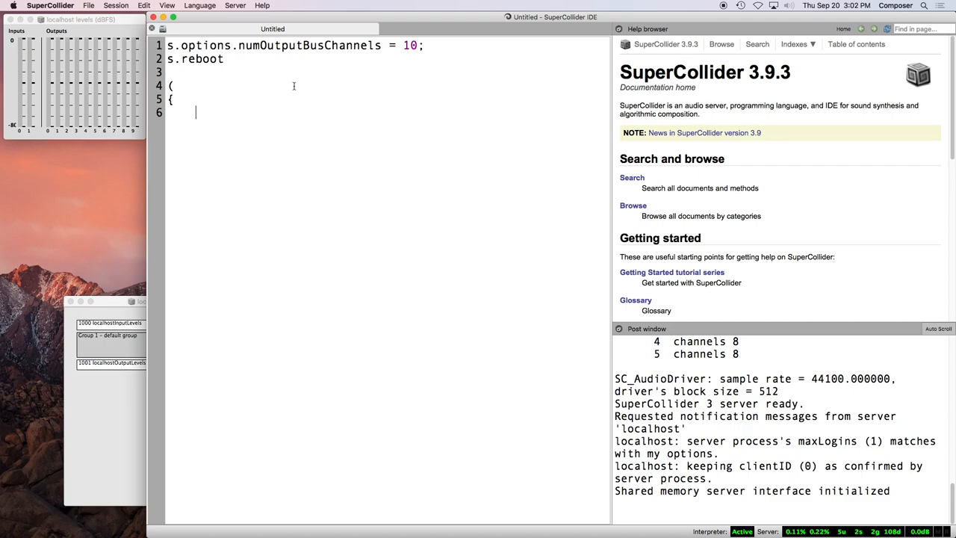
text(var sig;)
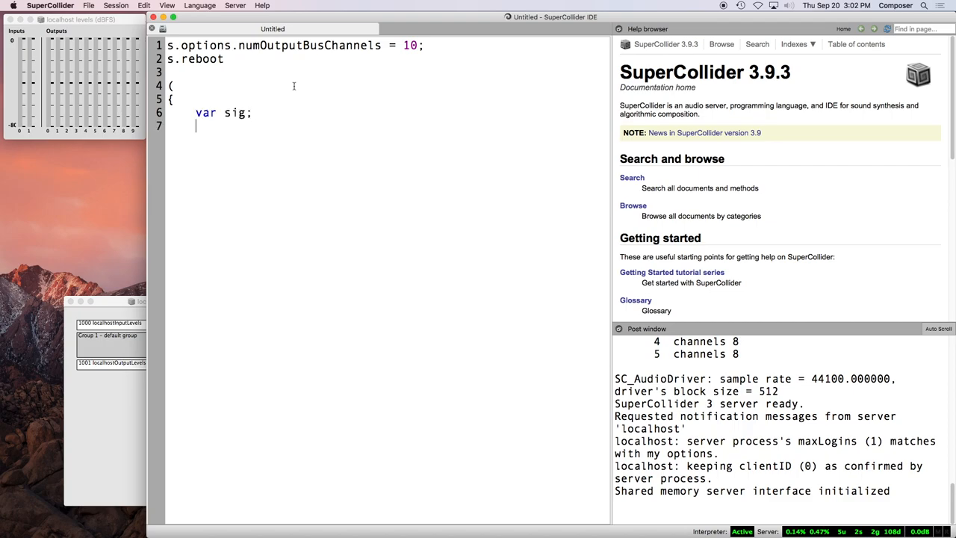
text(sig =)
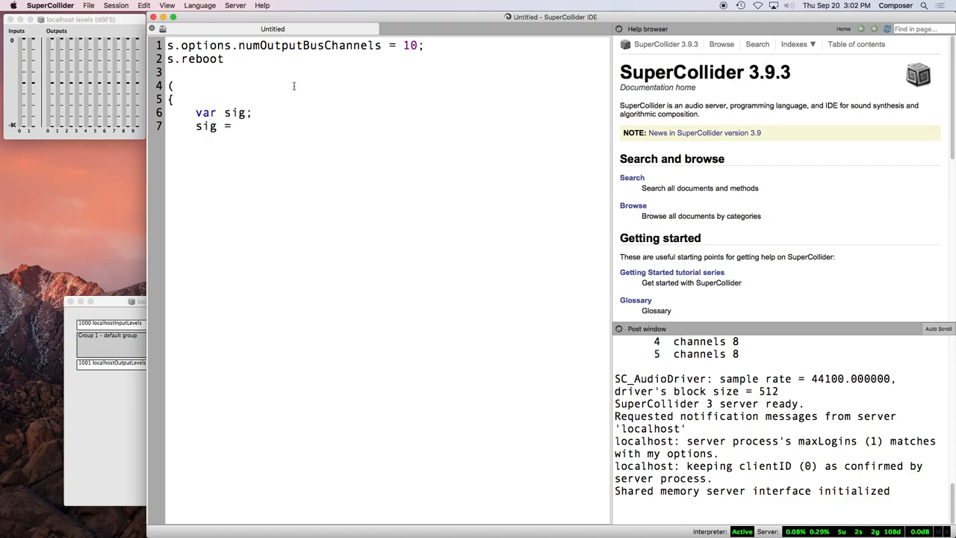
text(Pink)
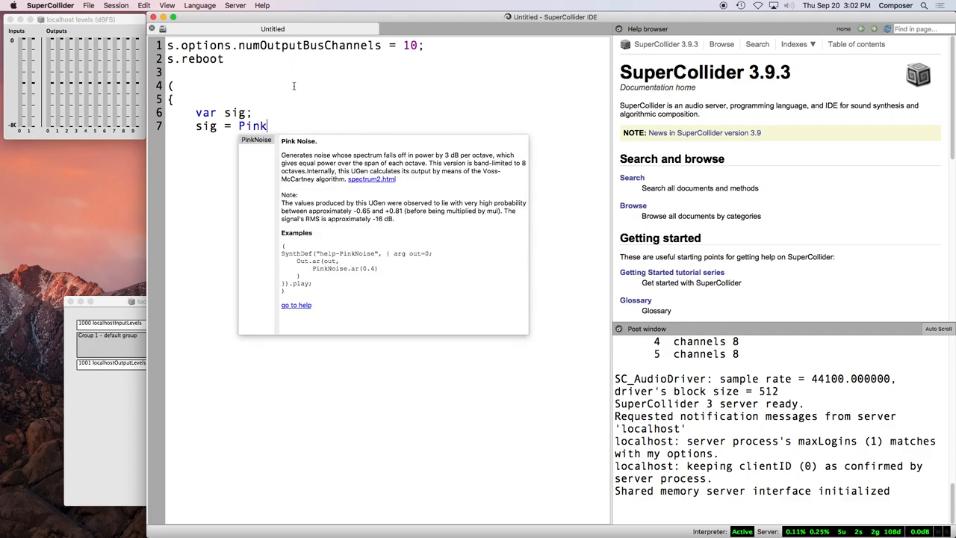
text(Noise.ar(0.)
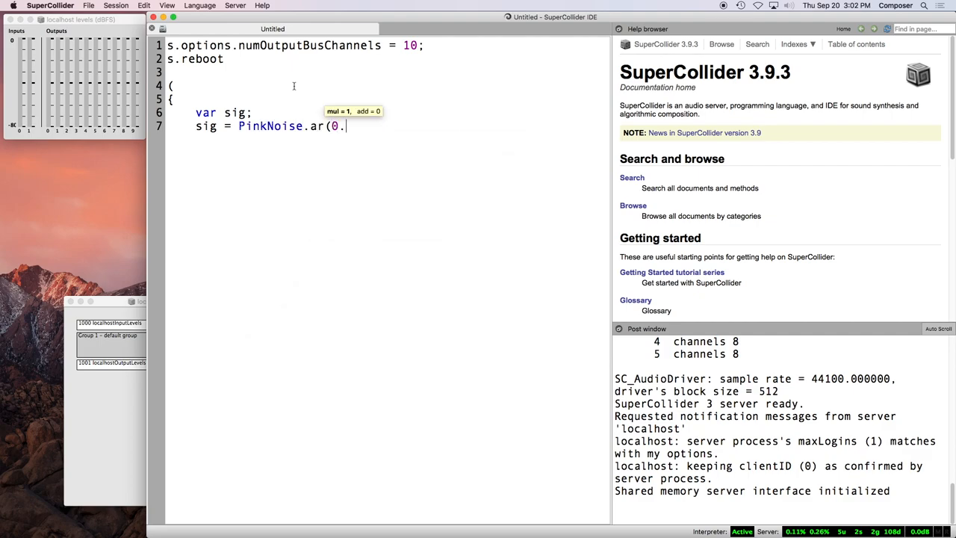
text(2!2);)
text(Out.ar(2)
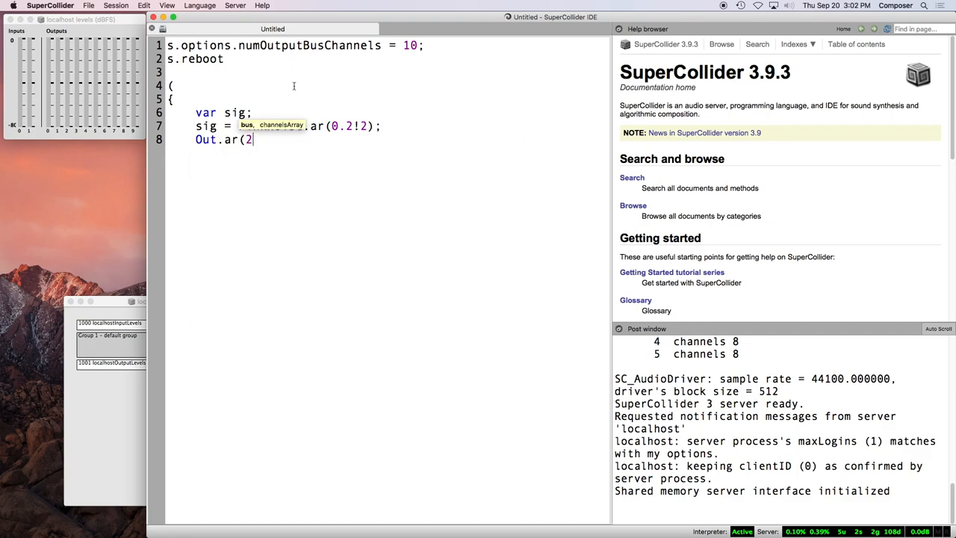
text(, sig);)
click(387, 154)
text(}.play)
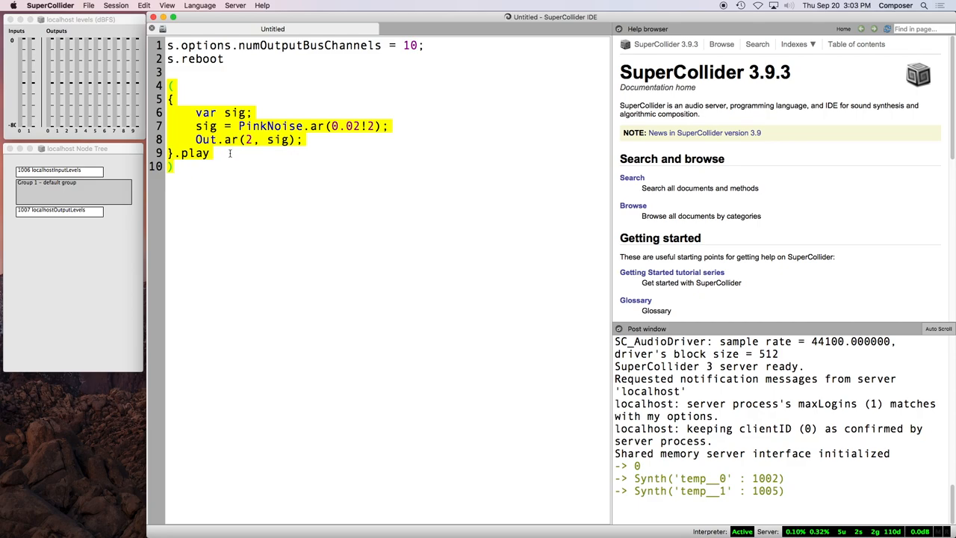
mouse_move(227, 154)
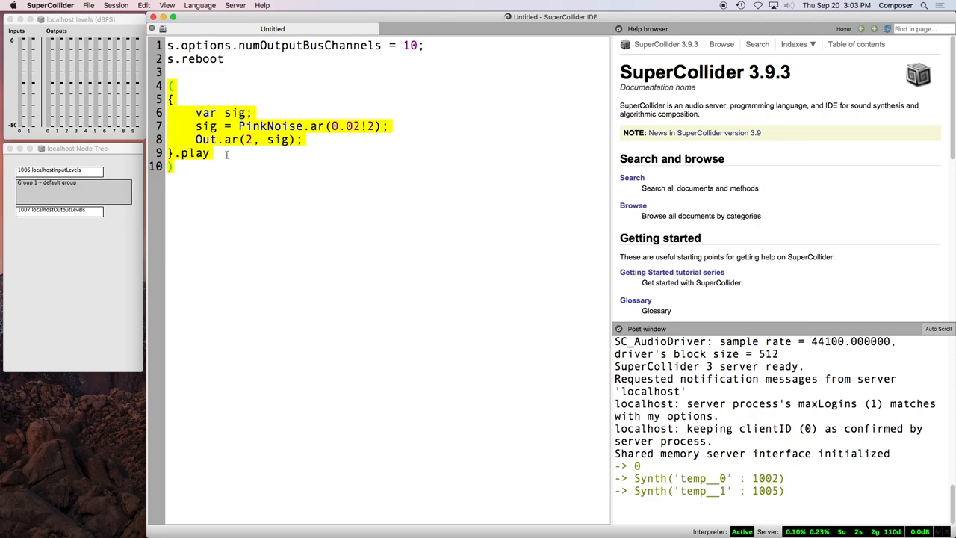
Step: Add blank lines below s.reboot and switch over to the Finder window
click(191, 85)
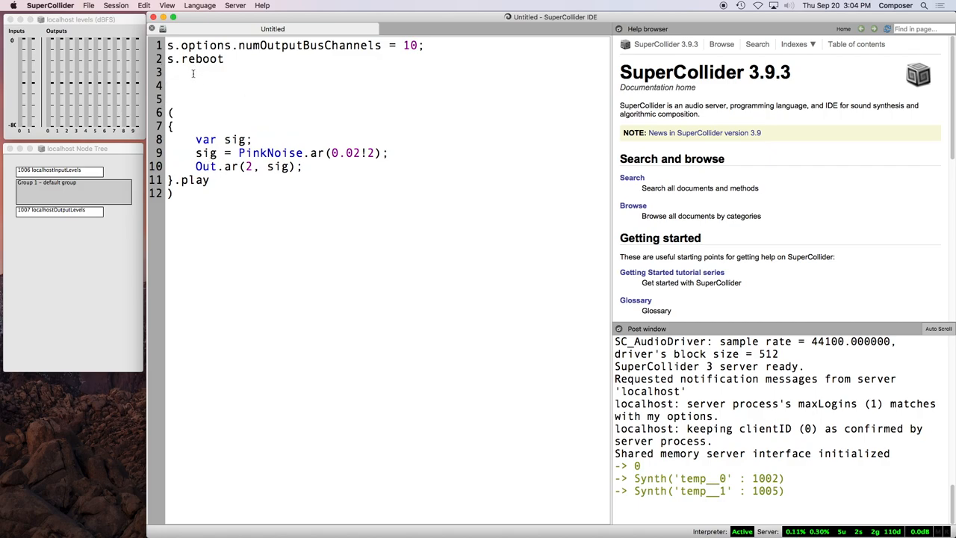
key(cmd+tab)
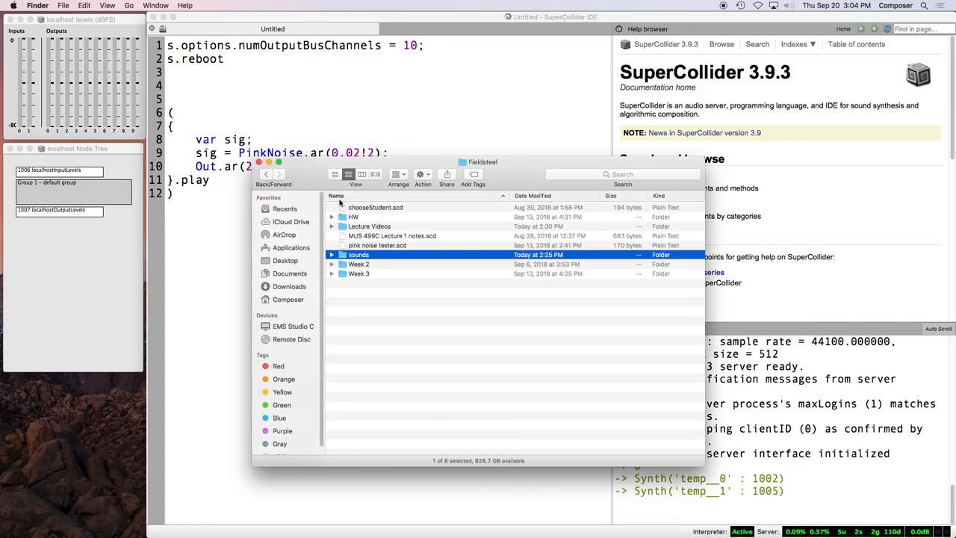
Step: Go into the sounds folder, then into its pops subfolder, in Finder
double_click(358, 253)
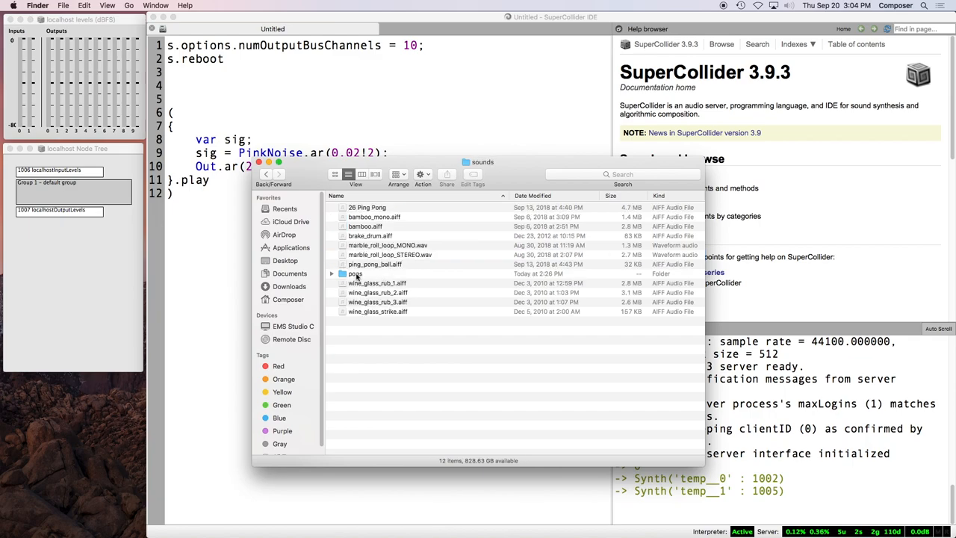
click(355, 273)
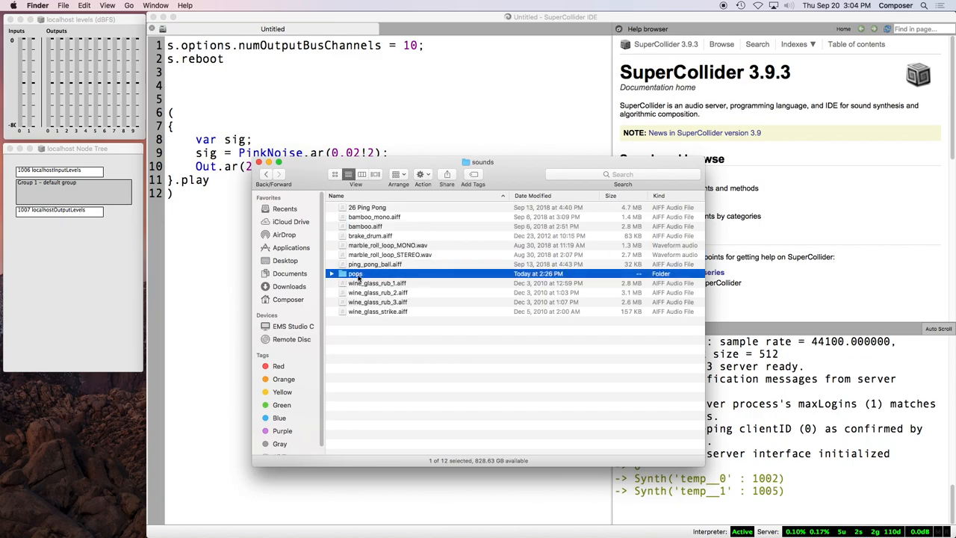
double_click(356, 273)
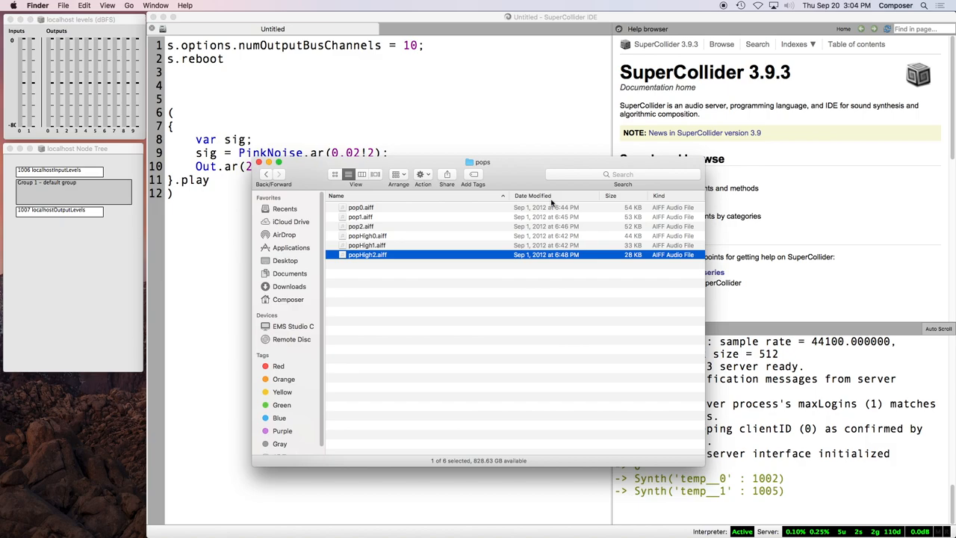
mouse_move(377, 151)
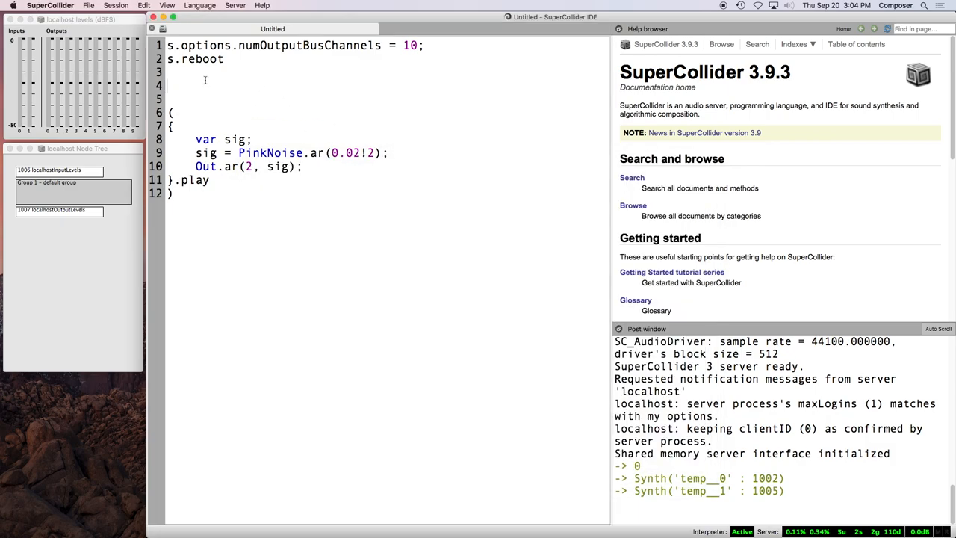
Step: Write ~b0 = Buffer.read(s, ".../sounds/pops/pop0.aiff") and delete the duplicate ~b1 line
text(~b0)
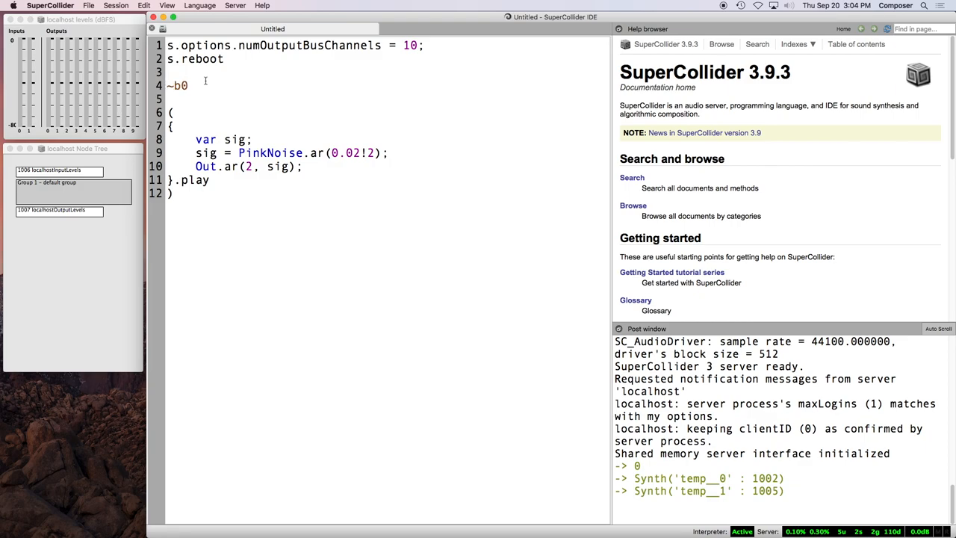
text(= b)
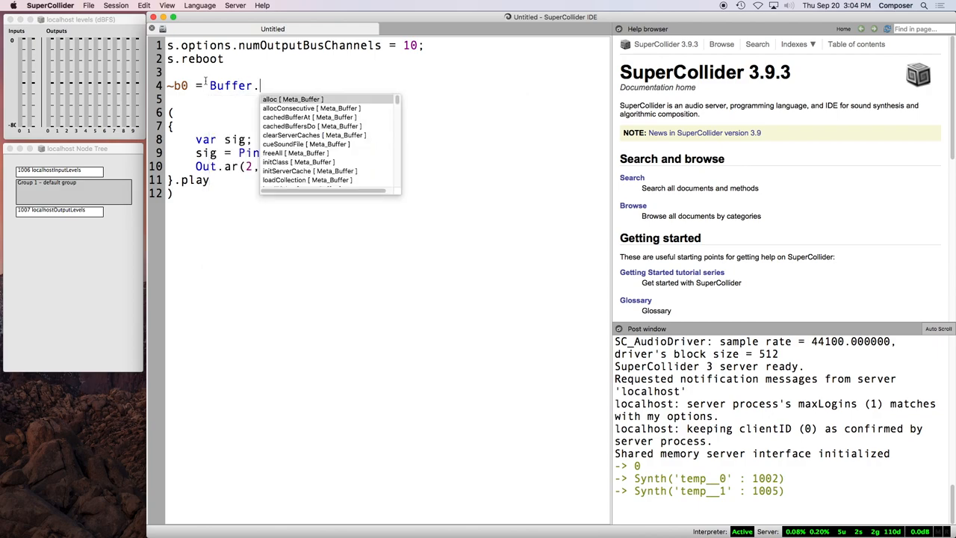
text(read(s, );)
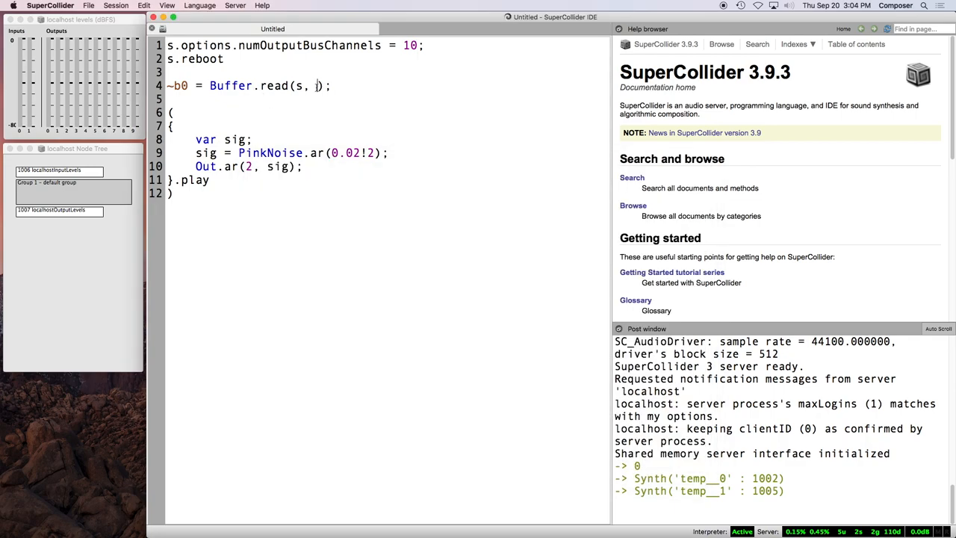
text("/Users/Composer/Desktop/MUS 499C Fall 2018/Fieldsteel/sounds/pops/pop0.aiff")
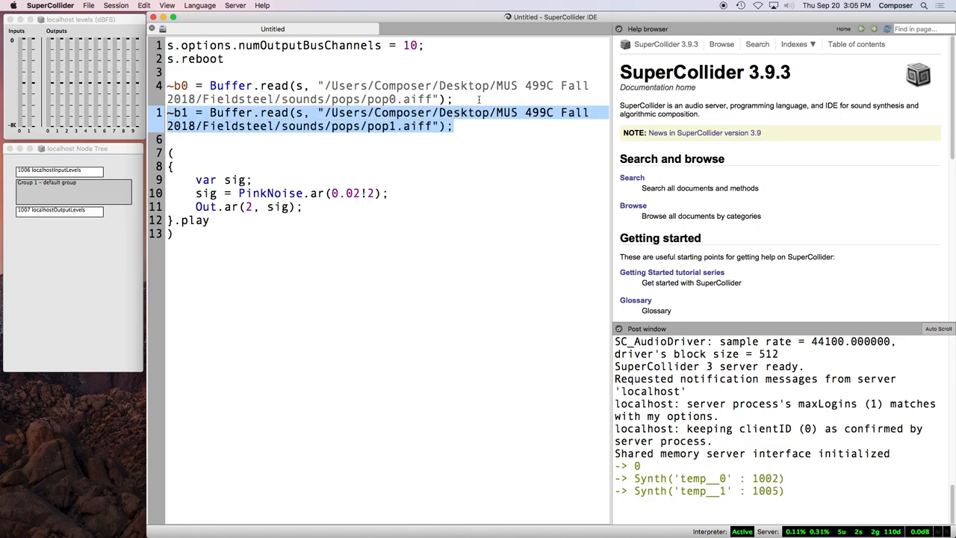
key(Backspace)
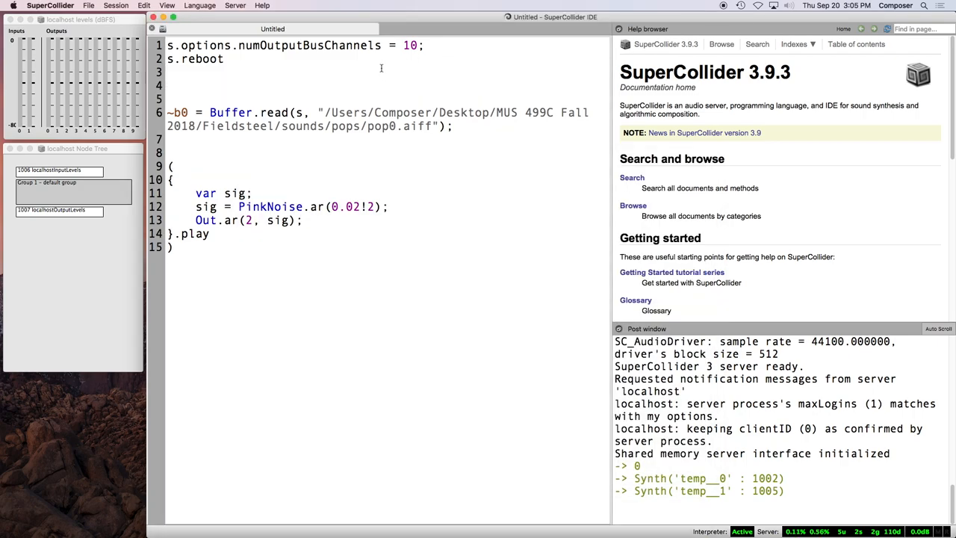
Step: Type (0..9).collect({arg n; n.squared}), then select the argument n and the function
text((0)
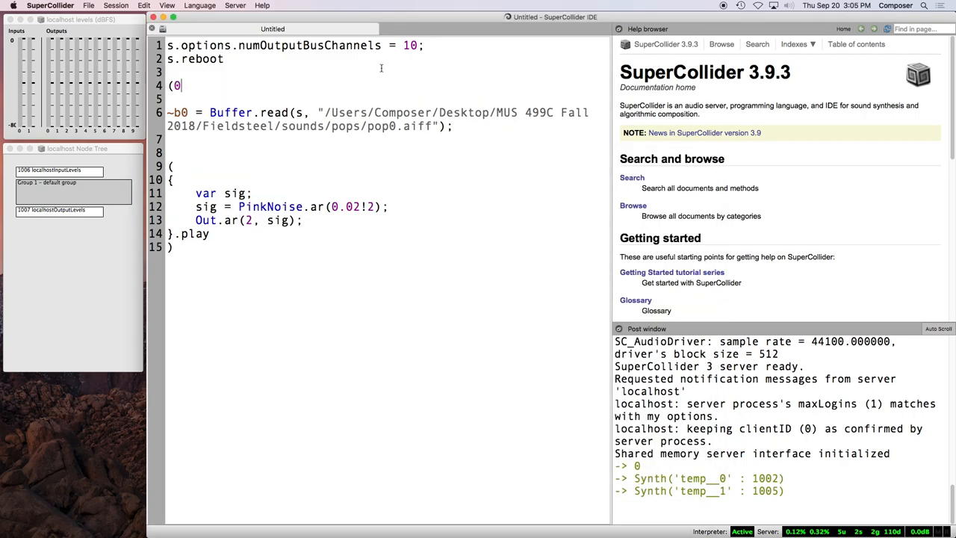
text(..9).collect()
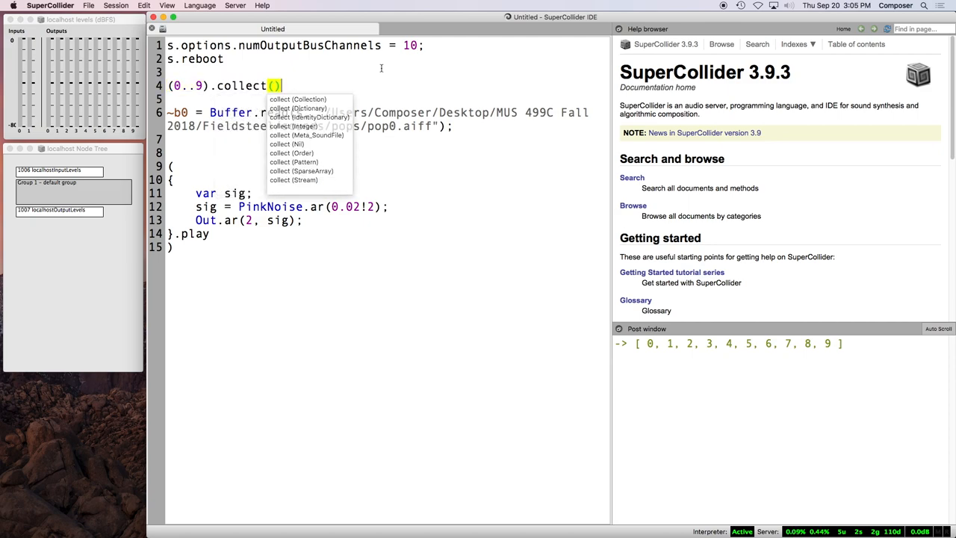
text({)
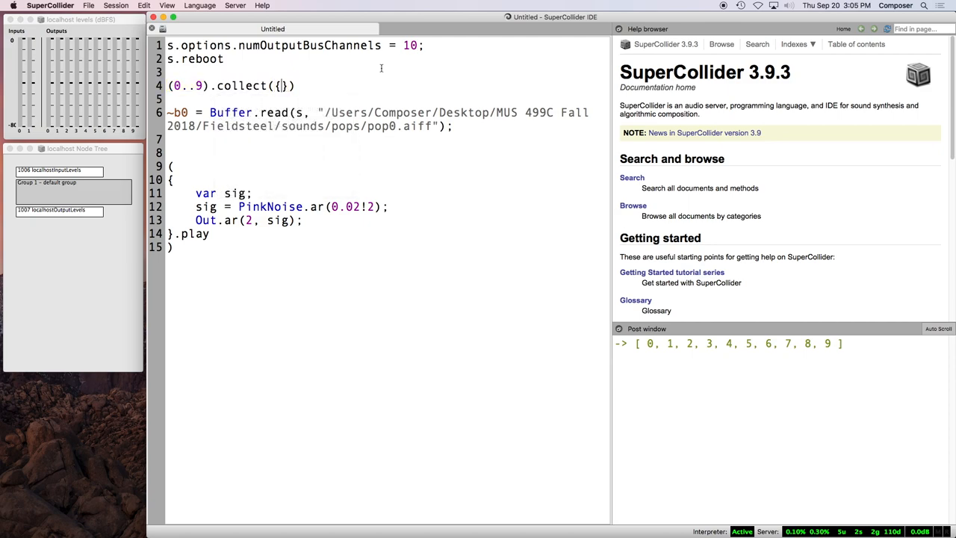
text(arg)
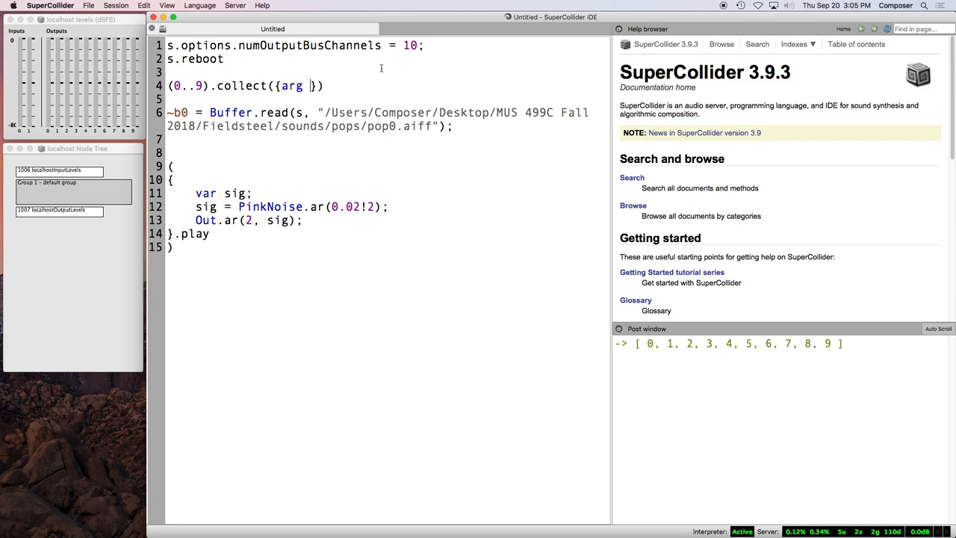
text(n)
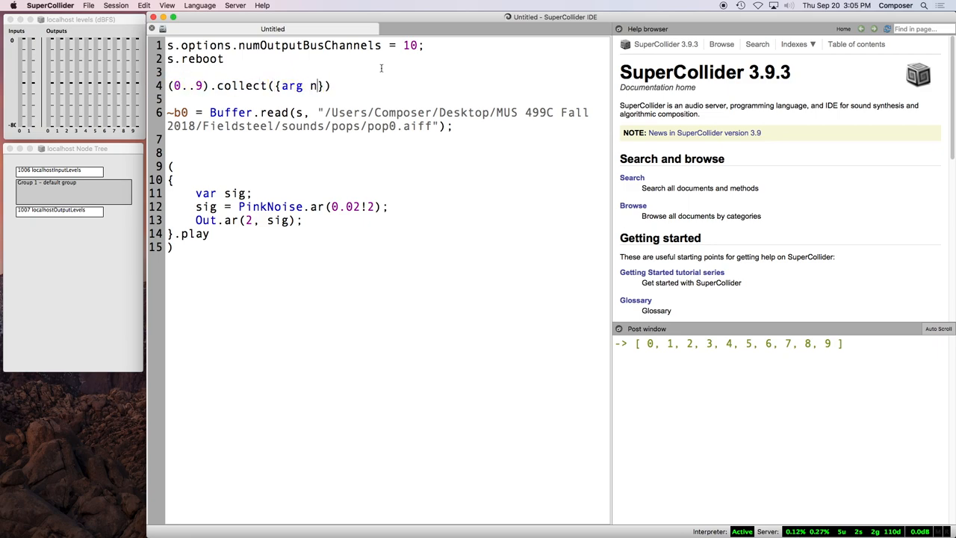
text(; n)
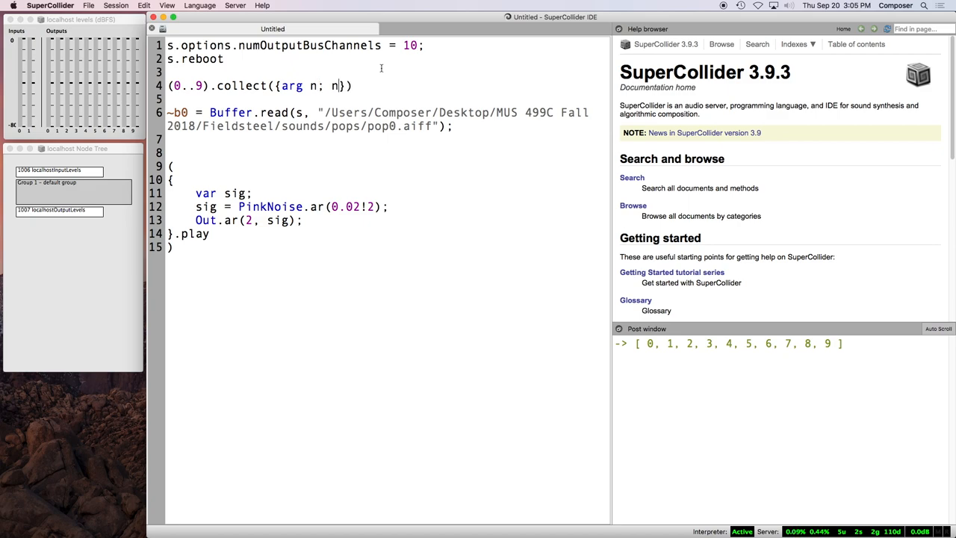
text(.quia)
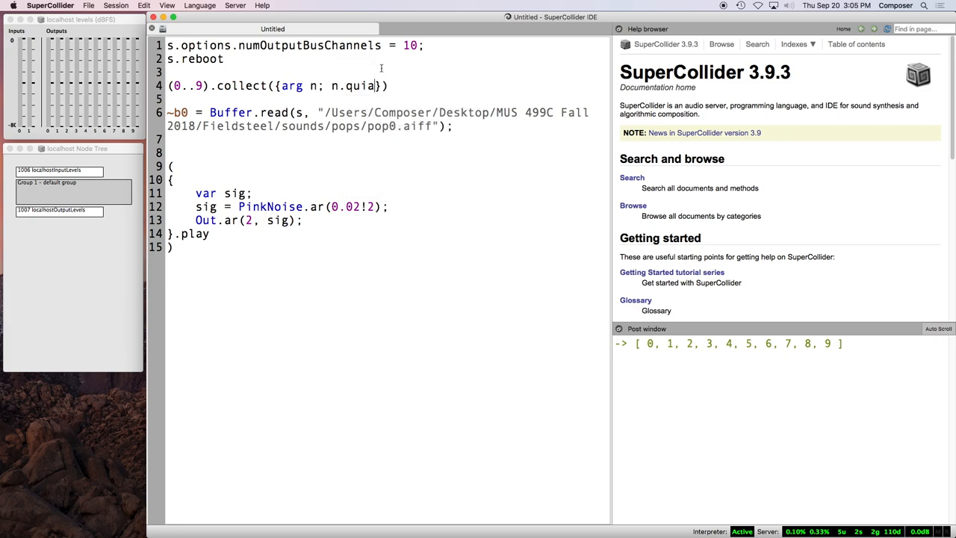
text(squared)
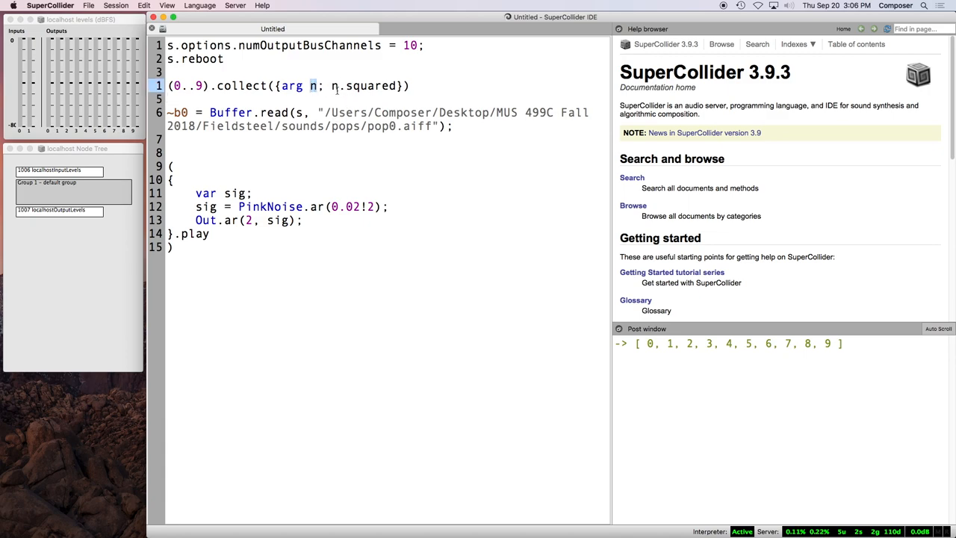
double_click(364, 86)
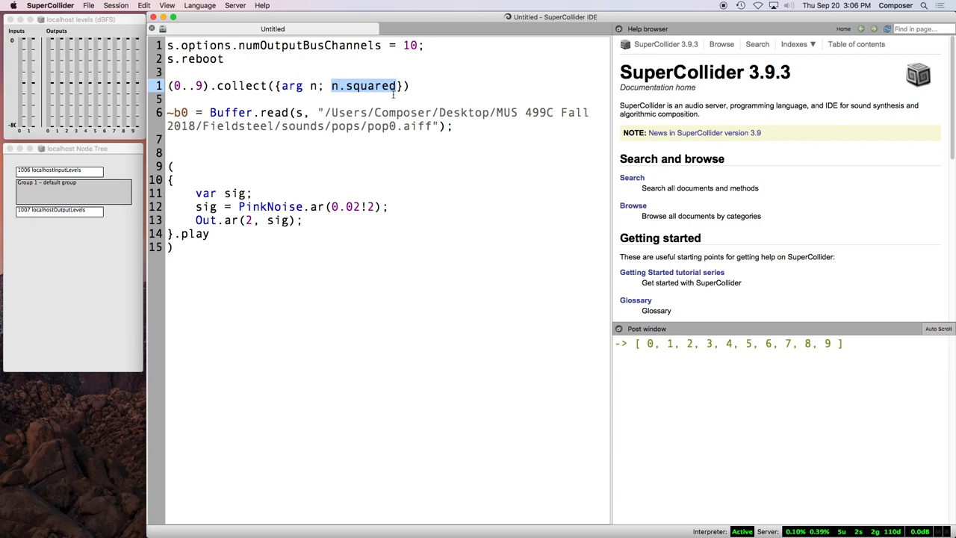
mouse_move(333, 71)
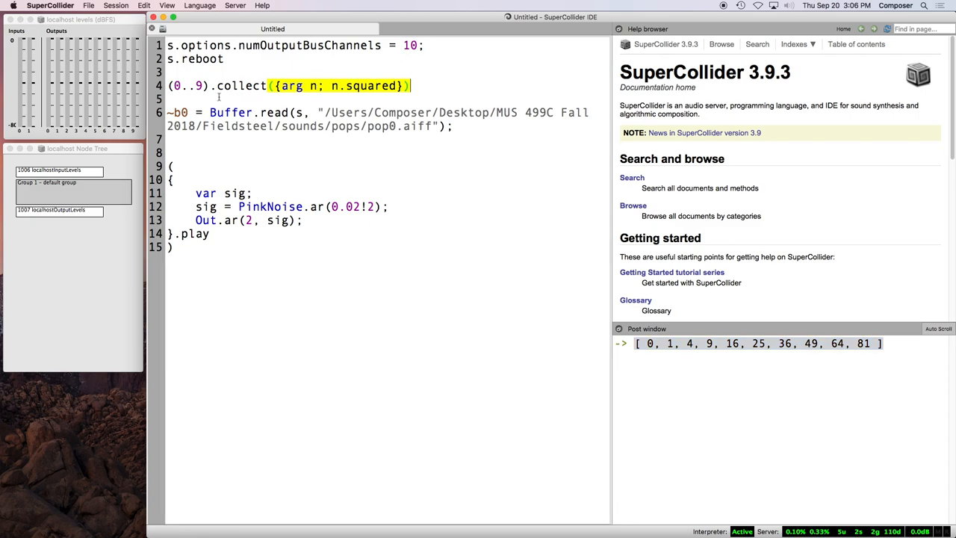
double_click(241, 86)
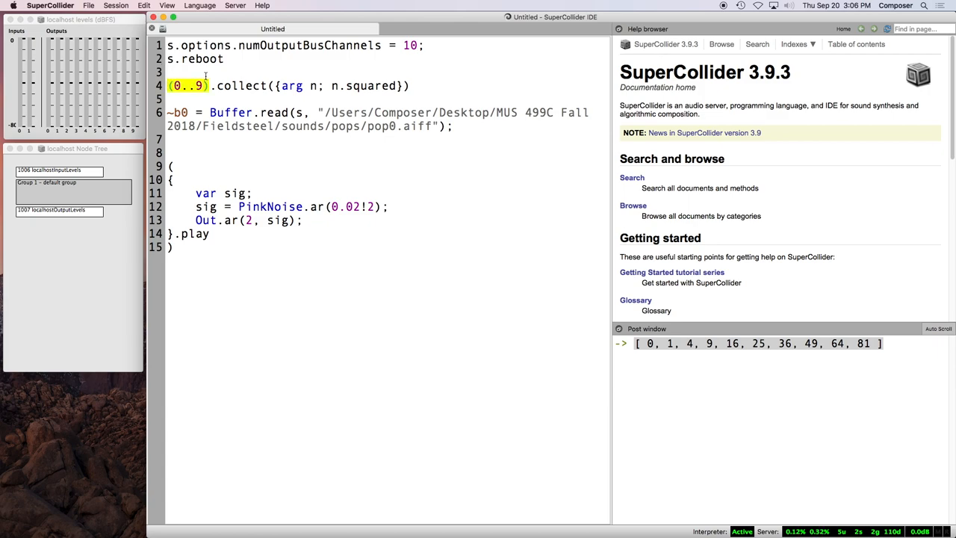
Step: Prefix the (0..9).collect squaring line with ~new =
text(~)
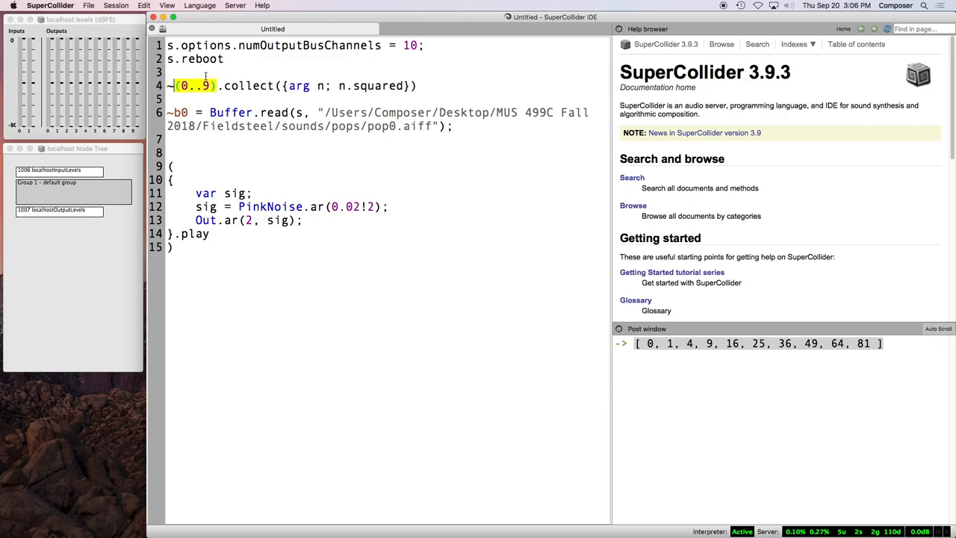
text(new = (0..9).colle)
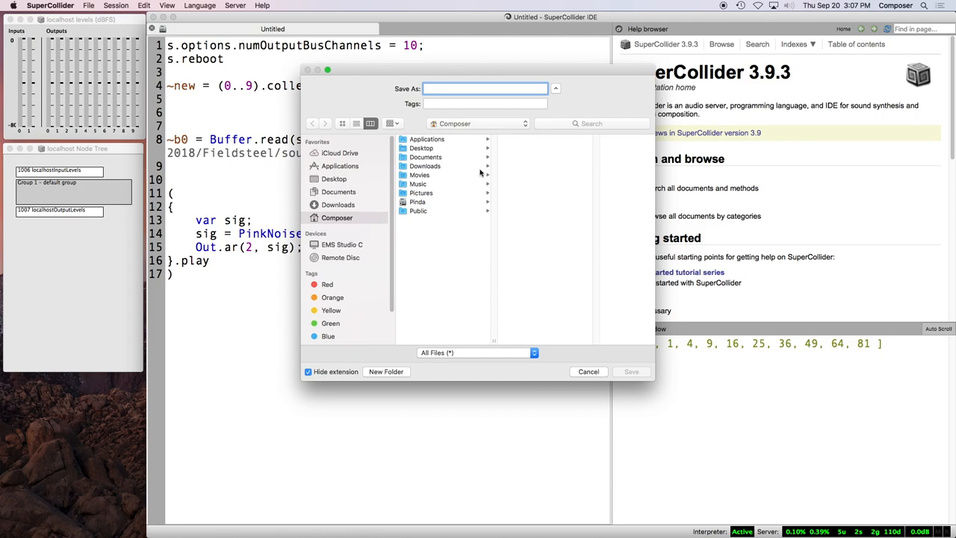
Step: Create a Stereo_III folder on the Desktop and name the saved script code.scd
click(421, 148)
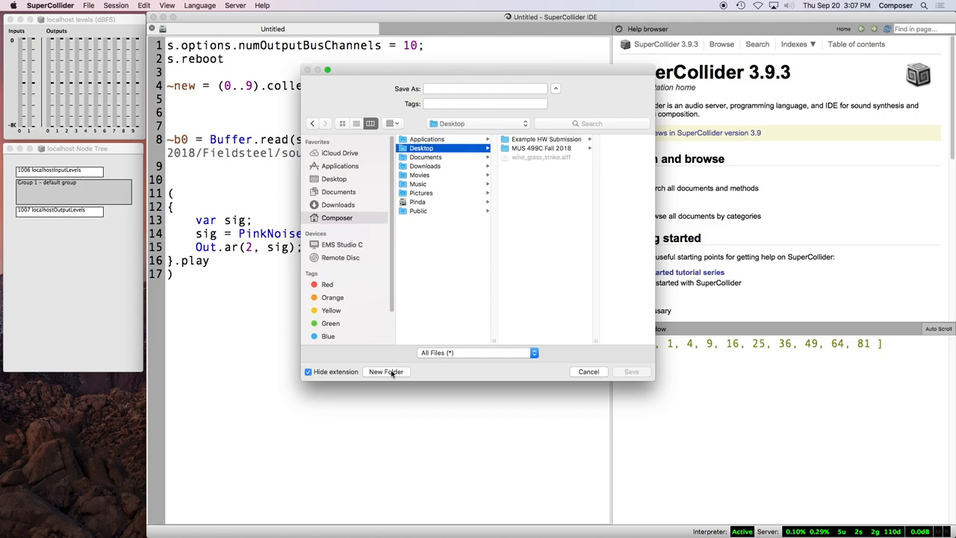
click(387, 372)
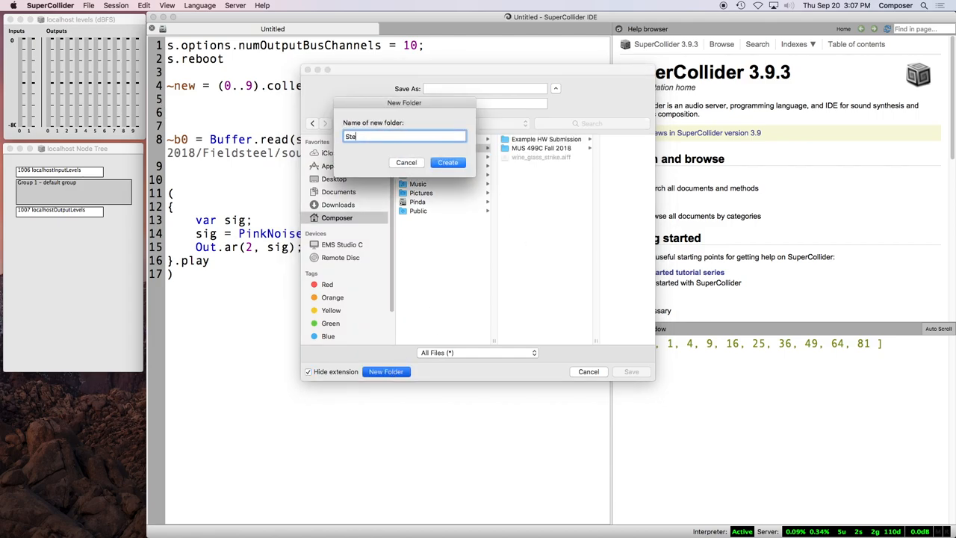
text(reo_II)
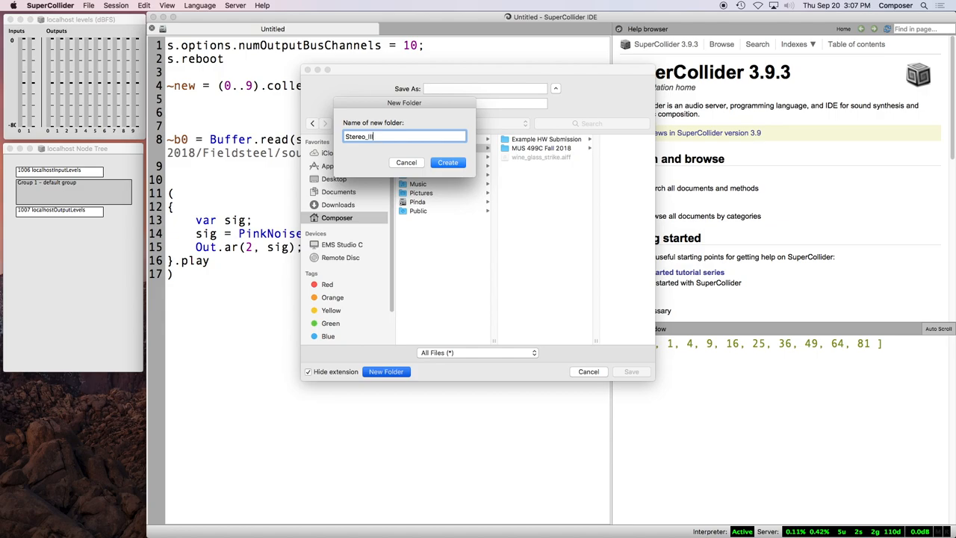
click(448, 162)
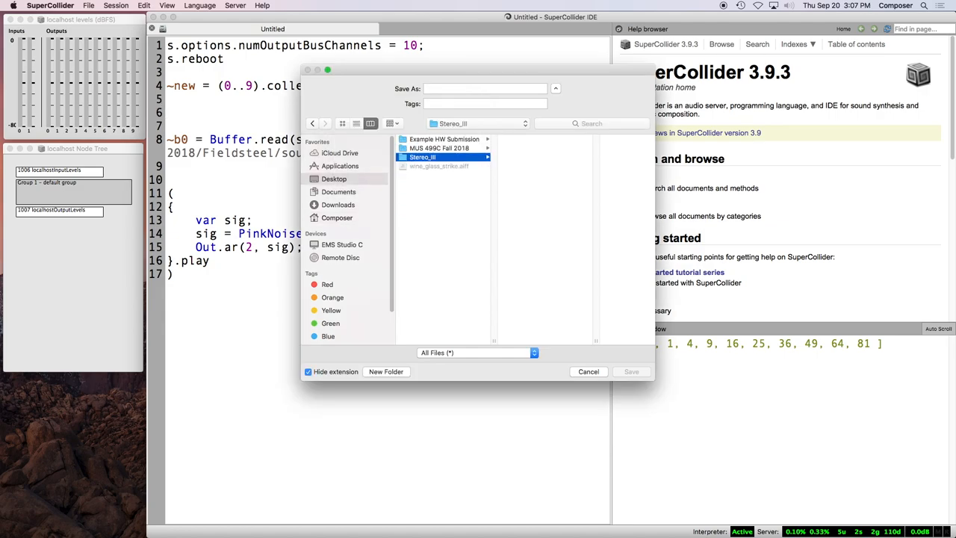
click(485, 88)
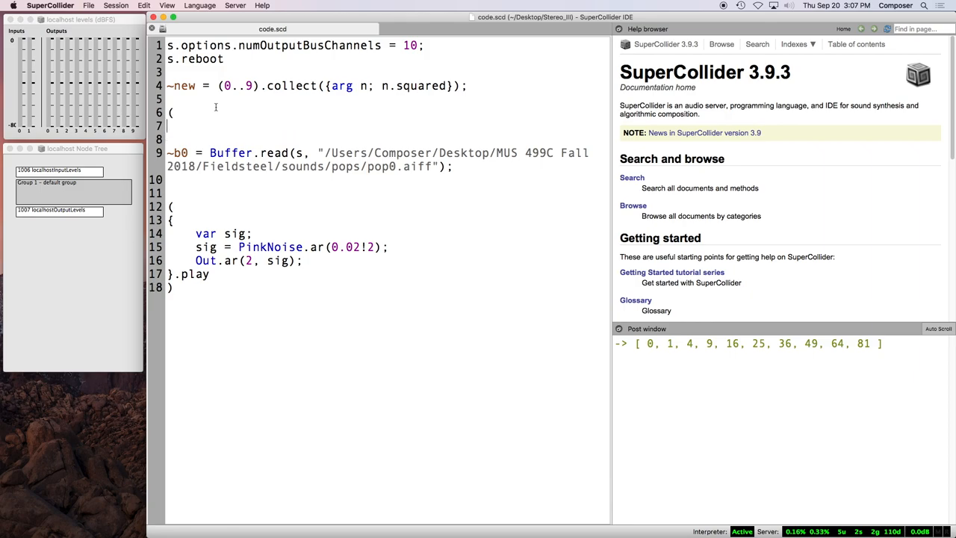
Step: Type PathName.new(thisProcess.nowExecutingPath).parentPath ++ "pops/" and widen the editor panel
text(PathName)
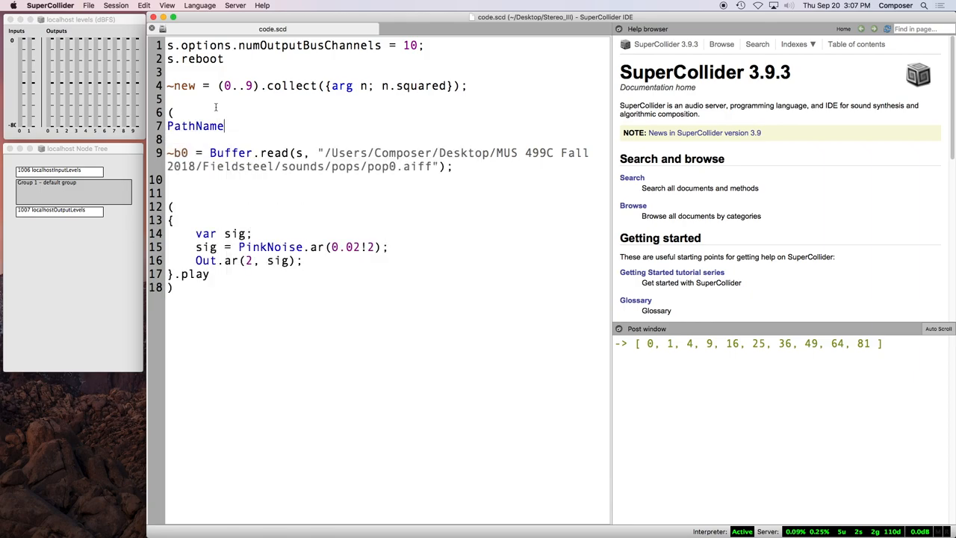
text(.new)
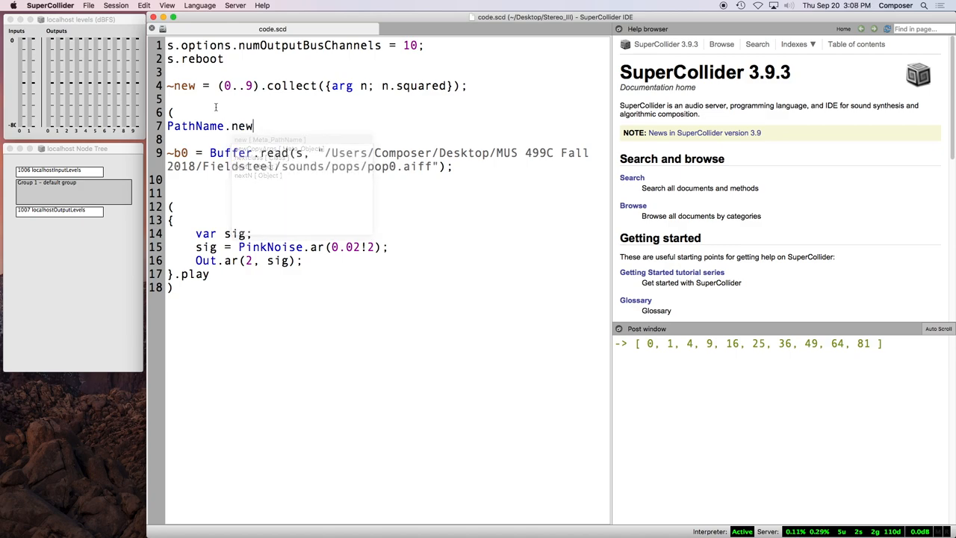
text((thisP)
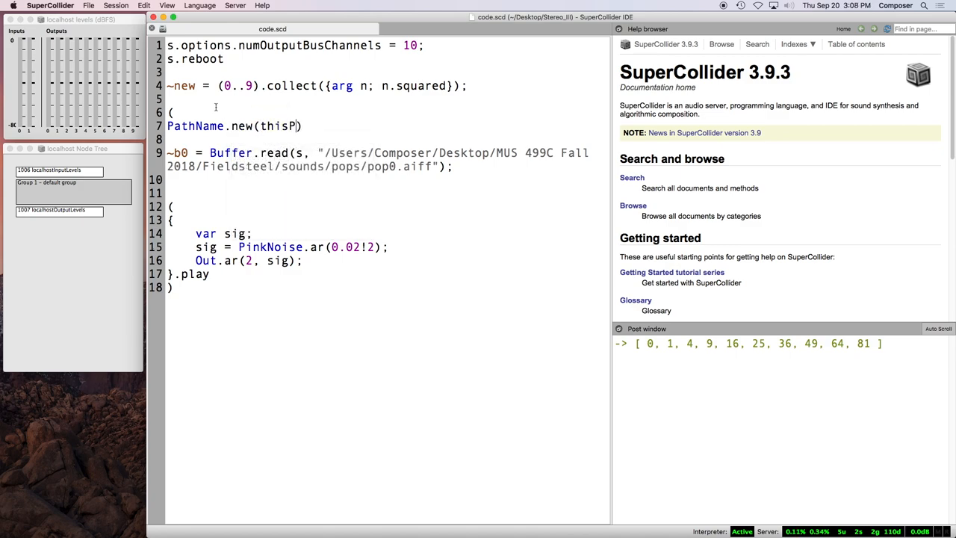
text(rocess.nowExecutingPath)
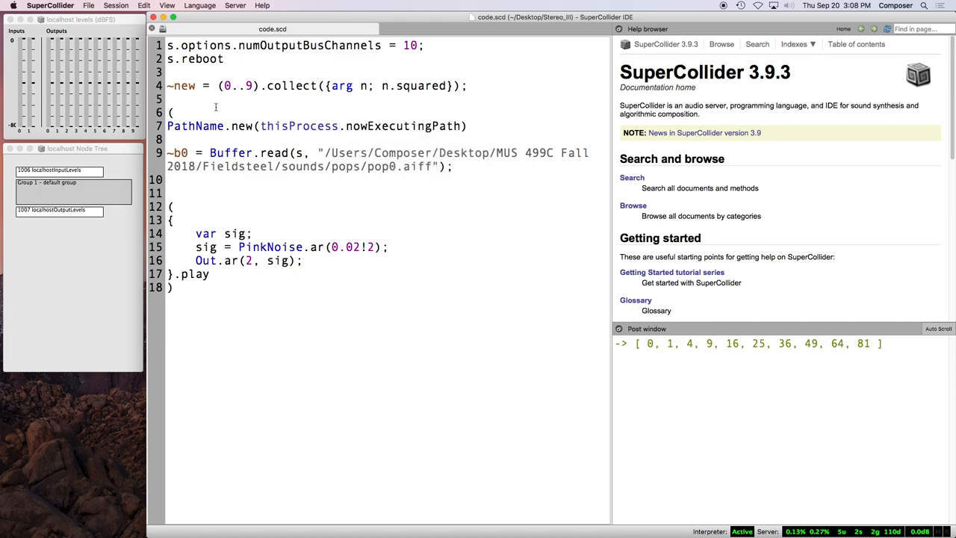
text(.parentPath)
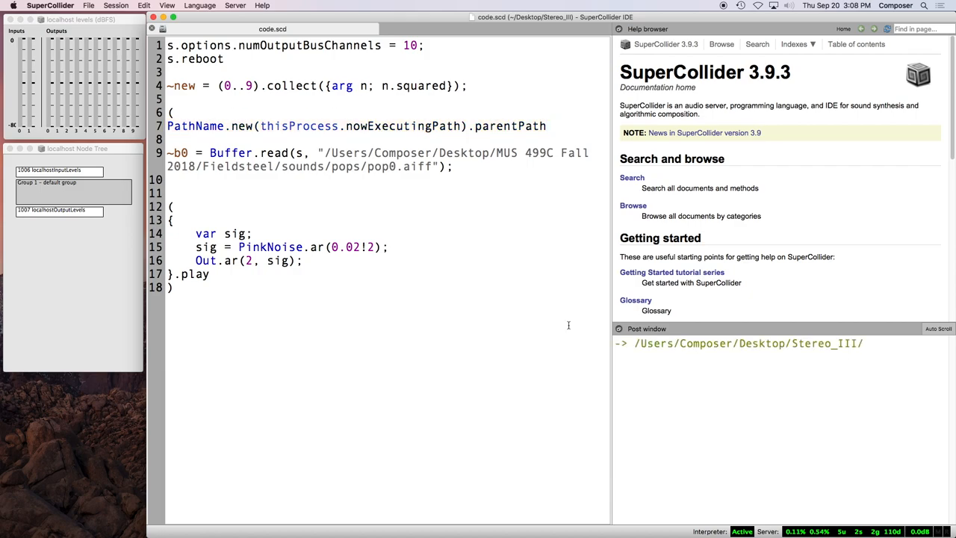
mouse_move(617, 112)
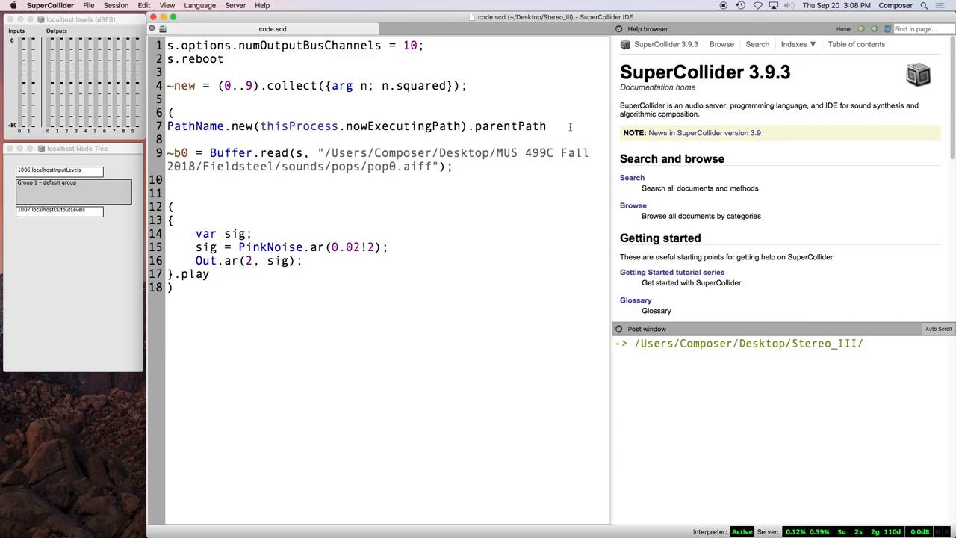
text(++)
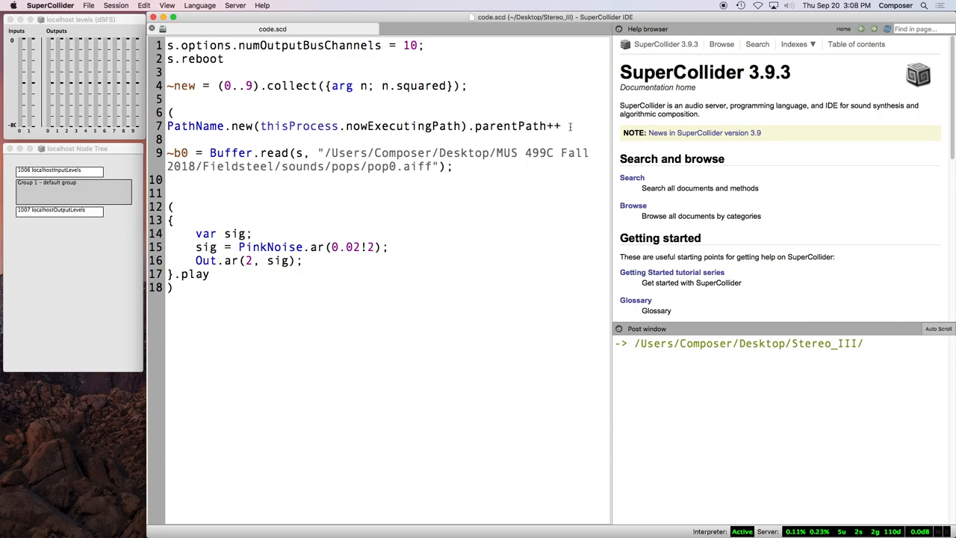
text("so)
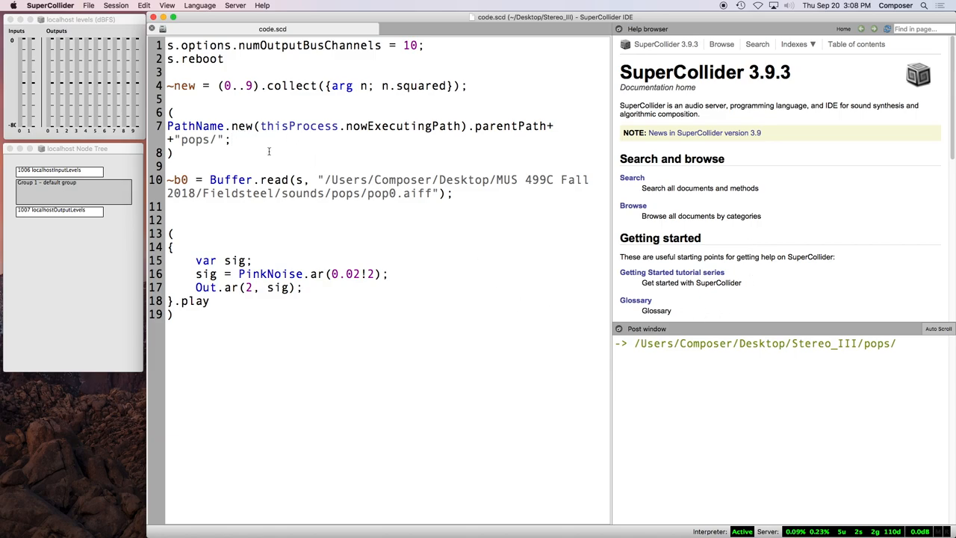
mouse_move(904, 339)
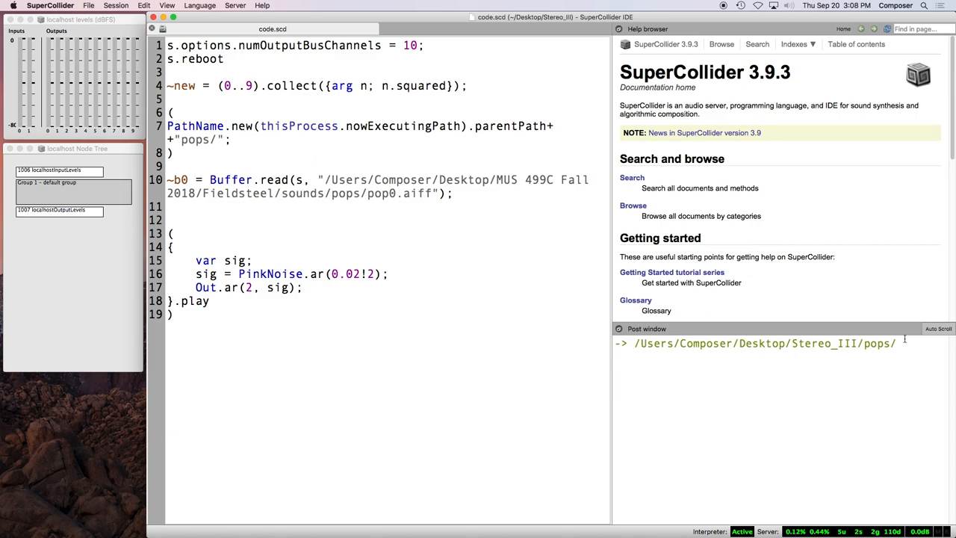
drag(635, 343, 896, 343)
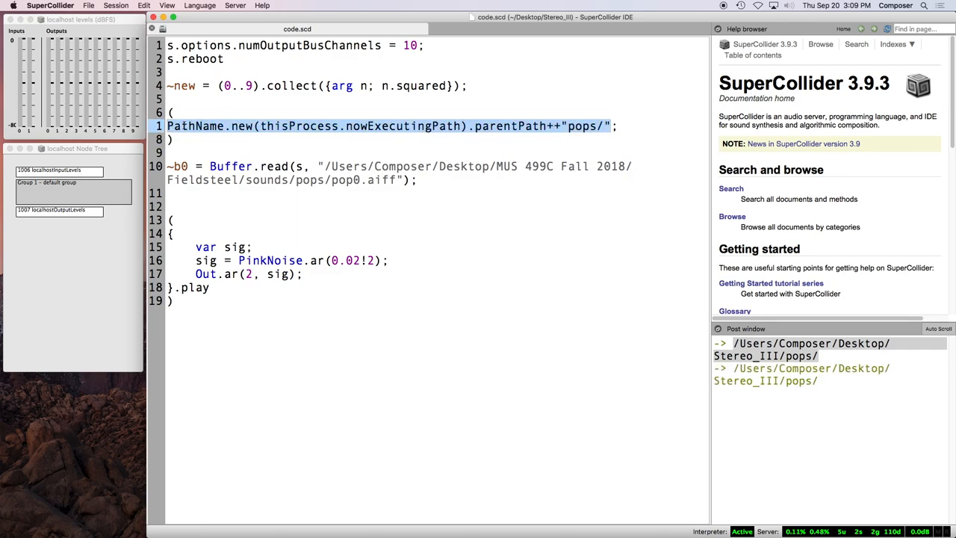
Step: Append .entries to the pops path line and select the six listed file paths
click(549, 126)
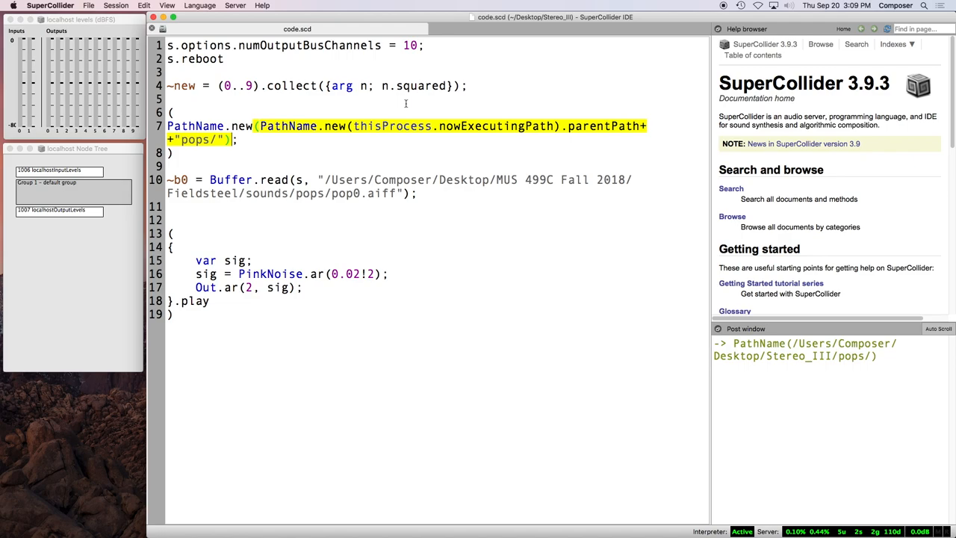
text(.entries)
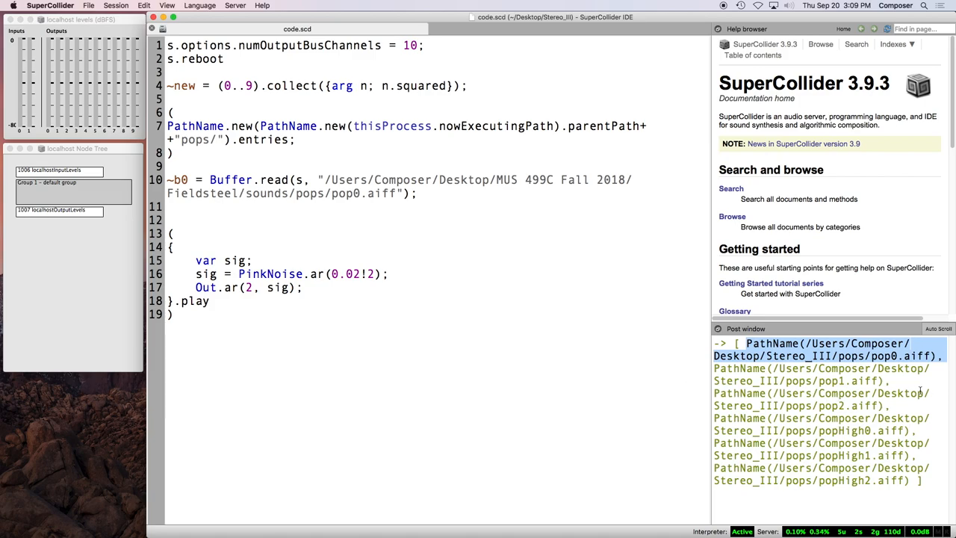
double_click(885, 356)
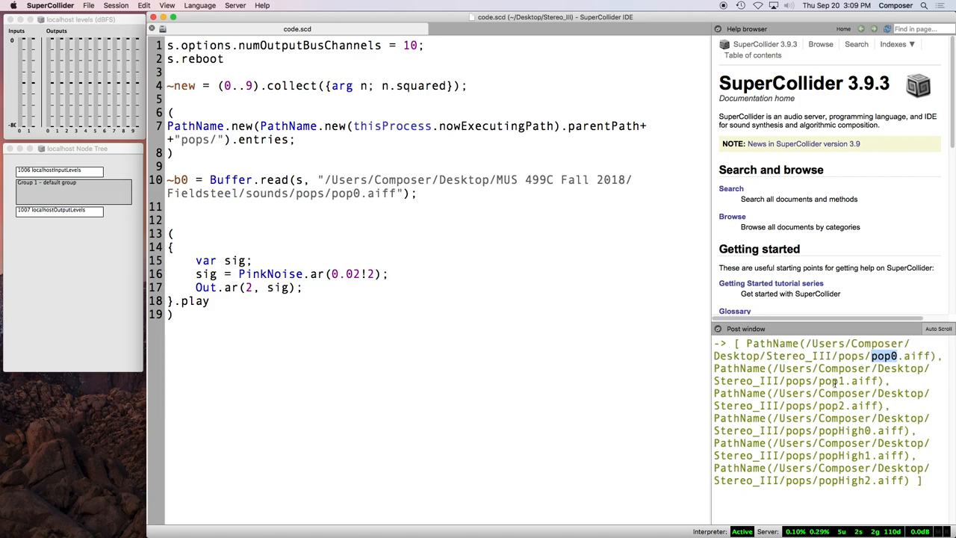
drag(747, 343, 924, 480)
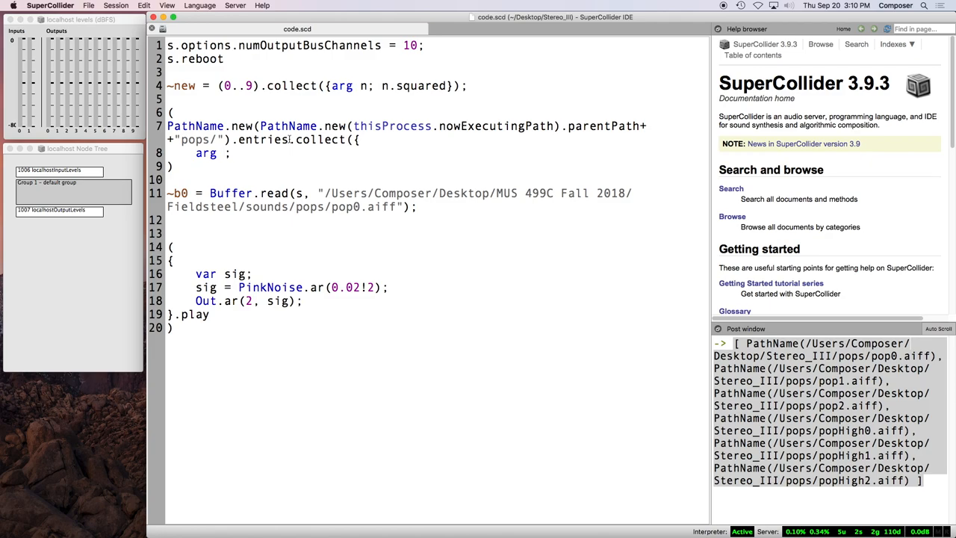
Step: Collect each pop file into Buffer.read(s, pathname.fullPath), highlighting the pathname and fullPath parts
text(pathname)
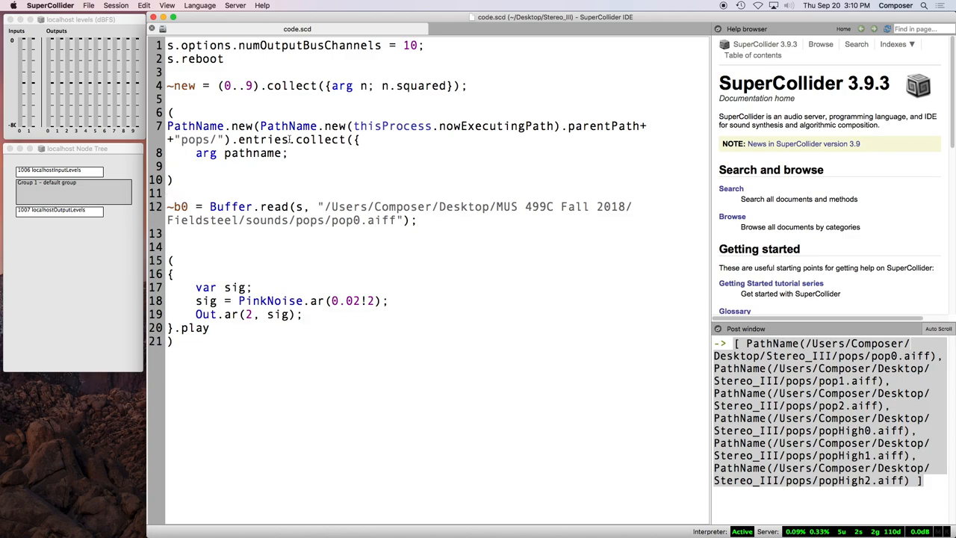
text(Buffer)
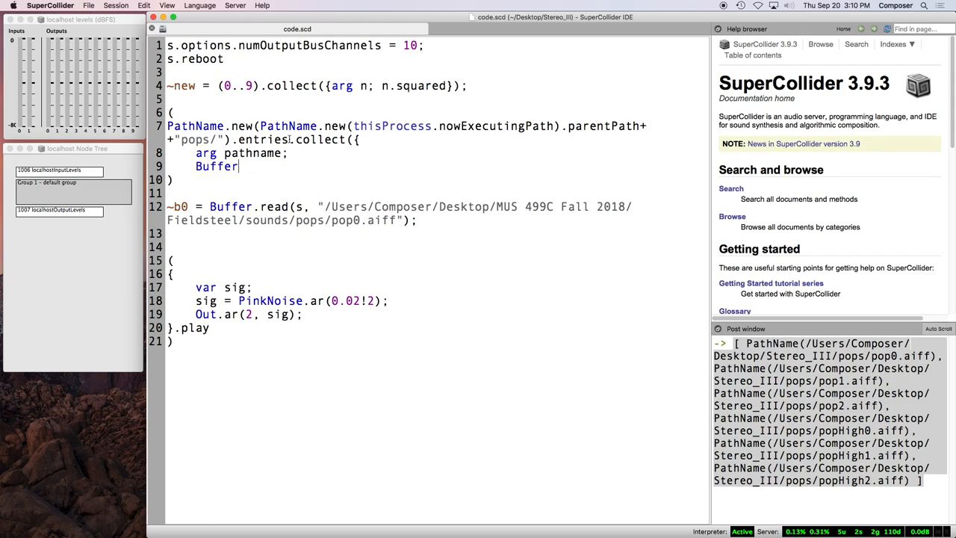
text(.read)
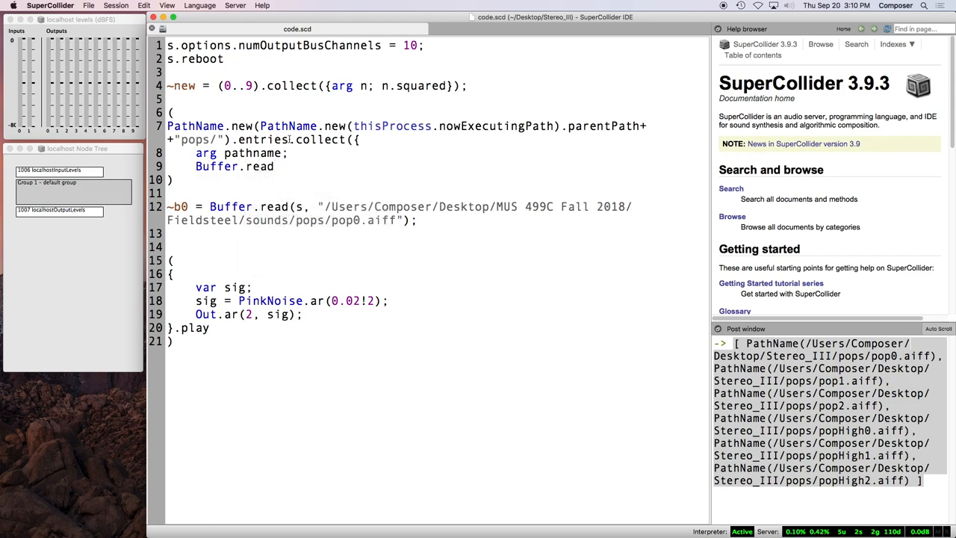
text(()
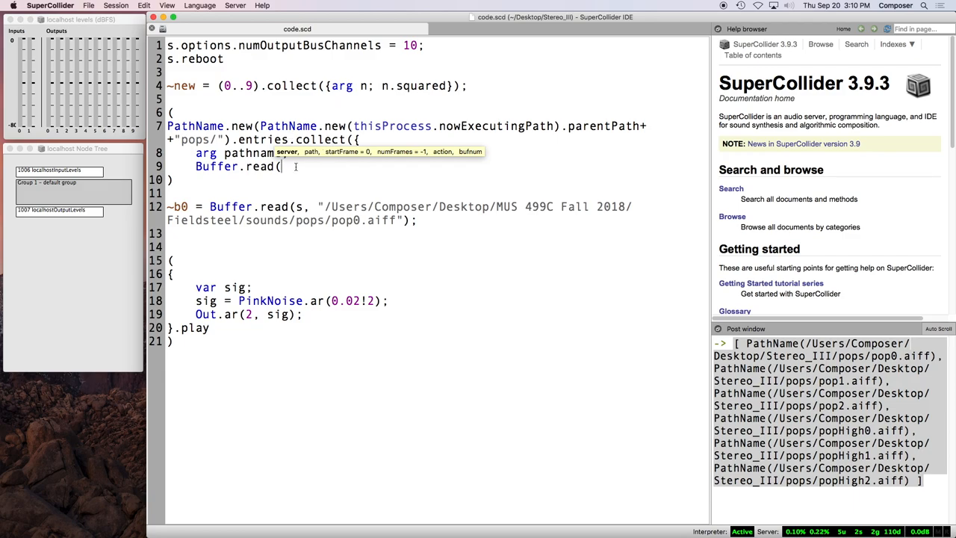
text(s, path)
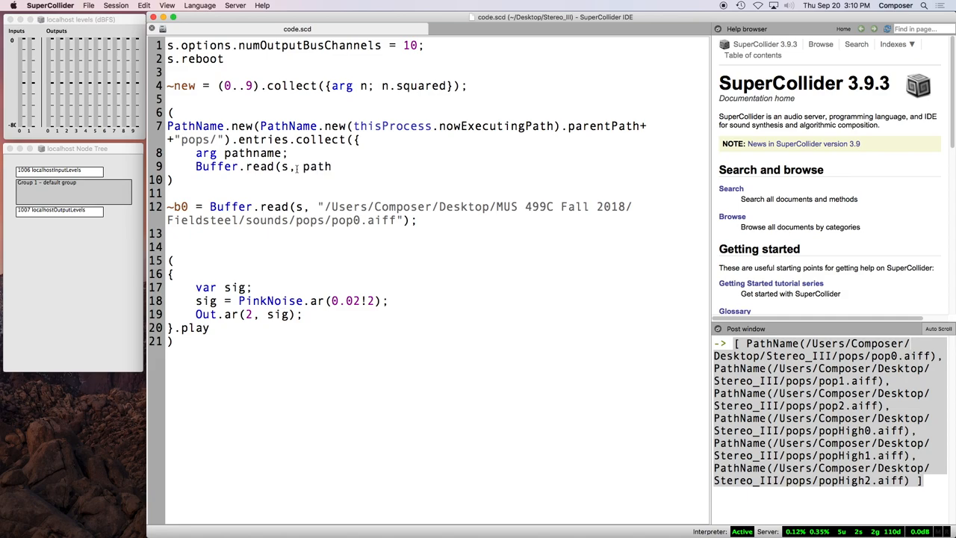
text(name)
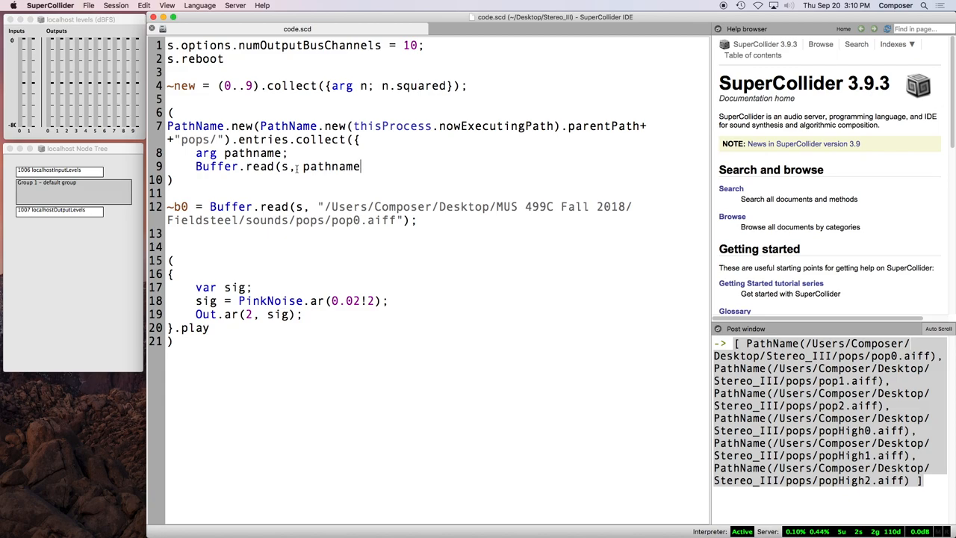
text(.fullPath);)
click(407, 133)
text(b = )
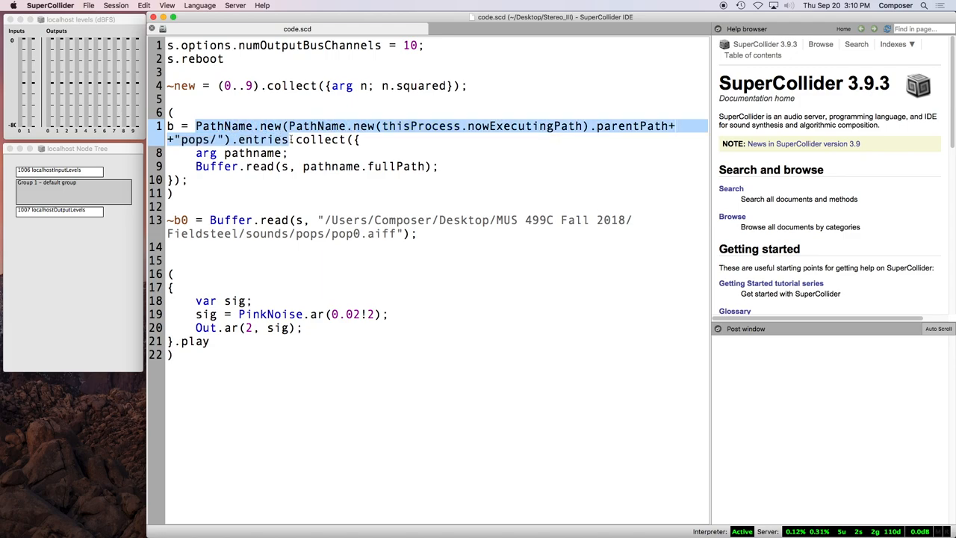
mouse_move(344, 163)
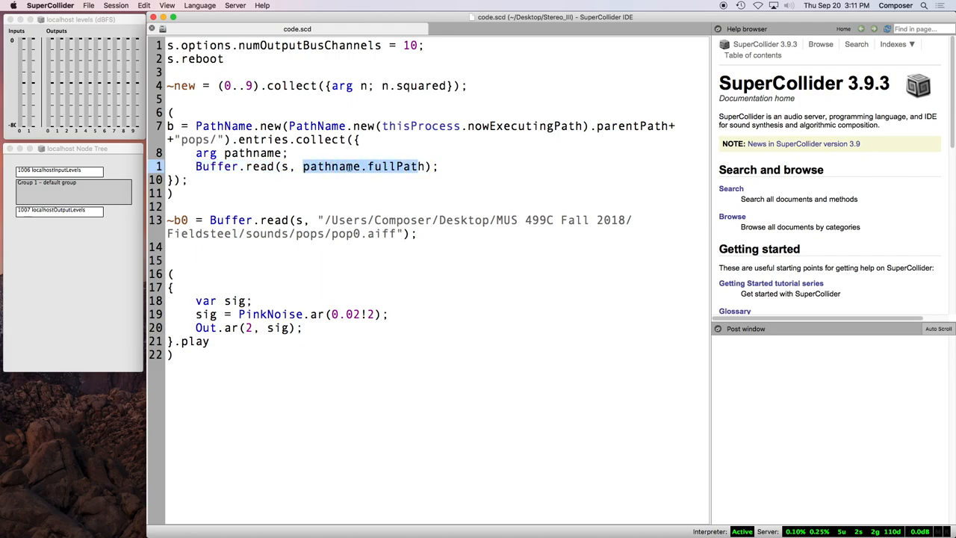
double_click(331, 166)
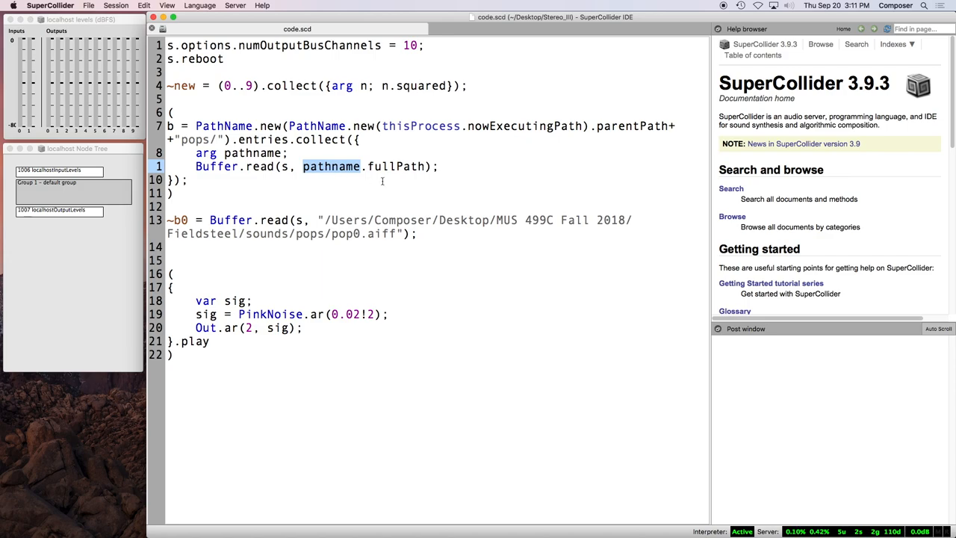
double_click(396, 166)
text(sig = PlayBuf.ar()
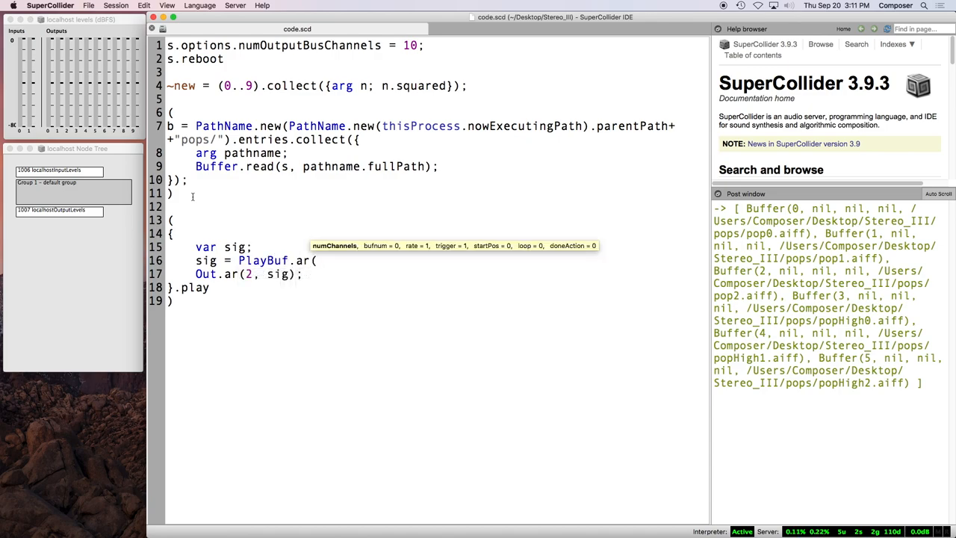
Step: Replace PinkNoise with PlayBuf.ar(2, b[5], doneAction:2) in the noise function
text(2,)
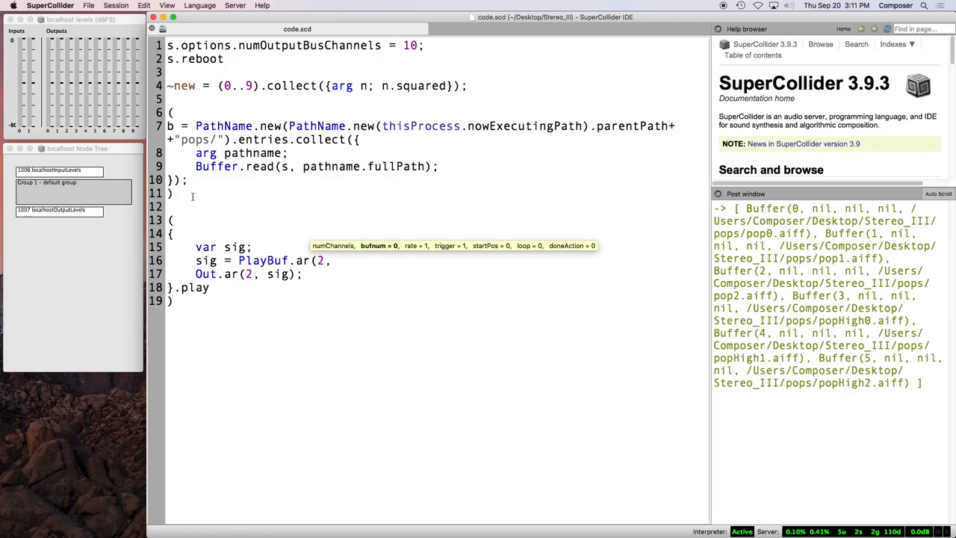
text(b[5], doneAction:2);)
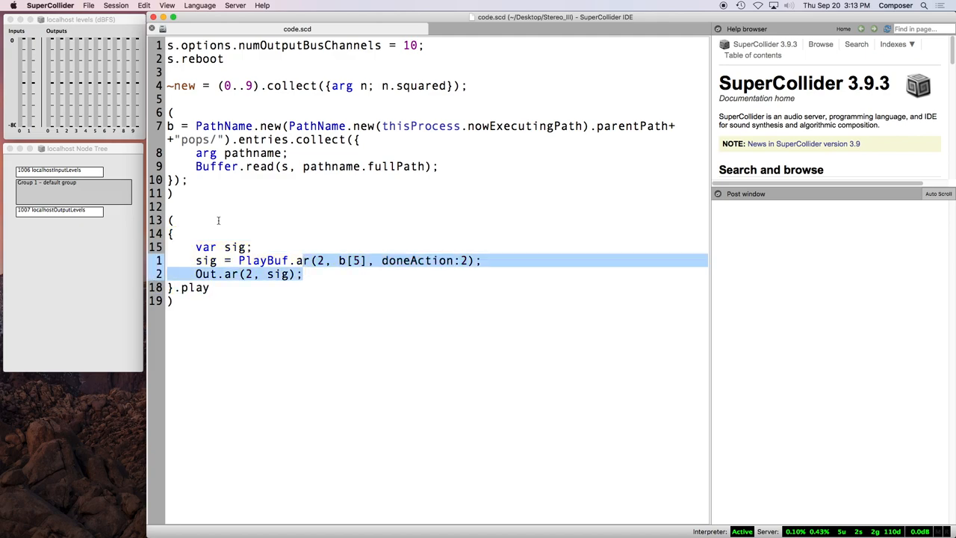
Step: Play the b[5] pop sample, then wrap the function in SynthDef.new(\play, ...).add
key(cmd+enter)
text(;)
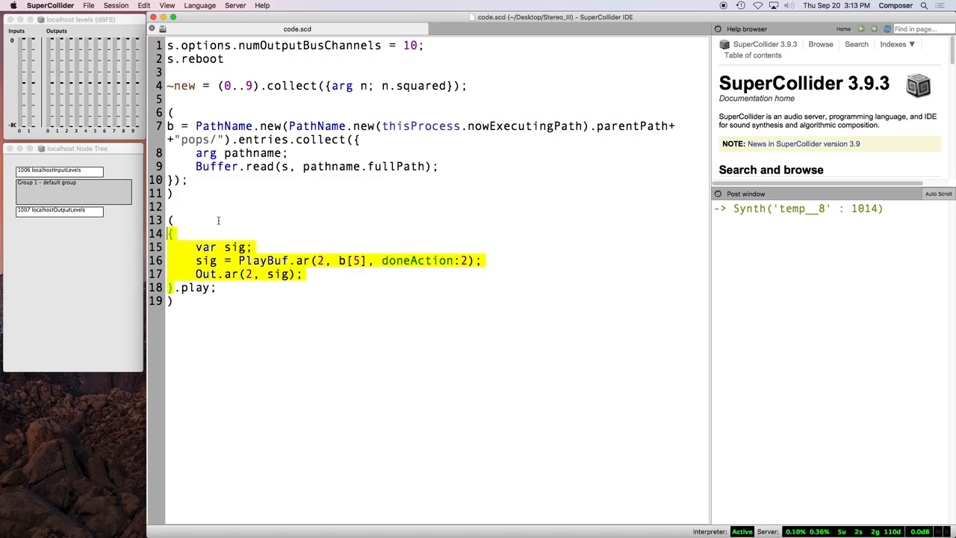
text(SynthDef.new)
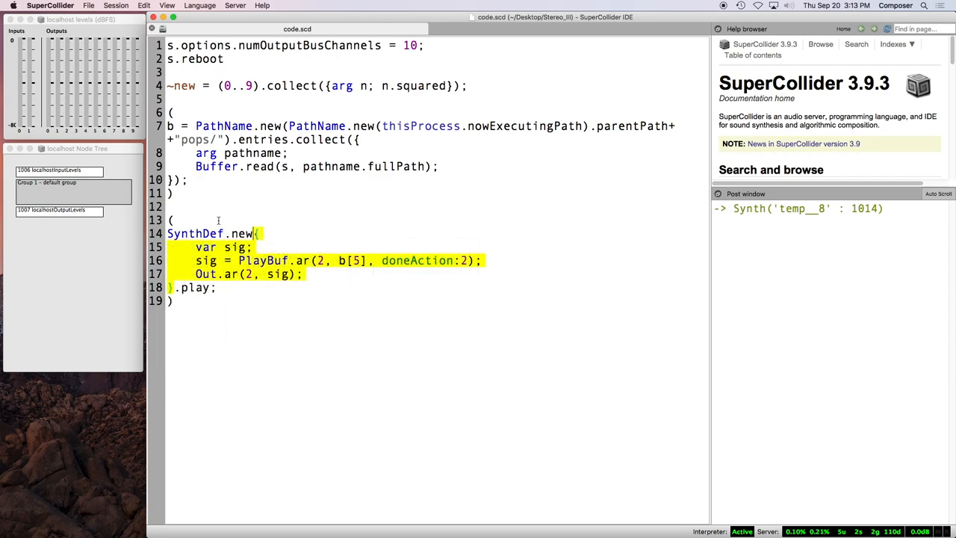
text(()
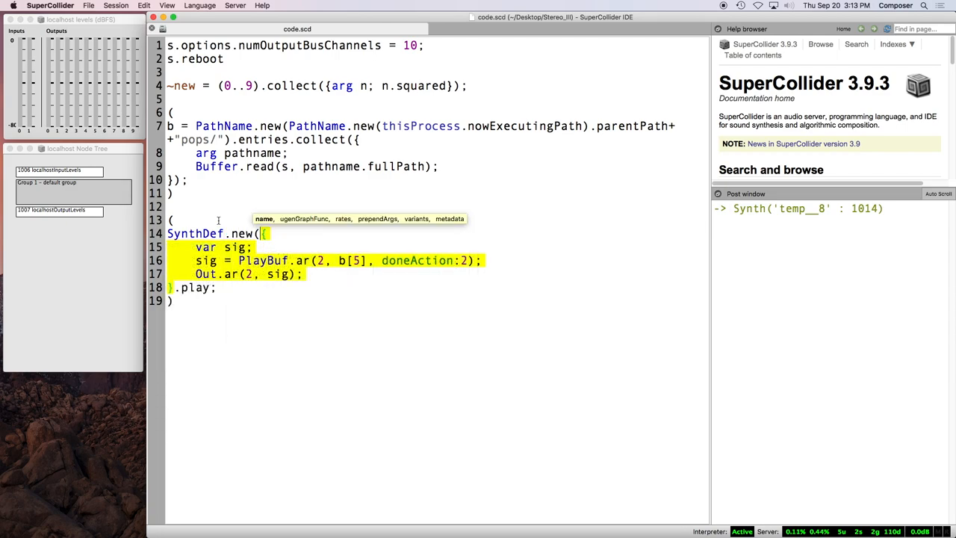
text(\play,)
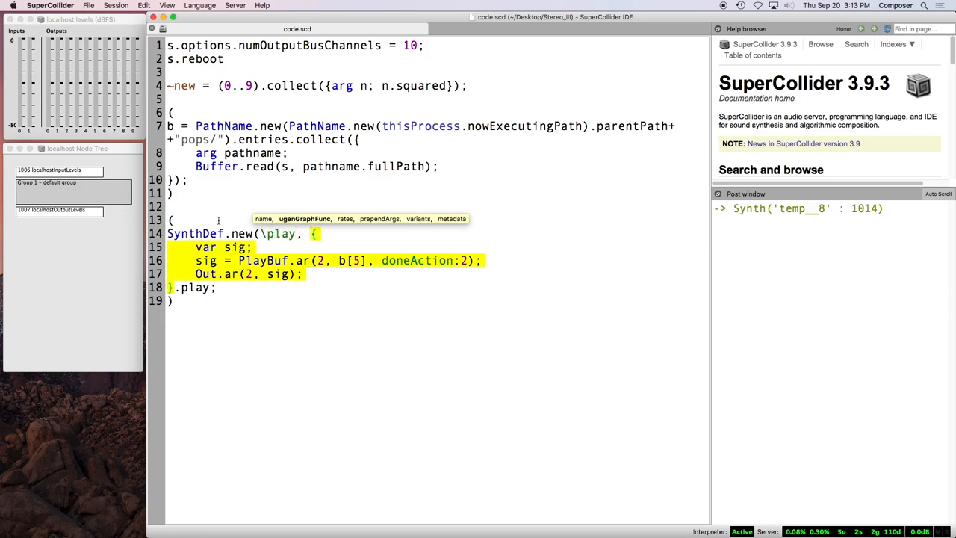
click(217, 287)
text(}))
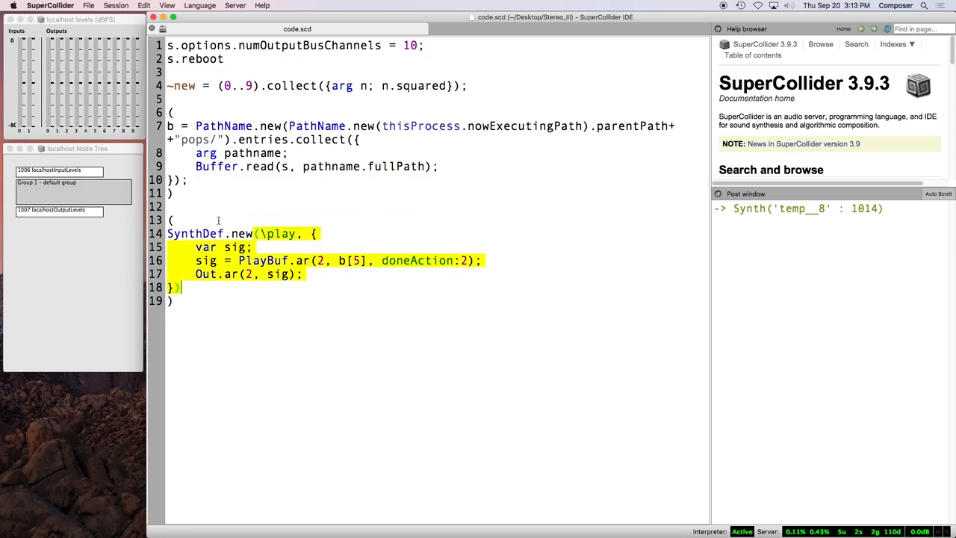
text(.add;)
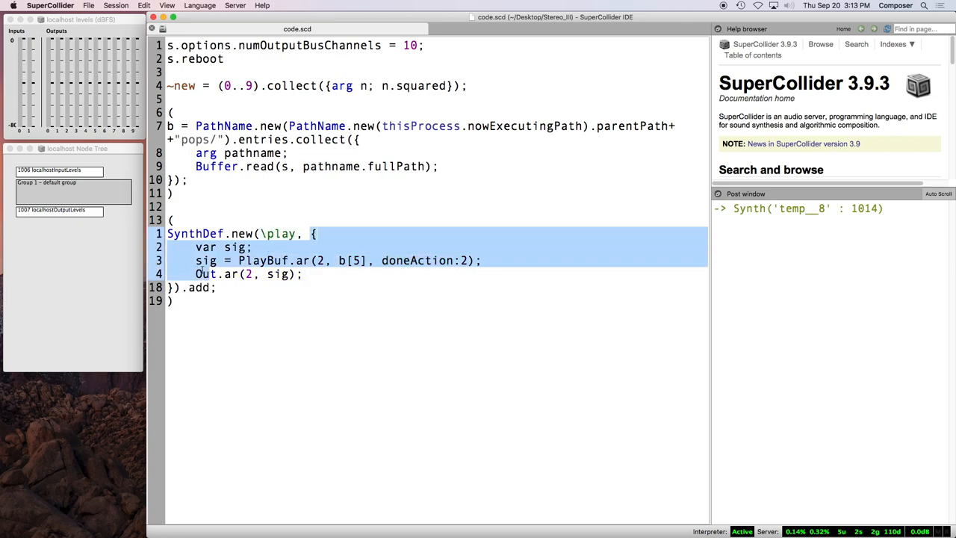
click(217, 288)
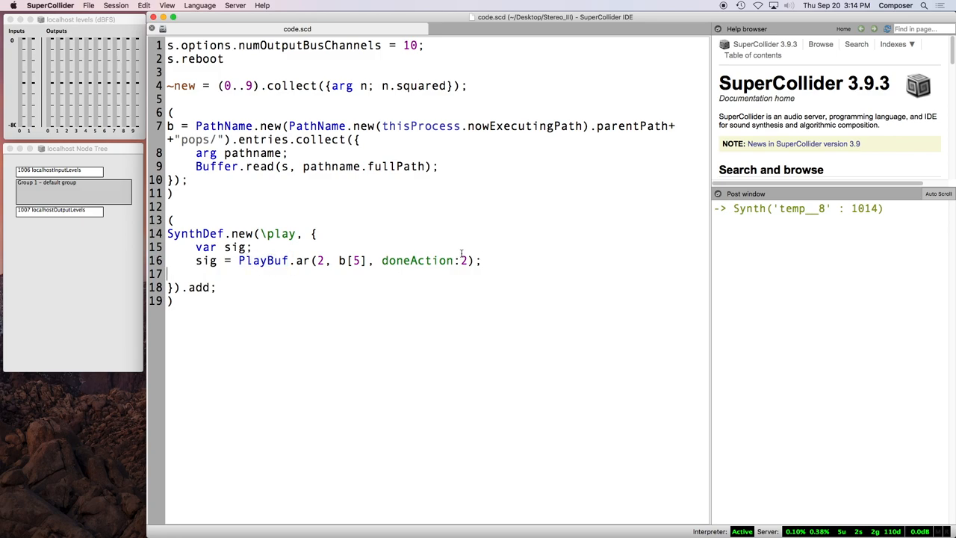
Step: Restore Out.ar(2, sig), add the play SynthDef, and run Synth.new(\play) repeatedly
text(Out.ar(2, sig);)
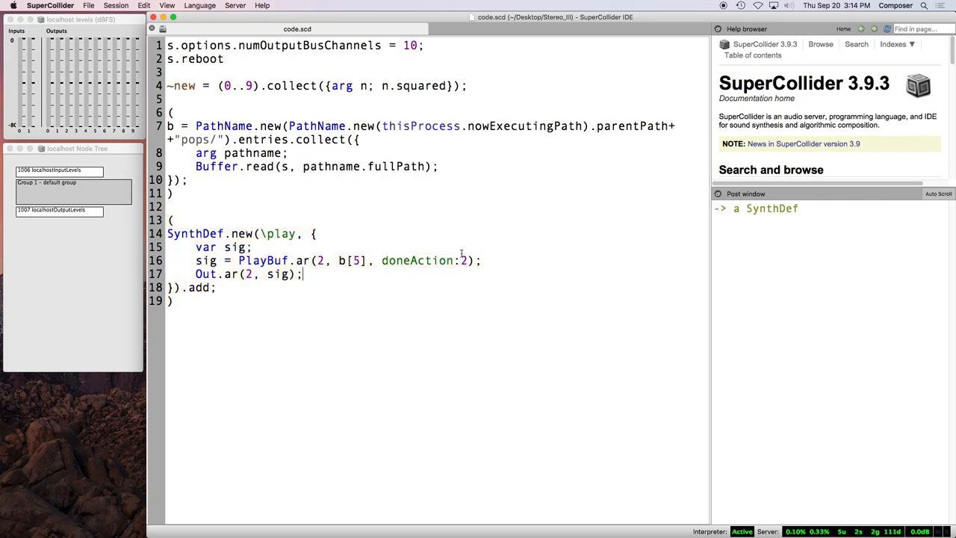
double_click(772, 208)
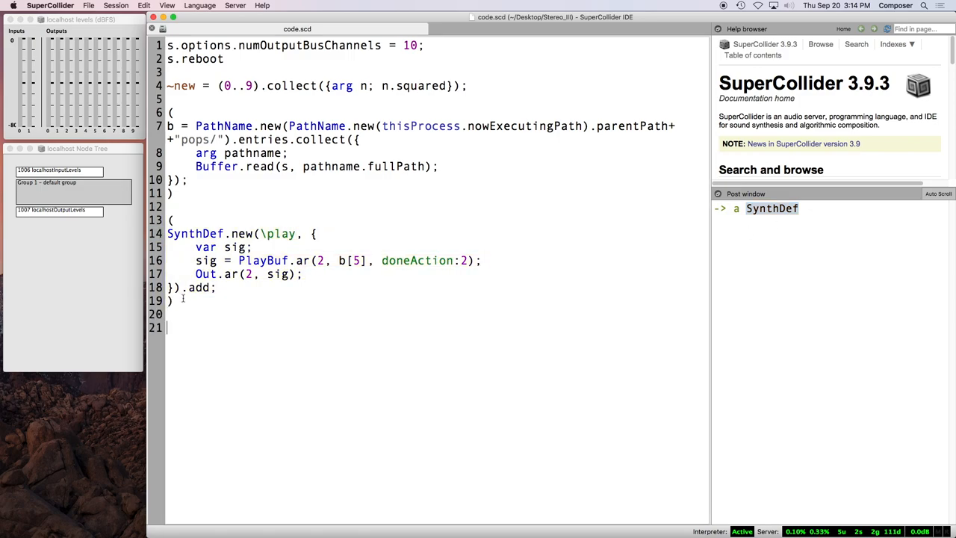
text(Synth.new()
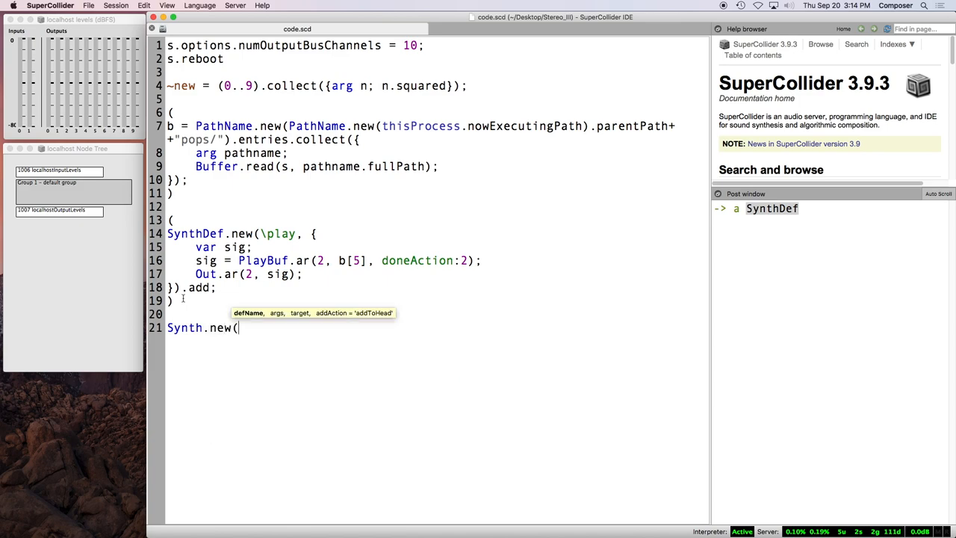
text(\)
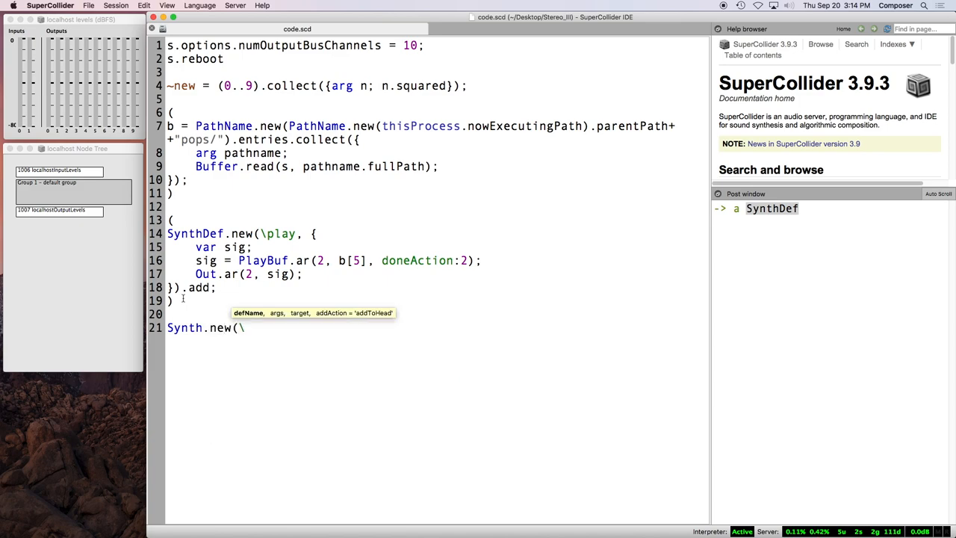
text(play)
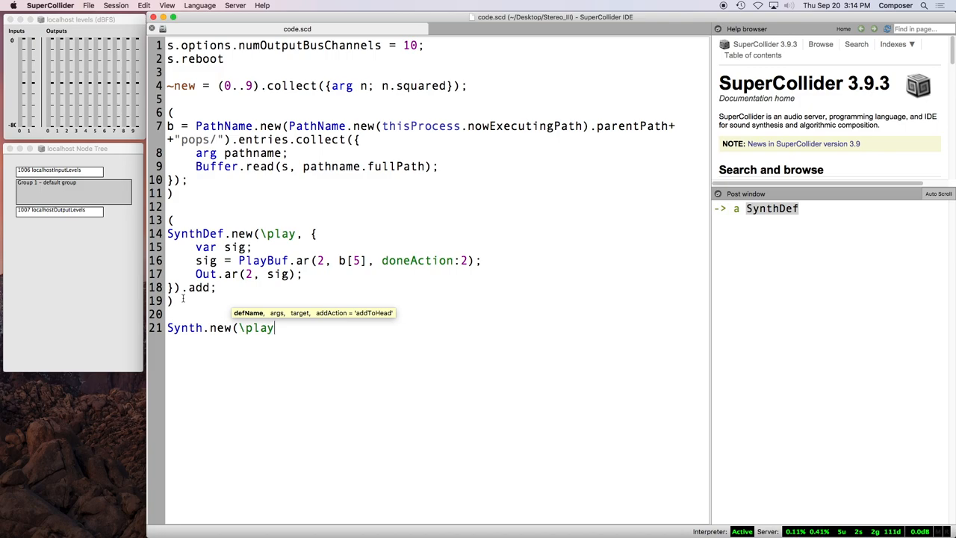
text();)
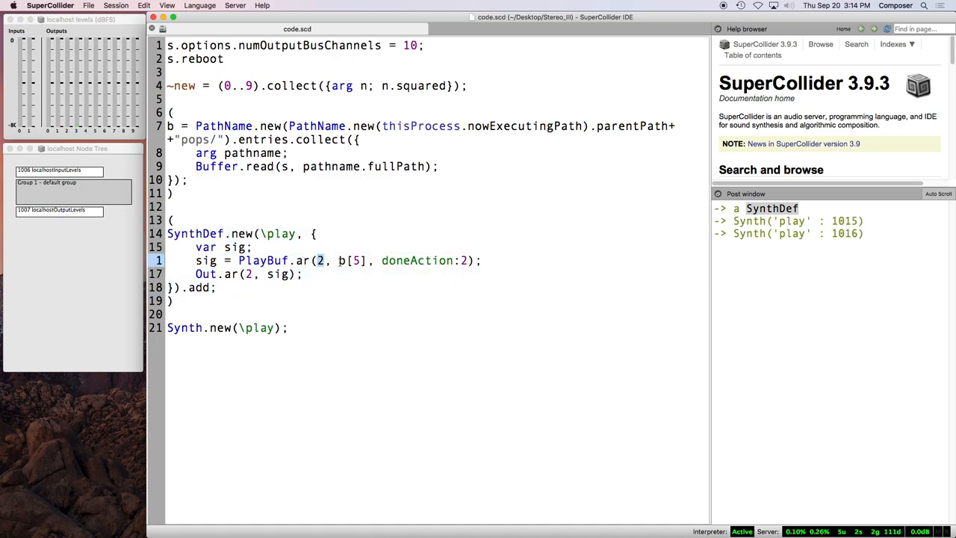
double_click(353, 260)
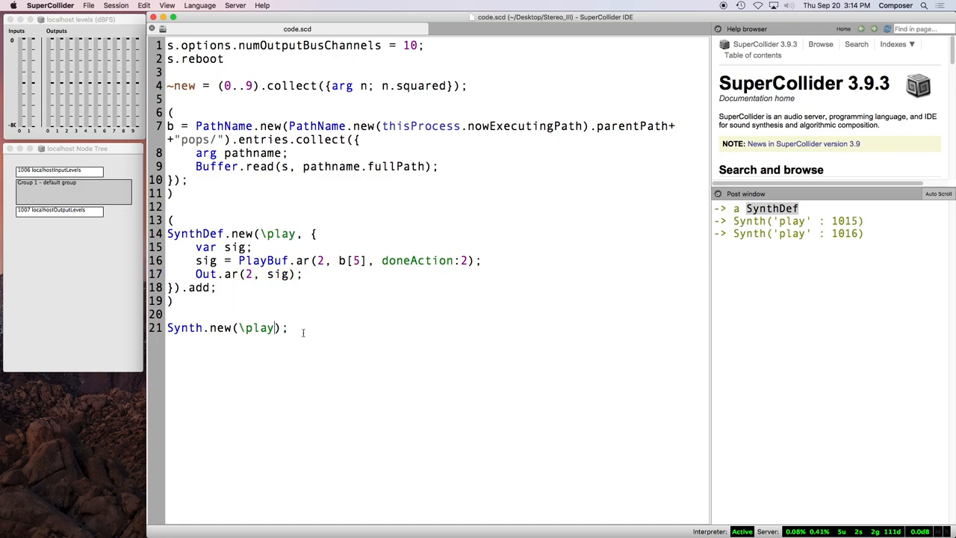
key(Enter)
text(arg)
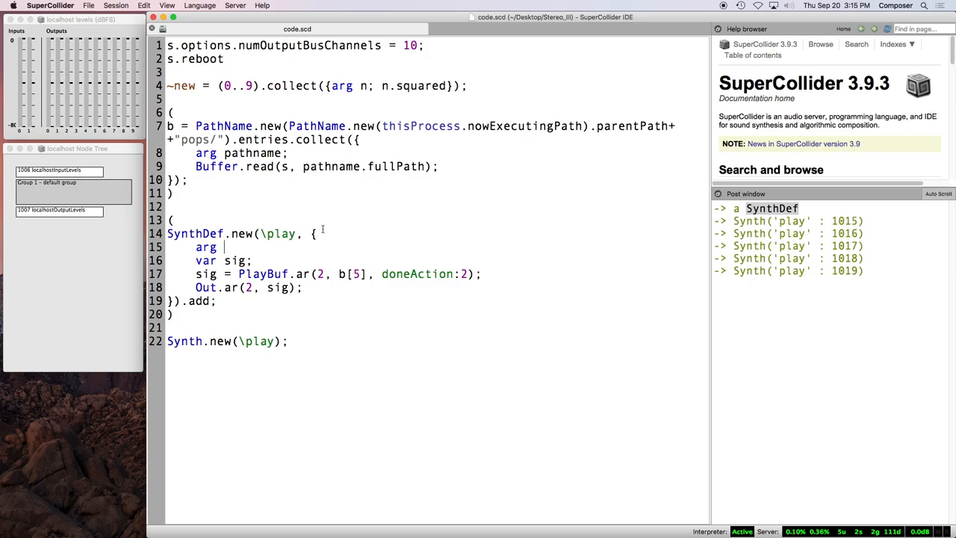
mouse_move(341, 275)
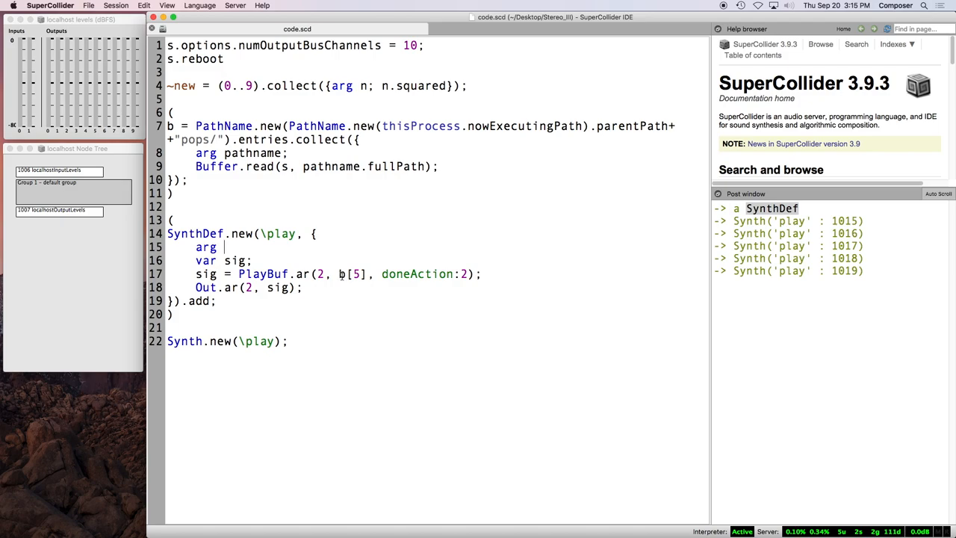
Step: Declare arg buf=0, out=2, using buf in PlayBuf.ar and out in Out.ar
double_click(349, 274)
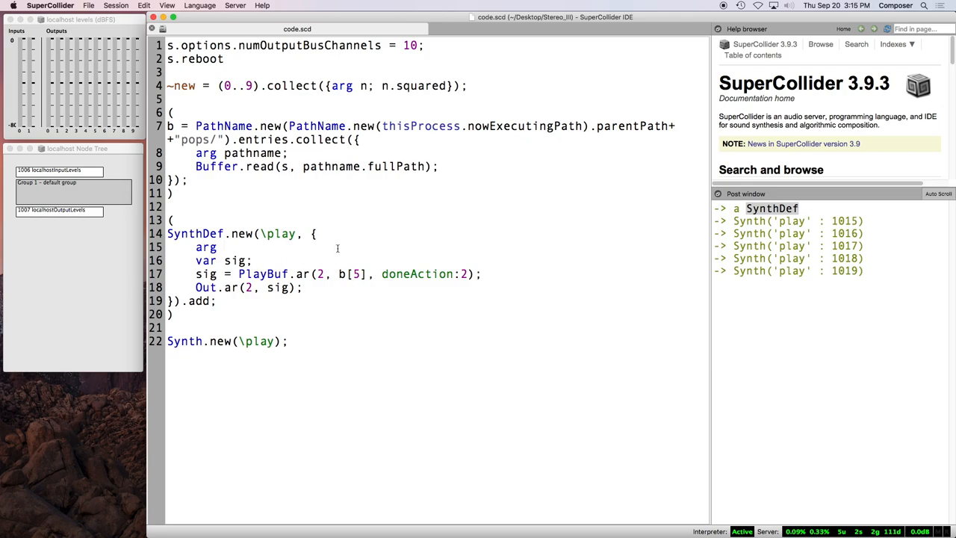
text(buf)
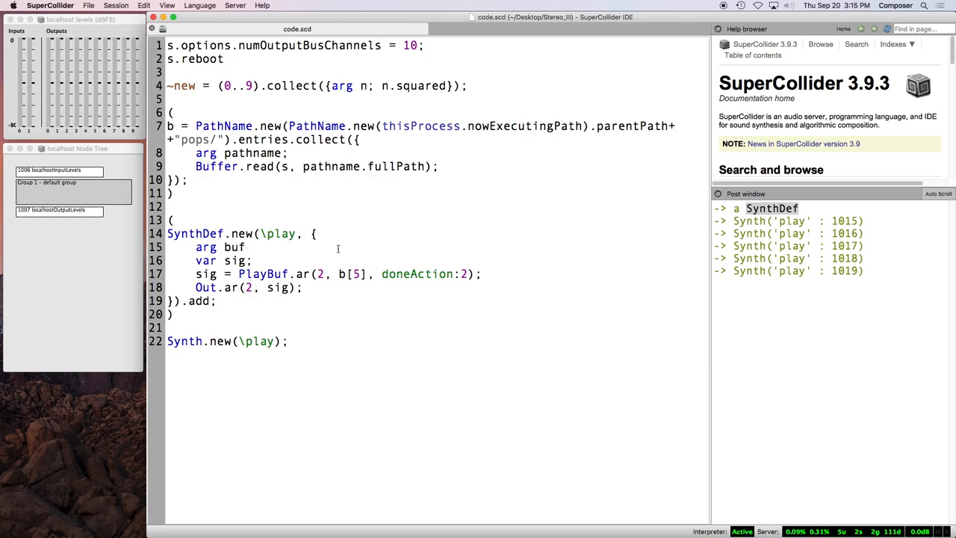
text(=0)
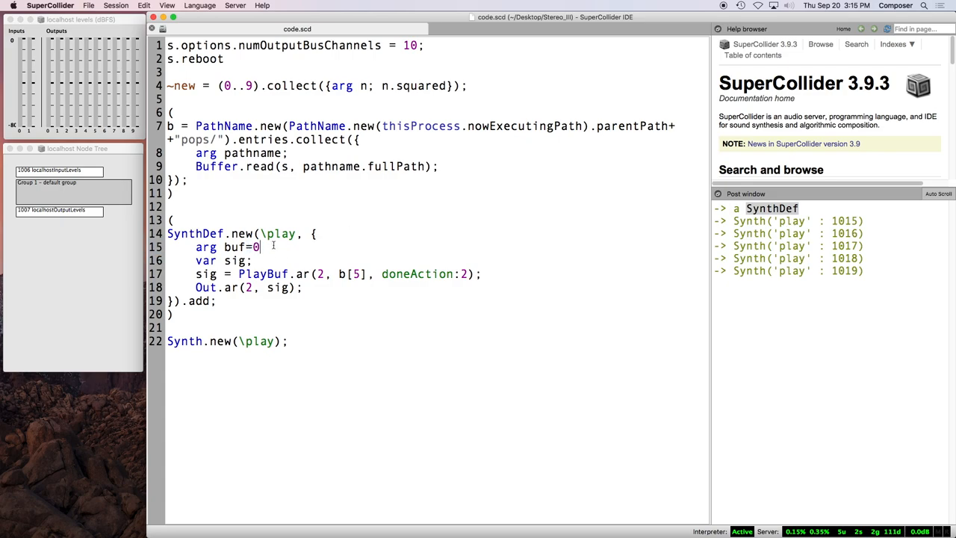
text(,)
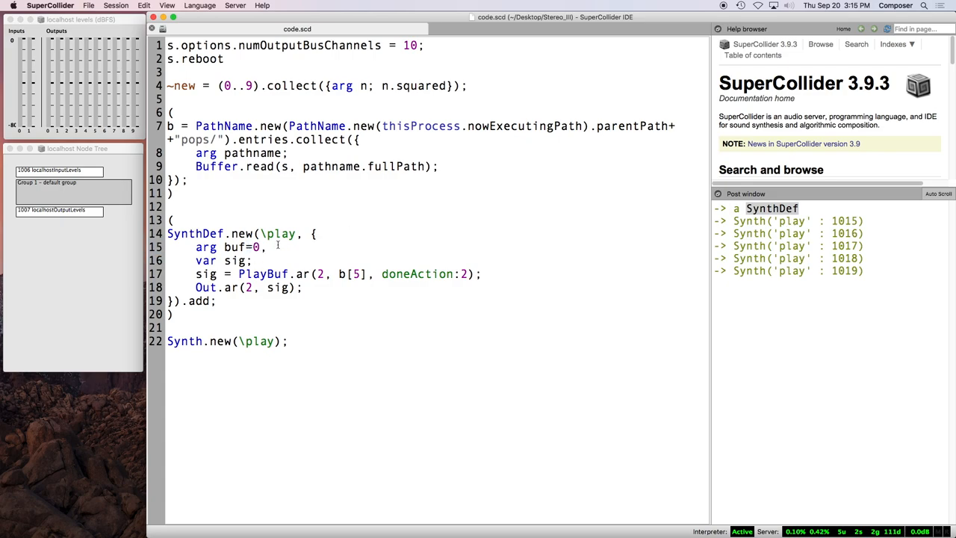
text(out)
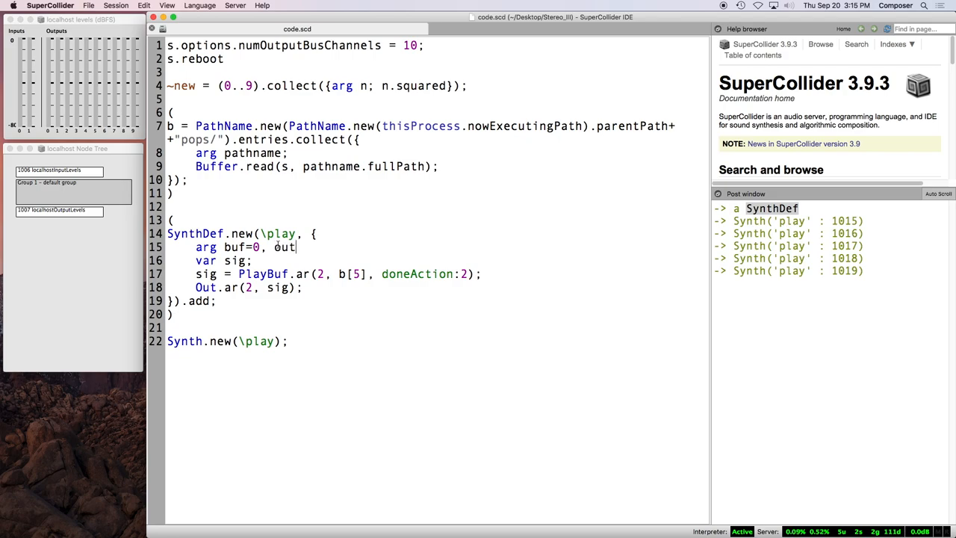
text(=2;)
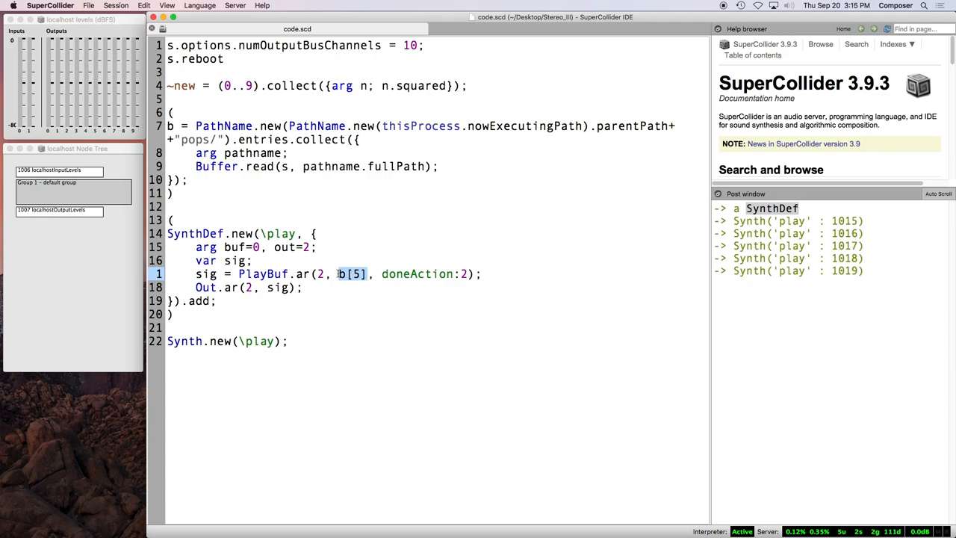
text(buf)
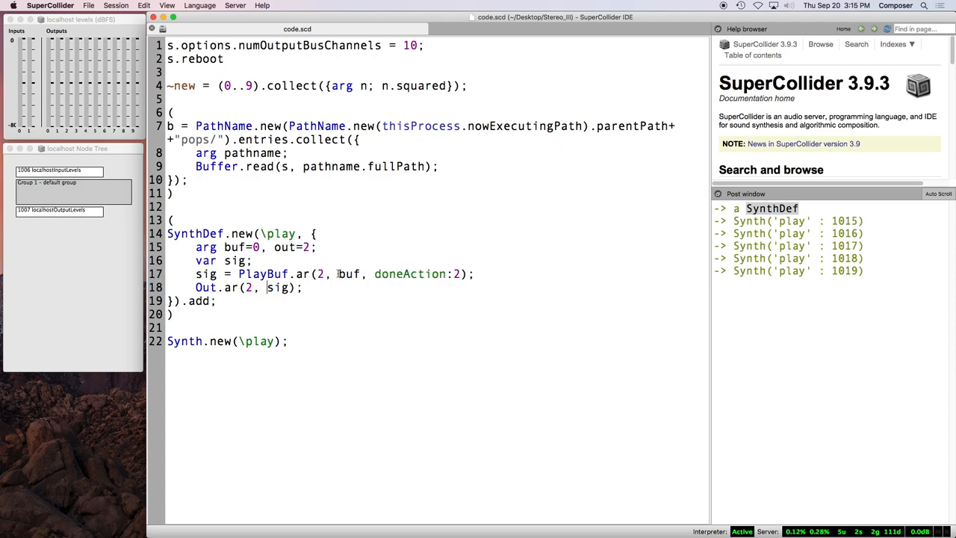
text(out)
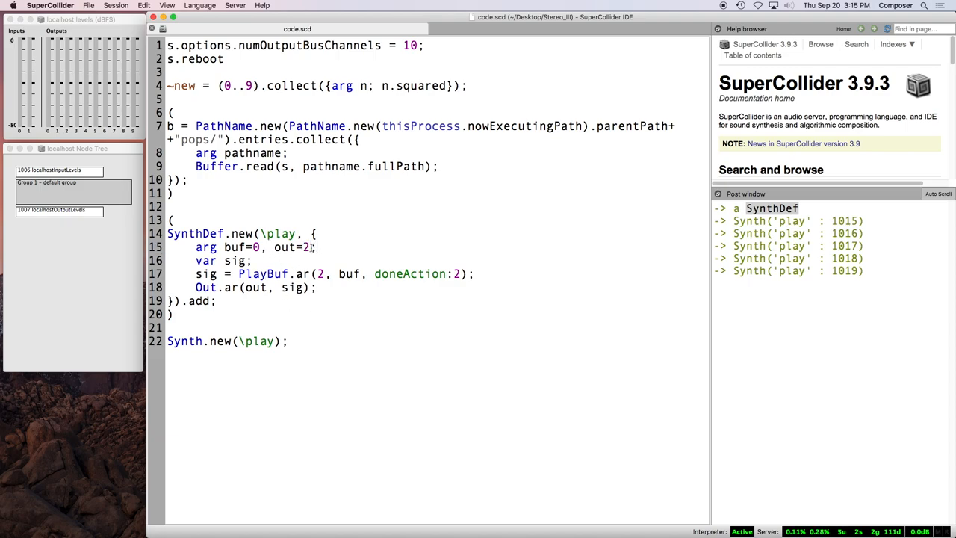
Step: Add rate=1 and spos=0 args feeding PlayBuf's rate and startPos, then re-add the SynthDef
text(, rate=1)
click(322, 274)
text(rate, startPos:)
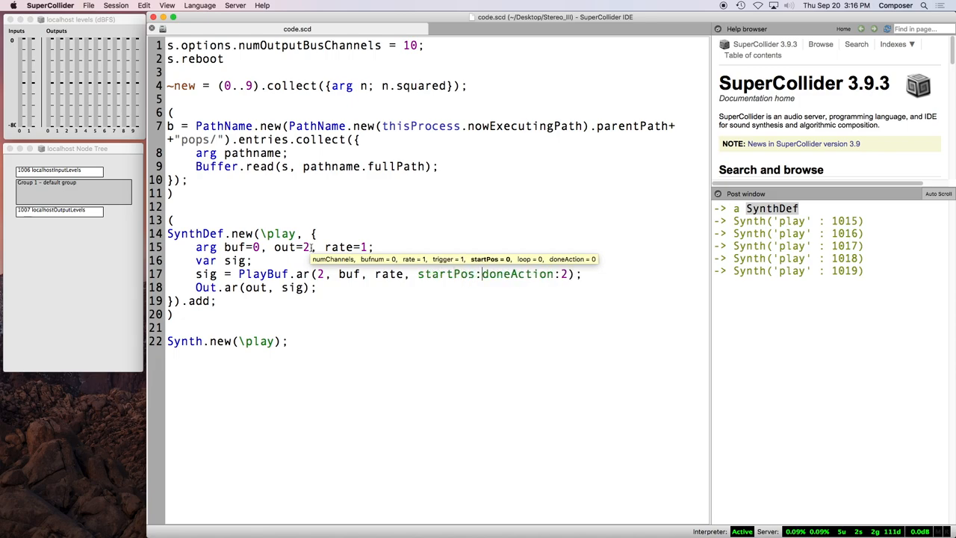
text(spos)
click(438, 247)
text(, spo)
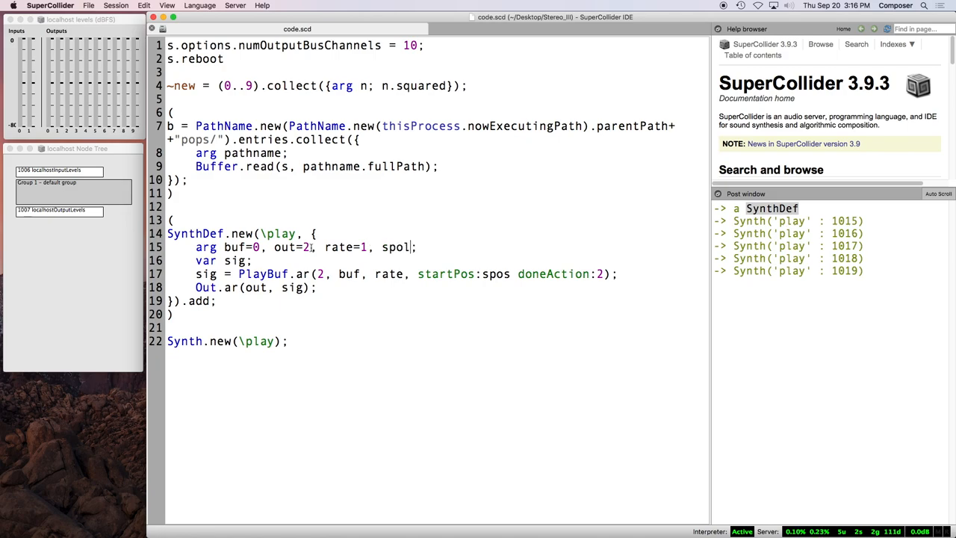
text(s=0)
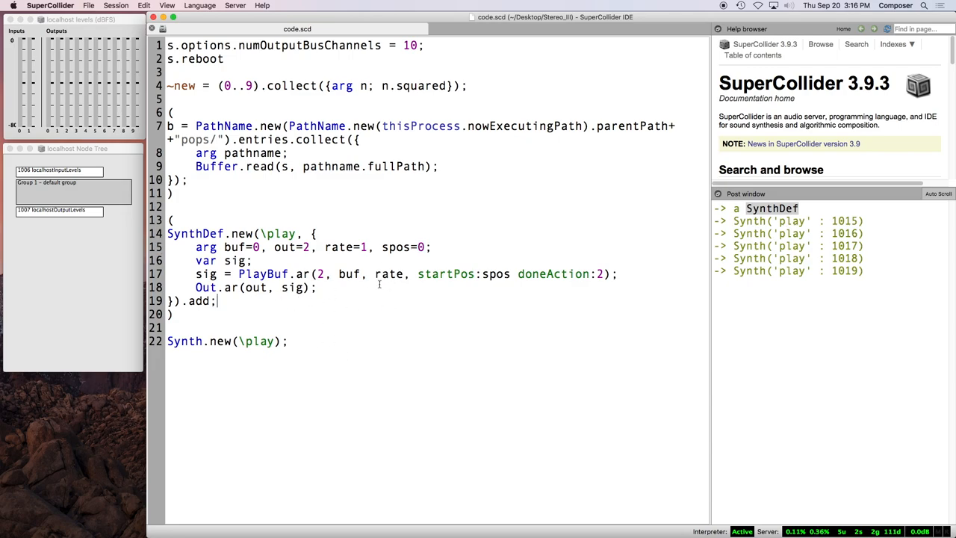
mouse_move(453, 268)
text(,)
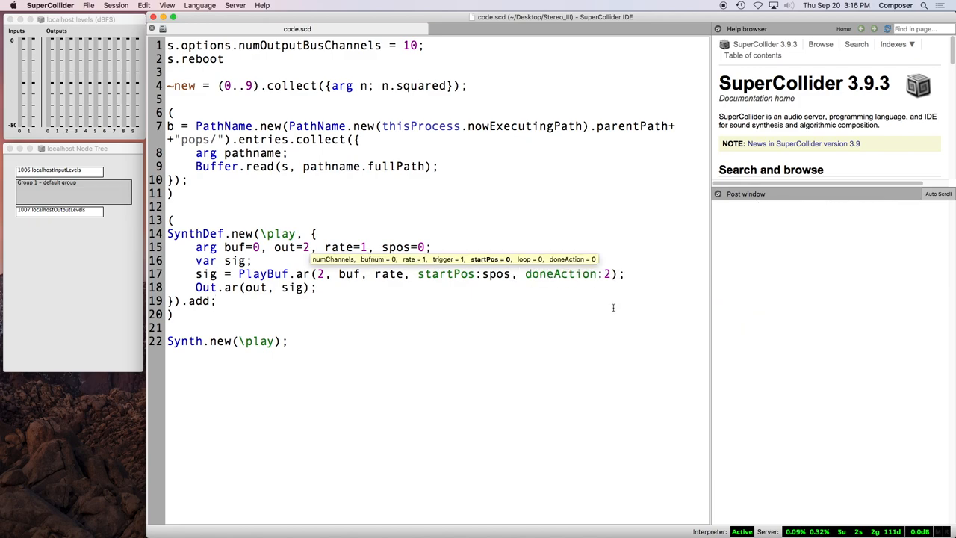
key(enter)
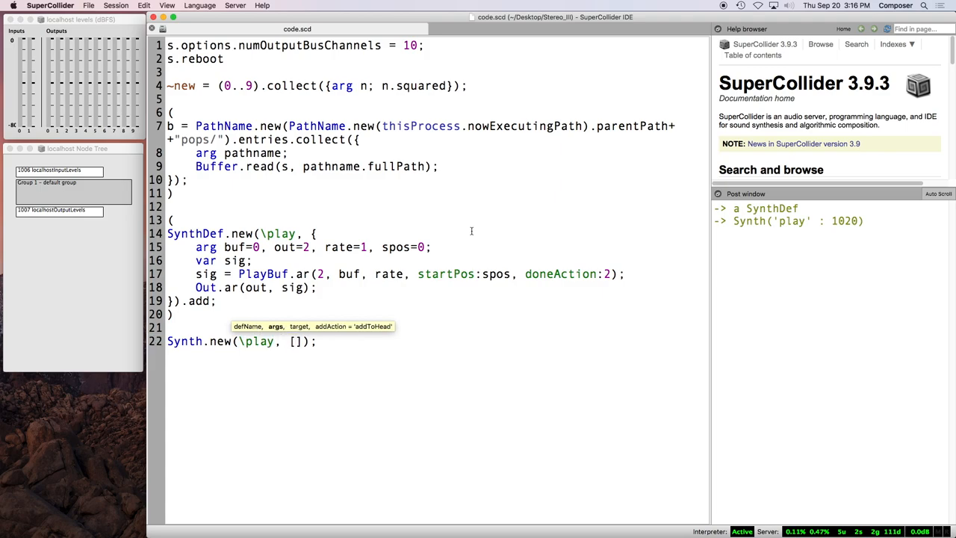
Step: Play b[3] with Synth.new(\play, [\buf, b[3], \rate, ...]), trying rates 1, 0.9 and 0.5
text(\)
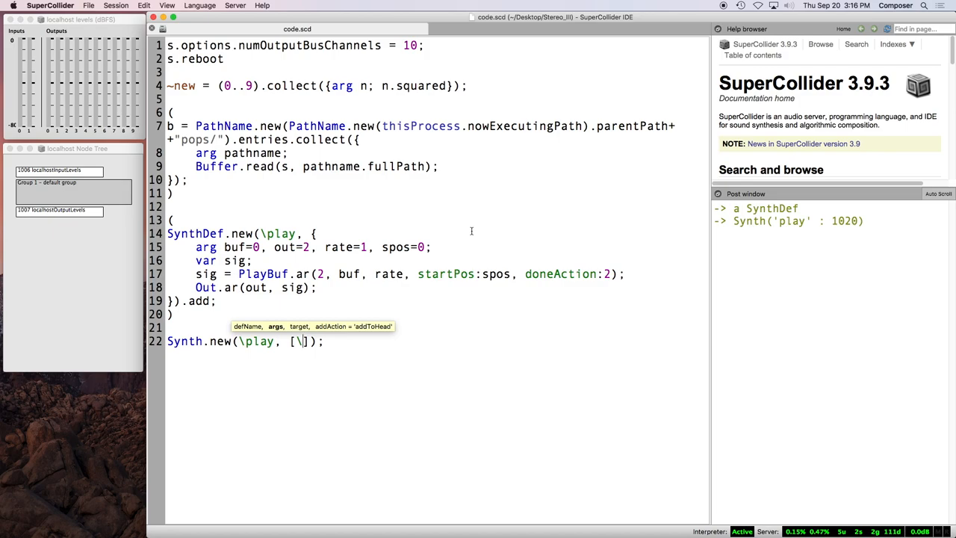
text(buf)
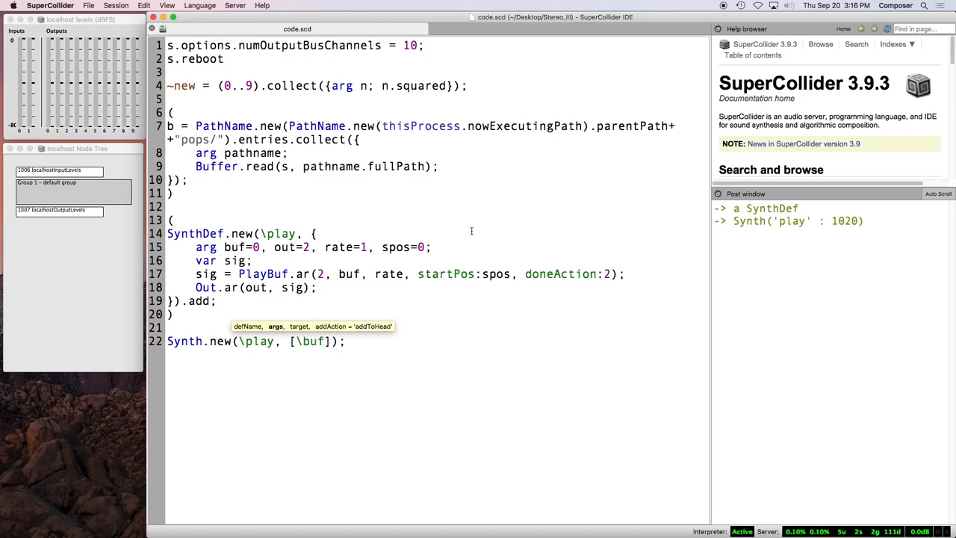
text(, b)
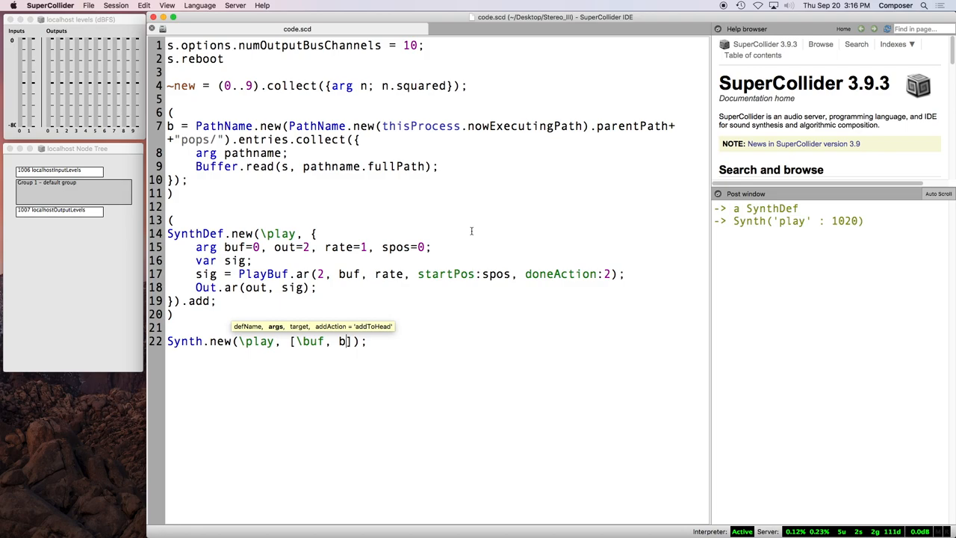
text(3], \rate,)
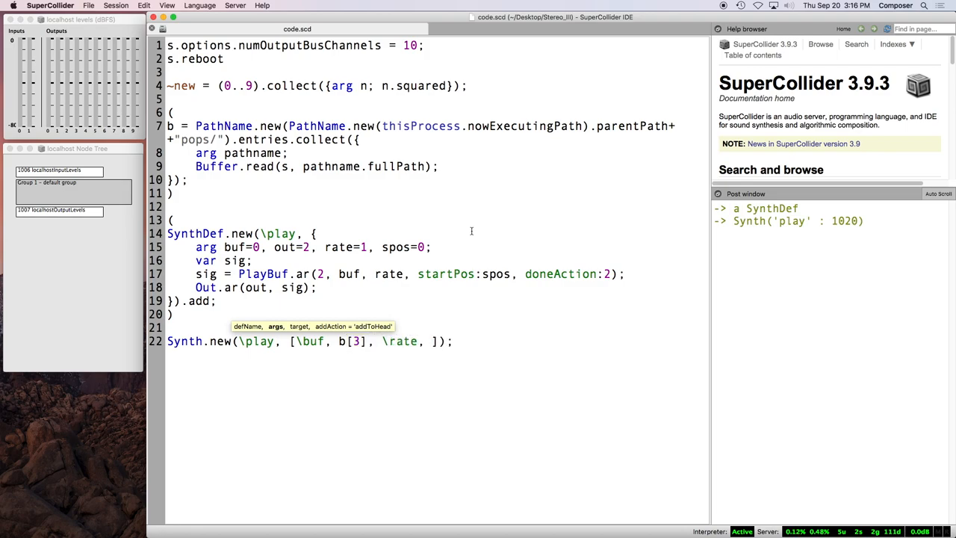
text(1)
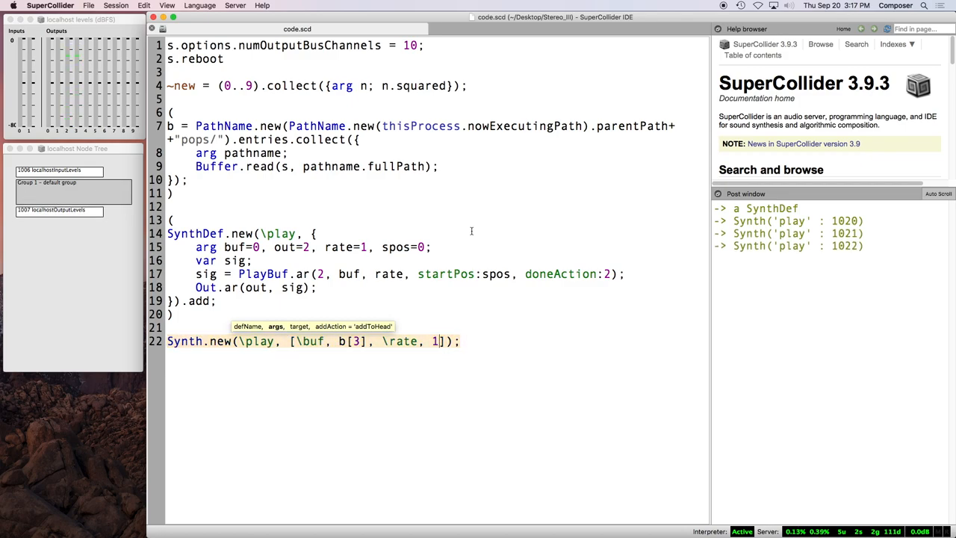
text(0.9)
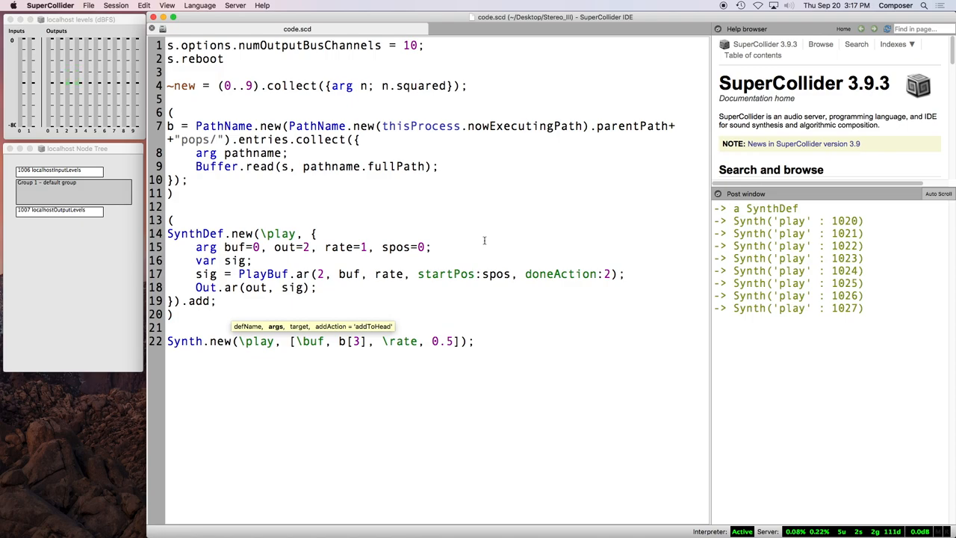
mouse_move(502, 360)
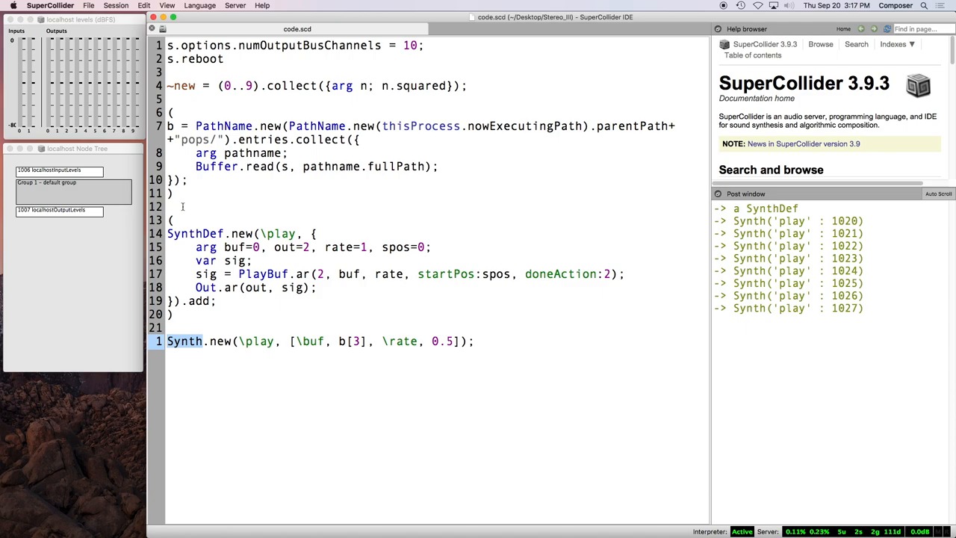
mouse_move(211, 224)
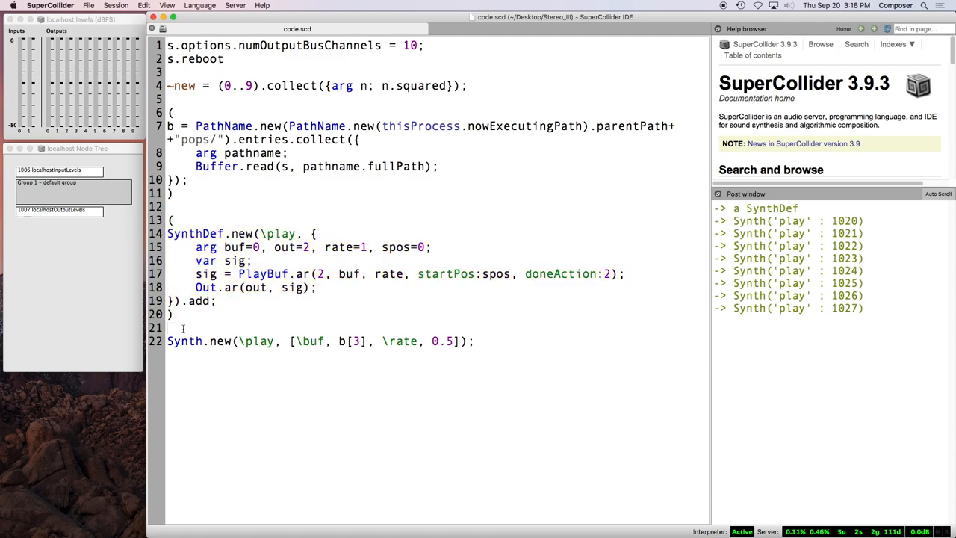
Step: Run the parenthesized block of three b[3] synths at rates 0.5, 0.7 and 0.9 repeatedly
key(Return)
text(()
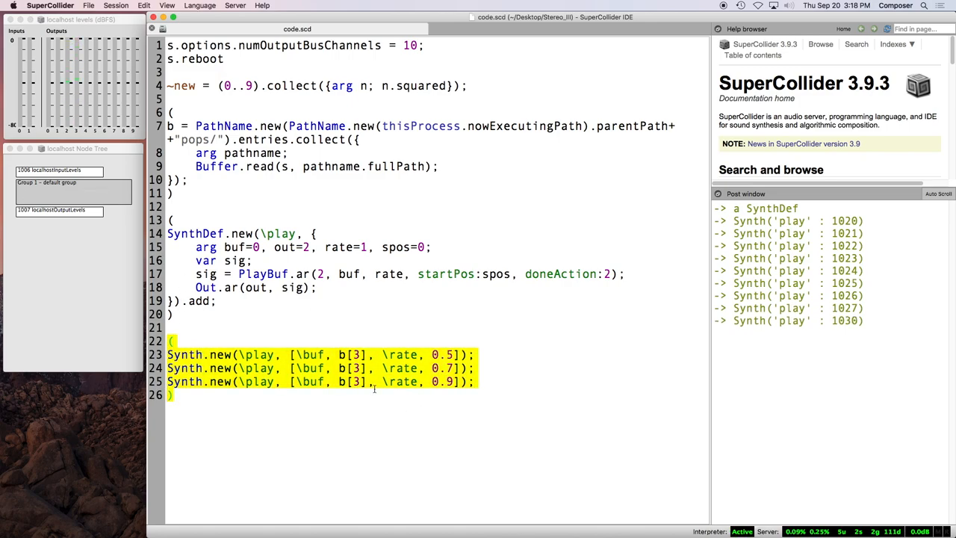
click(373, 387)
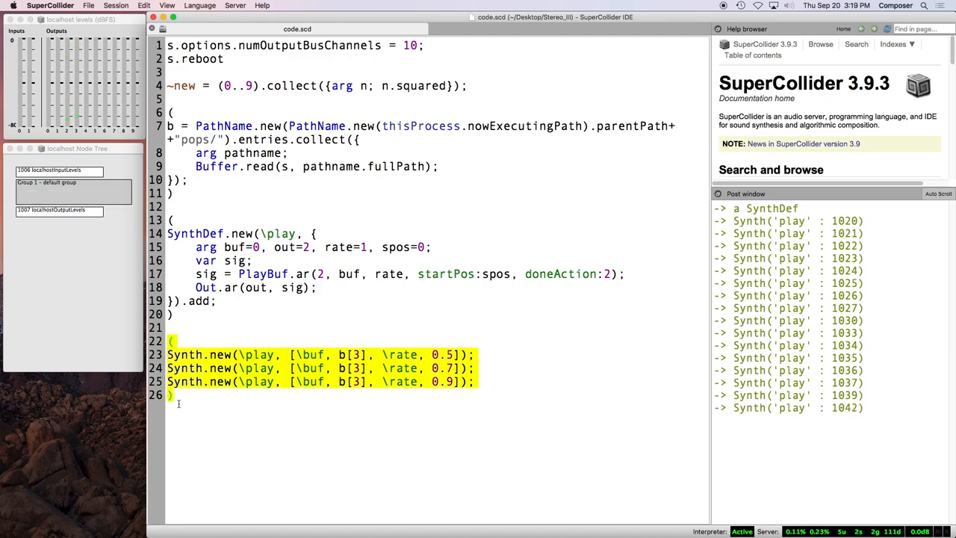
mouse_move(365, 342)
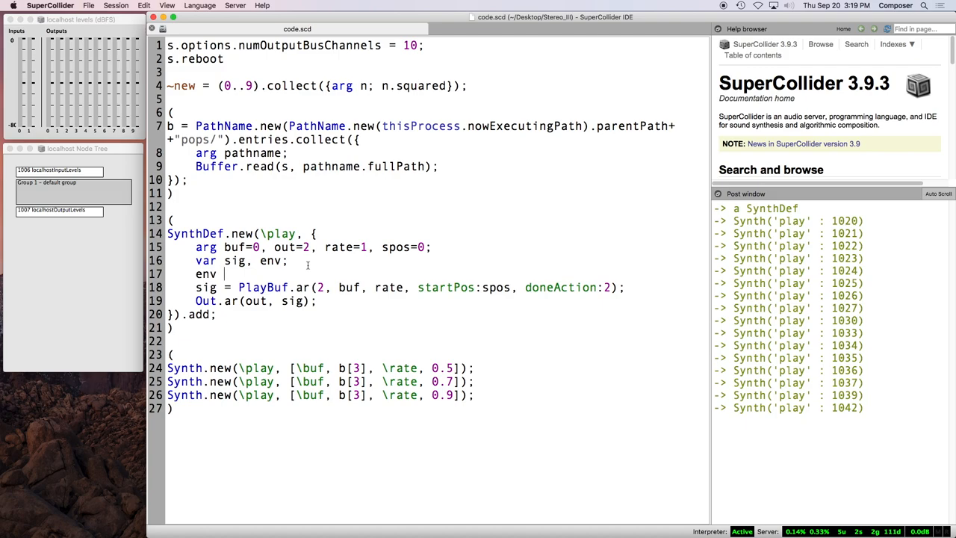
Step: Define env = EnvGen.kr(Env([0,1,0],[atk,rel],[1,-1]), doneAction:2) and begin sig = sig * env
text(EnvGen)
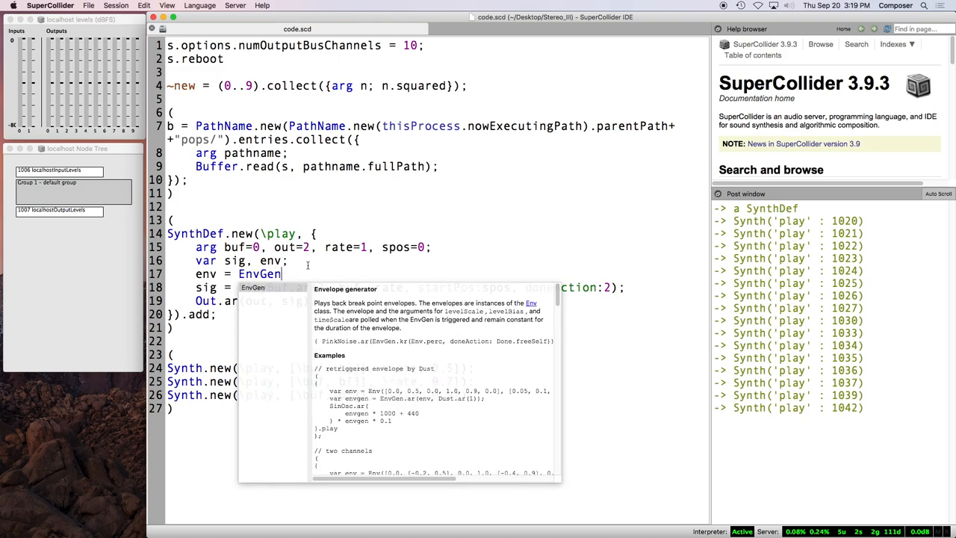
text(.kr(Env)
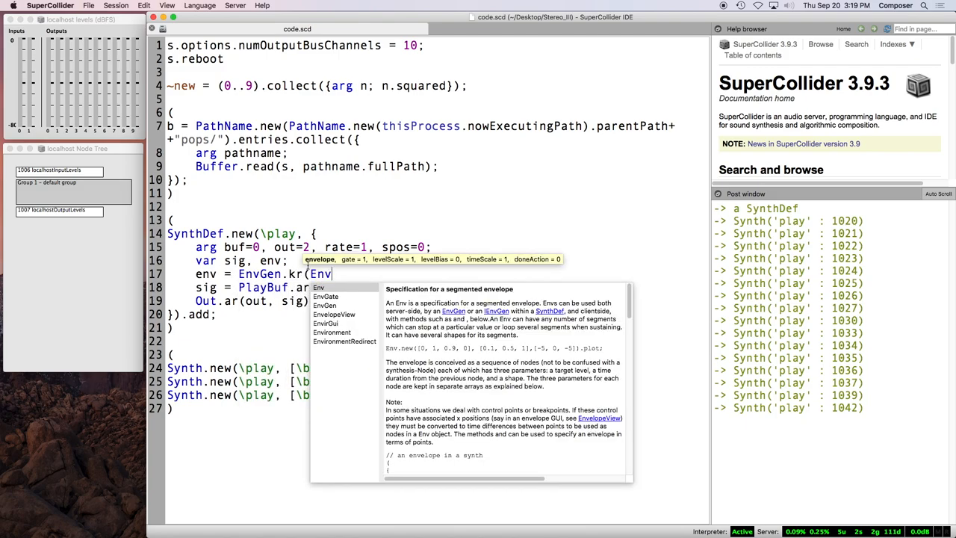
text(([0,1,0)
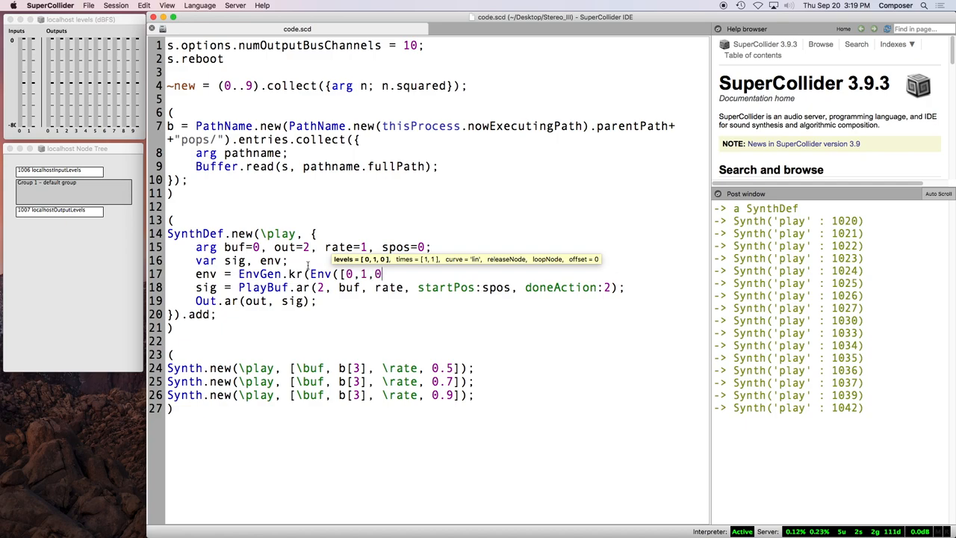
text(]))
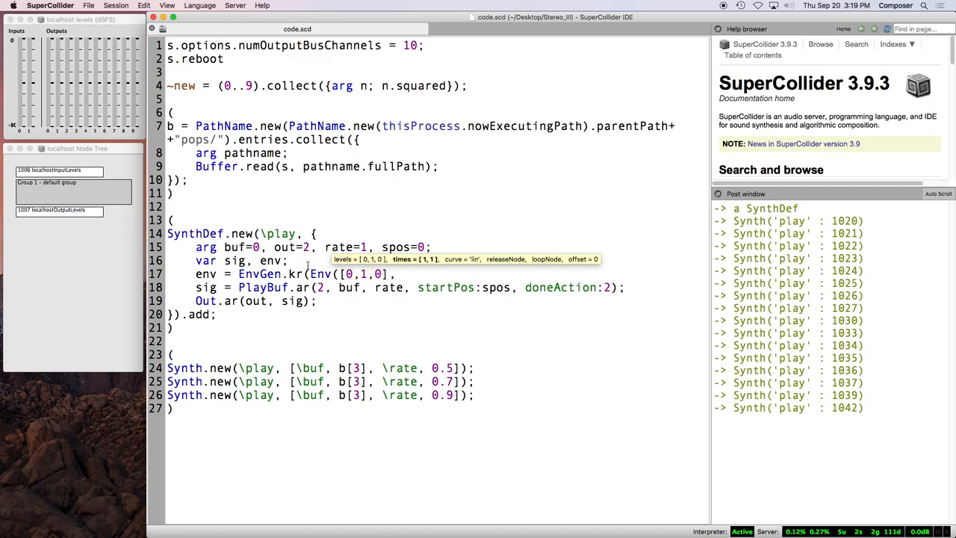
text([)
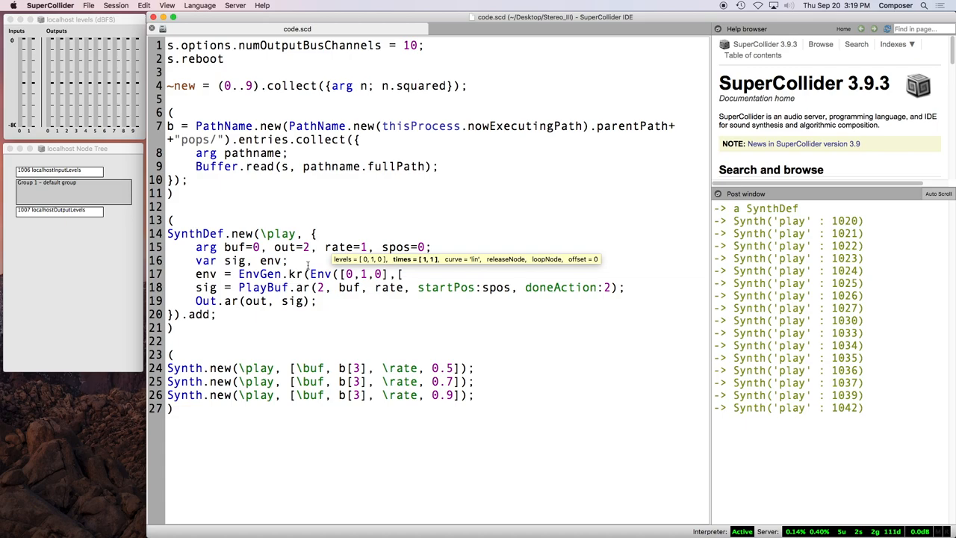
text(atk,rel],[1,-1)
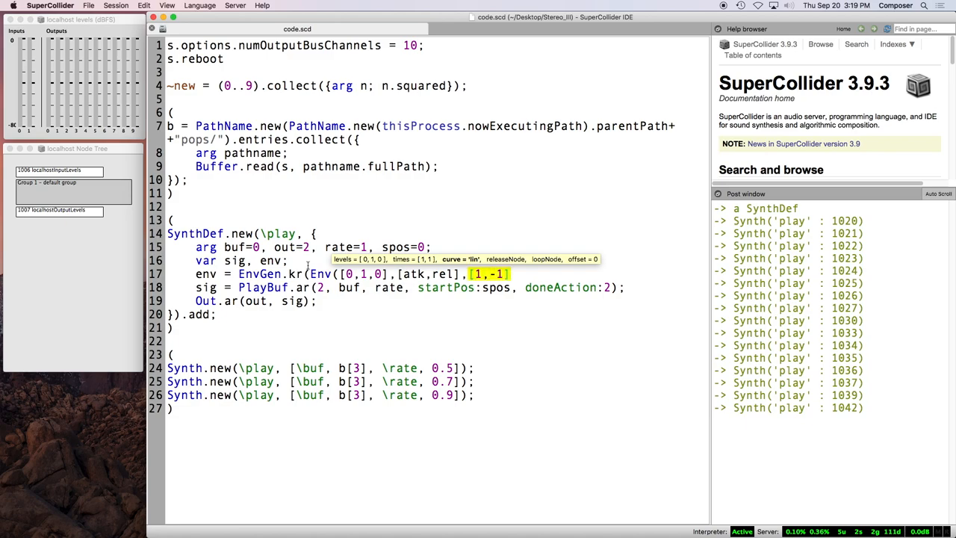
text(), doneA)
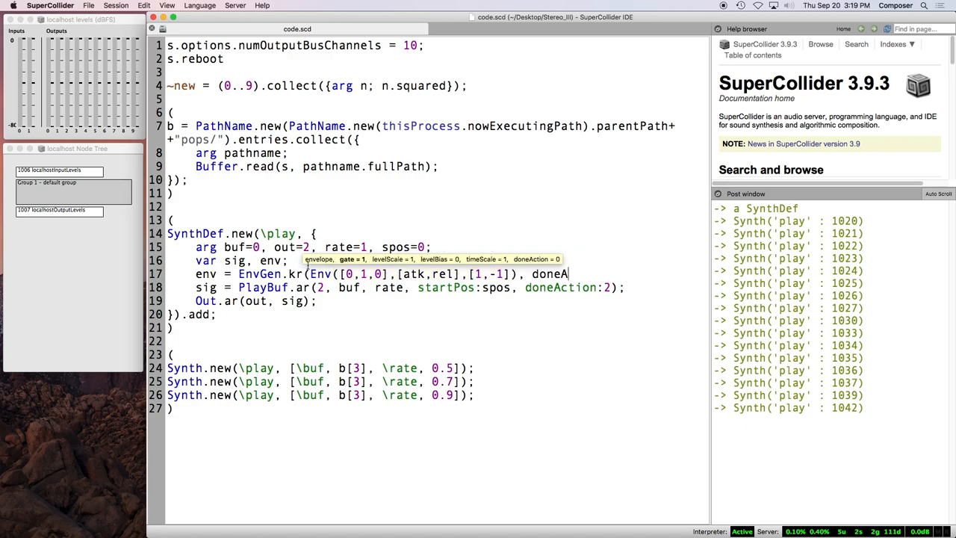
text(ction:1)
text(sig = sig * env *)
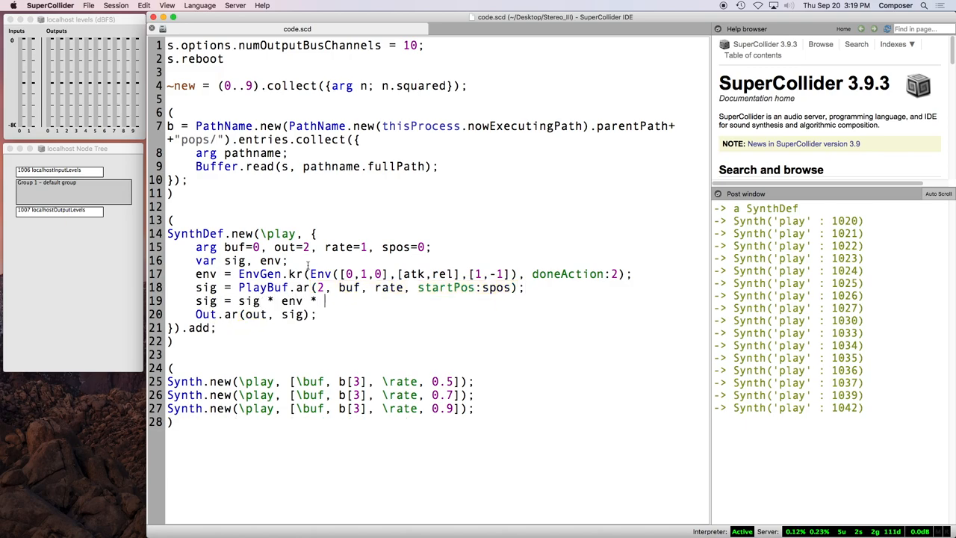
Step: Add atk=0.005, rel=0.1, amp=1 args, multiply sig by amp, and keep one Synth call
text(amp;)
click(438, 247)
text(, ak)
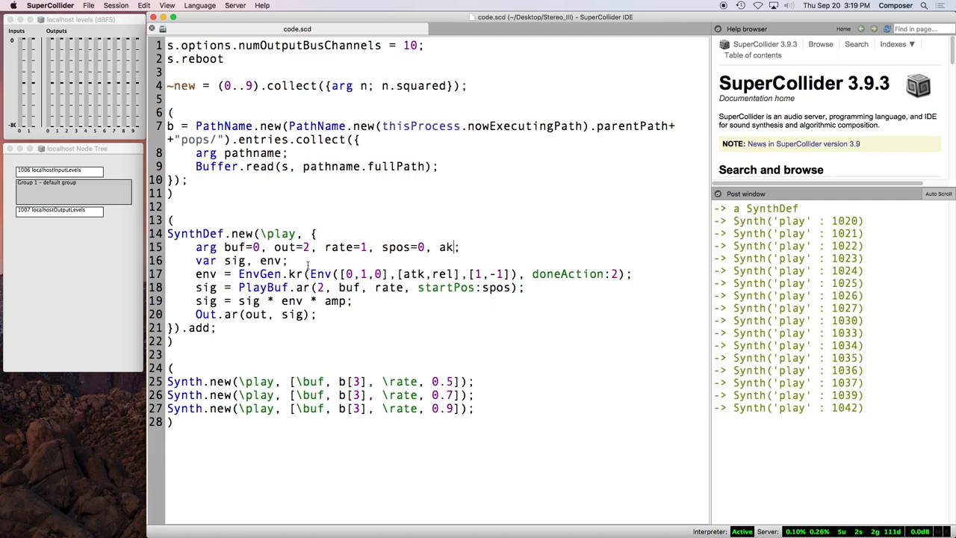
text(tk=0.005, re)
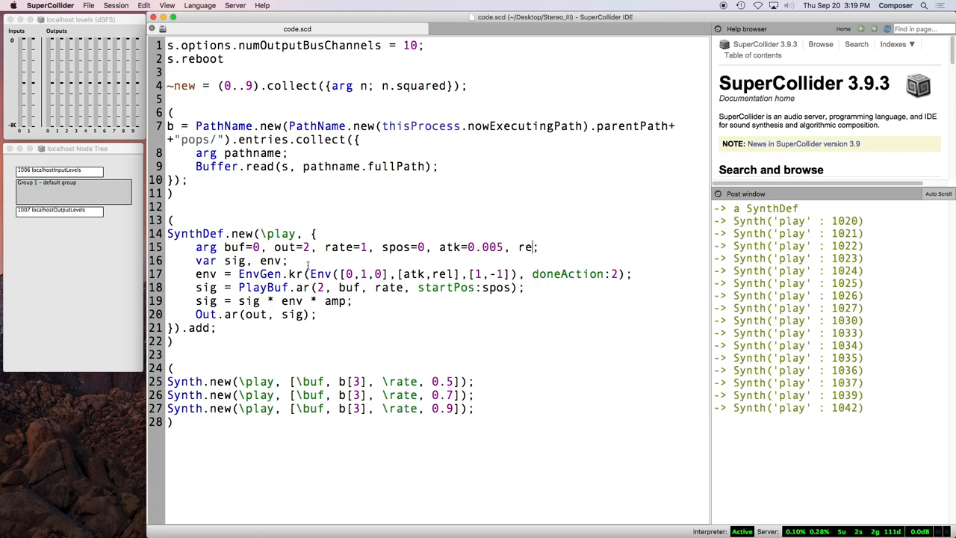
text(l=)
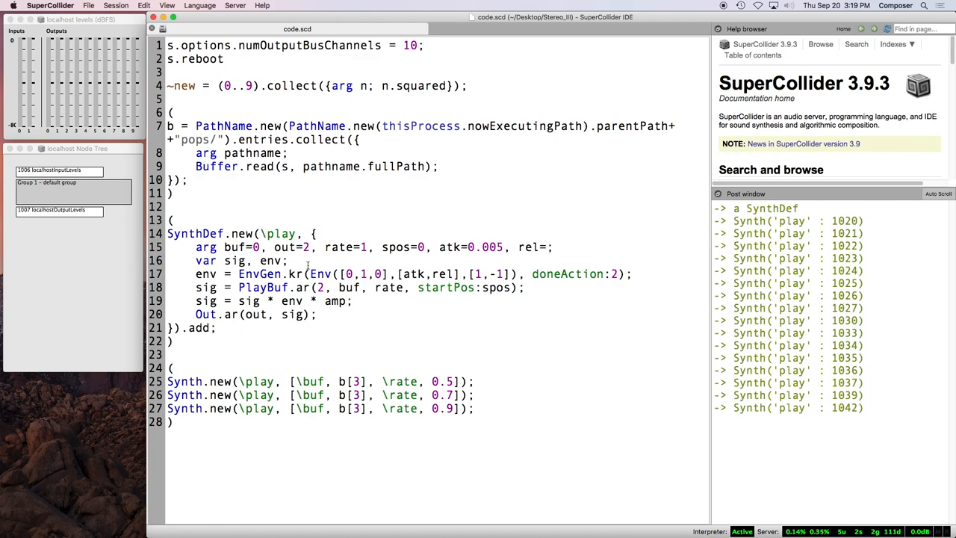
text(0.1,)
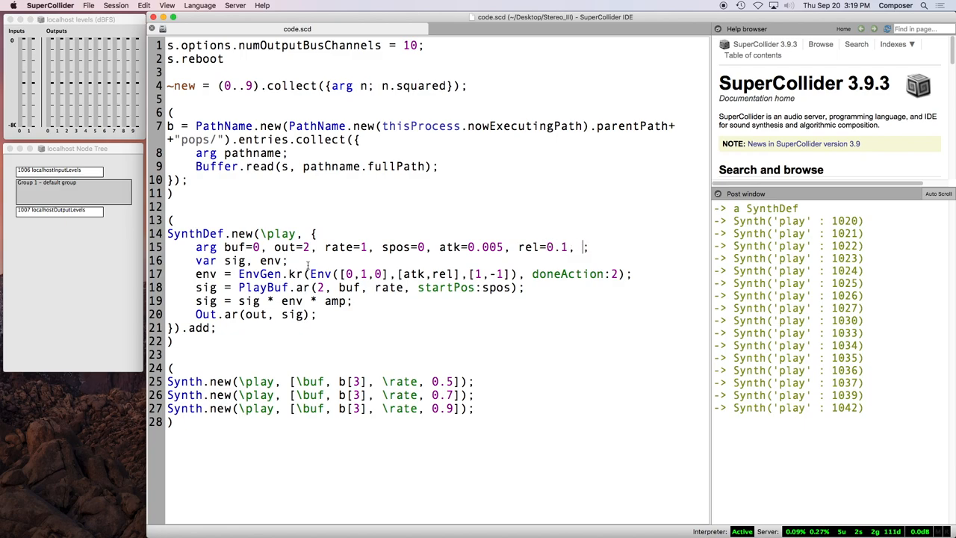
text(amp=1)
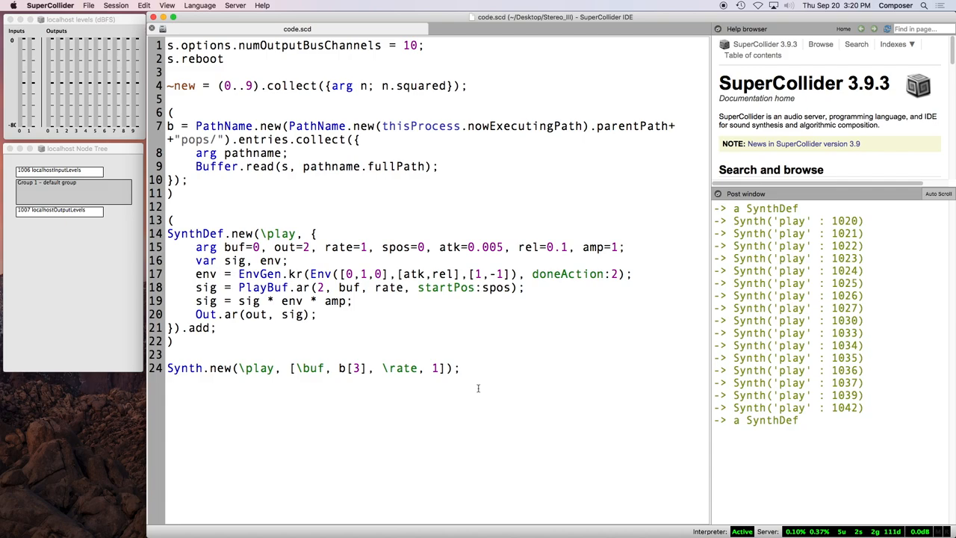
Step: Run the Synth line on b[0] at rate 1 repeatedly while adding \rel, 0.05
key(cmd+enter)
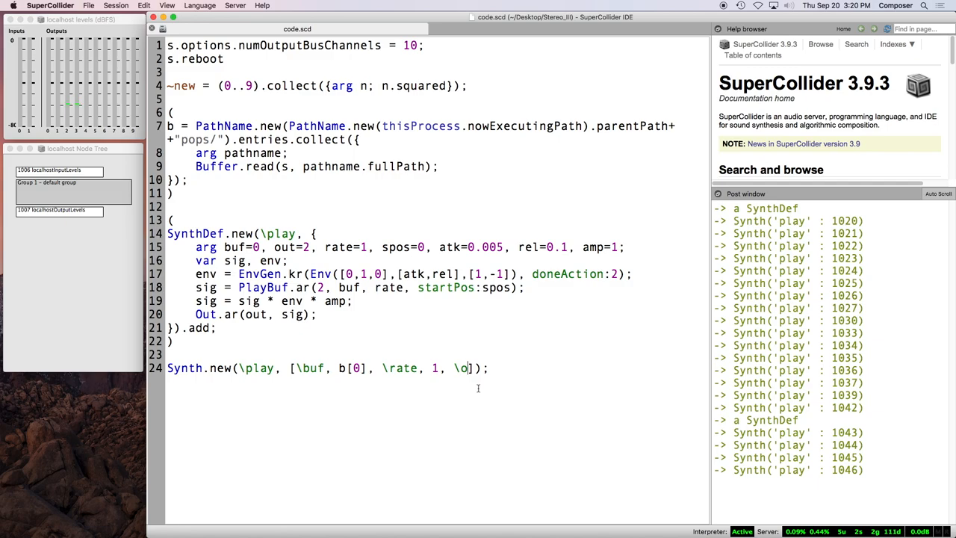
text(rel, 0.05)
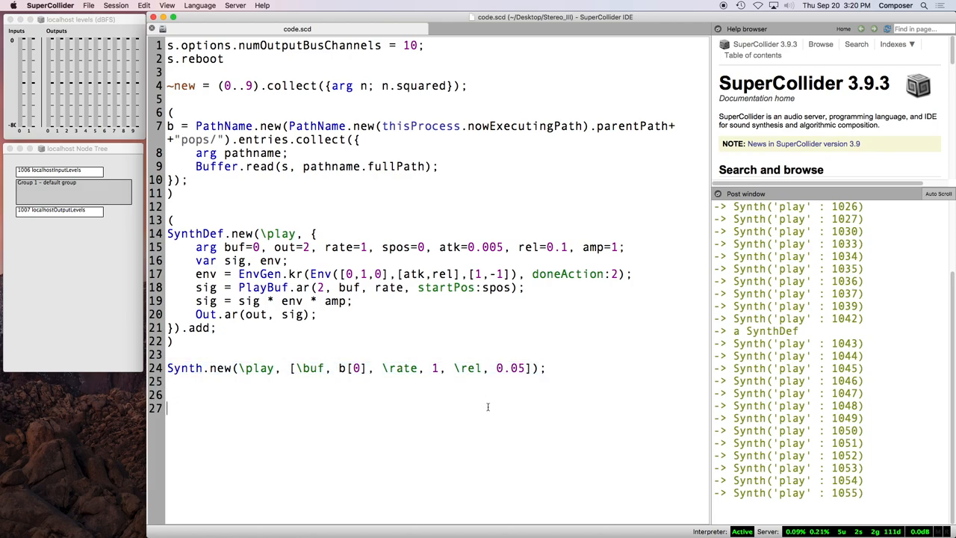
Step: Write a parenthesised Pbind( ).play block on new lines below the Synth code
scroll(down, 3)
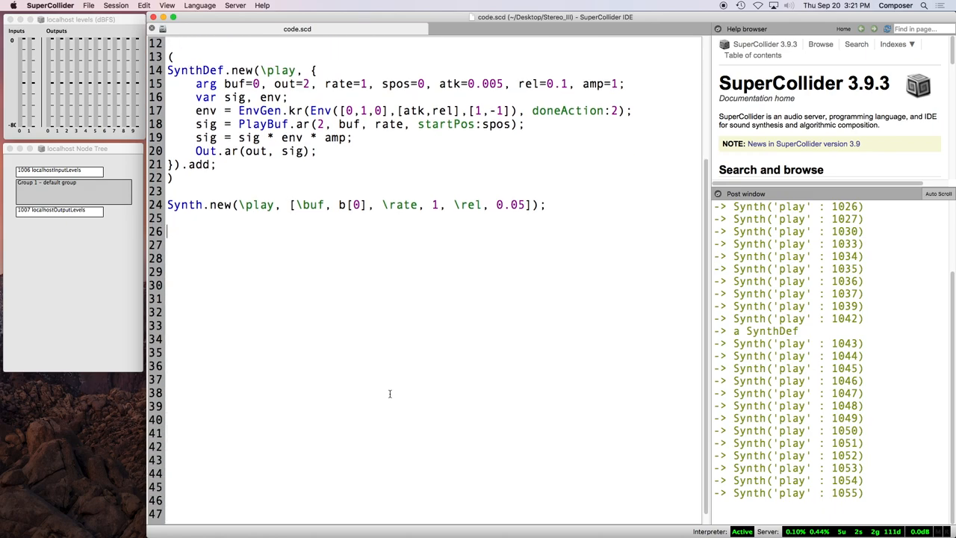
text(()
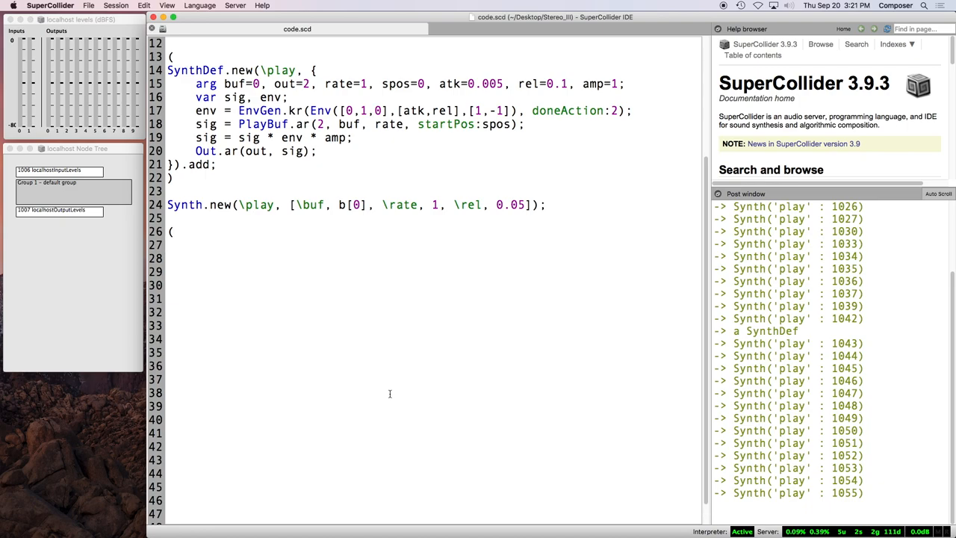
text(Pbind)
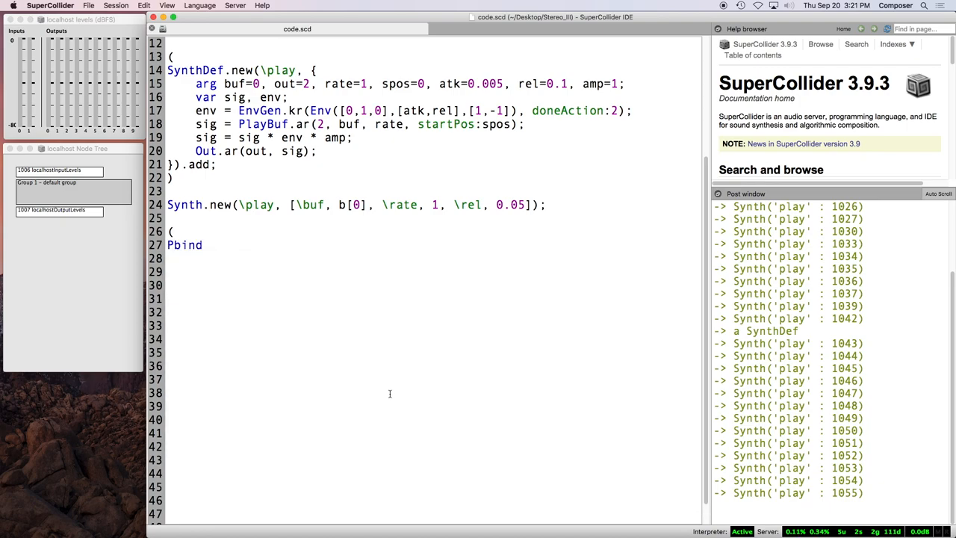
text(()
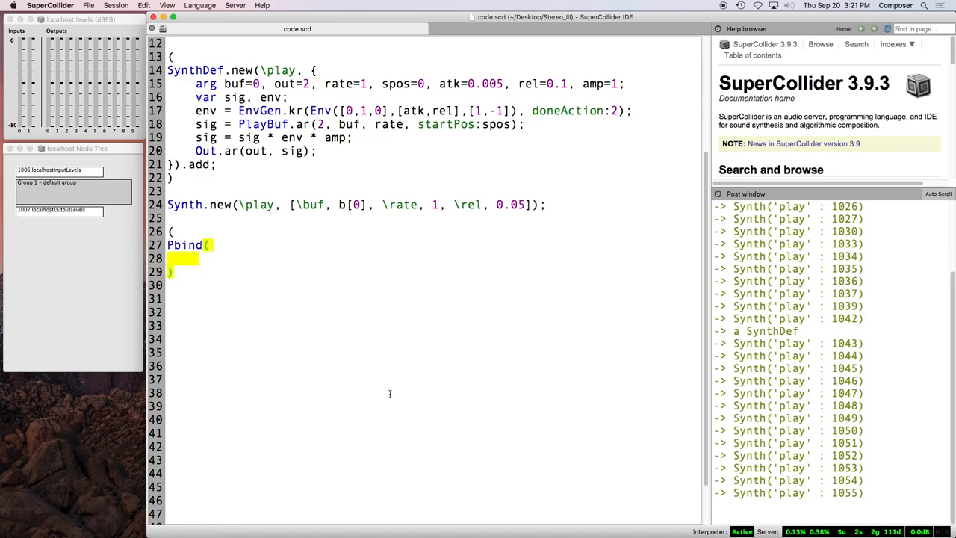
text().play)
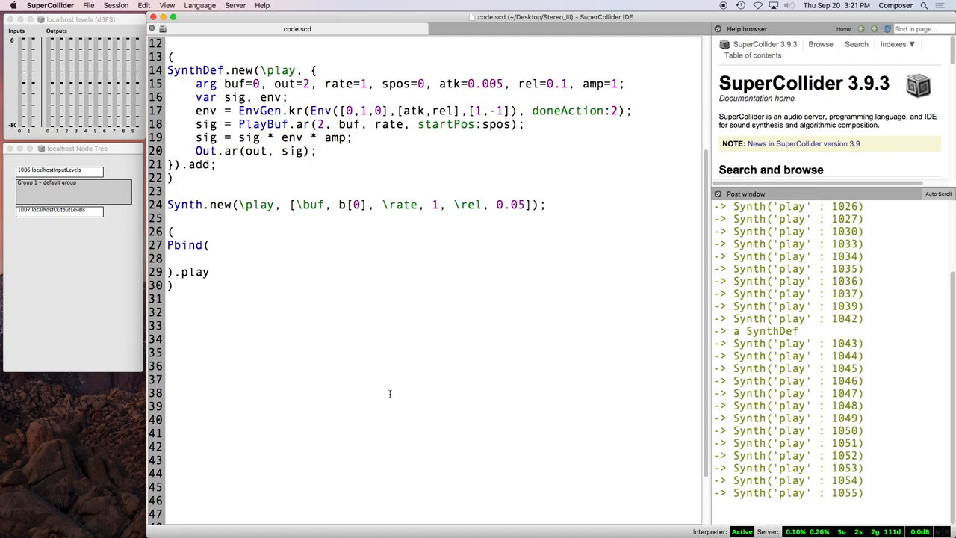
mouse_move(537, 332)
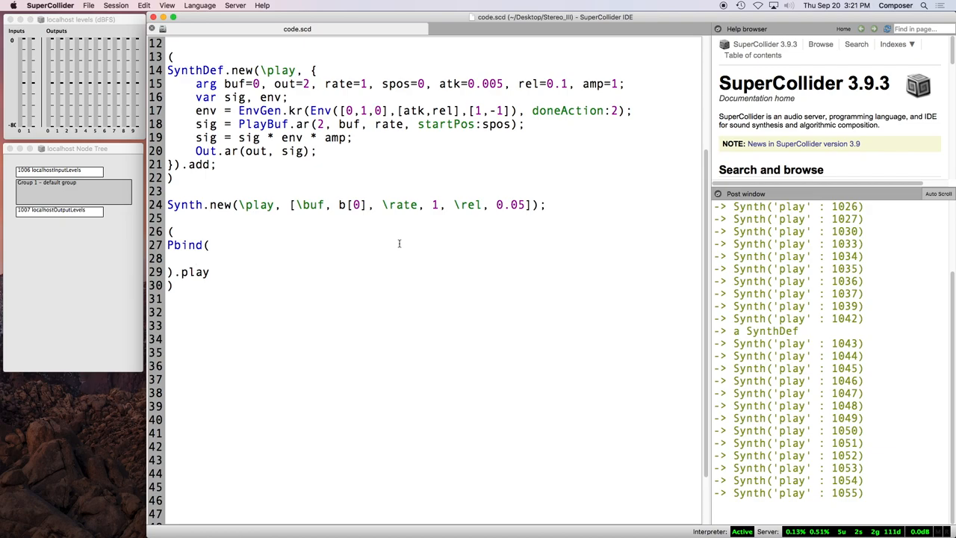
Step: Enter the \instrument, \play key pair inside the Pbind
text(\)
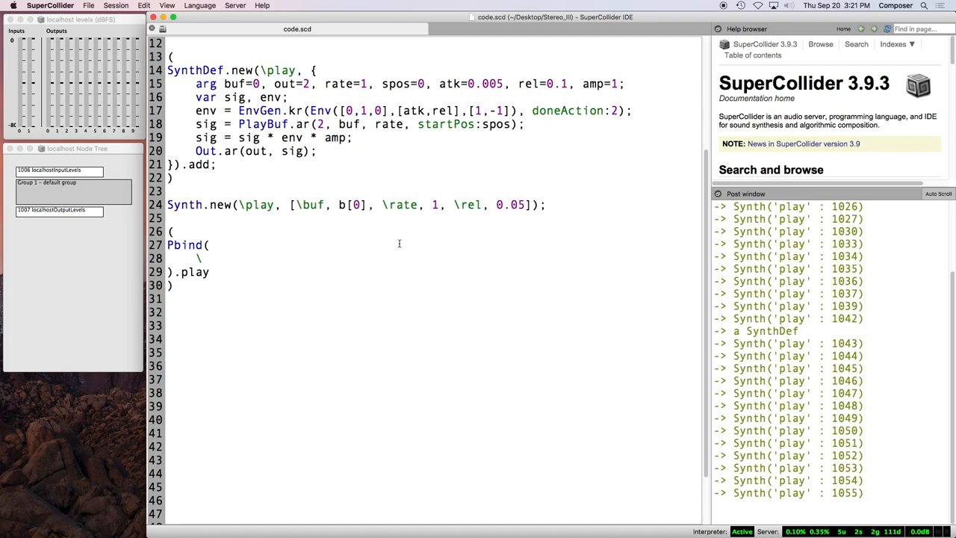
text(type,)
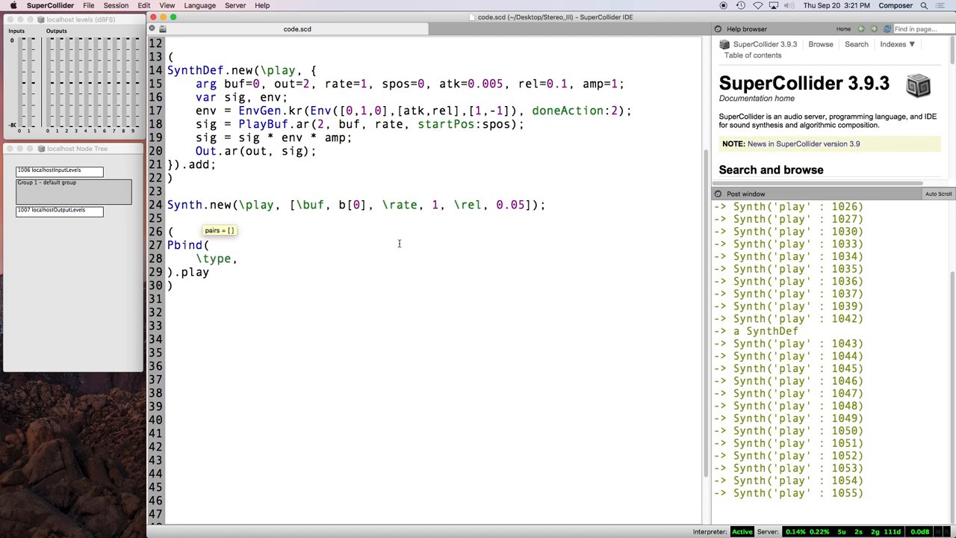
text(\note)
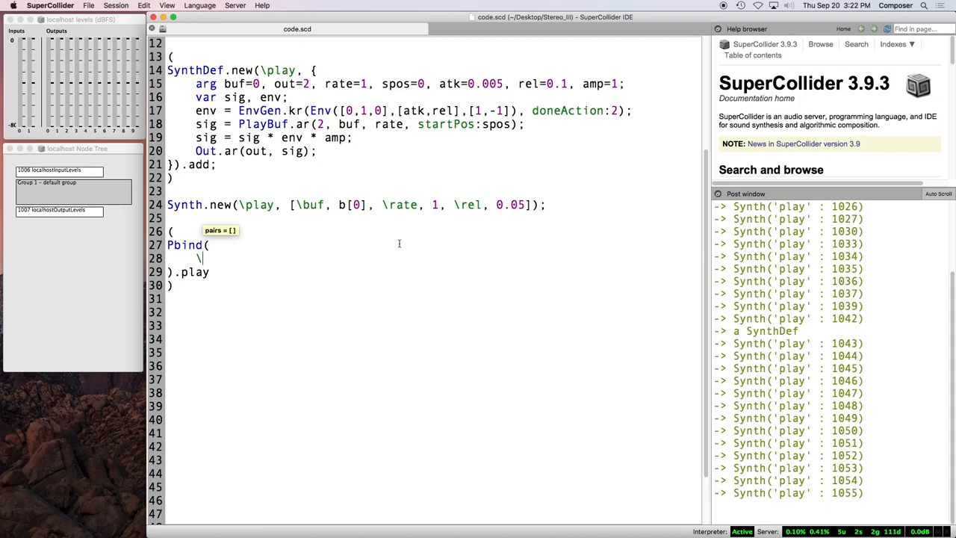
text(instrument)
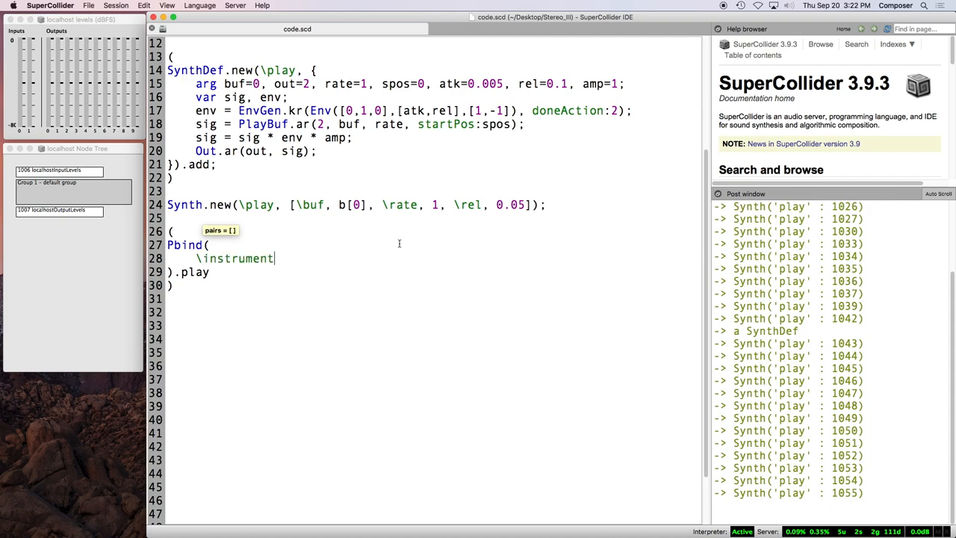
text(,)
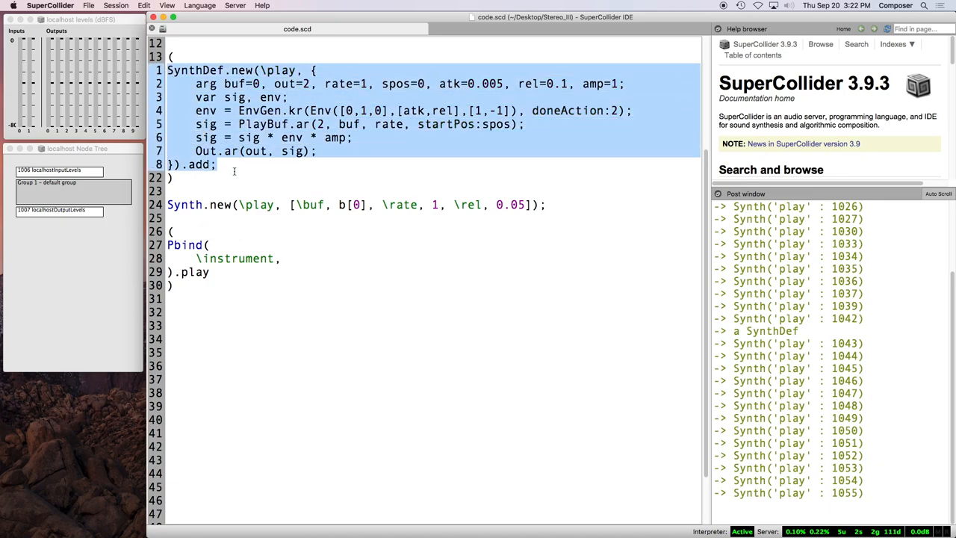
click(383, 230)
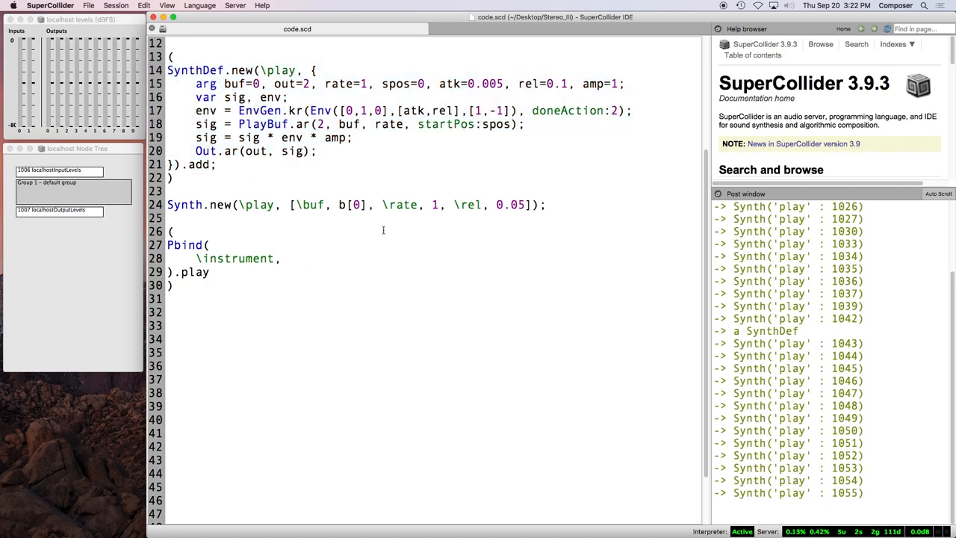
text(\play)
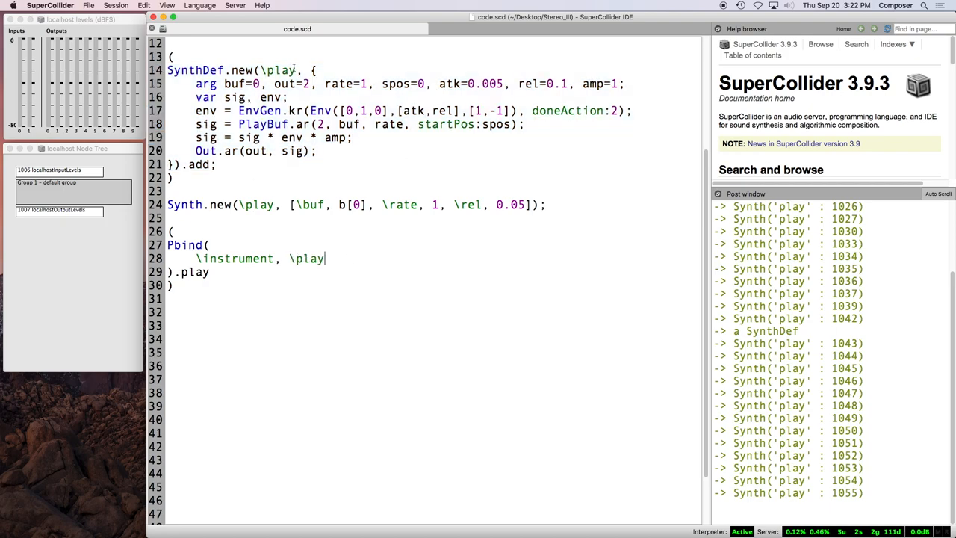
double_click(306, 258)
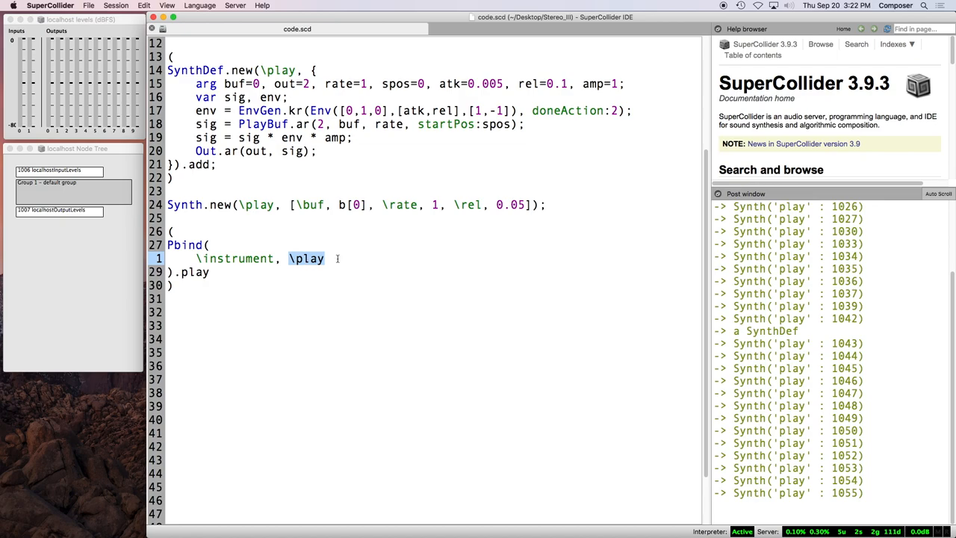
text(,)
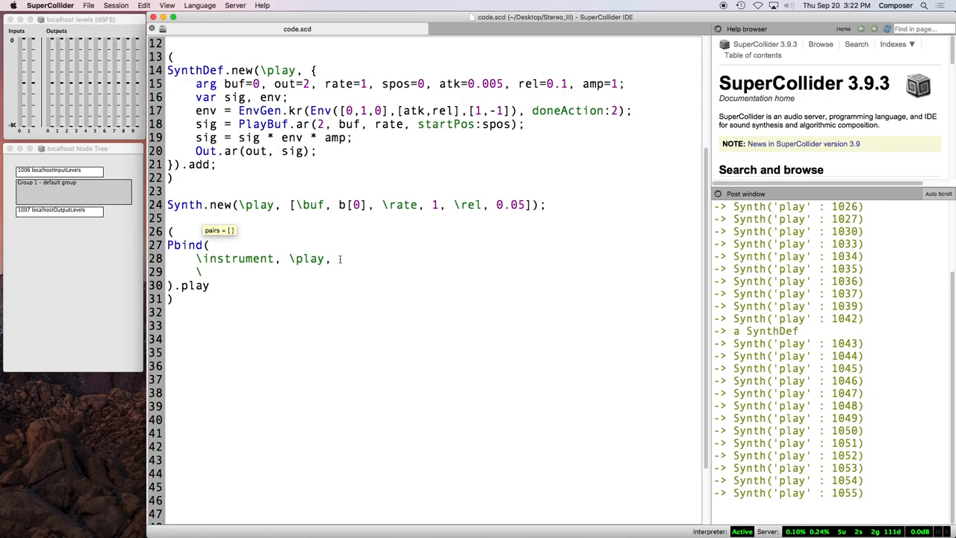
Step: Add \dur, 1 to the Pbind after the instrument pair
text(\dur)
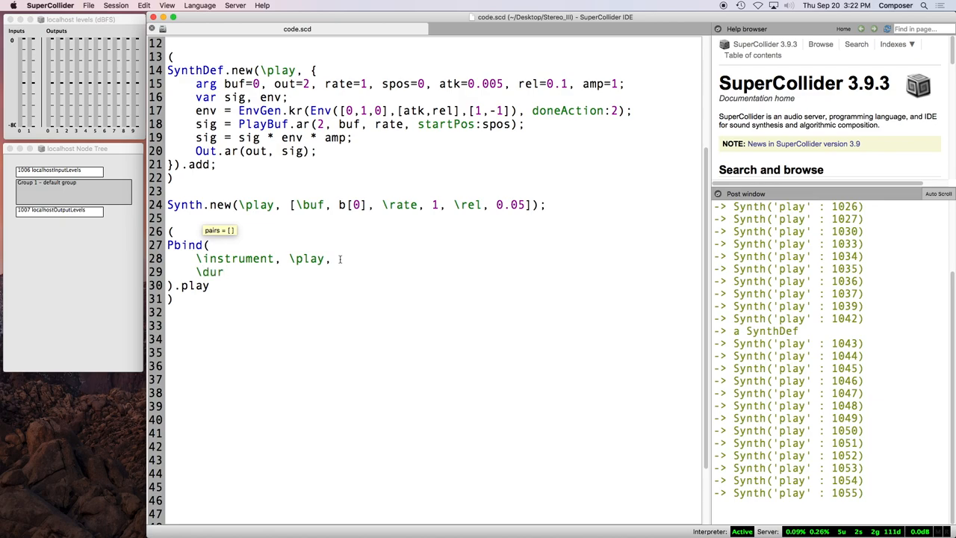
text(,)
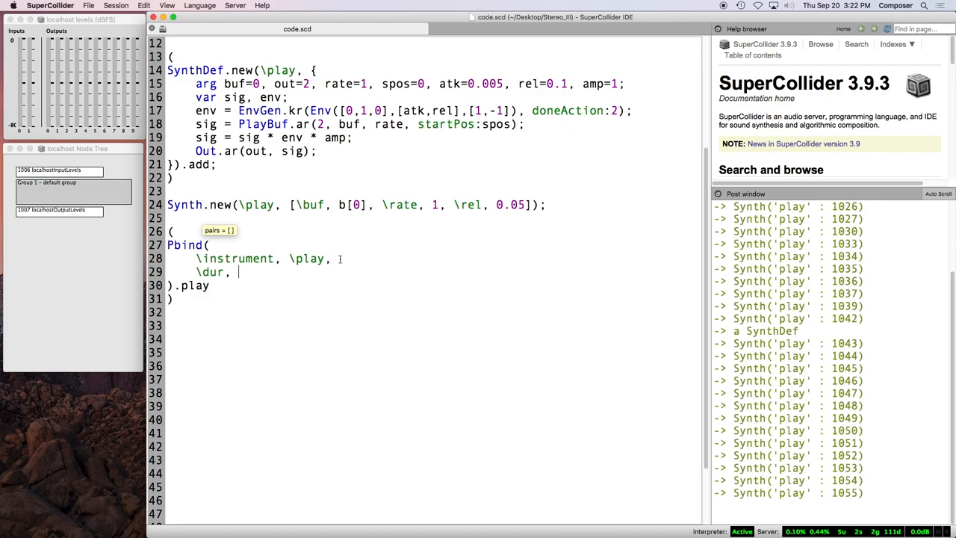
text(1)
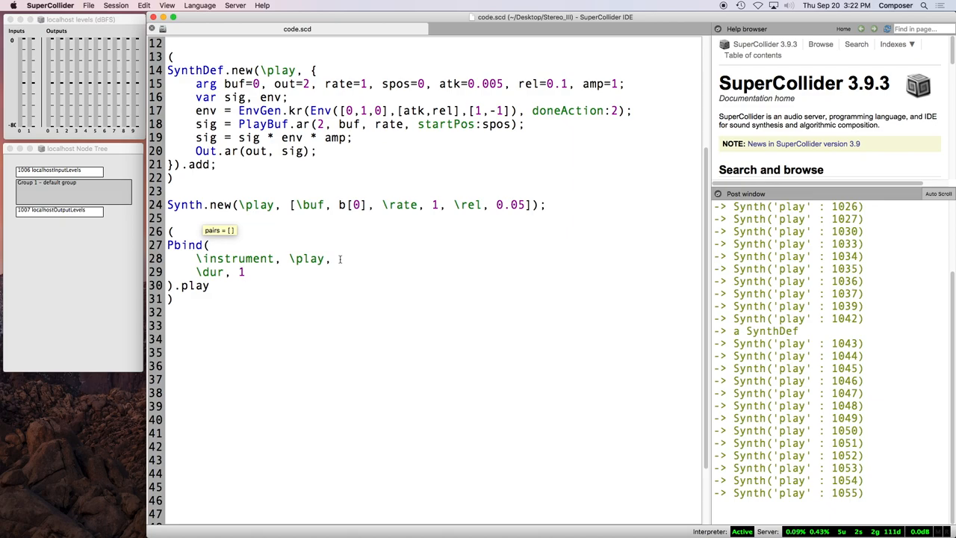
text(,)
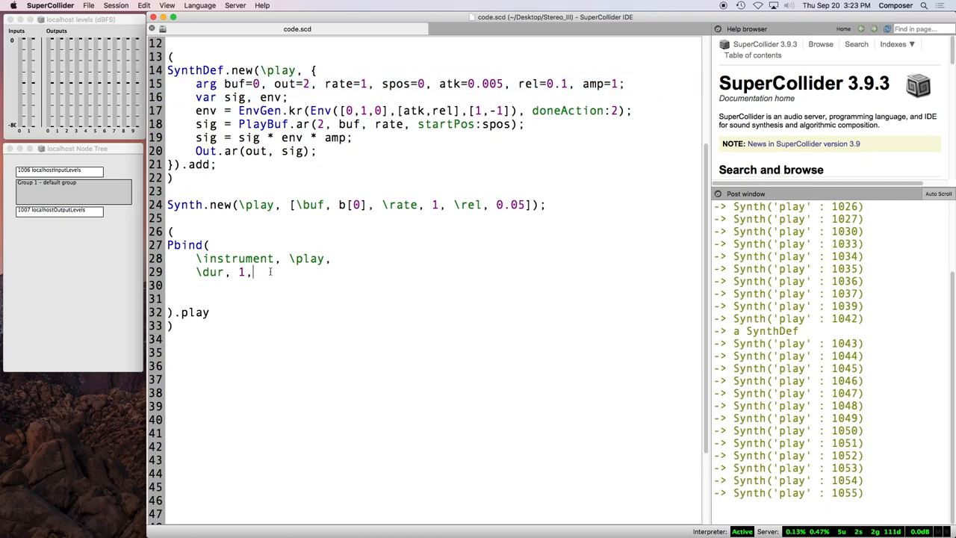
Step: Add \buf, b[0] and \rate, 1 to the Pbind, then begin a \spos key
text(\bu)
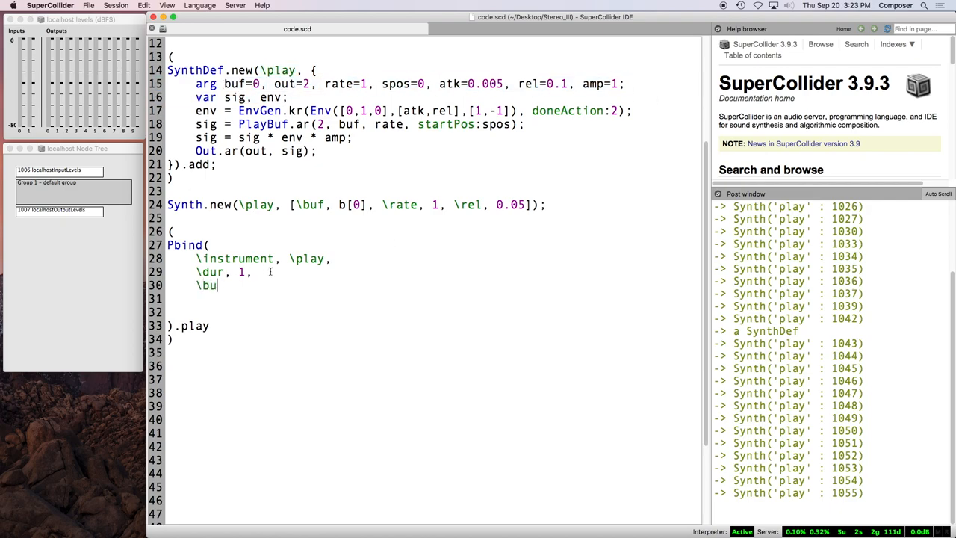
text(f, b)
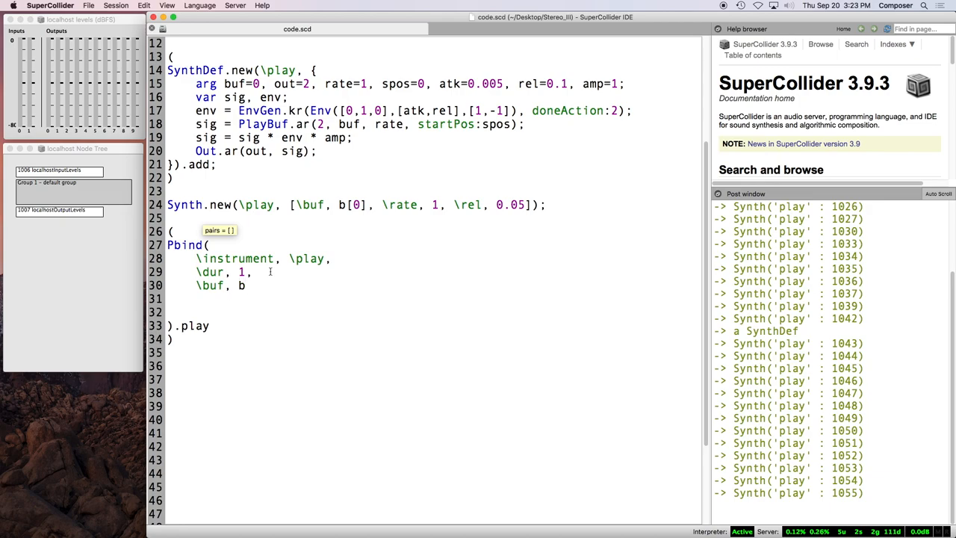
text([0])
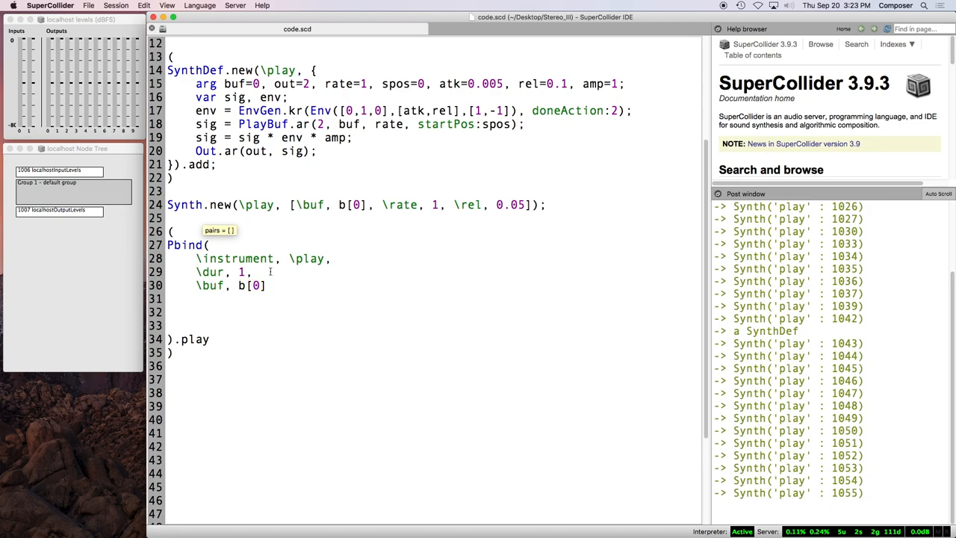
text(rate, 1,)
text(\)
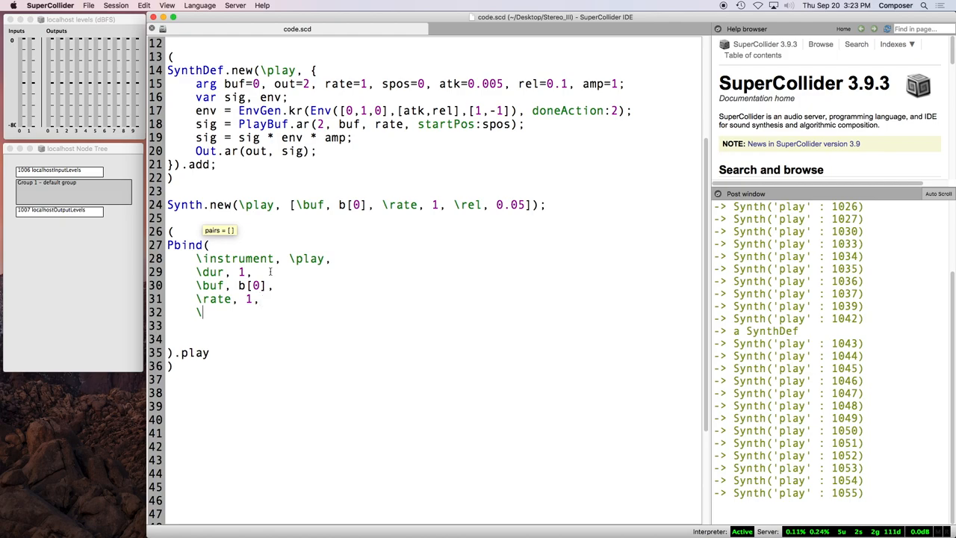
double_click(393, 83)
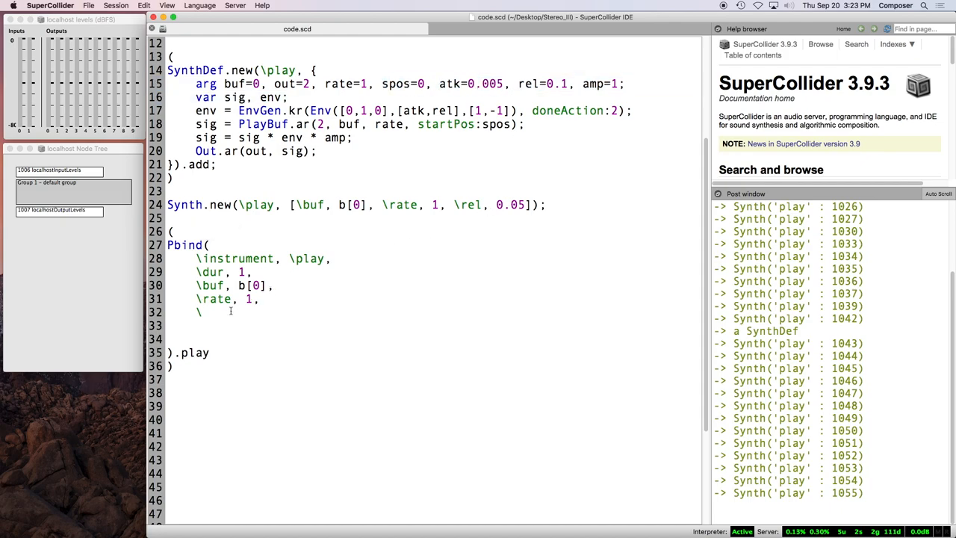
text(spos,)
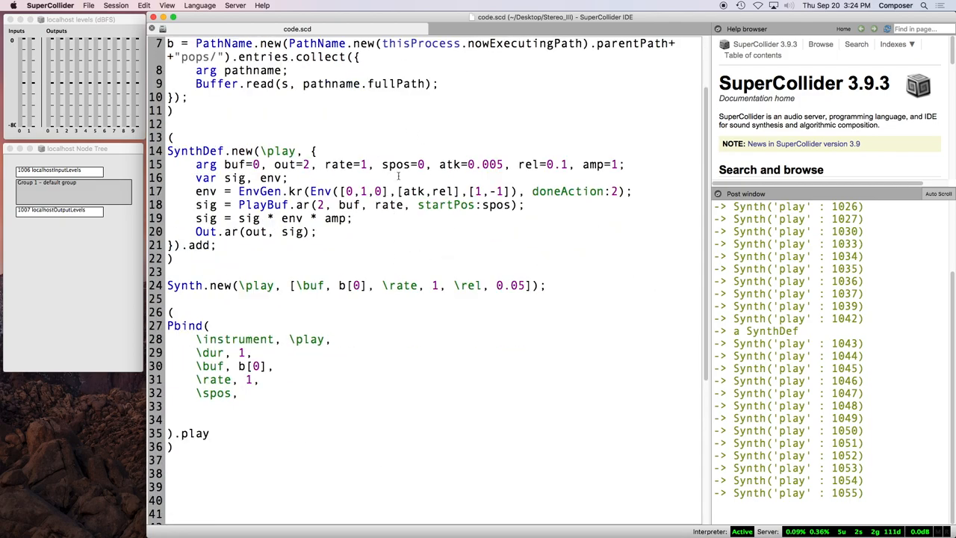
Step: Set \spos 0, \atk 0.005, \rel 0.1 and \amp 0.25 in the Pbind
scroll(down, 3)
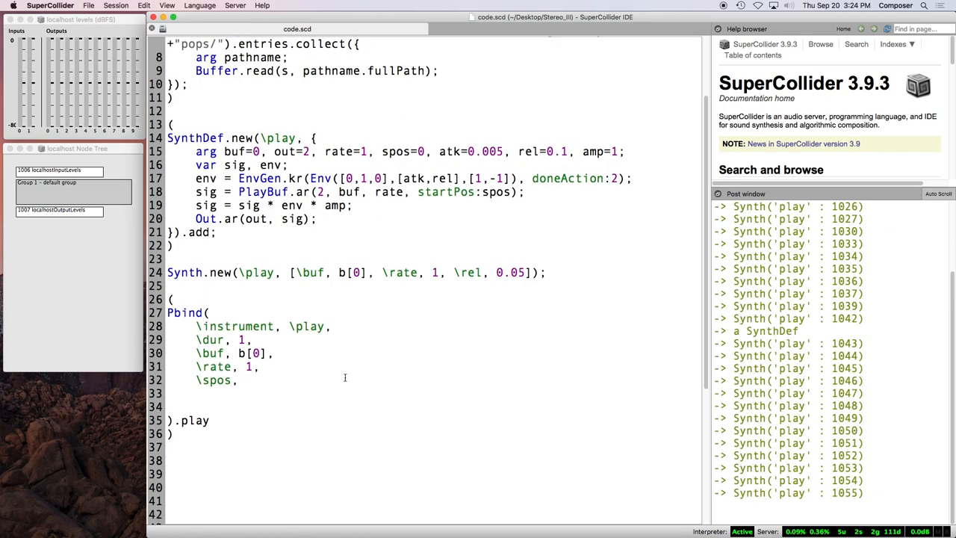
mouse_move(402, 375)
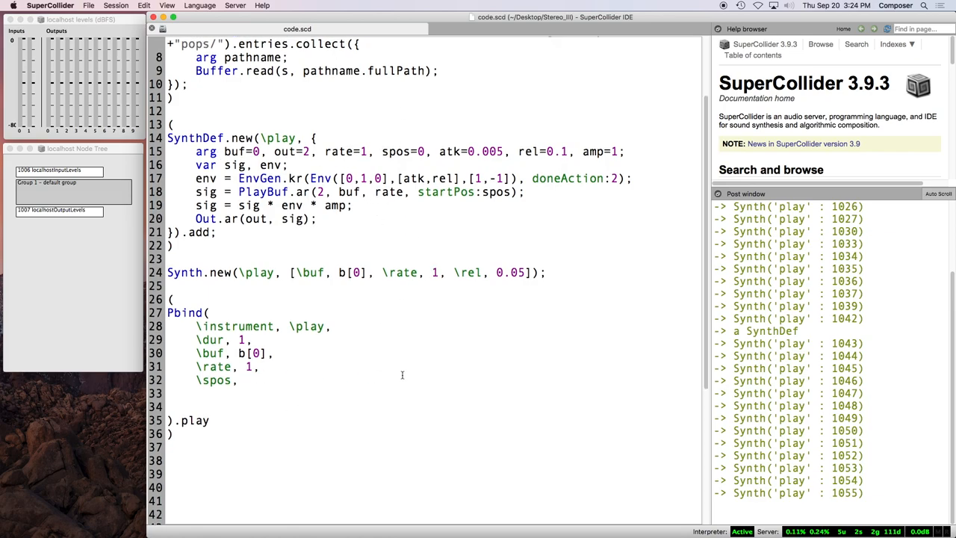
text(0,)
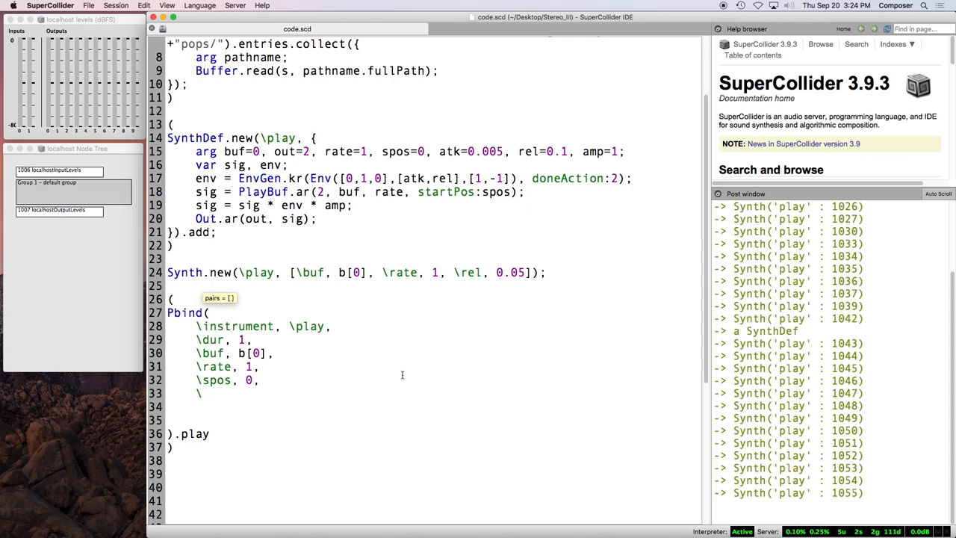
text(atk,)
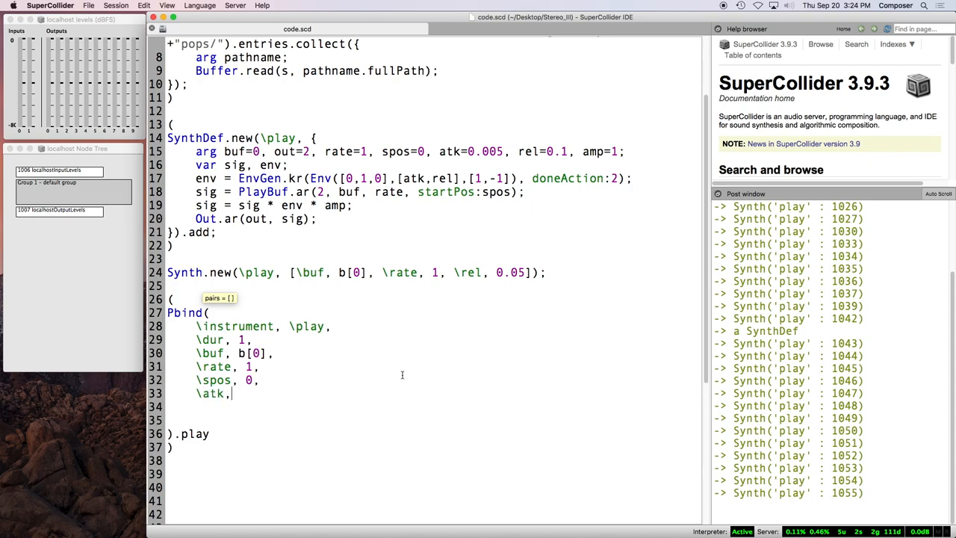
text(0.005,)
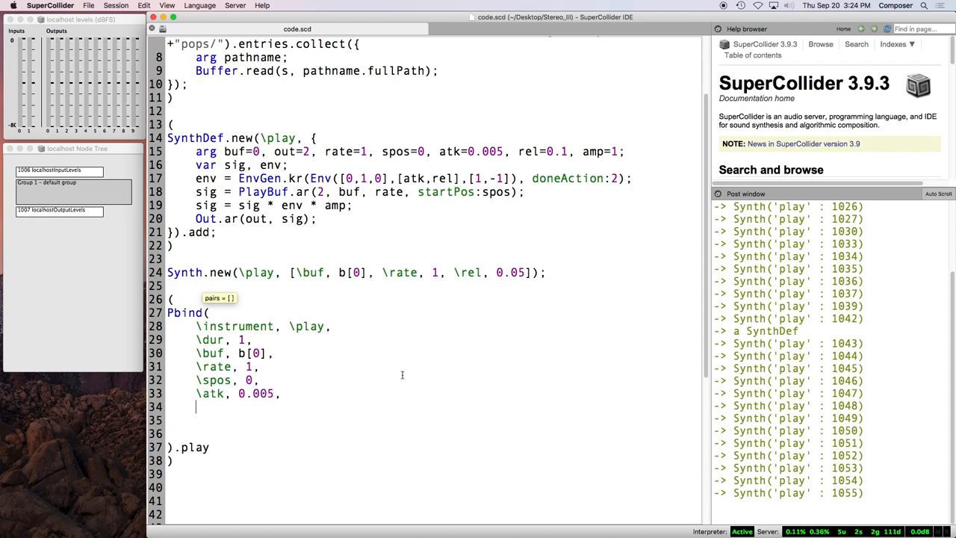
text(\rel,)
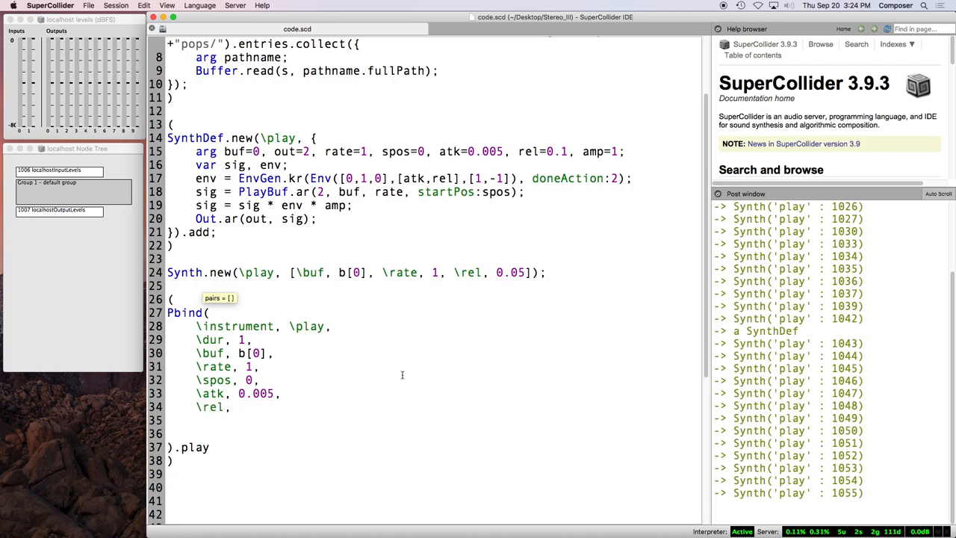
text(0.)
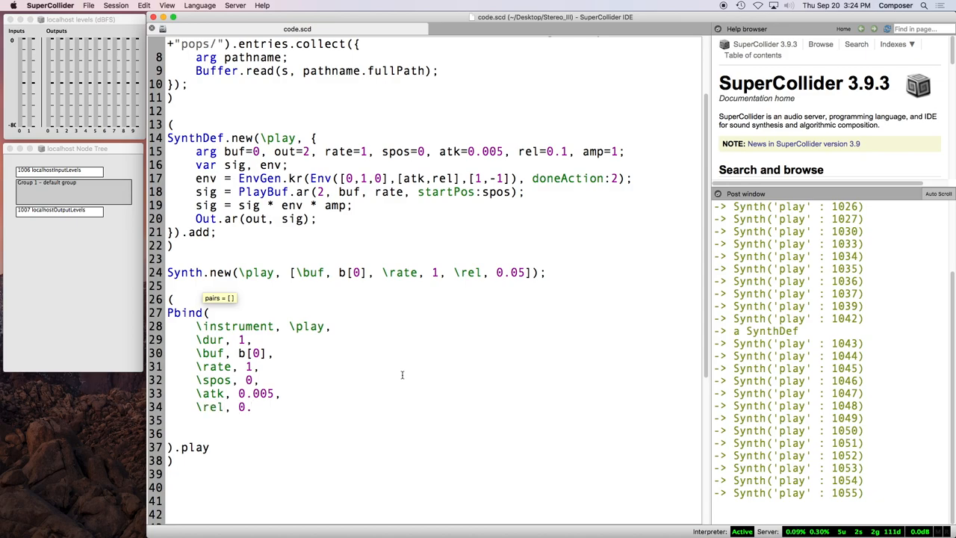
text(1,)
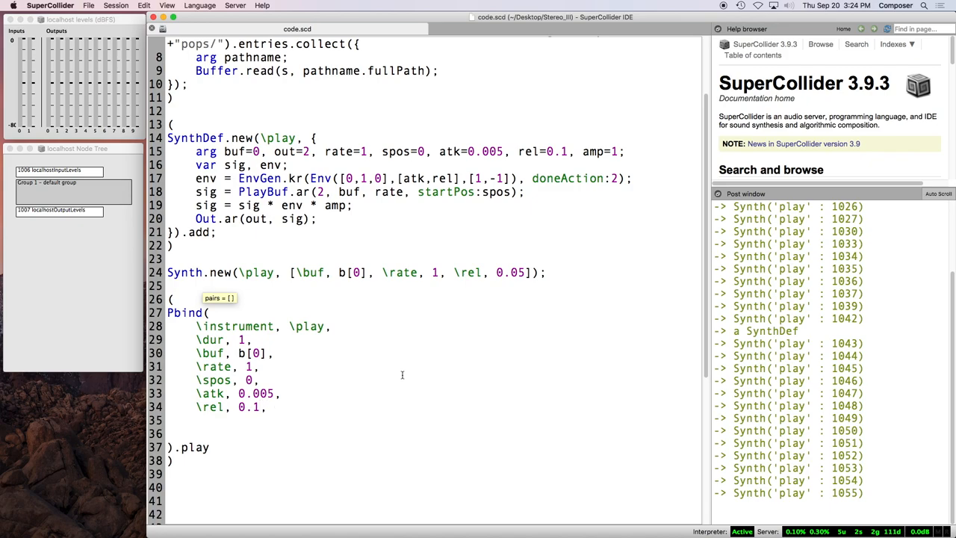
text(\amp,)
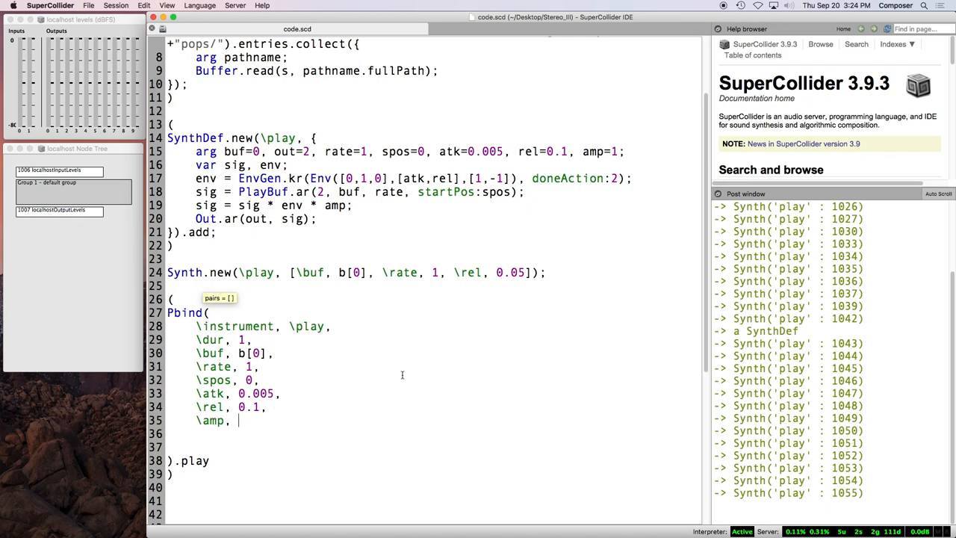
text(0.25,)
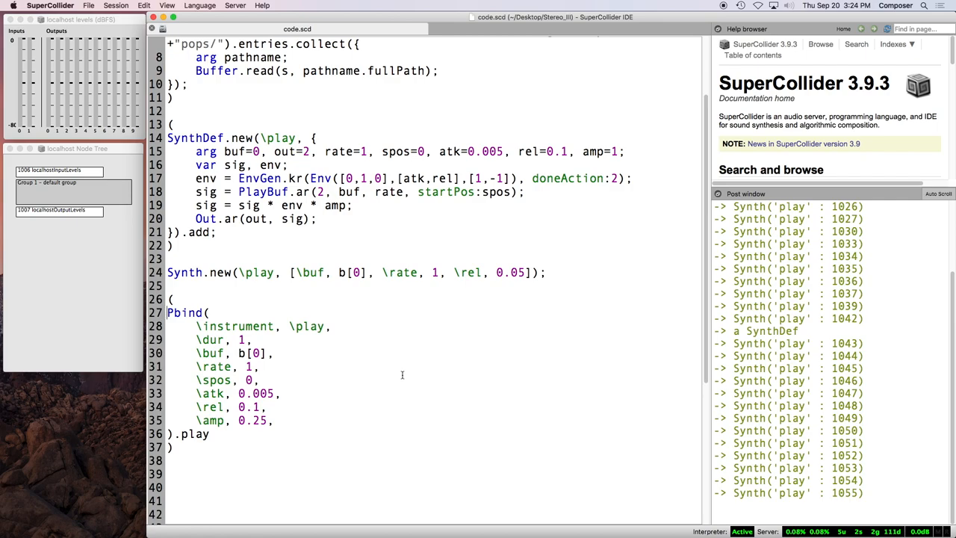
Step: Assign the Pbind to p with 'p =', play it, and add a p.stop; line
text(p =)
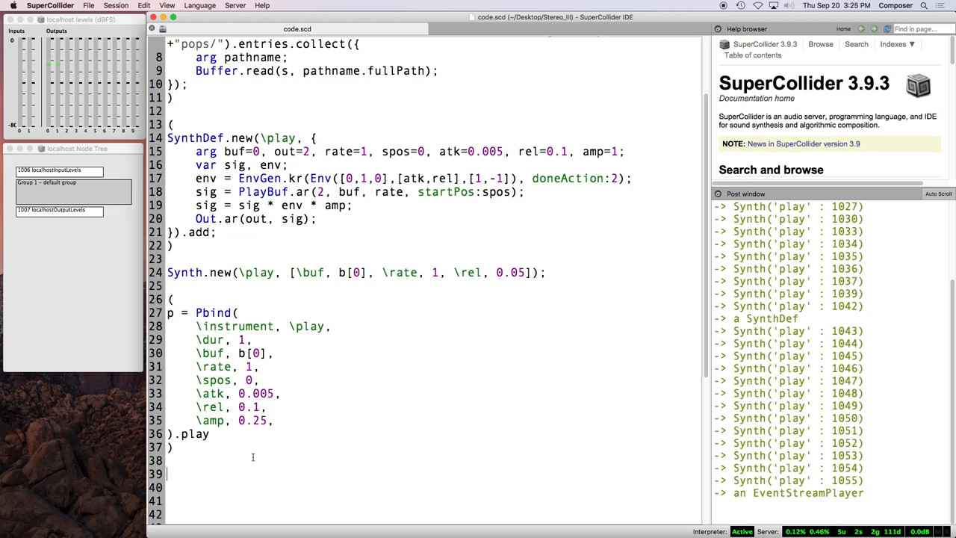
text(p.)
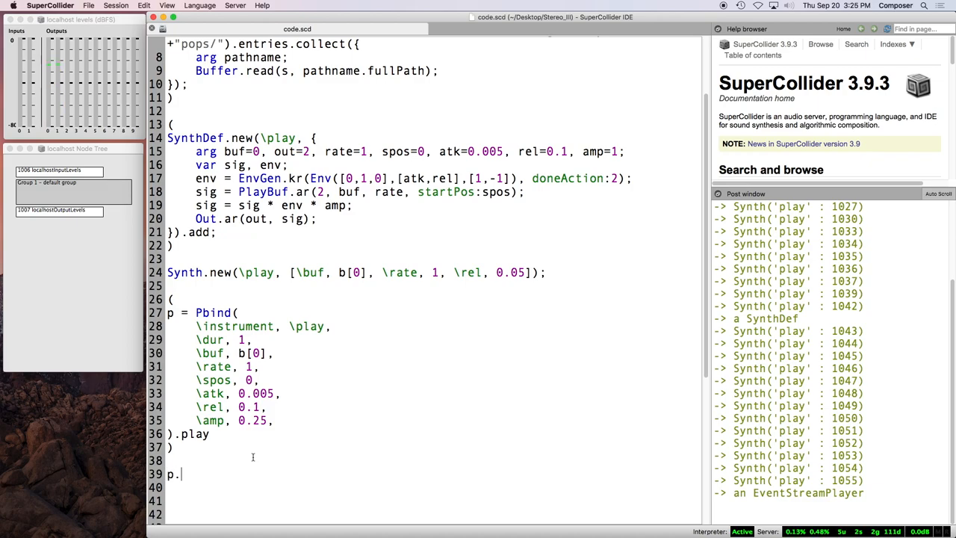
text(stop;)
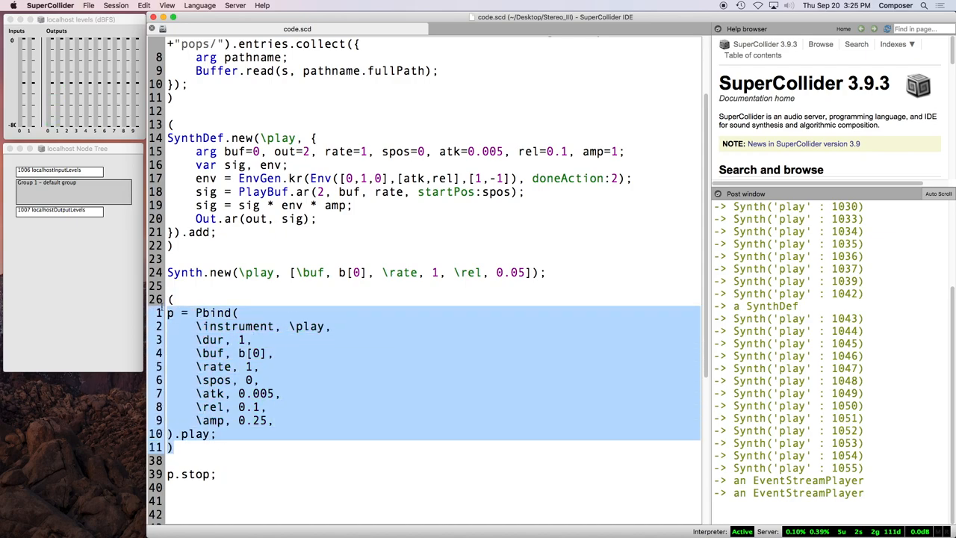
Step: Alternate running the Pbind and p.stop;, re-evaluating with \dur changed to 0.5
click(224, 434)
text(0.5)
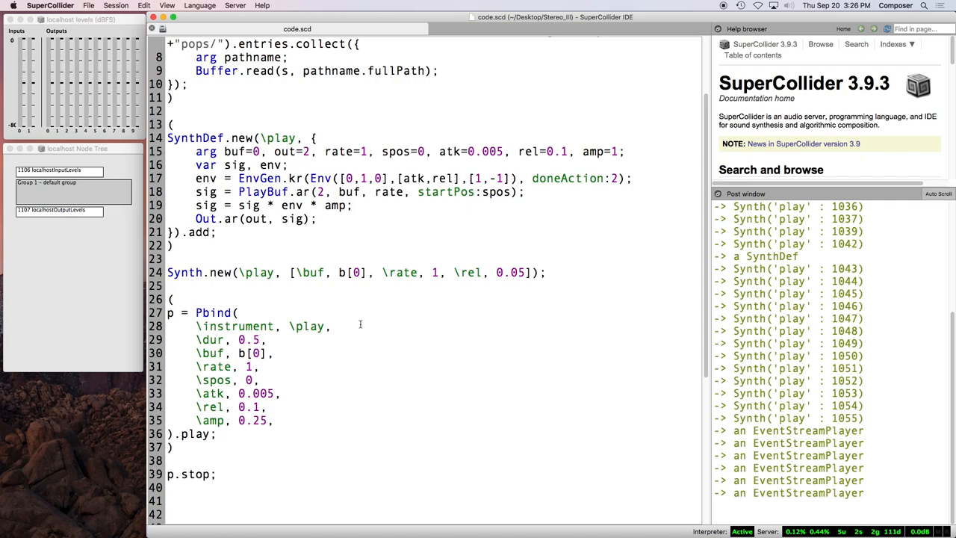
Step: Set \dur 0.03 and \rel 0.2, toggle doneAction 0 then 2, and rerun
text(03)
text(2)
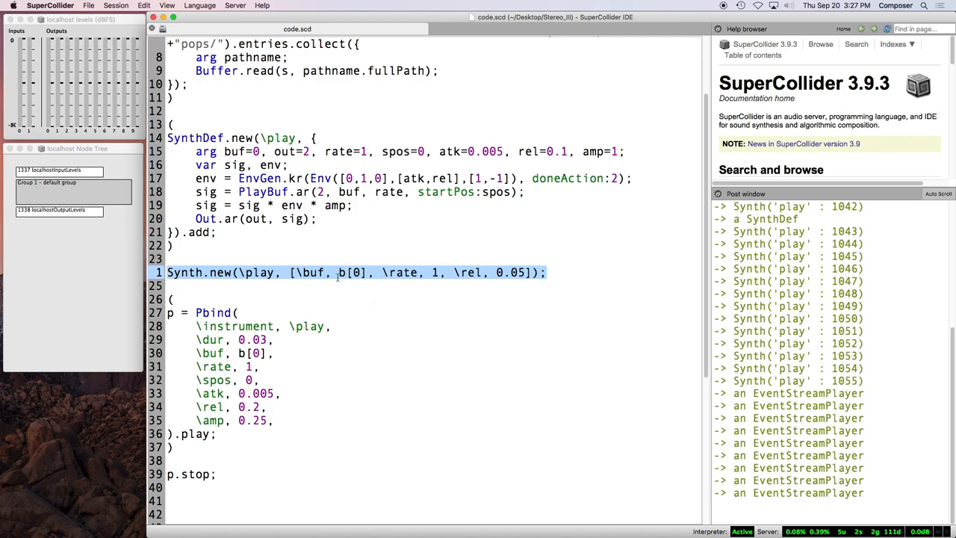
mouse_move(64, 196)
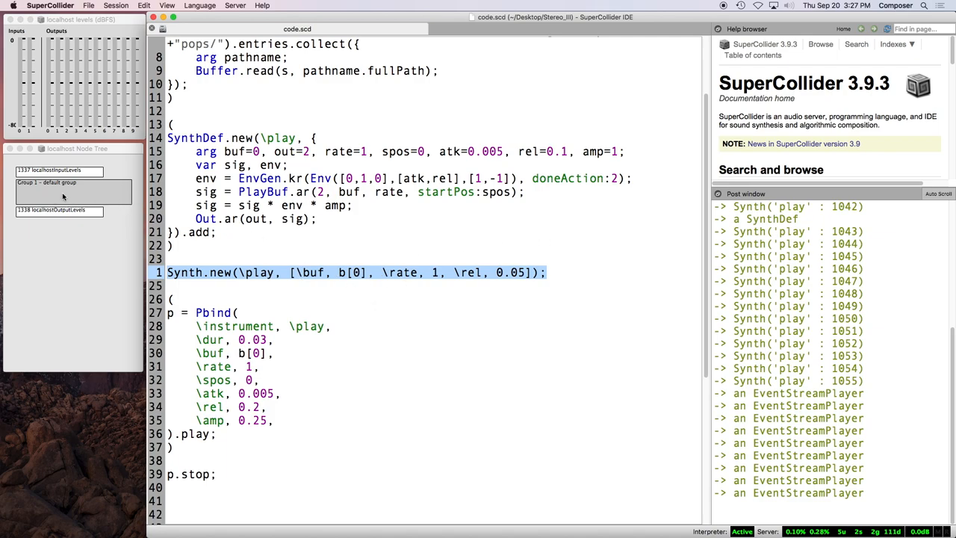
mouse_move(63, 193)
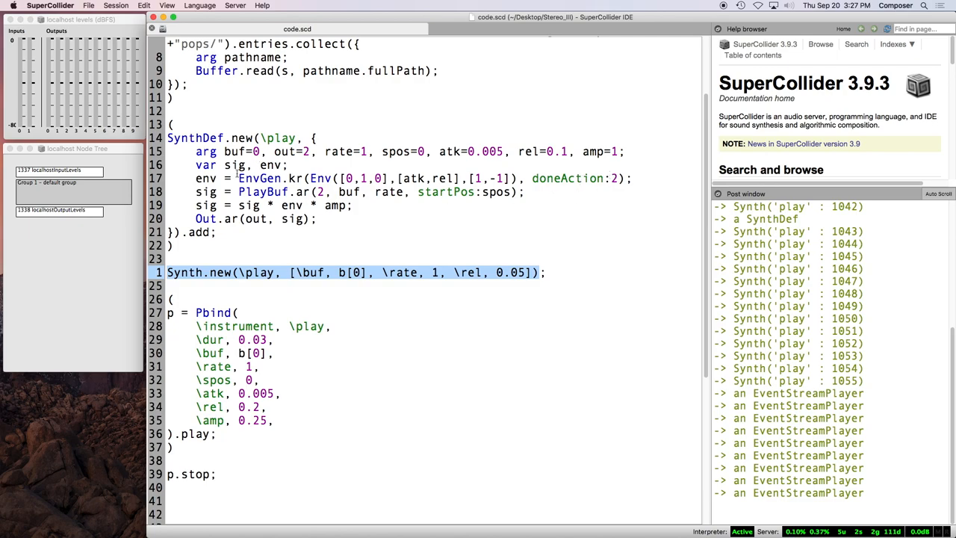
mouse_move(44, 196)
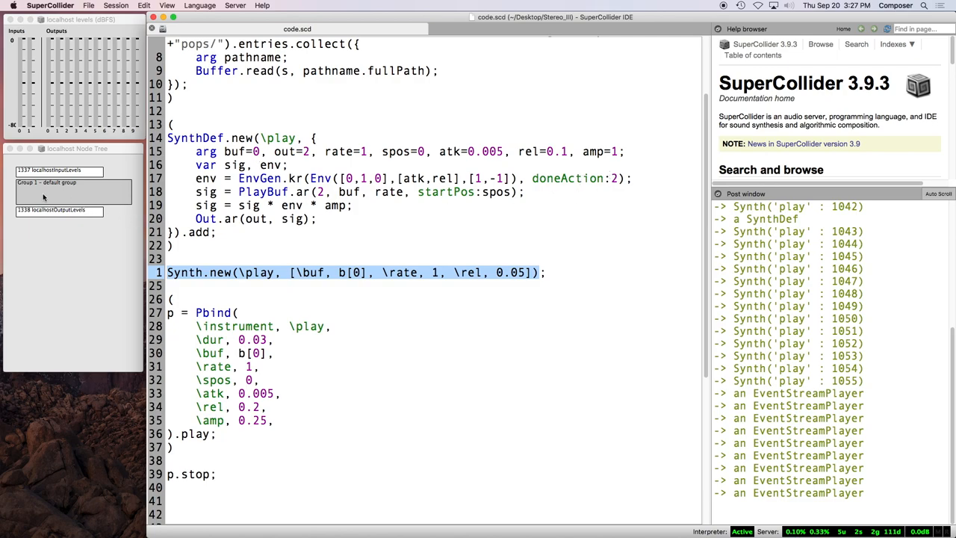
mouse_move(72, 198)
text(0)
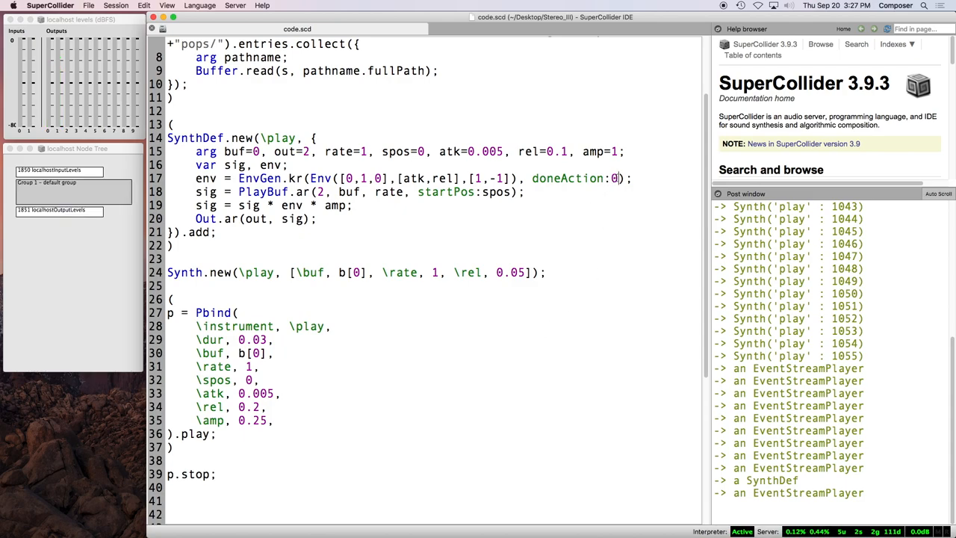
text(2)
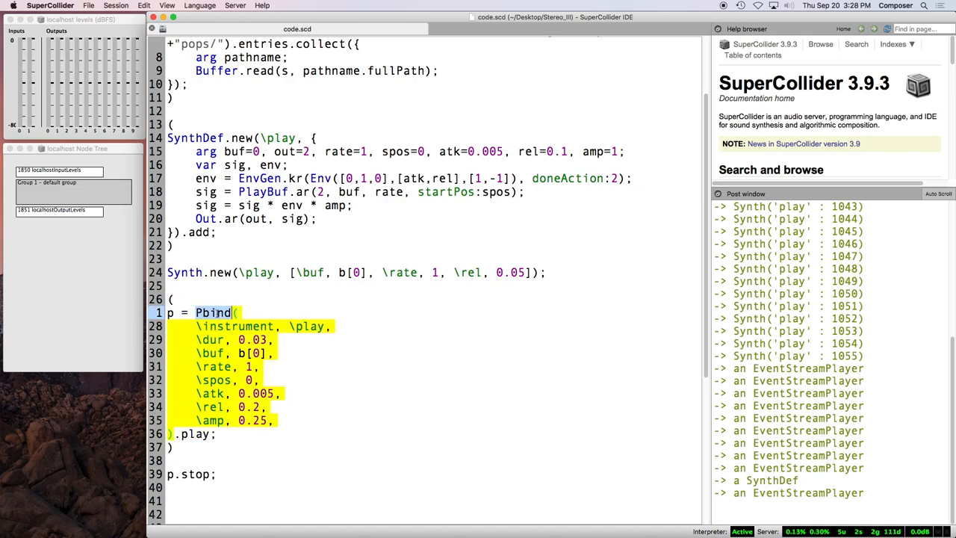
Step: Replace the \rate value 1 with Pseq and look up Pseq's help page
click(259, 366)
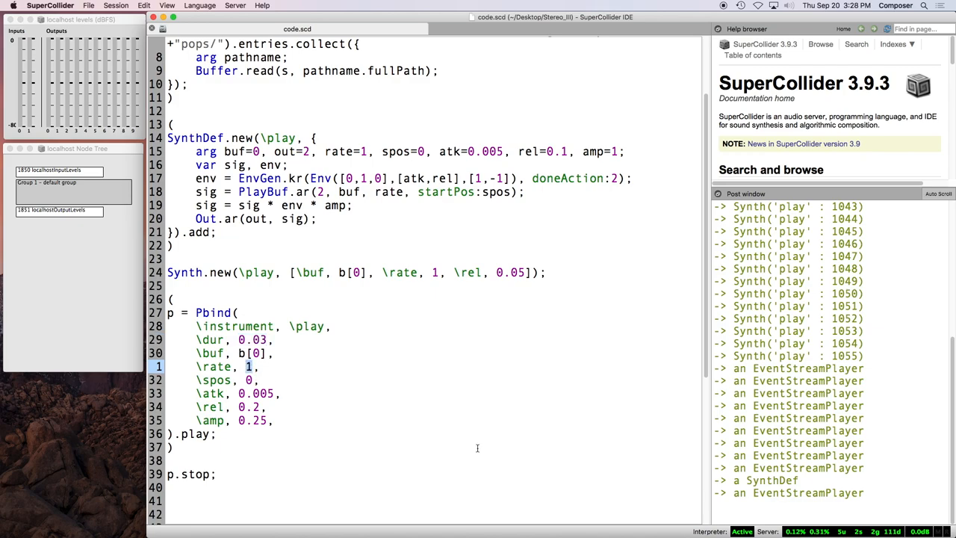
text(P)
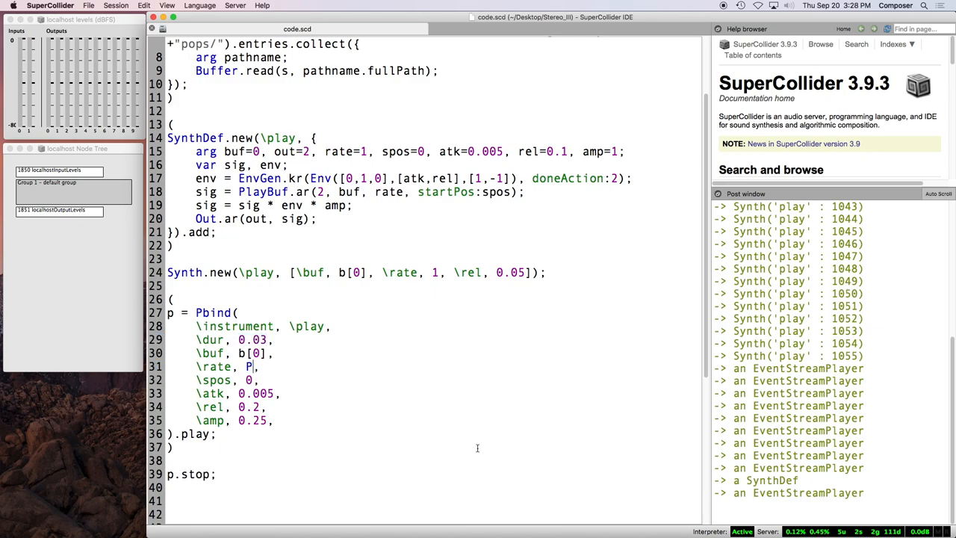
text(seq)
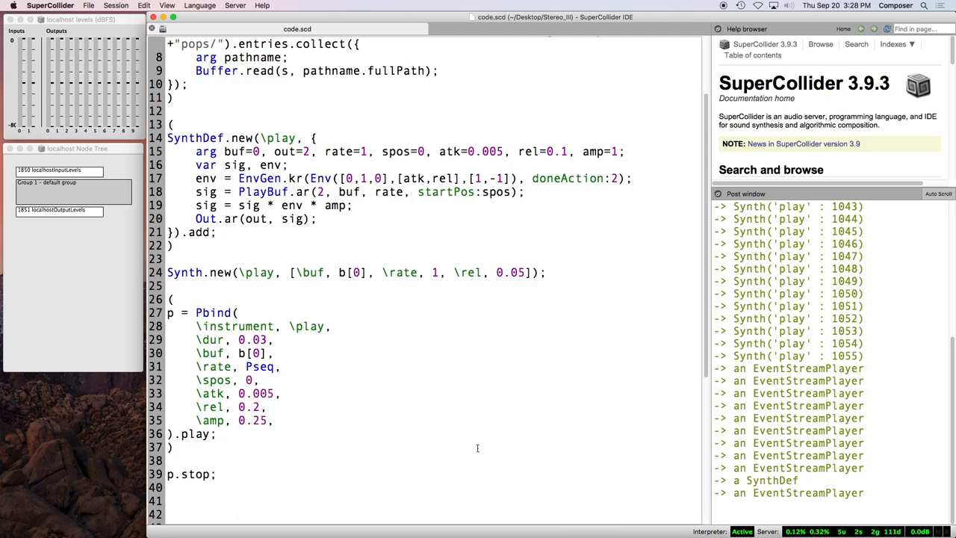
double_click(260, 366)
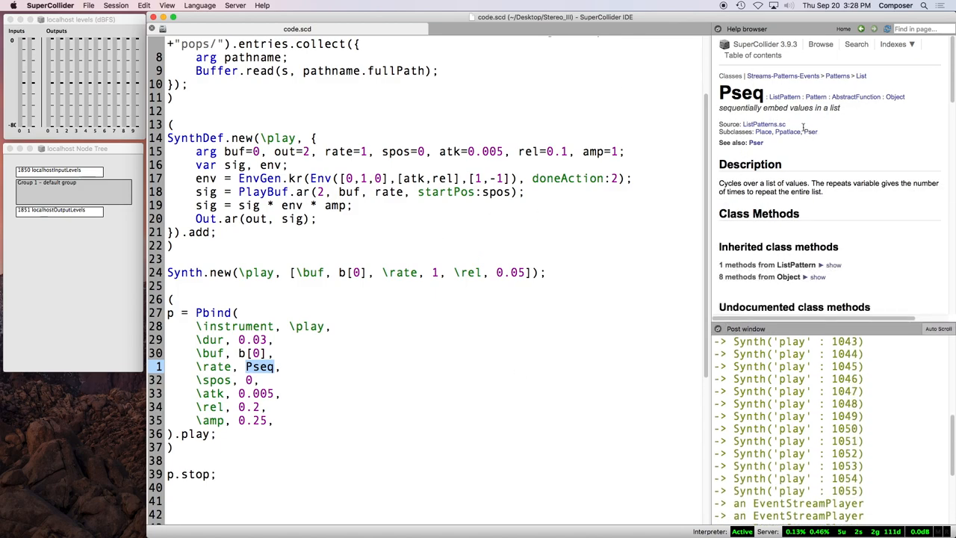
mouse_move(788, 142)
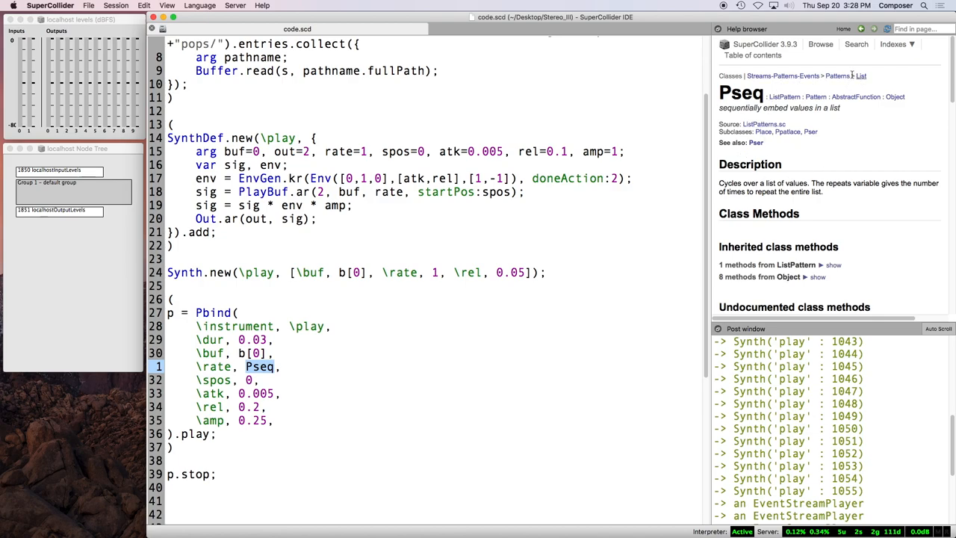
mouse_move(444, 309)
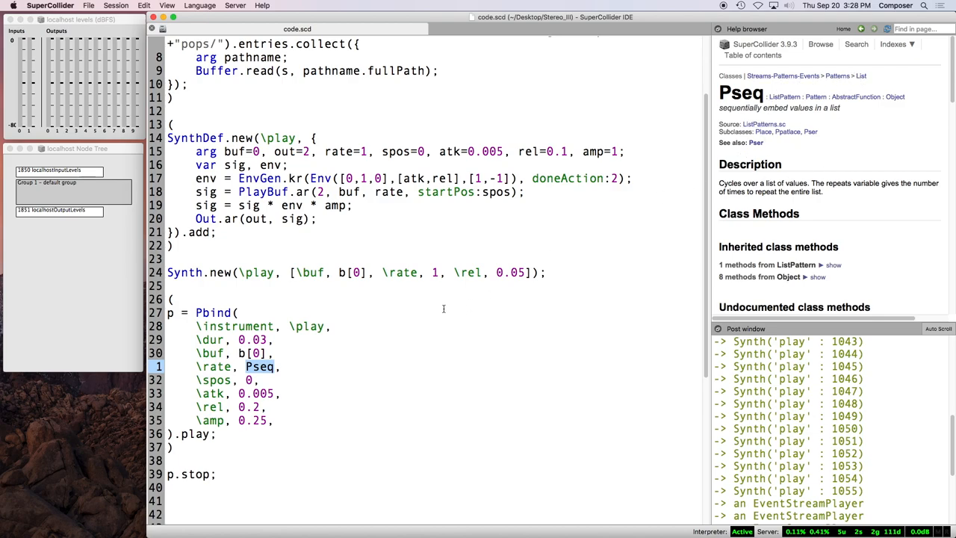
Step: Give \rate Pseq([0.5, 0.7, 0.9, 1.1]), set \dur to 0.2, and run the Pbind
click(284, 366)
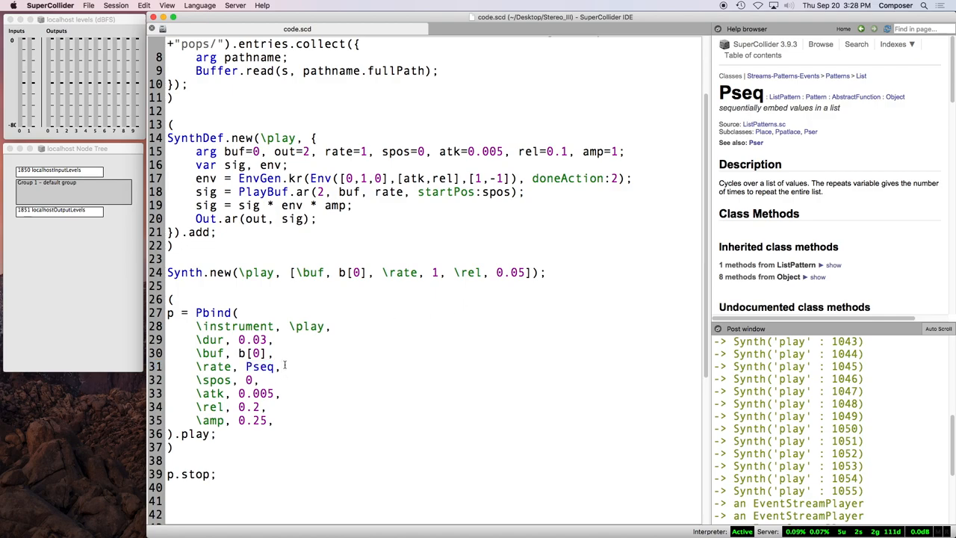
text(())
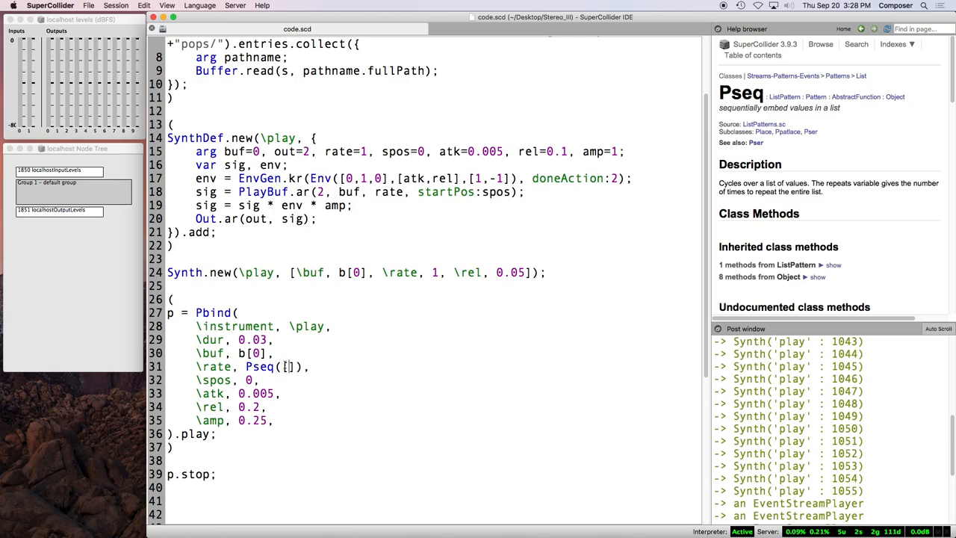
text(0.5,)
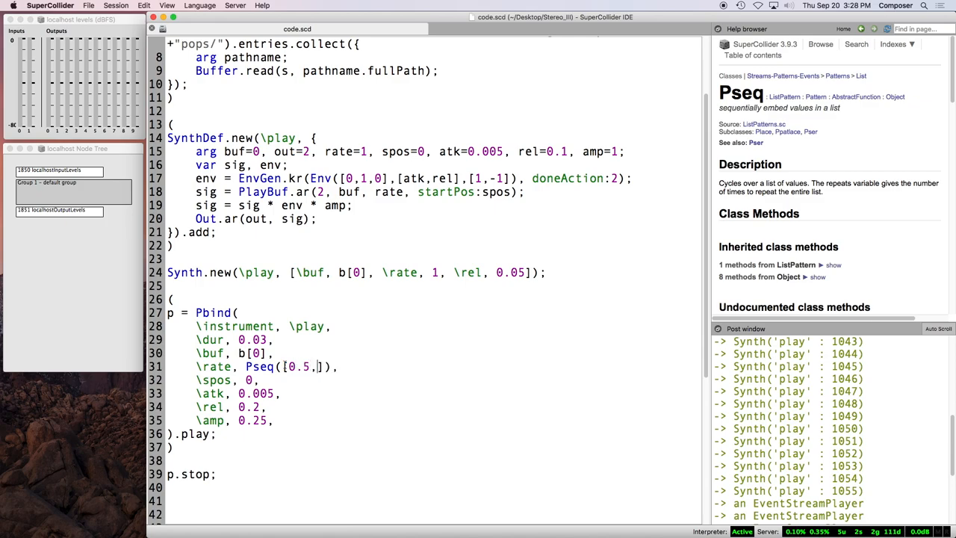
text(0.7,0.9, 1.1)
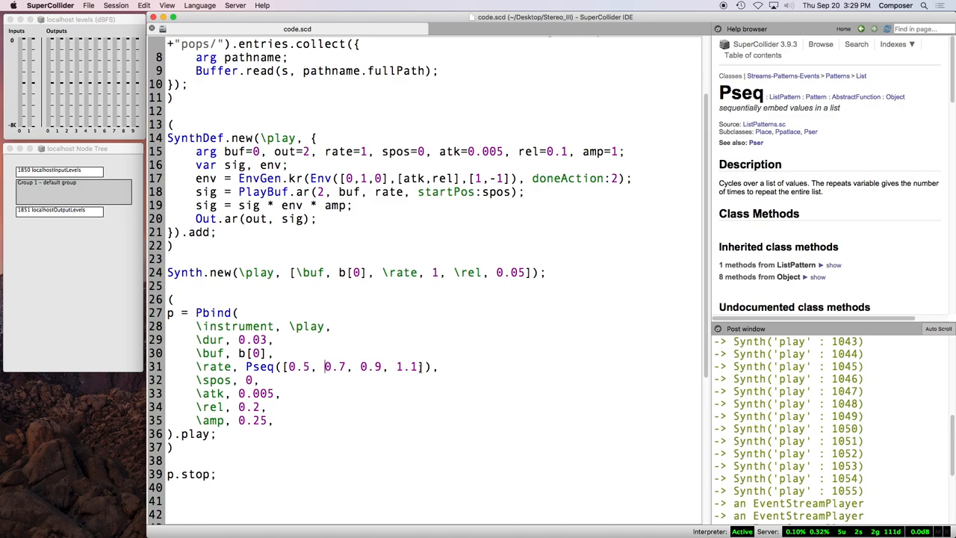
drag(283, 366, 422, 366)
text(2)
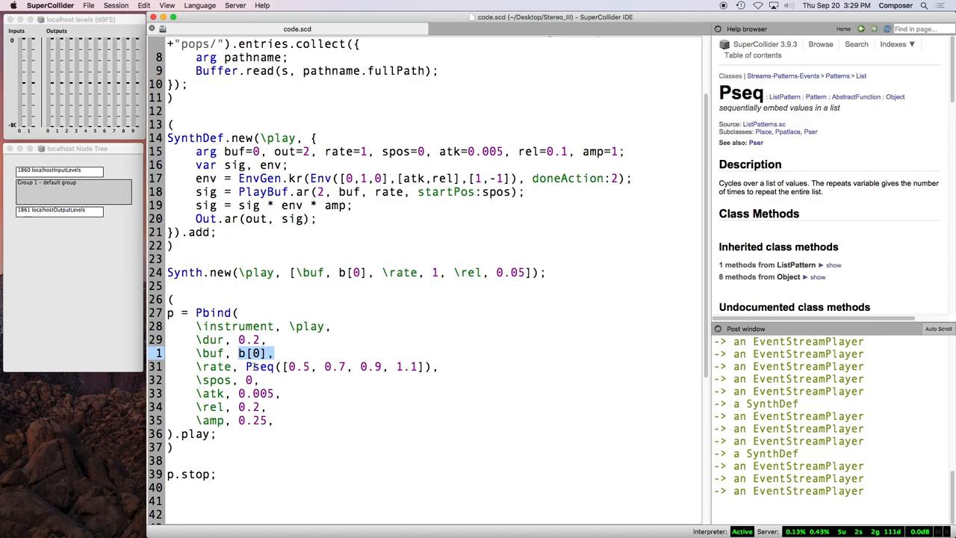
double_click(252, 352)
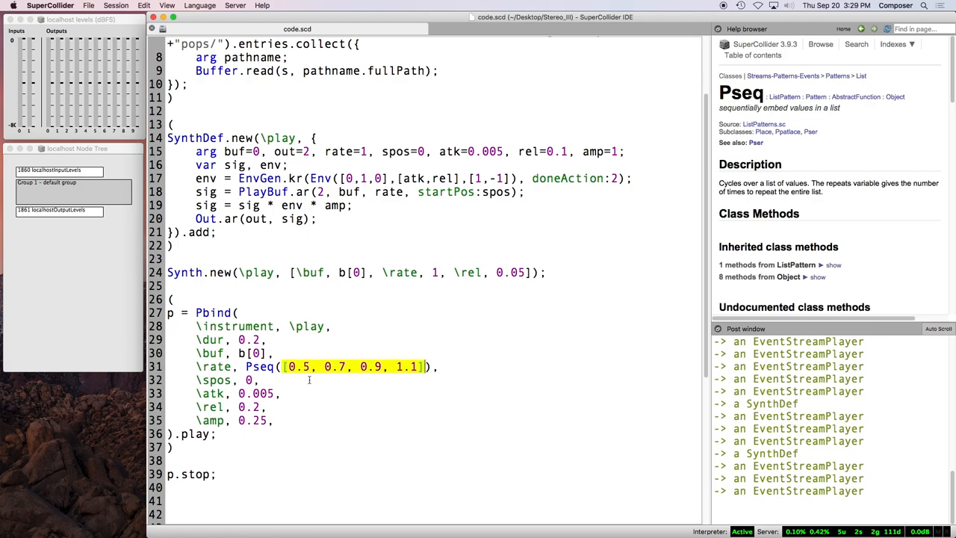
click(284, 366)
text(,)
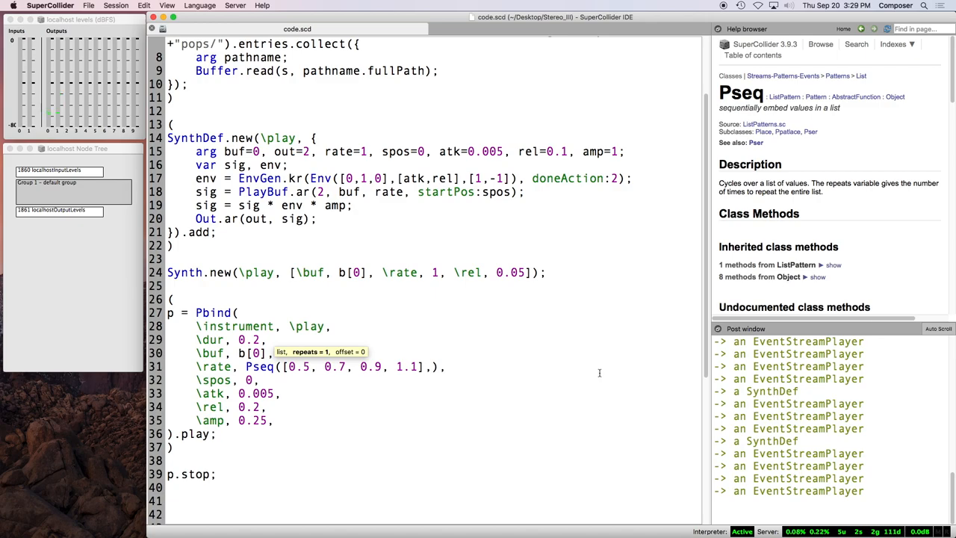
mouse_move(647, 338)
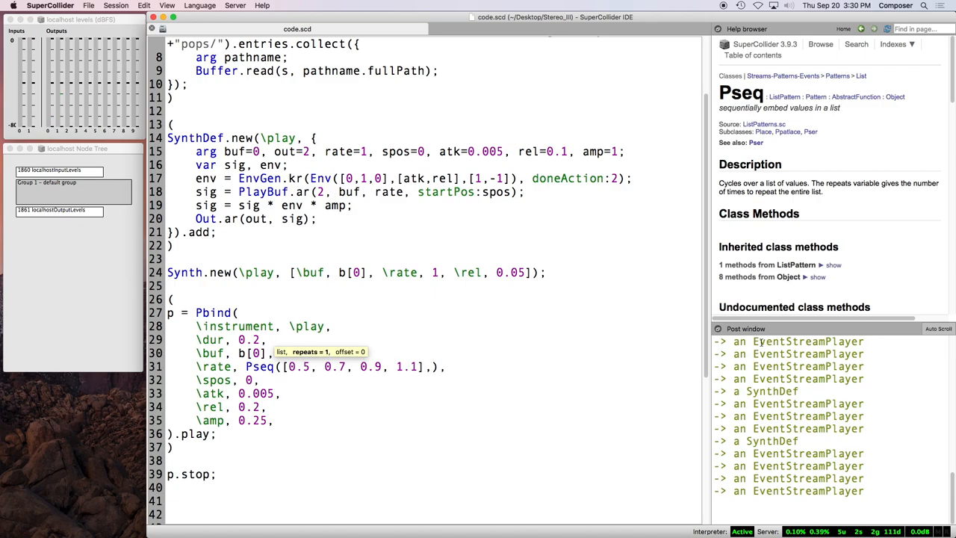
Step: Give the rate Pseq an inf repeats argument so it loops endlessly
text(,3)
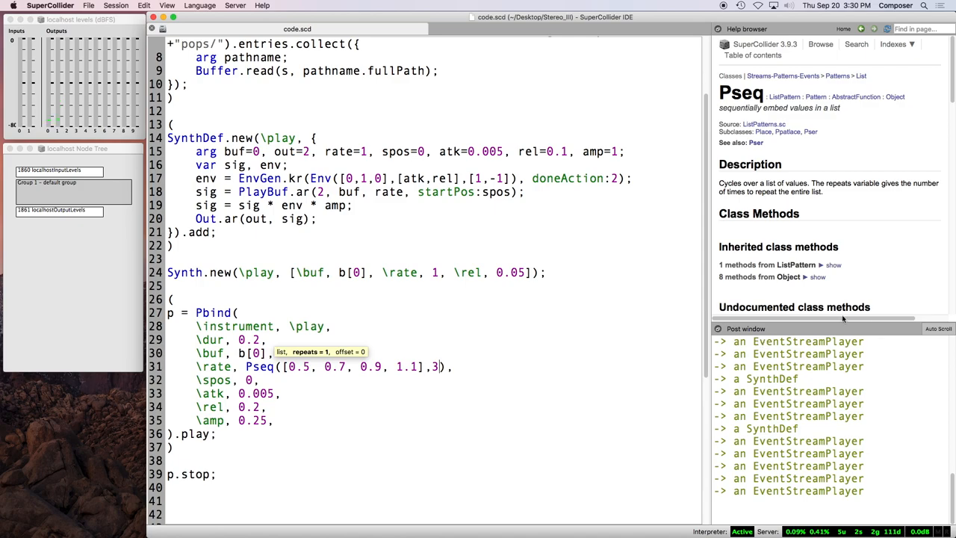
text(inf)
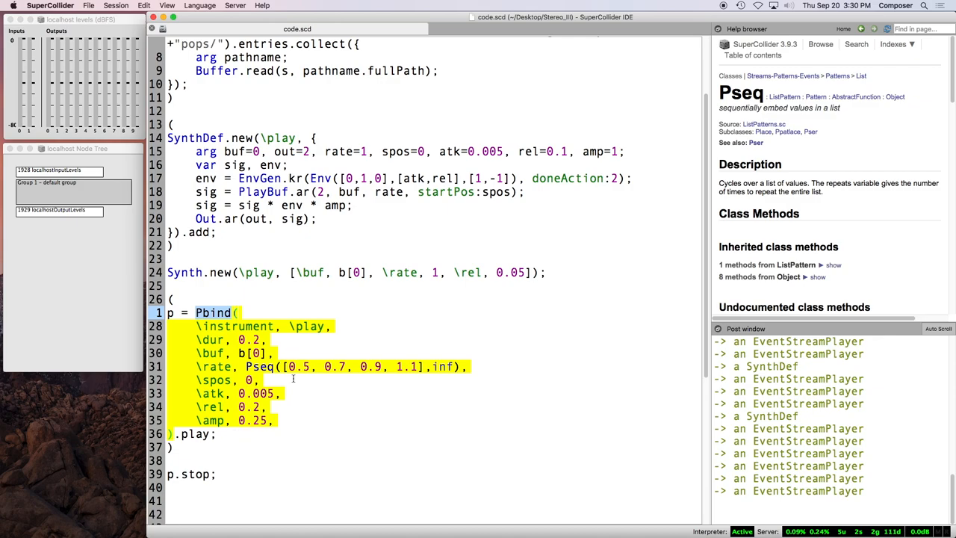
Step: Try a pattern on the duration, revert it to 0.2, and append 1.3 to the rate list
click(294, 379)
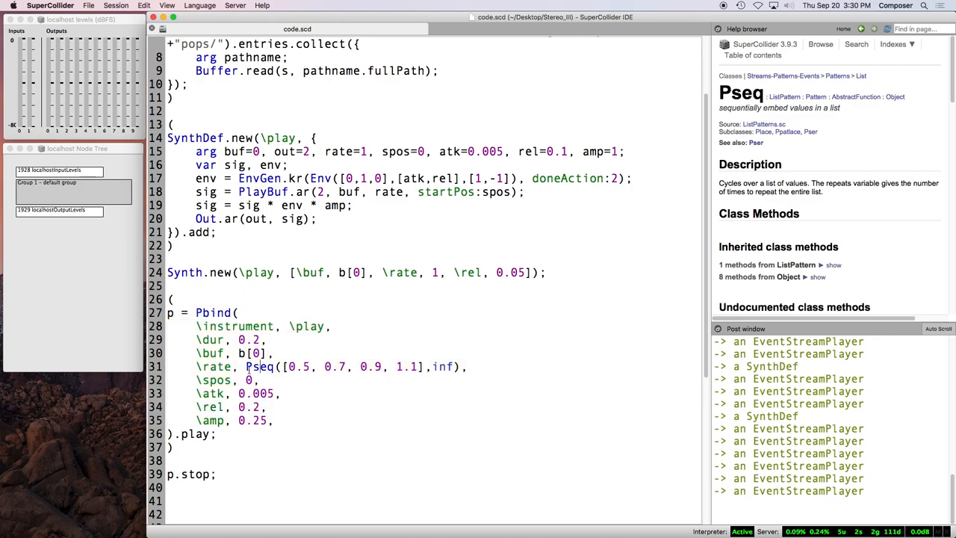
click(254, 366)
text(Prand()
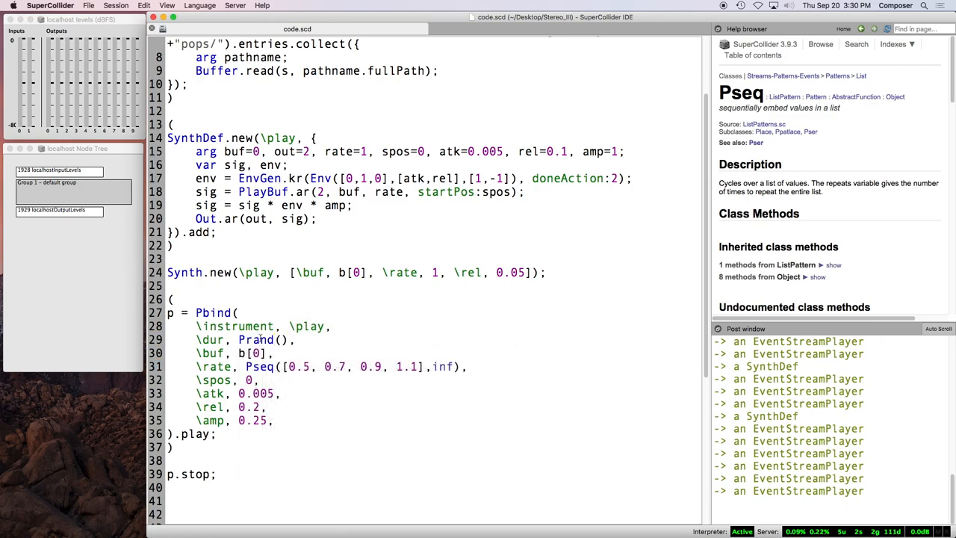
text([)
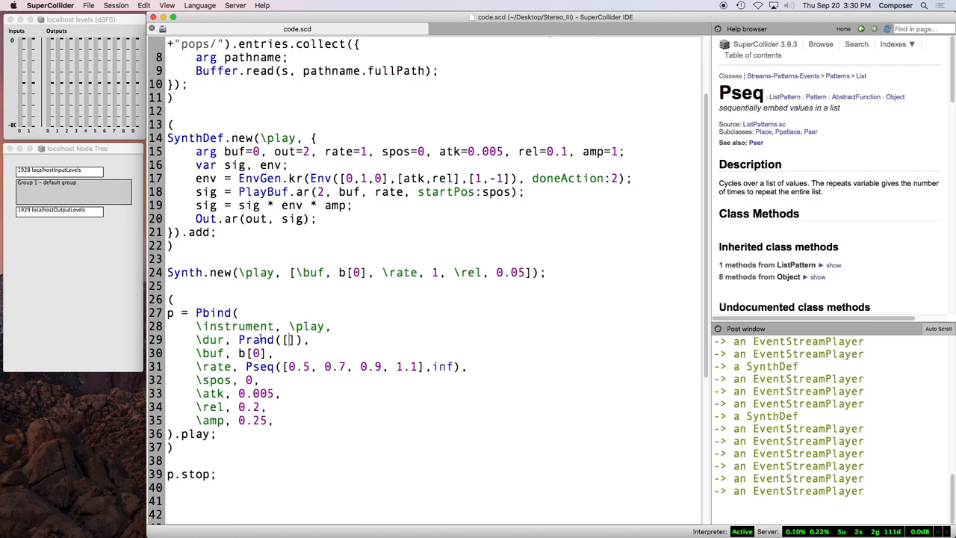
text(0.2,0.4)
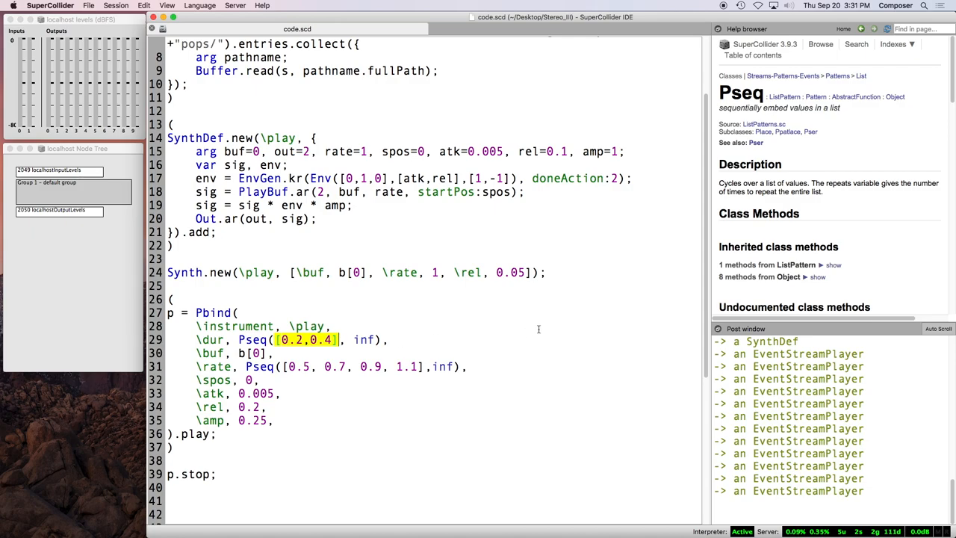
text(*0.5)
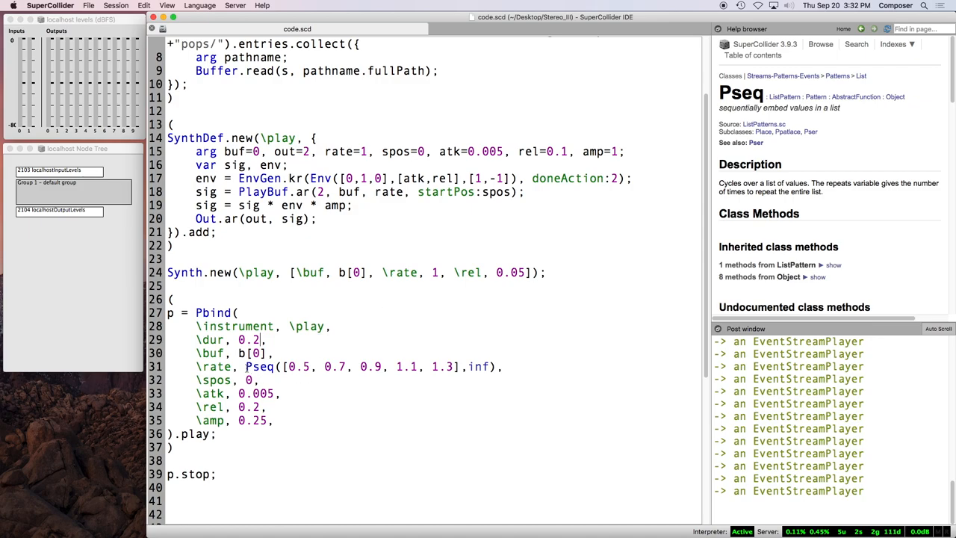
Step: Replace Pseq on the rate line with Prand, then change it to Pxrand
double_click(259, 366)
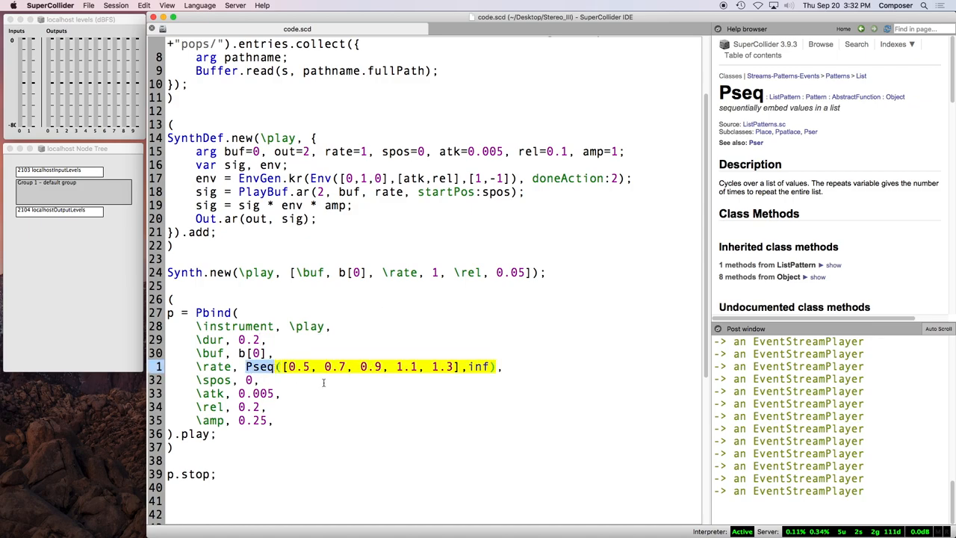
text(Prand)
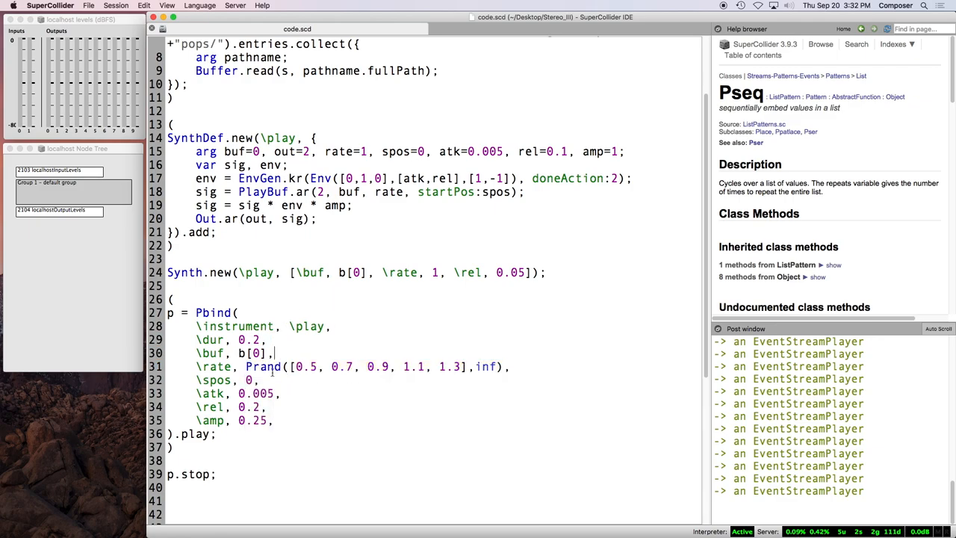
click(510, 366)
text(x)
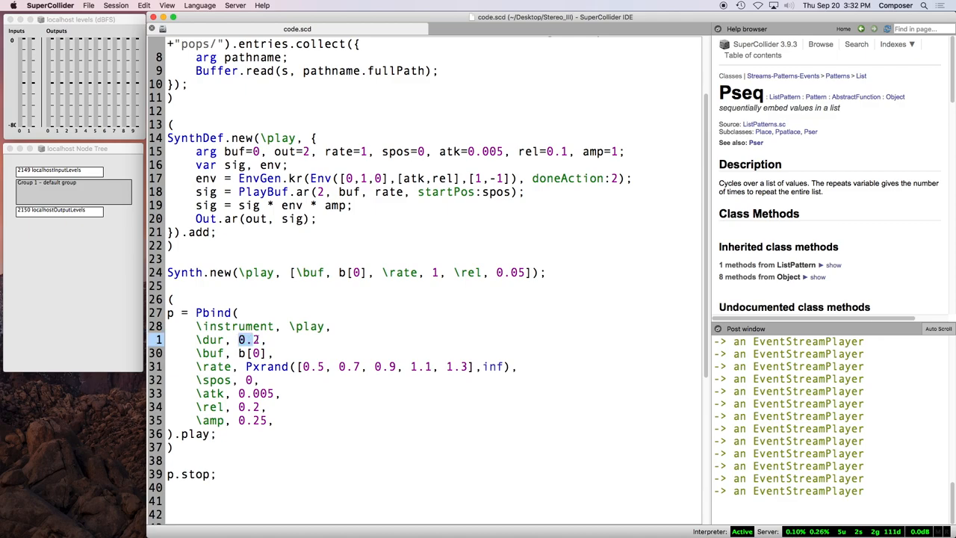
Step: Set duration to 0.1 and give amplitude a random Pwhite(0.0, 1.0) value
text(0.1)
click(225, 420)
text(P)
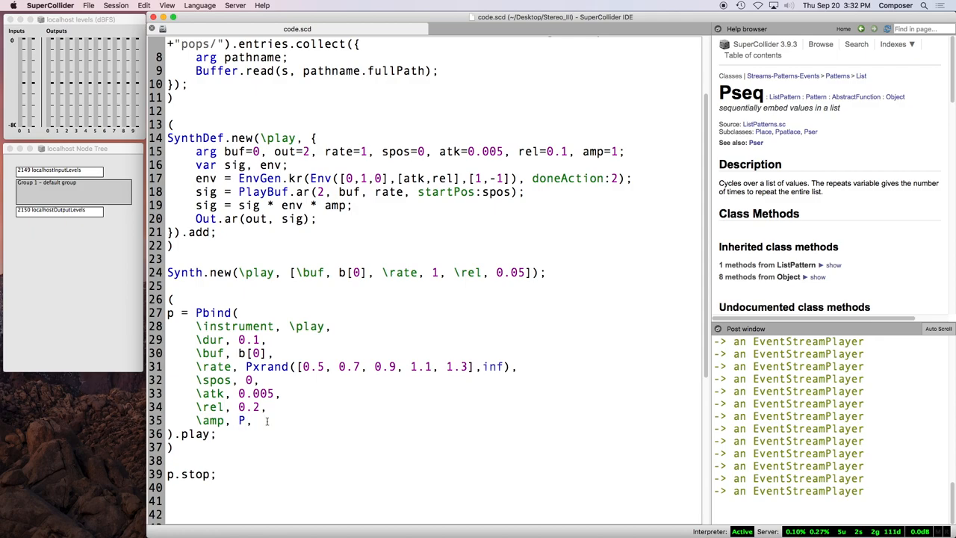
text(white()
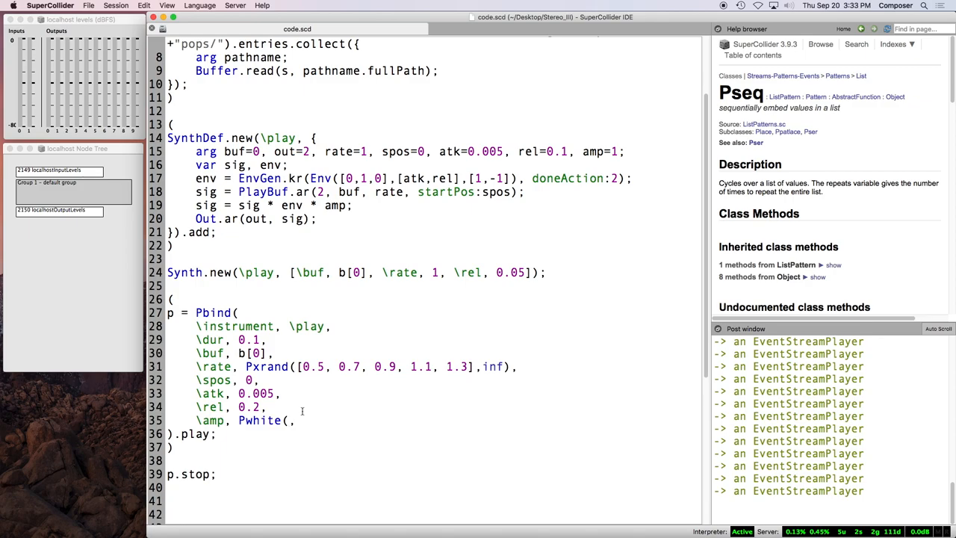
text(0.0,)
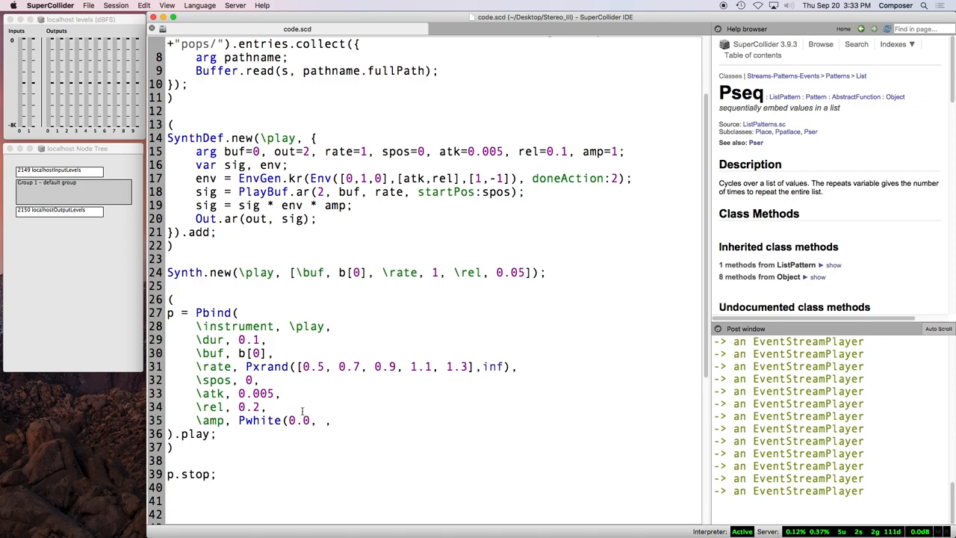
text(1.0)
text(2)
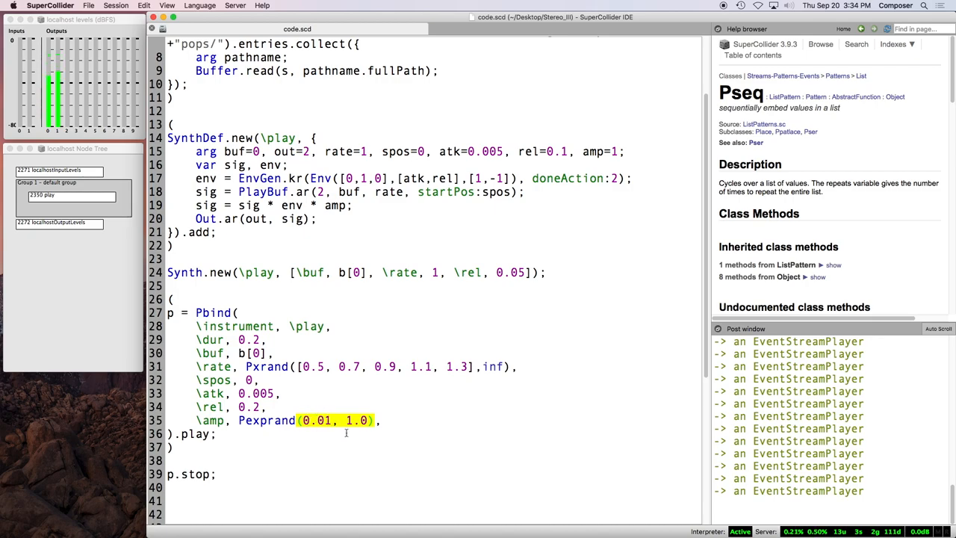
Step: Swap Pexprand for Pwhite on the amp line, keeping the 0.01 to 1.0 range
text(Pwhit)
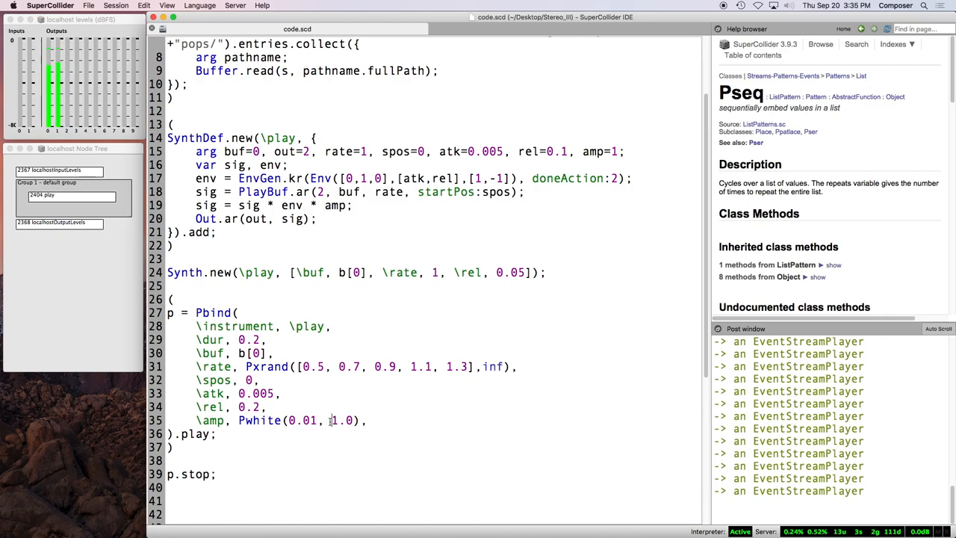
double_click(342, 420)
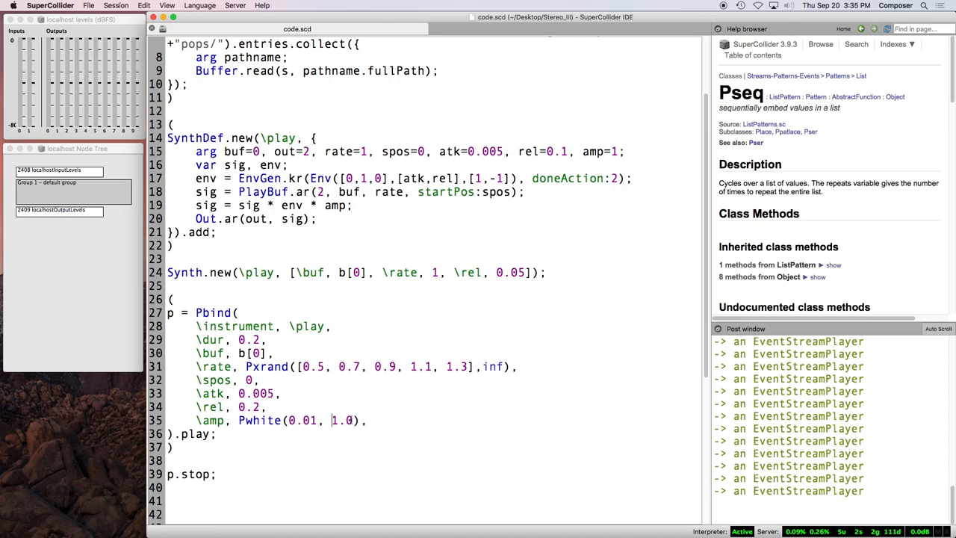
double_click(258, 420)
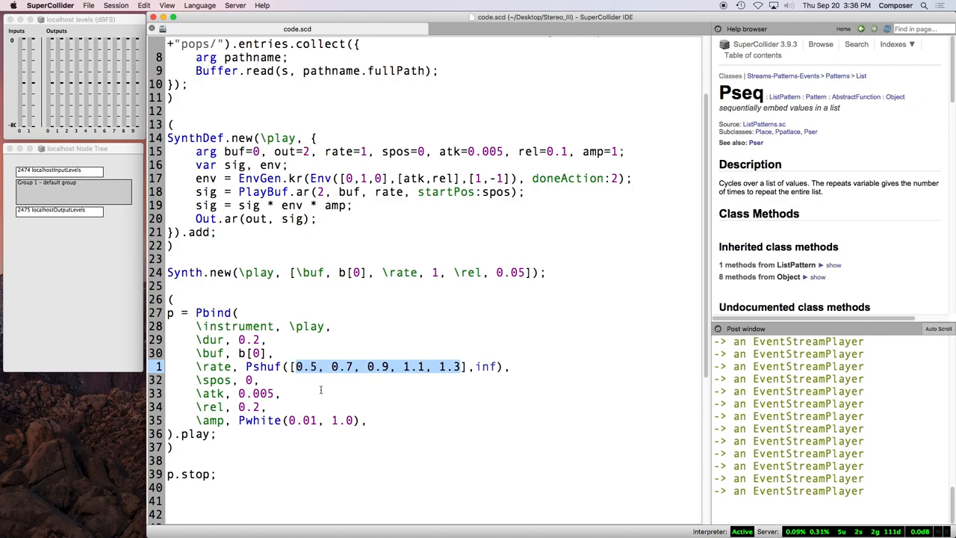
mouse_move(312, 380)
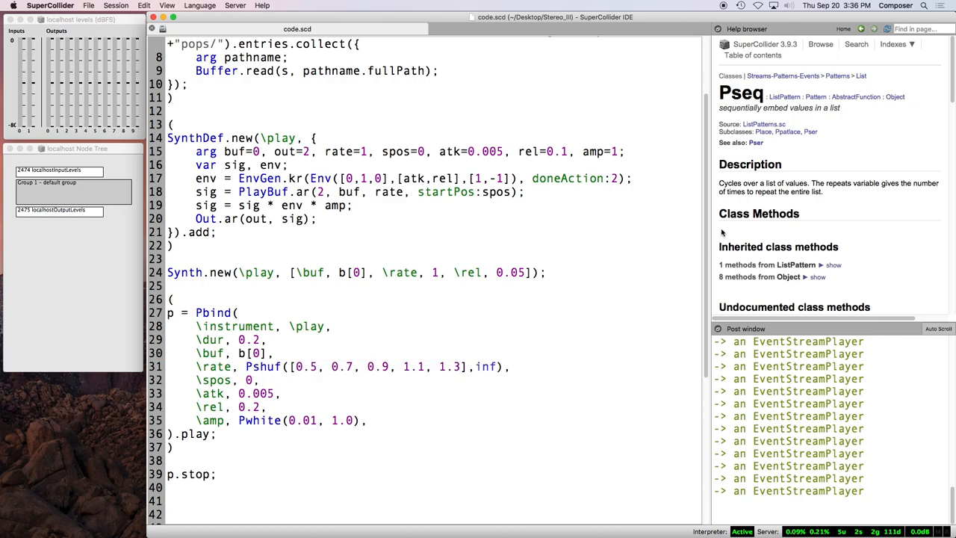
Step: Look up the Pbind help page and scroll to its event keys like amp and detunedFreq
key(cmd+d)
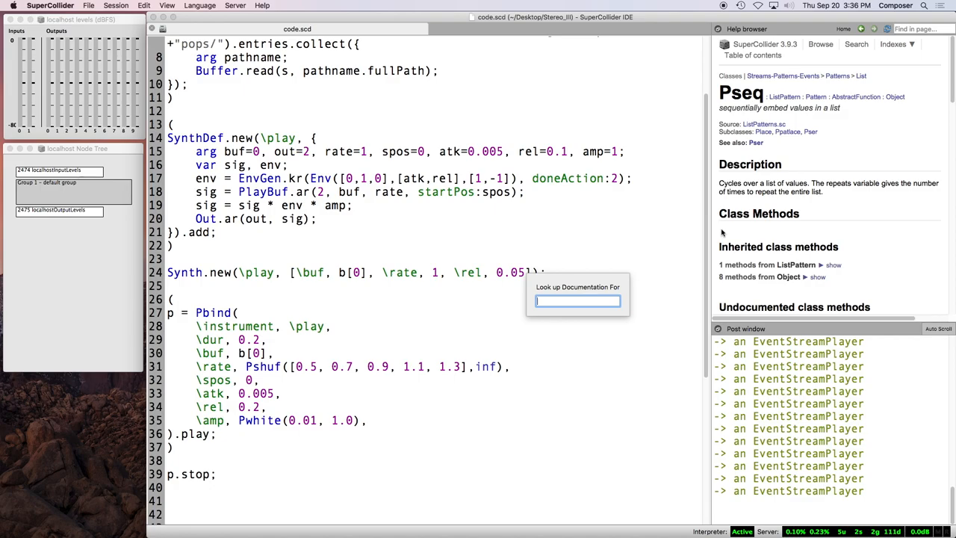
text(Pbind)
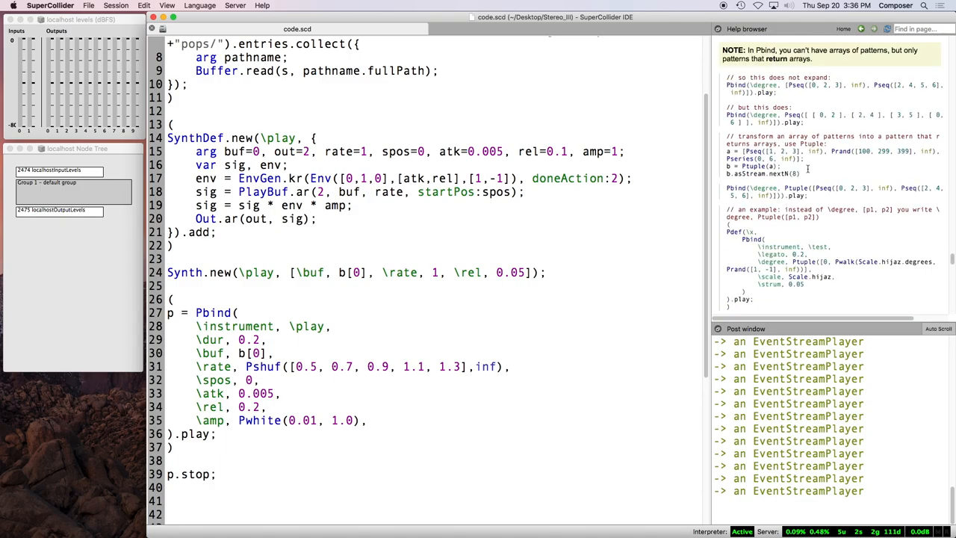
scroll(down, 3)
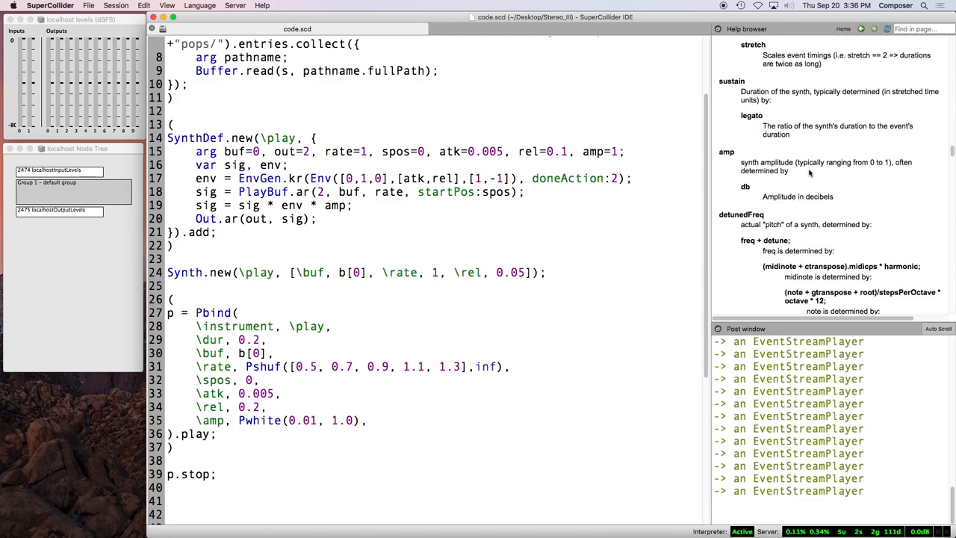
scroll(down, 3)
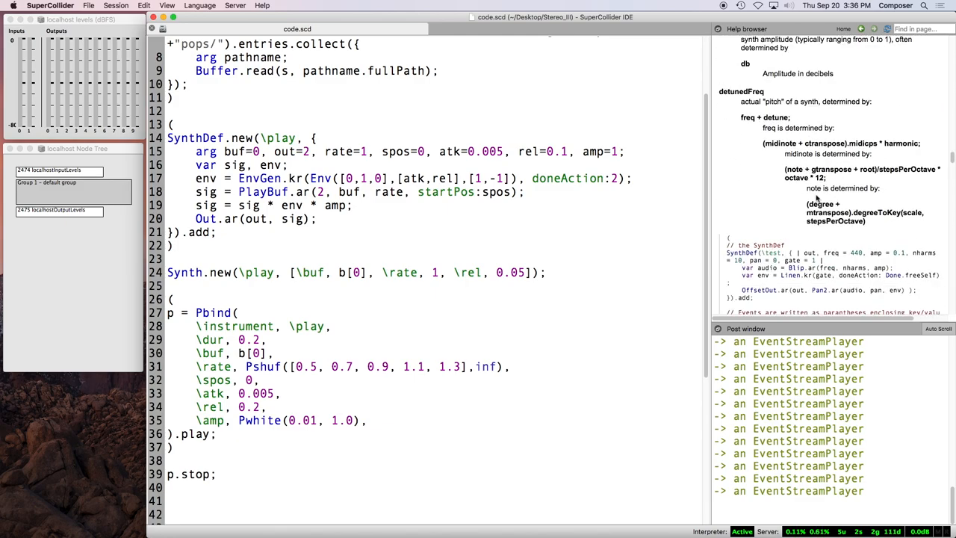
right_click(816, 198)
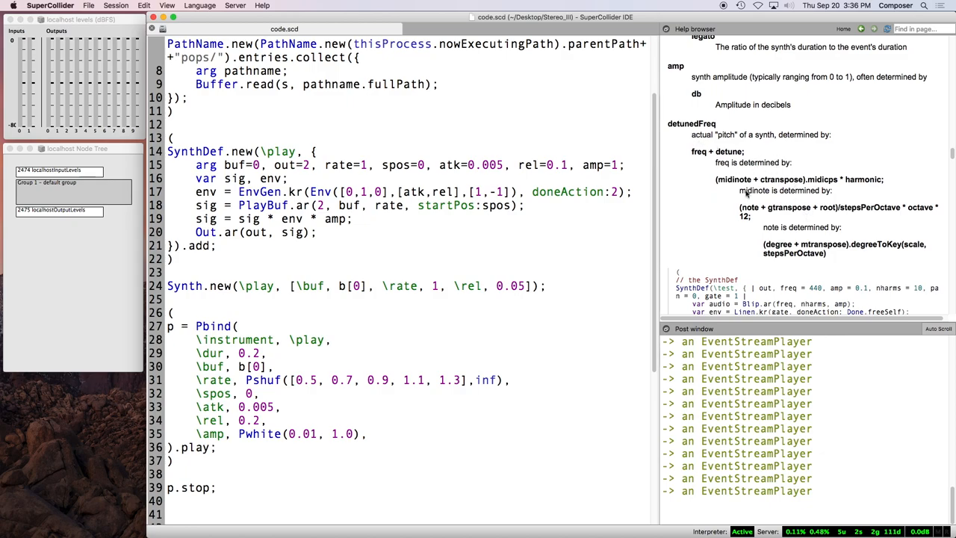
mouse_move(731, 221)
text(\note, 0)
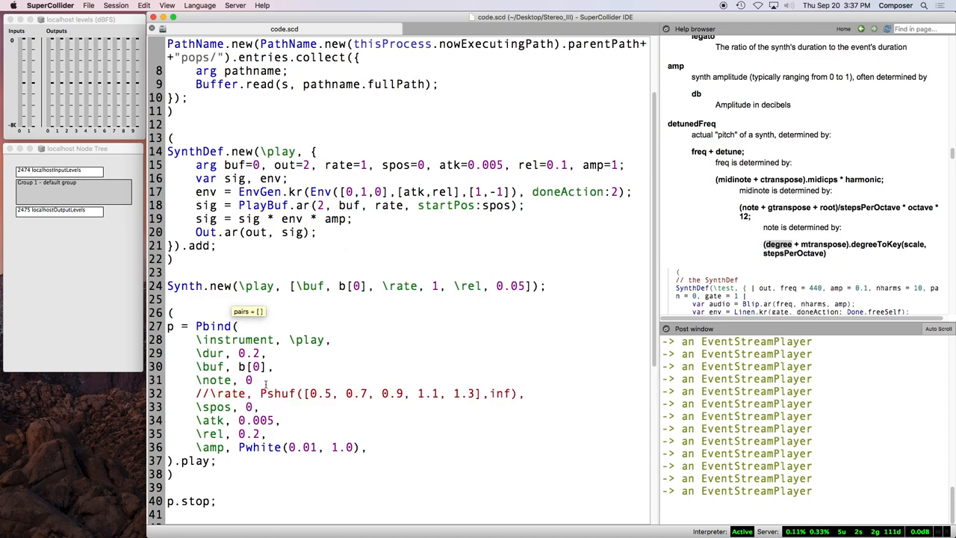
Step: Select p's Pbind block and fix the missing comma after the note value
double_click(346, 165)
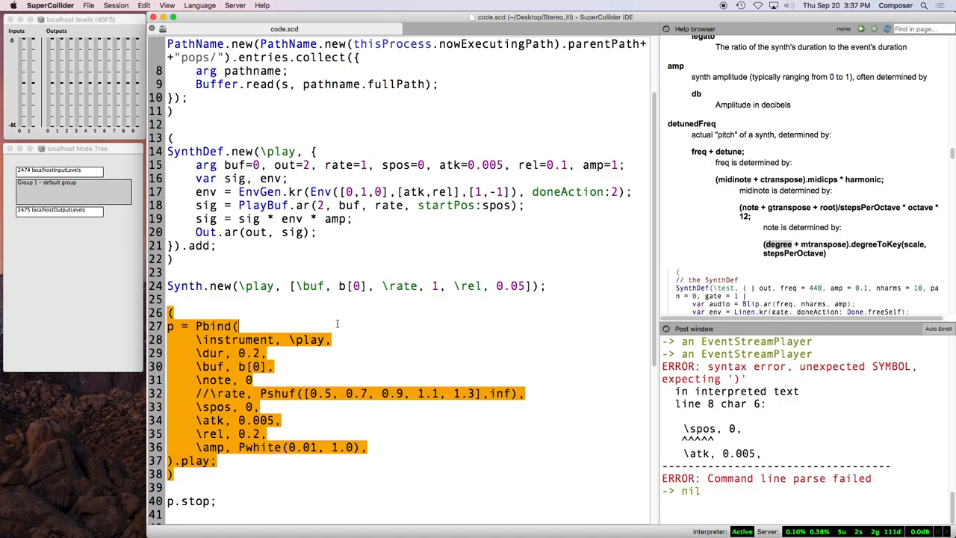
click(293, 380)
text(3,)
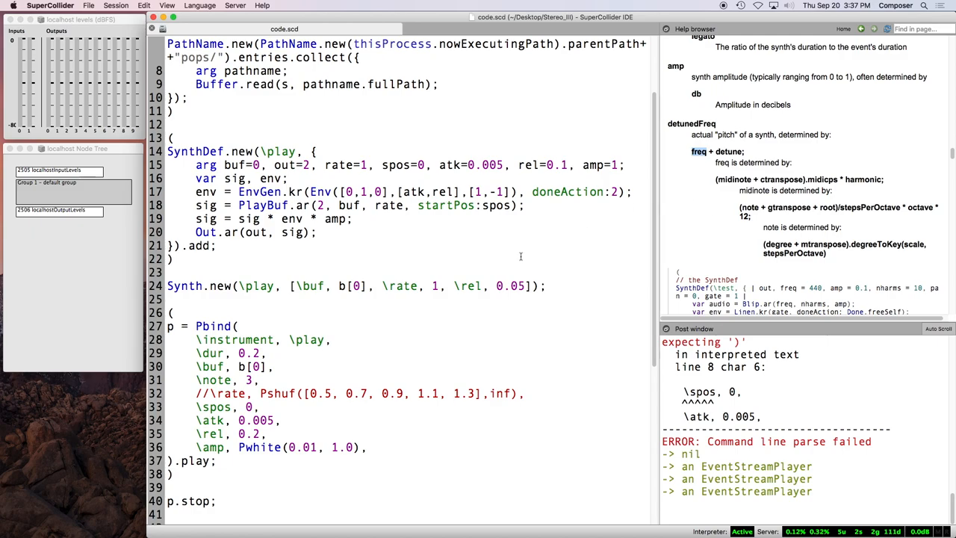
mouse_move(462, 216)
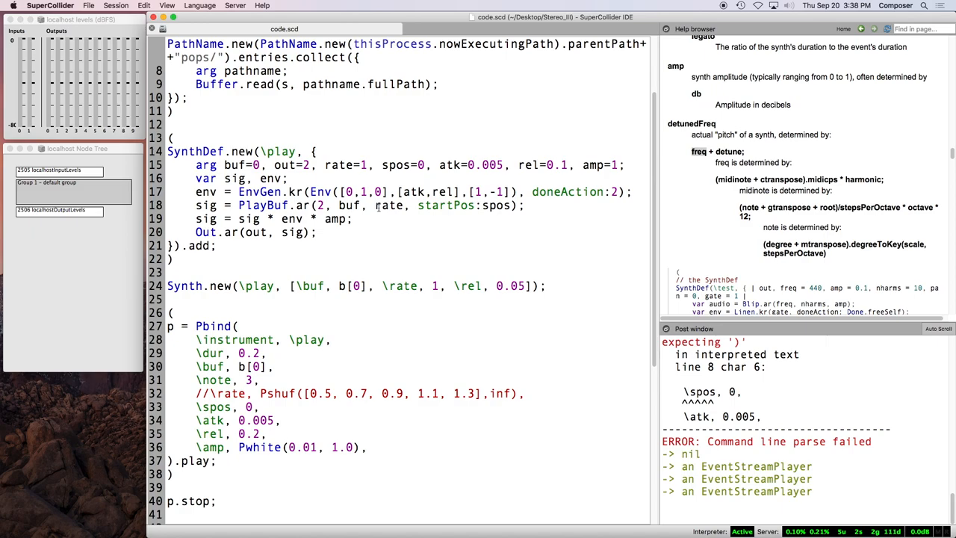
Step: Drive PlayBuf's rate with freq/60.midicps and add a freq=261.6 argument to the SynthDef
double_click(389, 205)
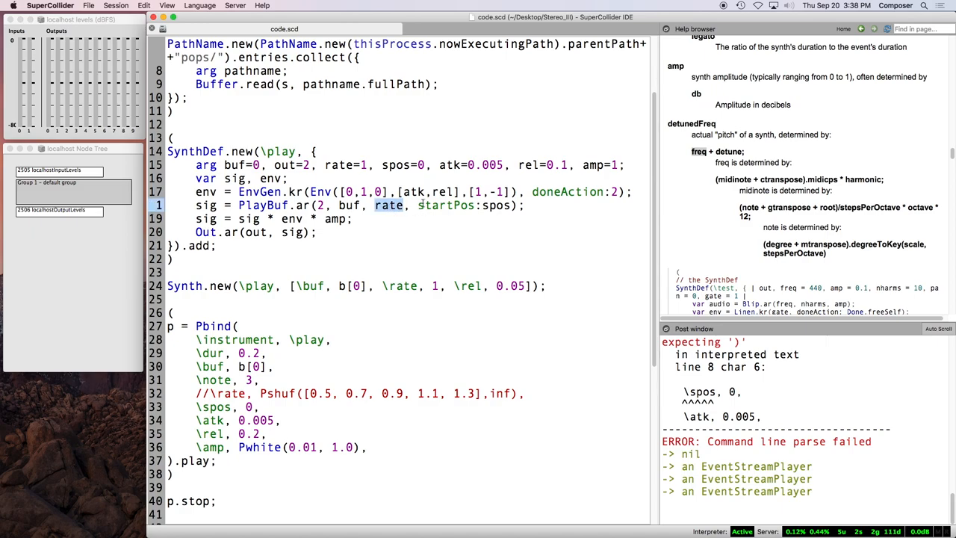
text(26)
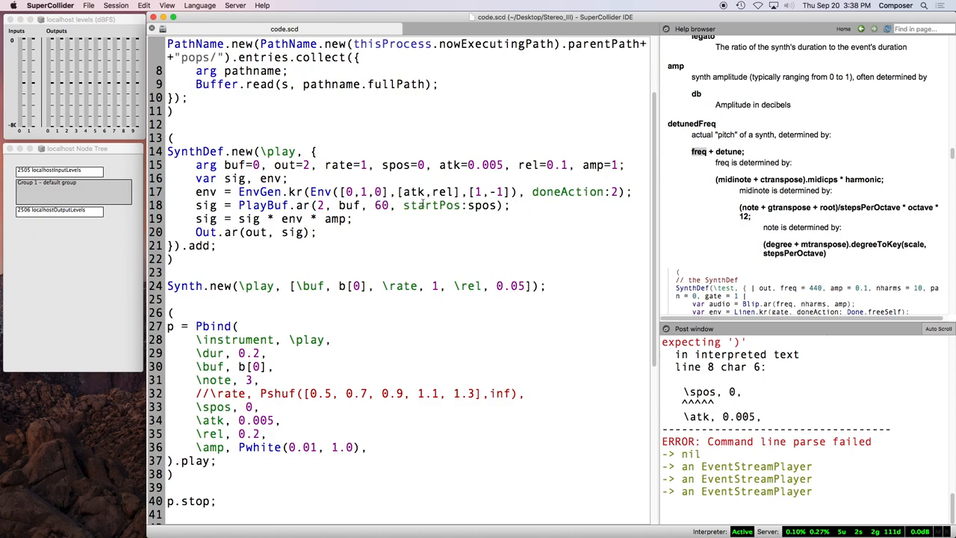
text(midicps)
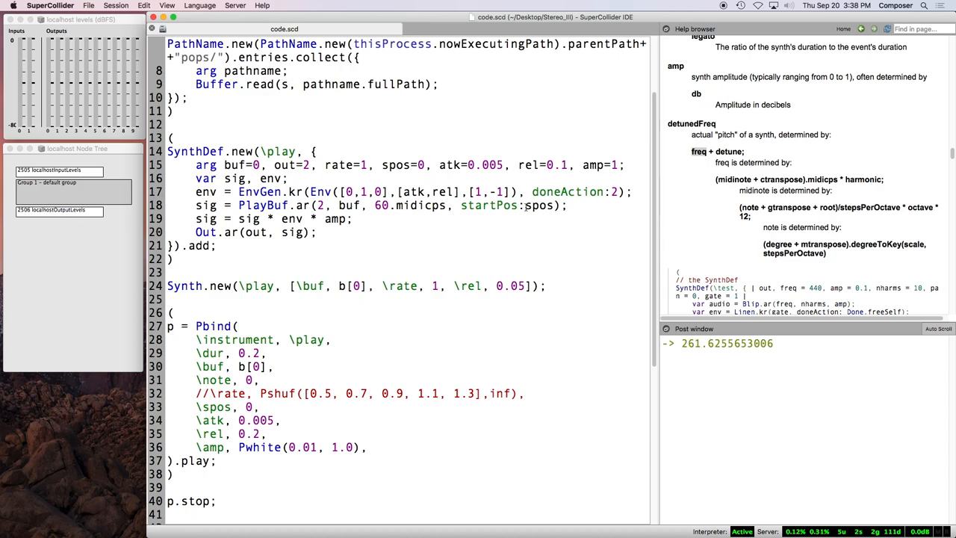
text(/freq)
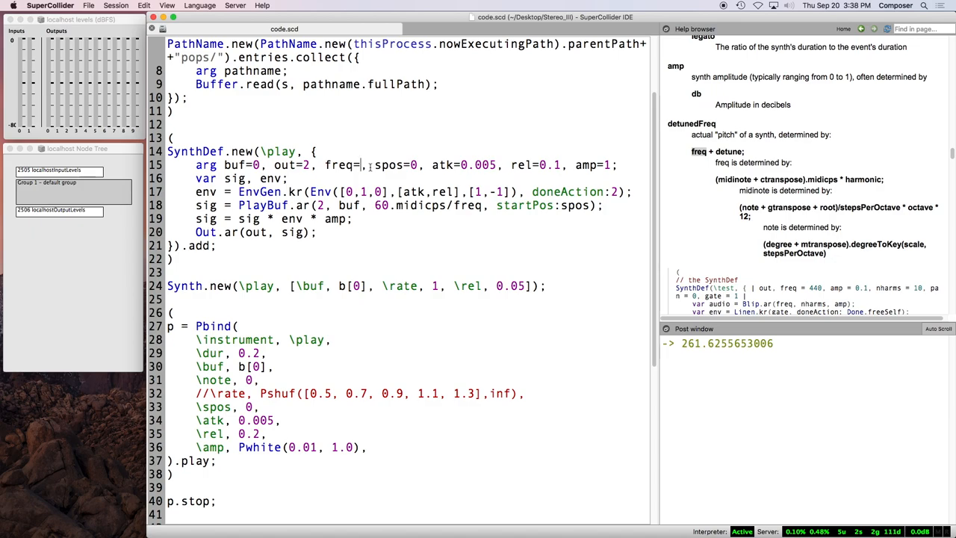
text(261.6)
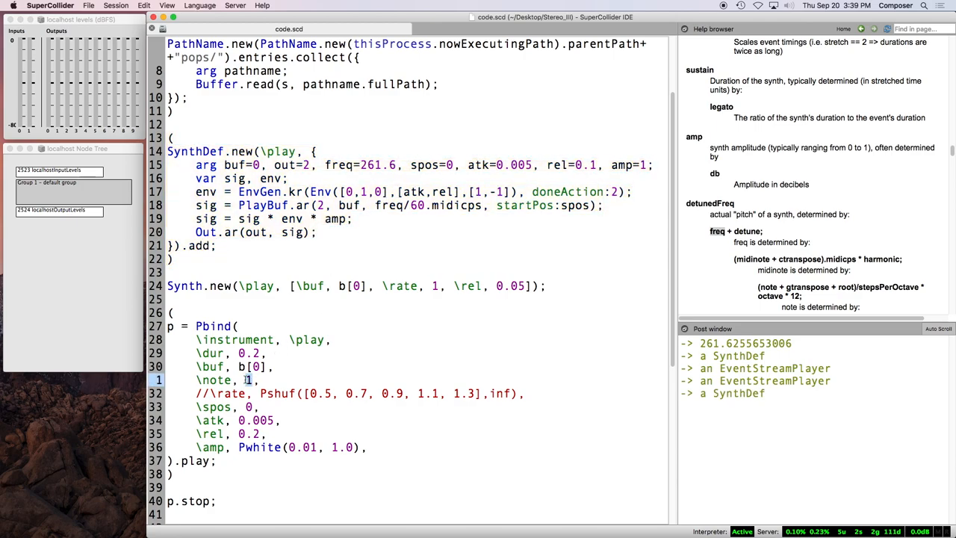
Step: Replace p's note value with Pseq([0,1,2,3], inf)
text(Pseq([0)
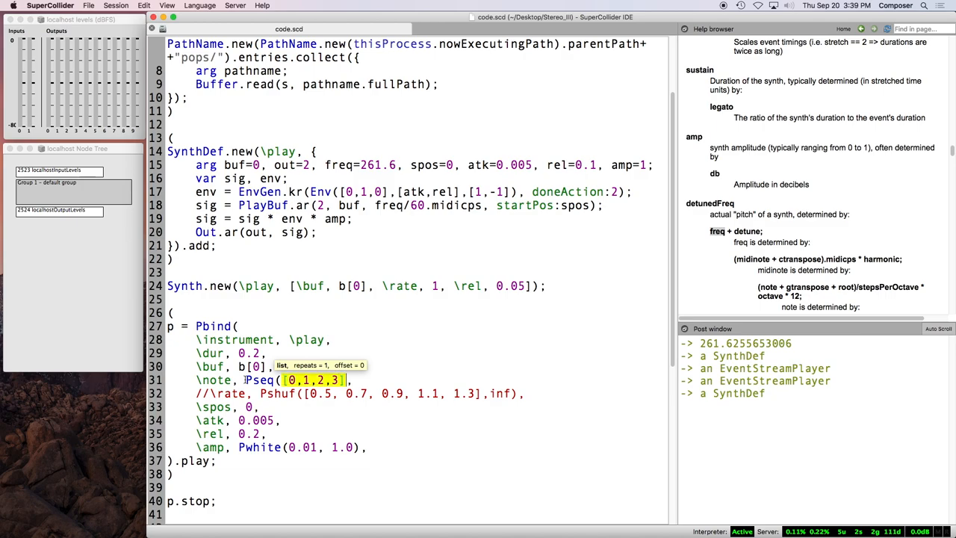
text(,inf)
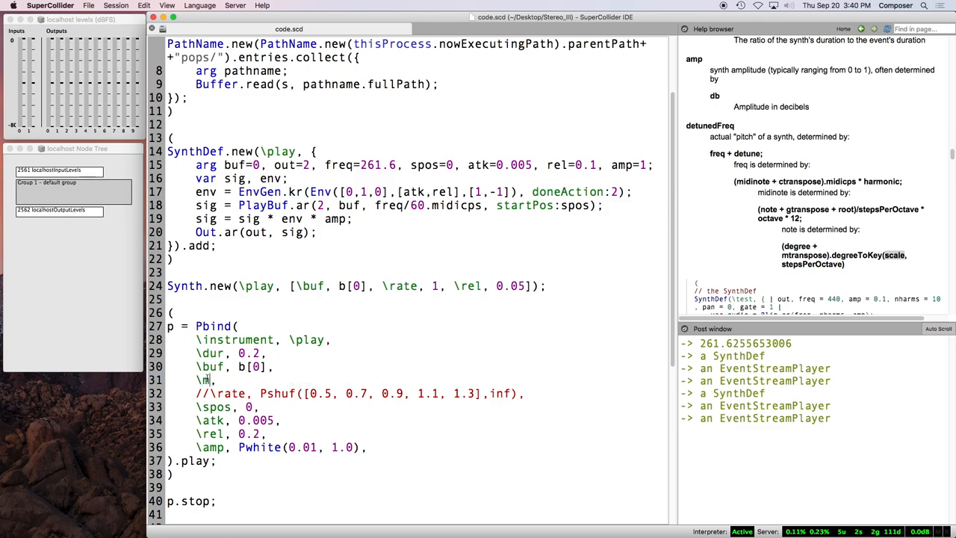
Step: Change p's note line to \midinote, Pseq([60,65,70,75], inf) and select the line
text(idinote)
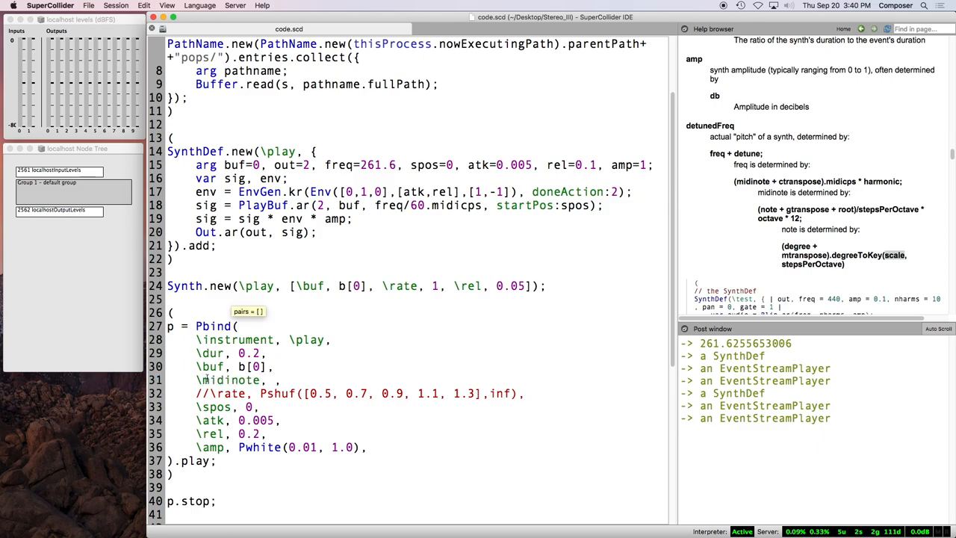
text(Pseq)
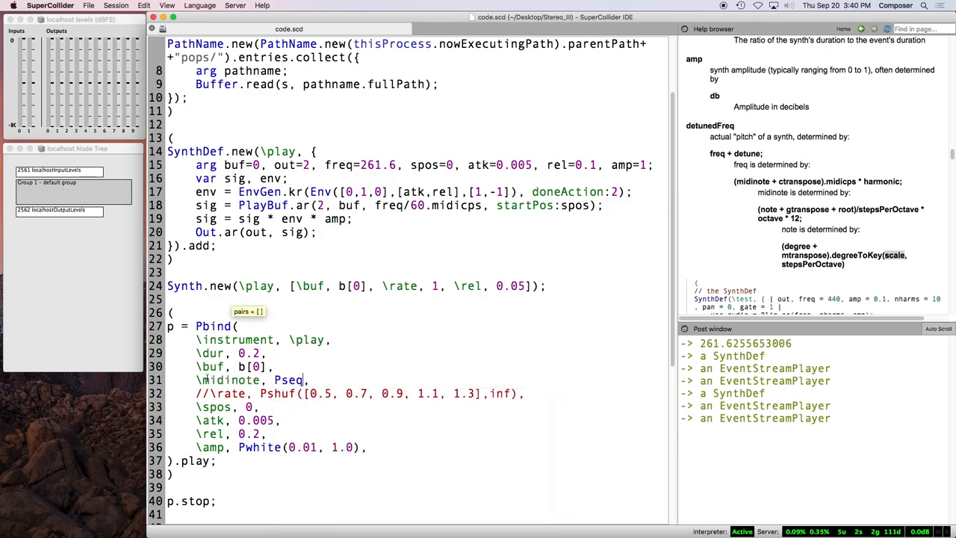
text(())
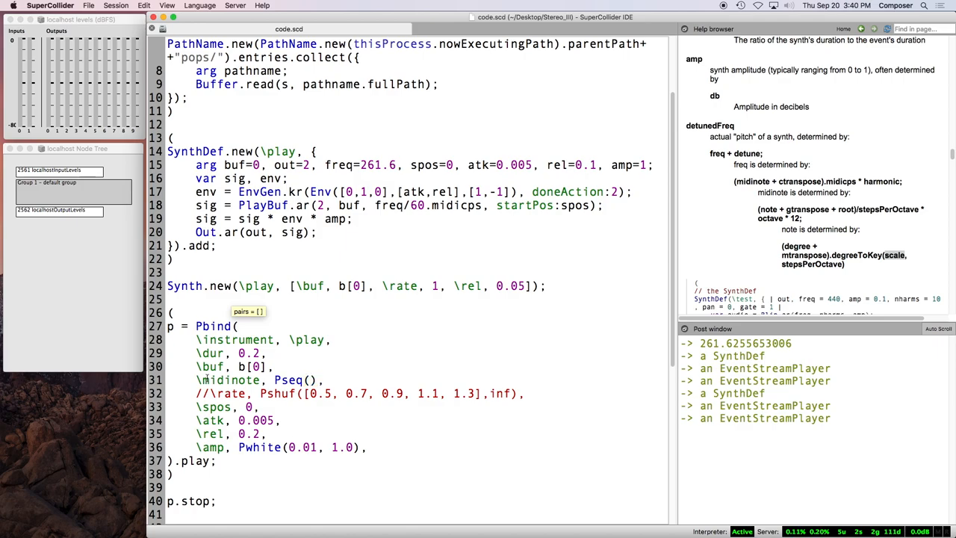
text([60])
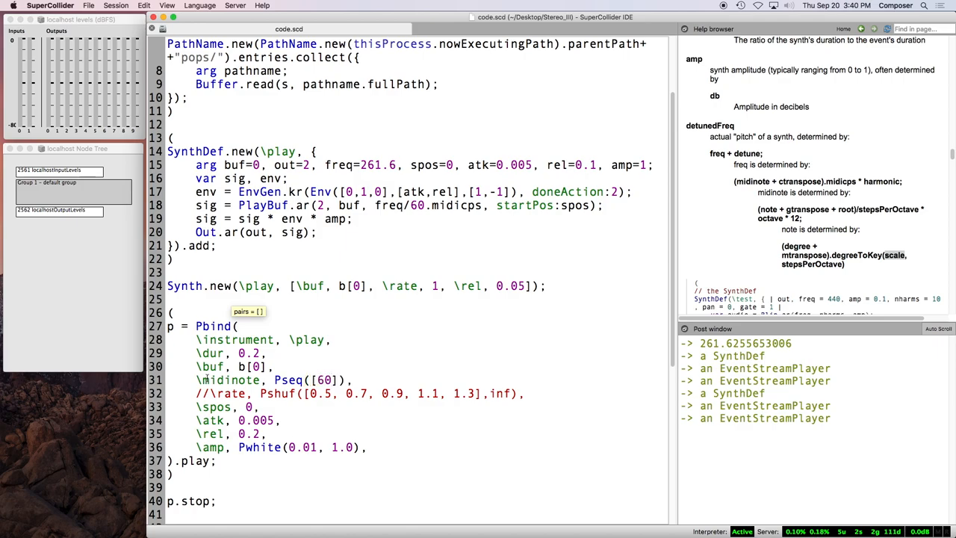
text(,65)
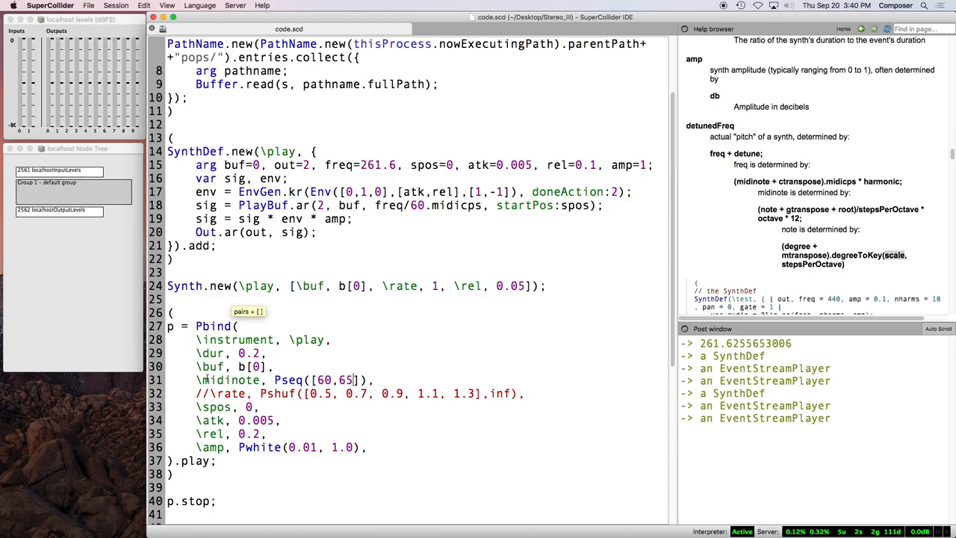
text(,70,75)
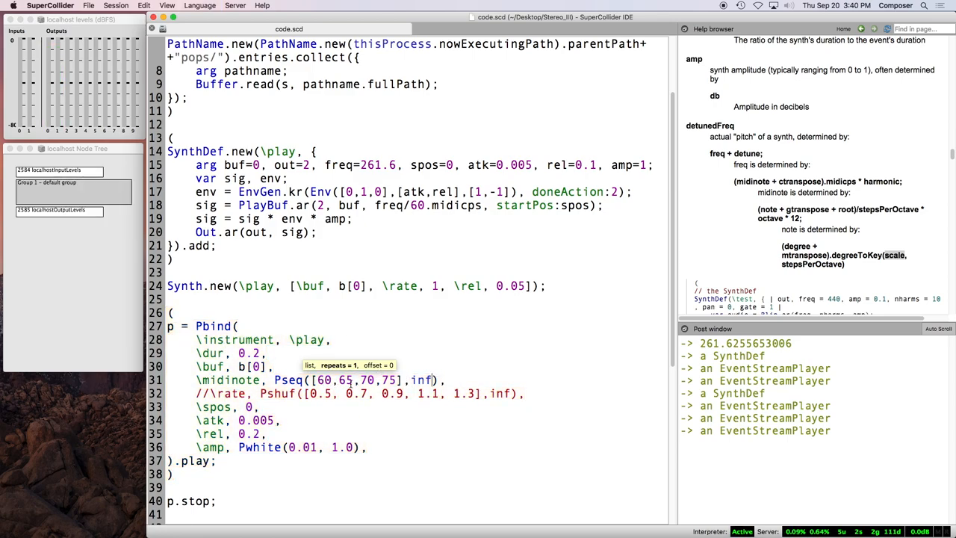
double_click(324, 380)
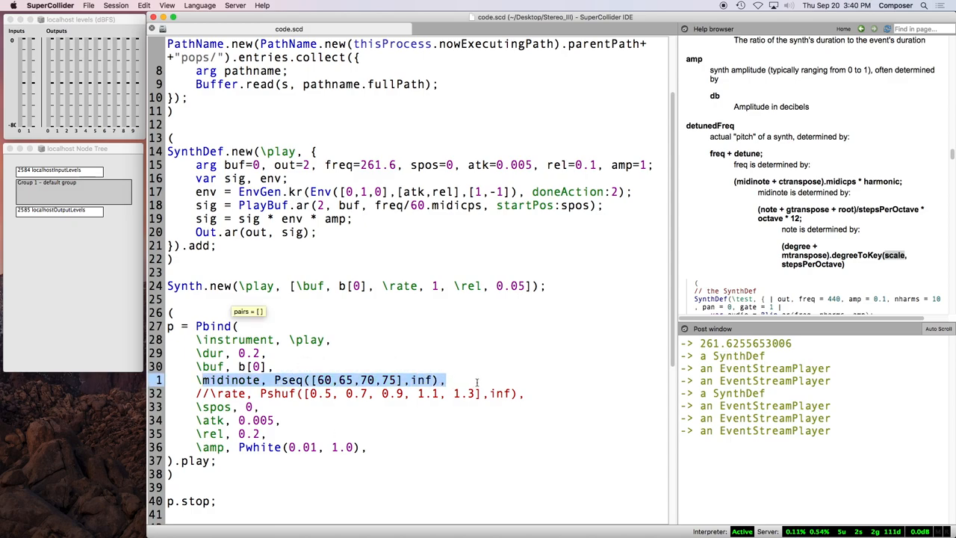
Step: Replace p's midinote line with \freq, Pseq([100,200,300,400,500], inf)
text(\freq,)
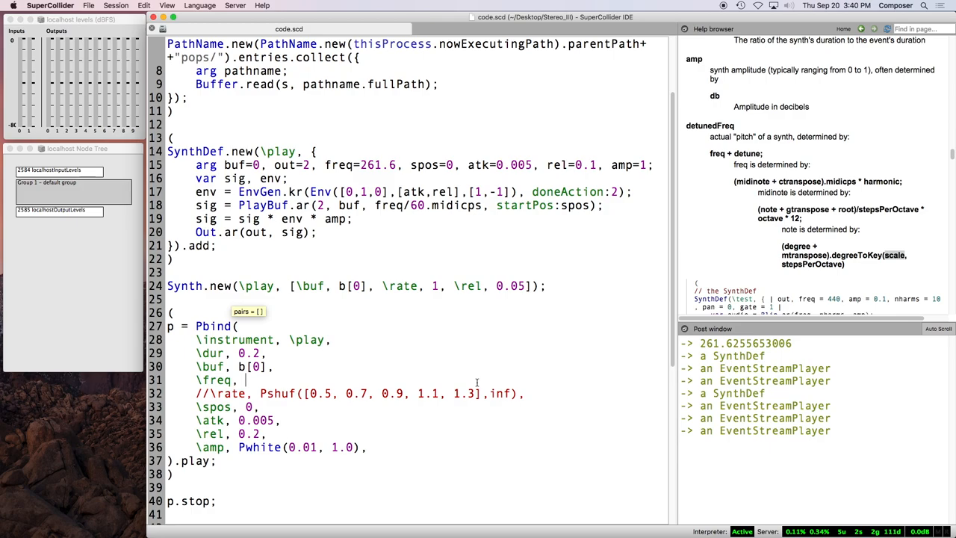
text(Pseq()
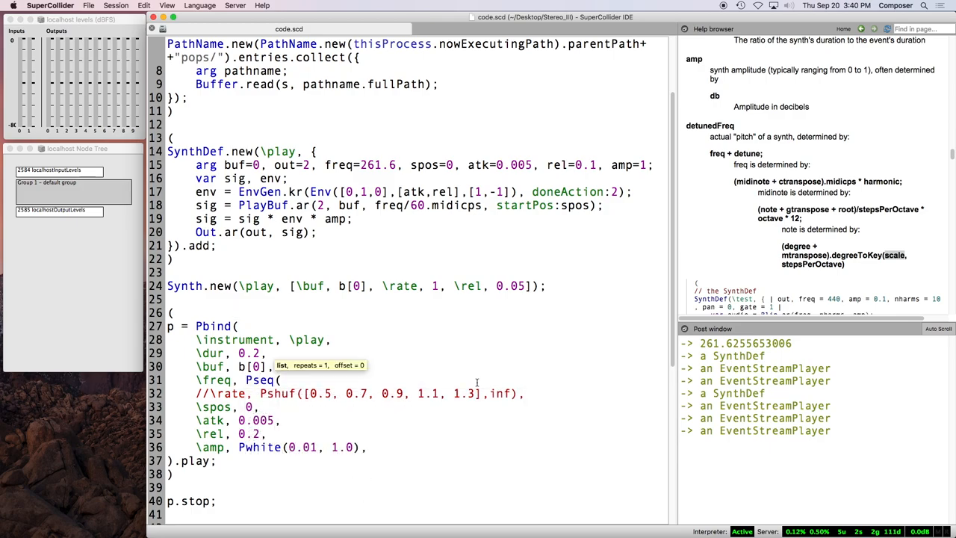
text(100,)
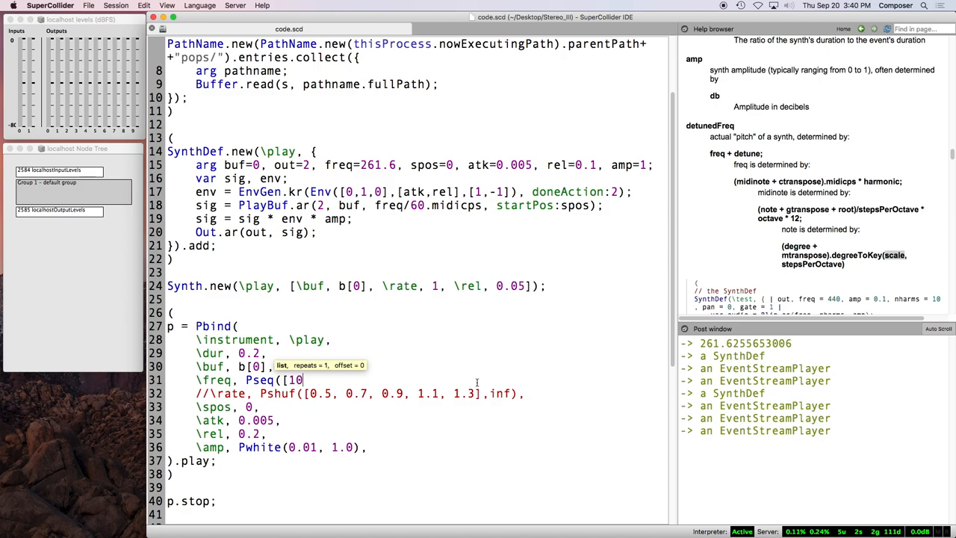
text(0,200,300,40)
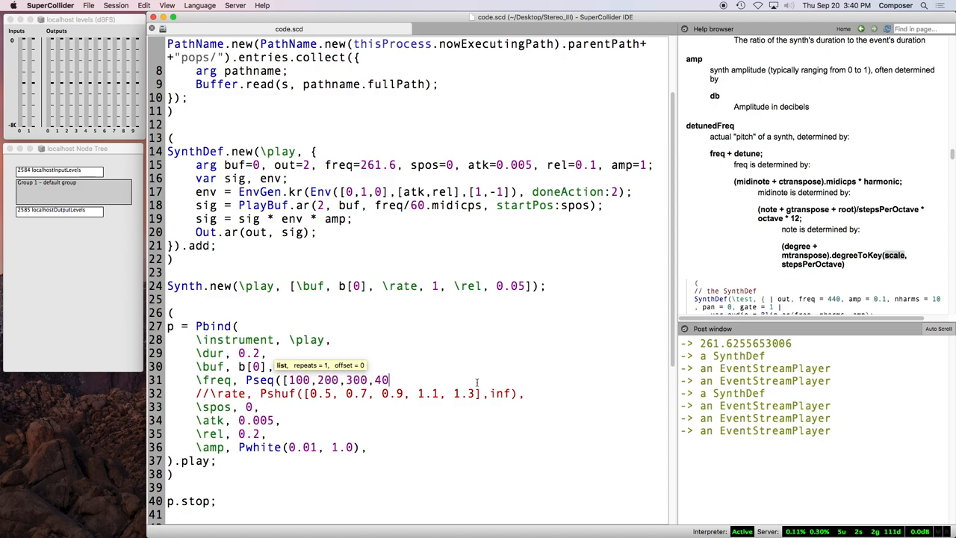
text(0,500],inf),)
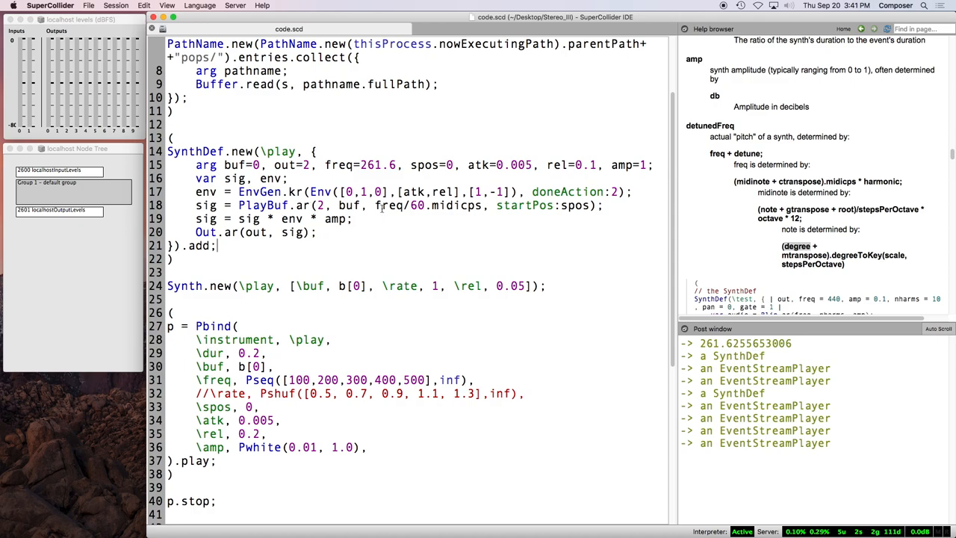
Step: Run the standalone Synth.new(\play, …) line and select the freq/60.midicps expression
double_click(388, 205)
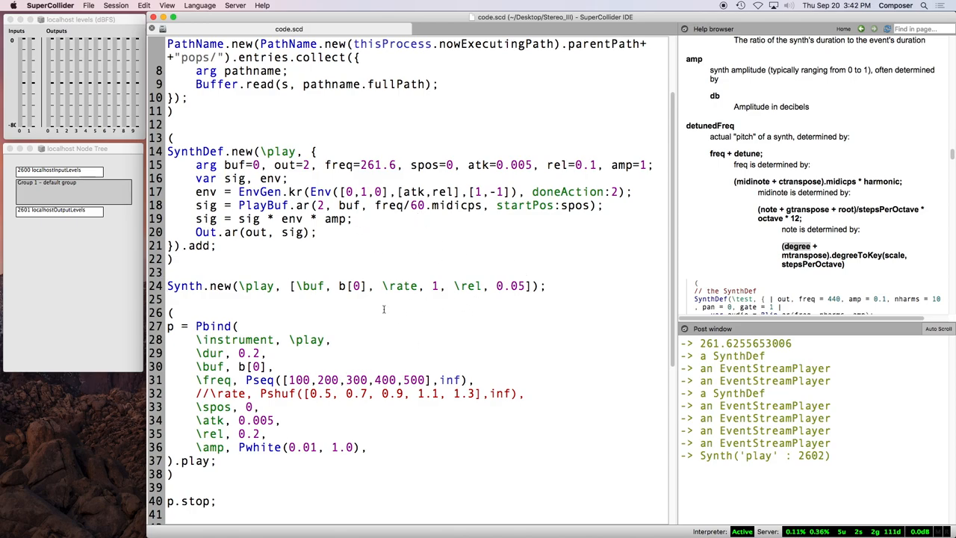
double_click(426, 205)
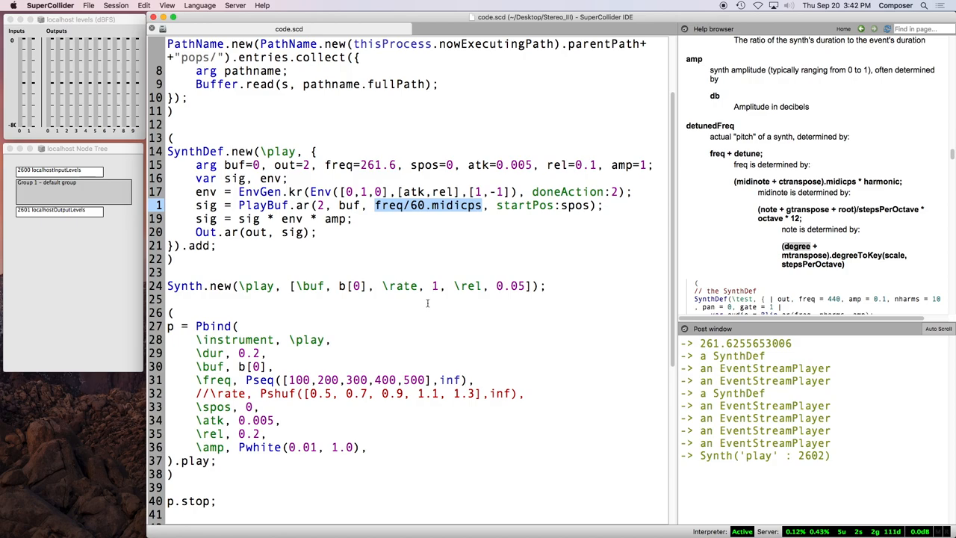
mouse_move(381, 396)
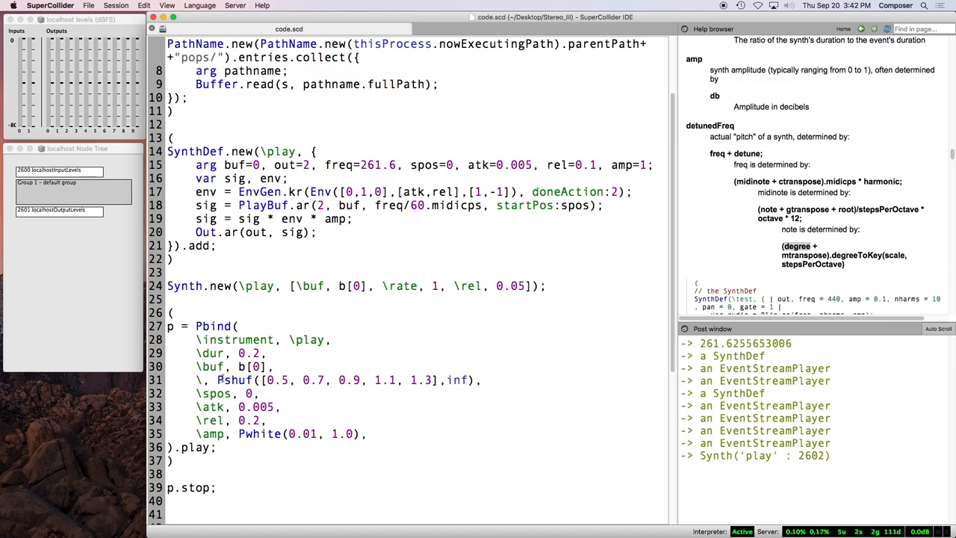
Step: Set p's \degree to Pseq((0..7), inf) in place of the freq sequence
text(degree)
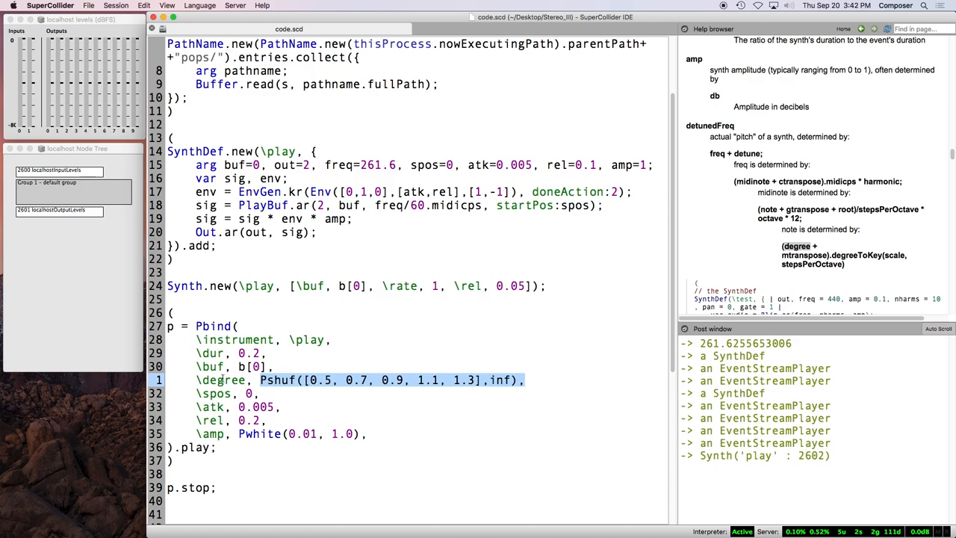
text(Pseq)
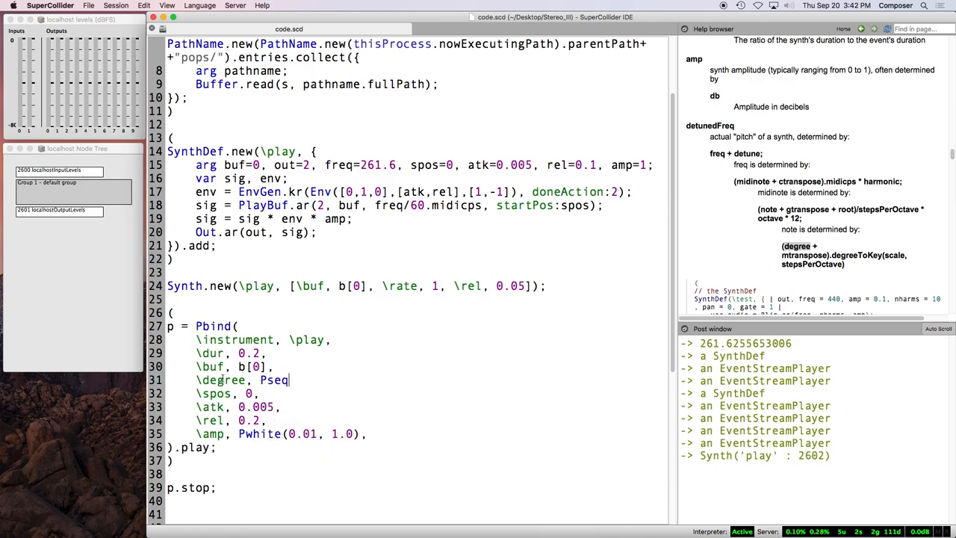
text((0)
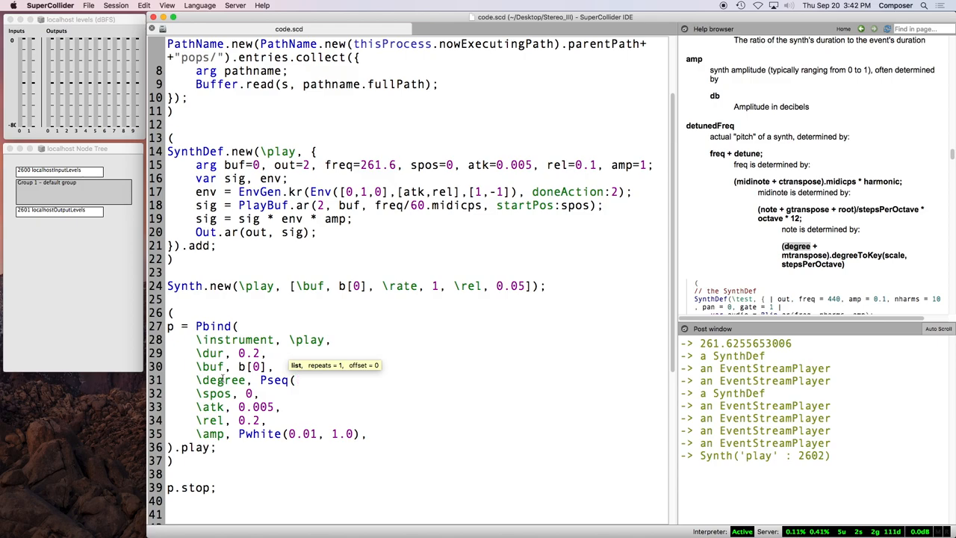
text([])
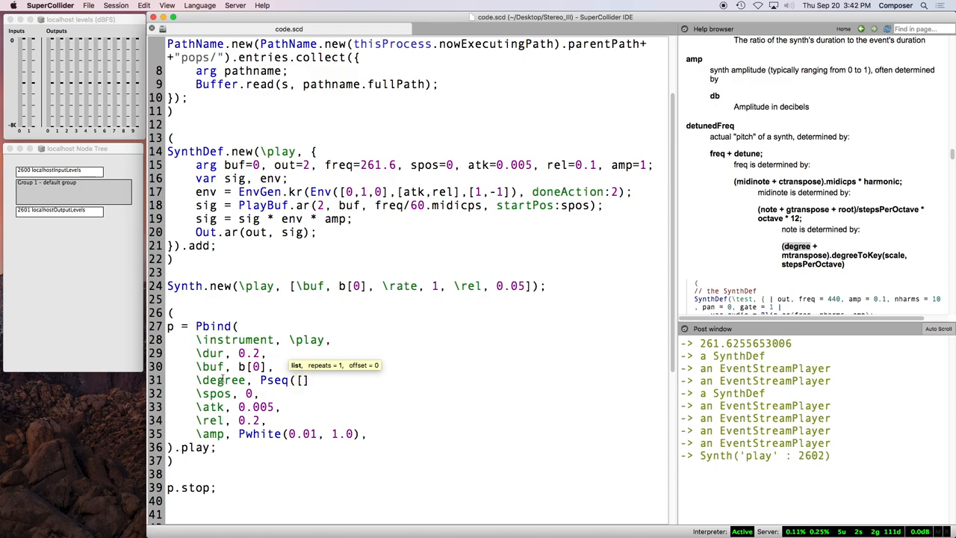
text(0,1,2,3,4,5,6)
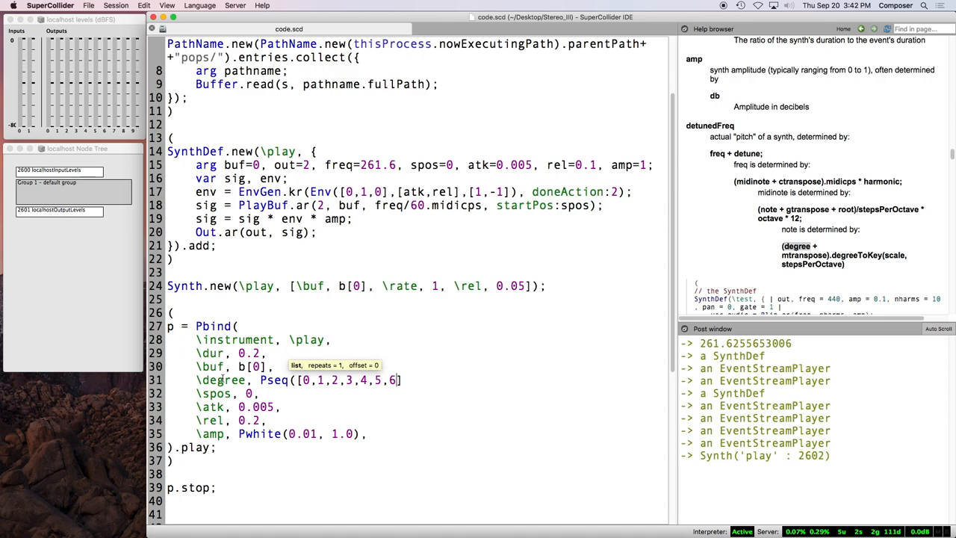
text(,7)
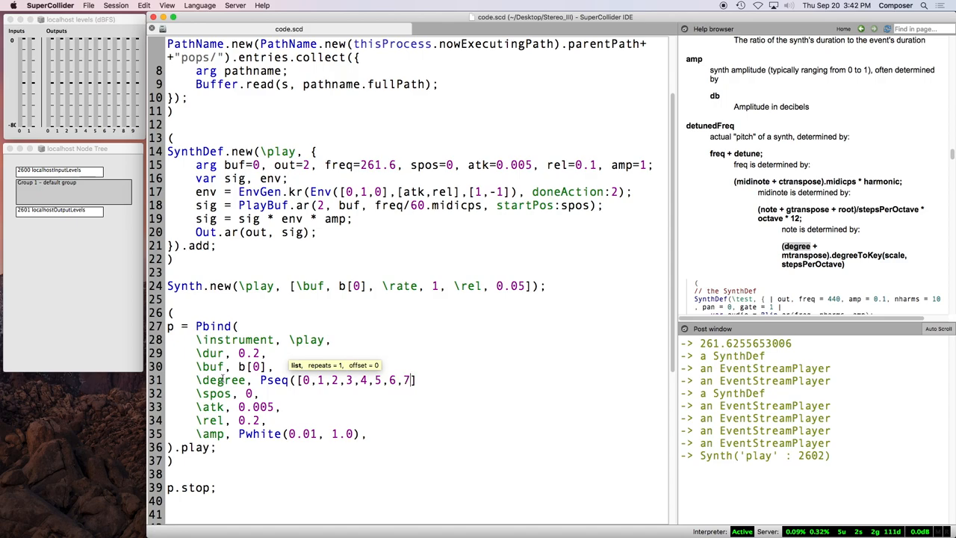
text(,inf()
text(\)
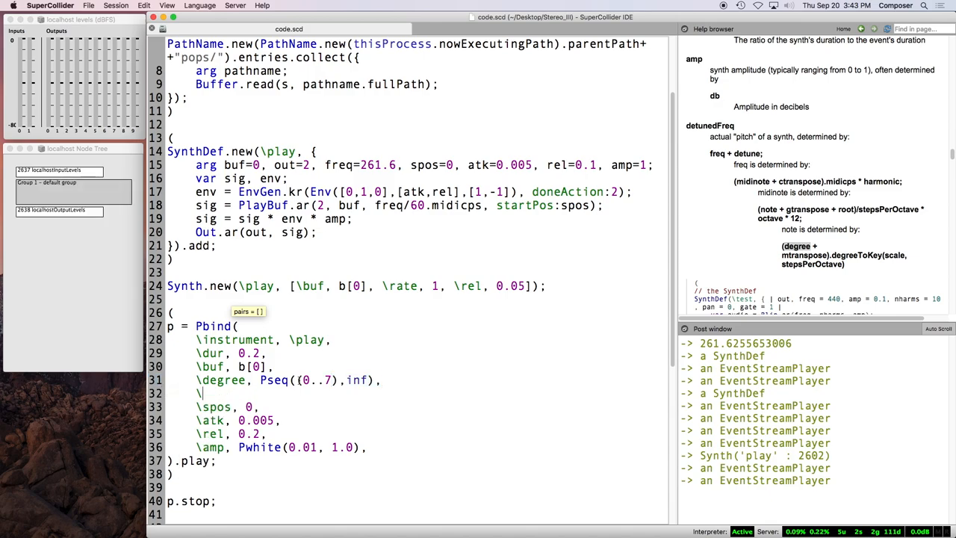
Step: Add \scale, Scale.minorPentatonic to p, then select that scale line for deletion
text(scal)
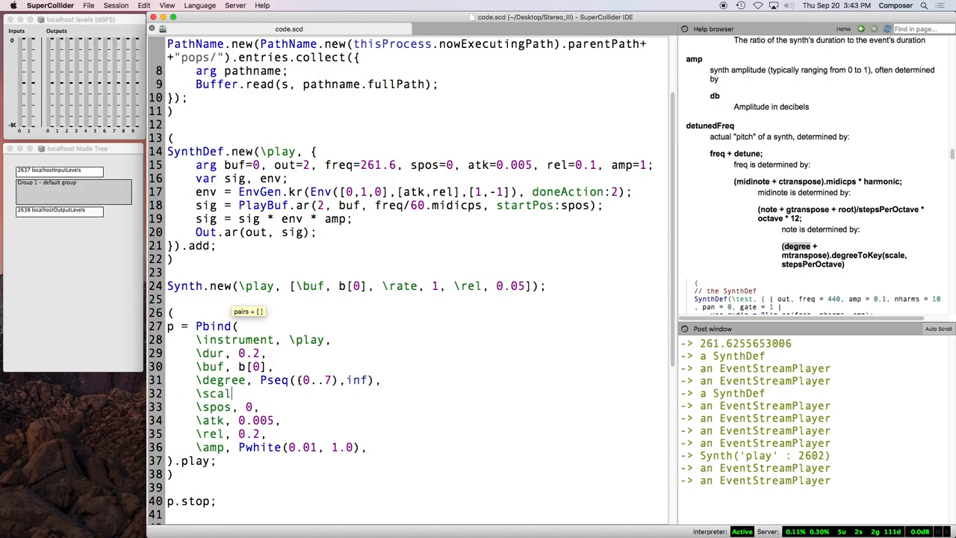
text(Scale)
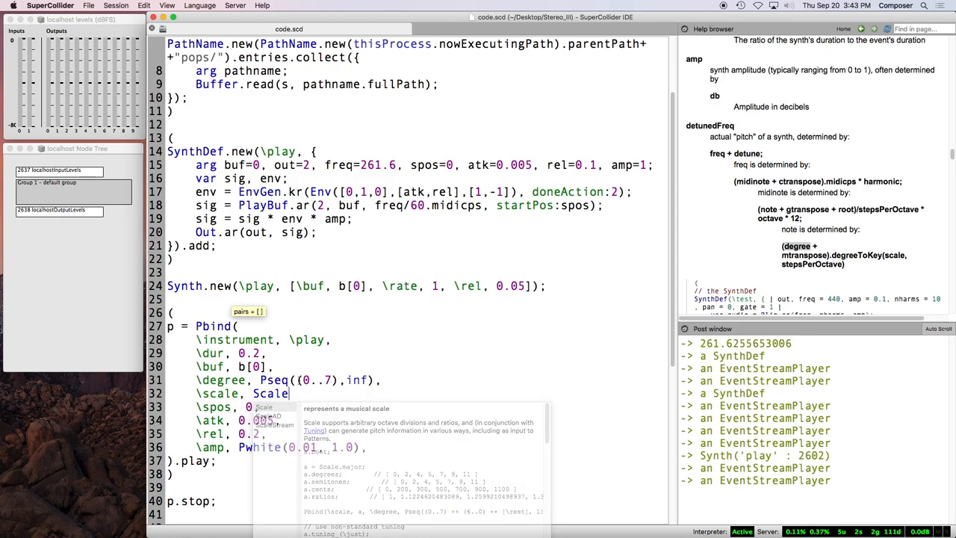
text(.minorP)
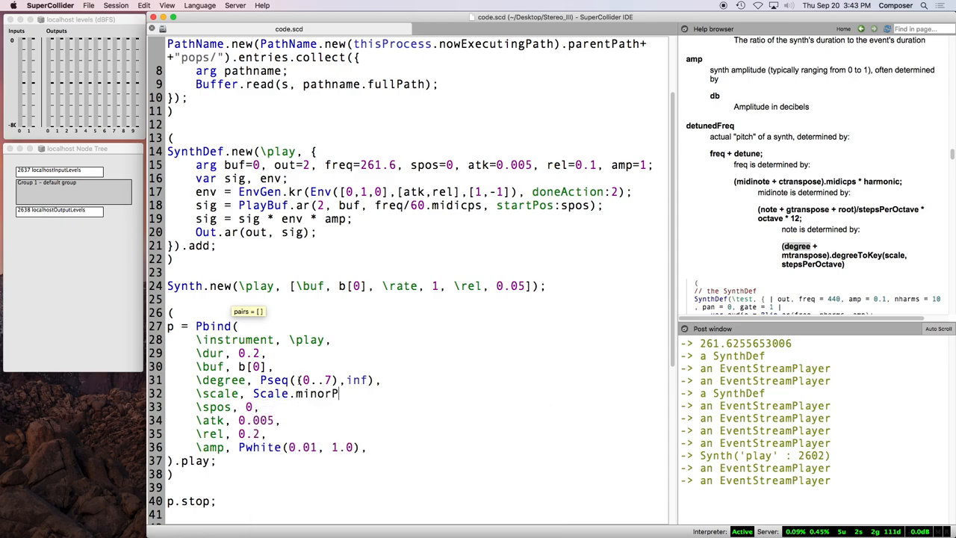
text(entatonic,)
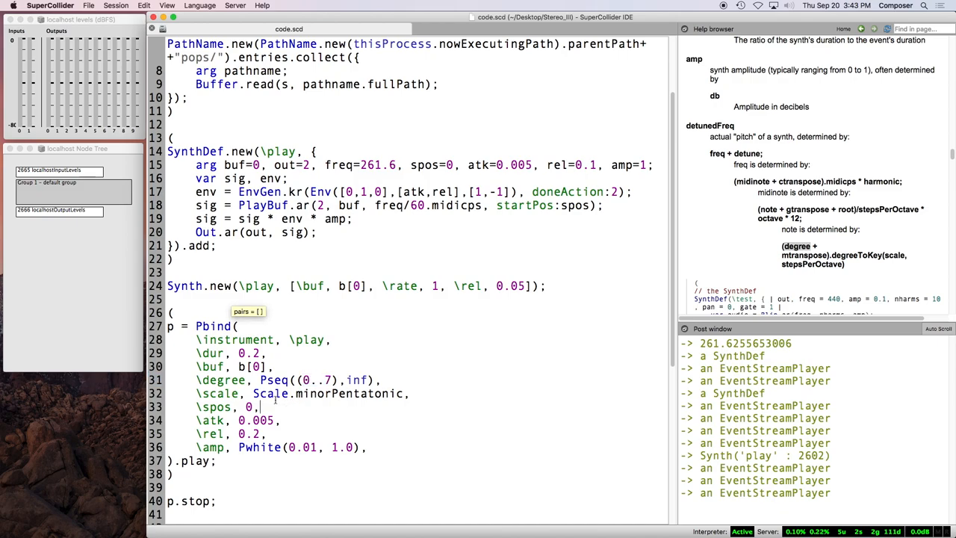
double_click(327, 394)
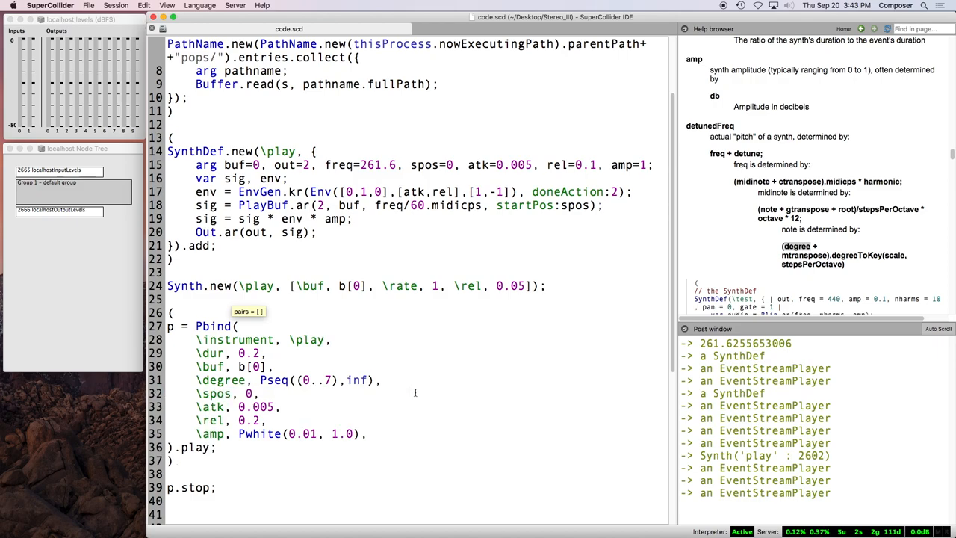
Step: Edit p to \dur 1, \degree 0 and \amp Pwhite(0.5, 1.0)
double_click(321, 434)
text(5)
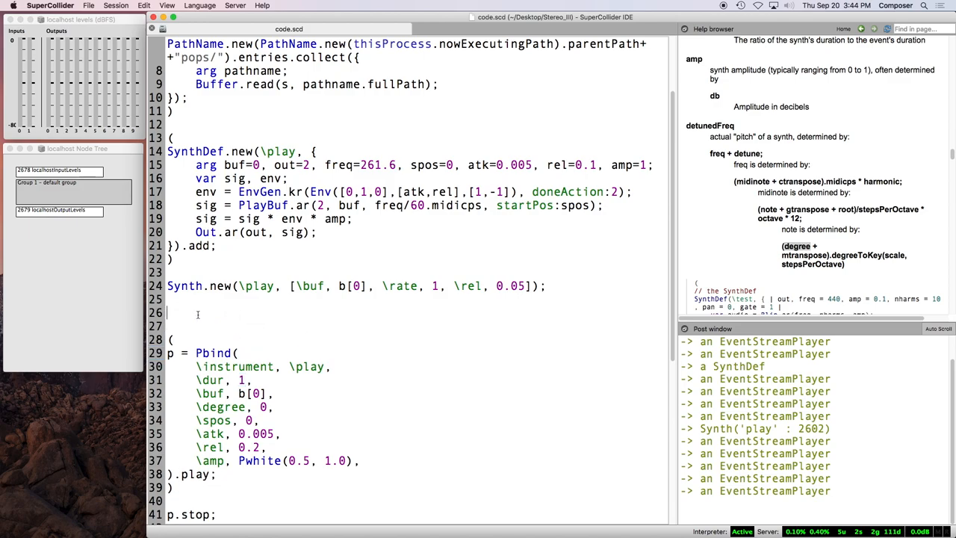
Step: Define t = TempoClock.new(108/60).permanent_(true) and play p with .play(t)
text(t = TempoClock.new()
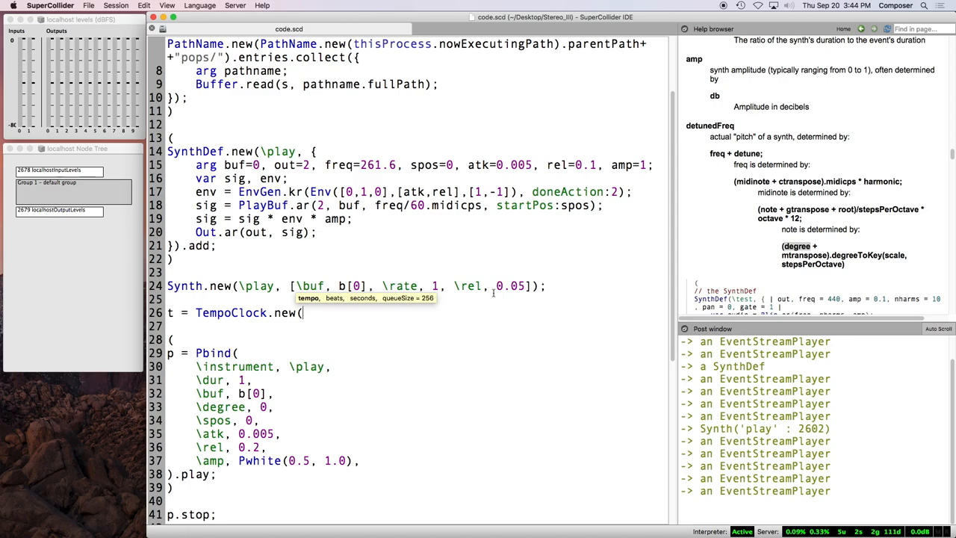
text(108)
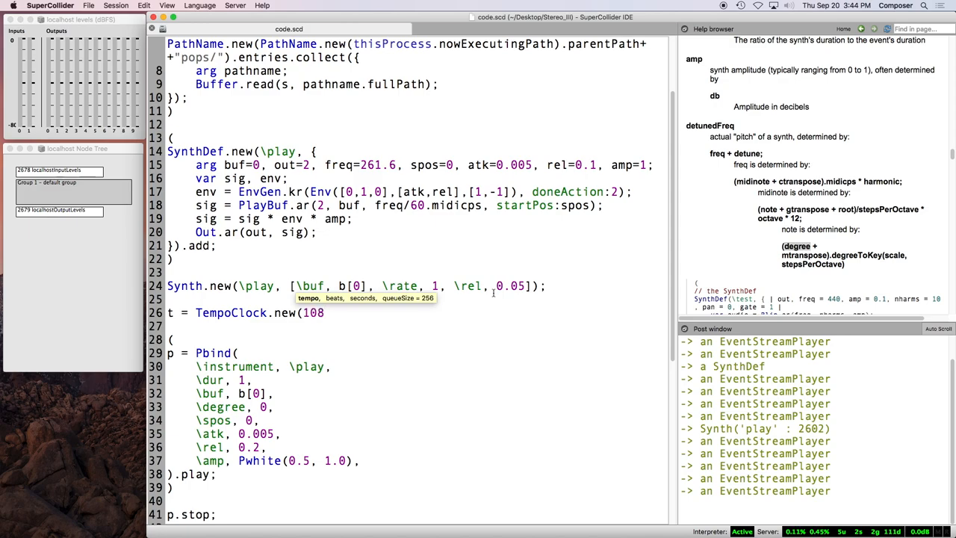
text(/60);)
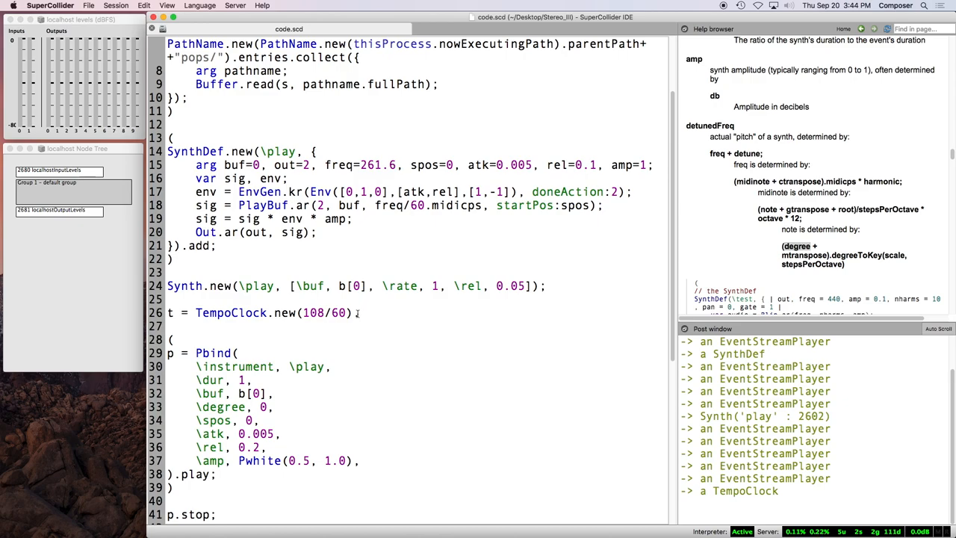
text(.permanent_()
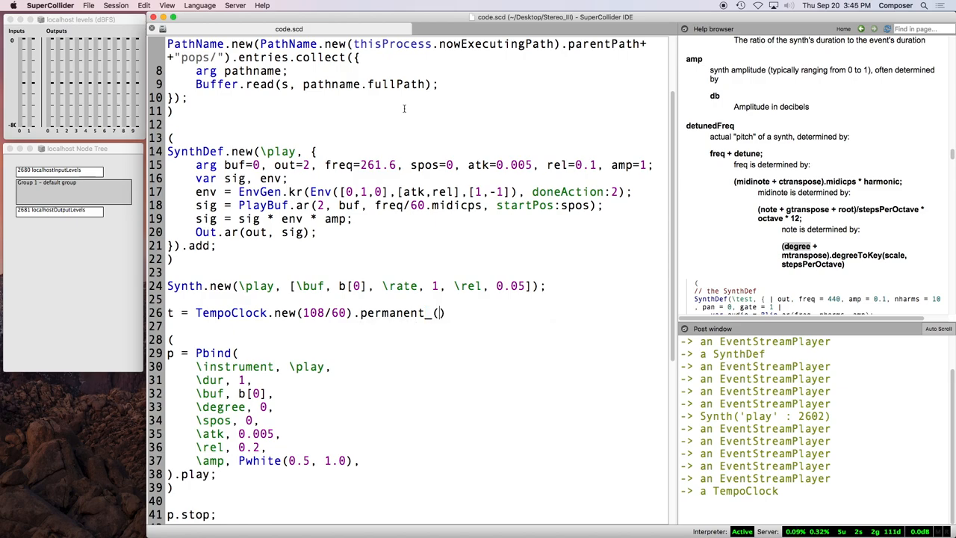
text(true)
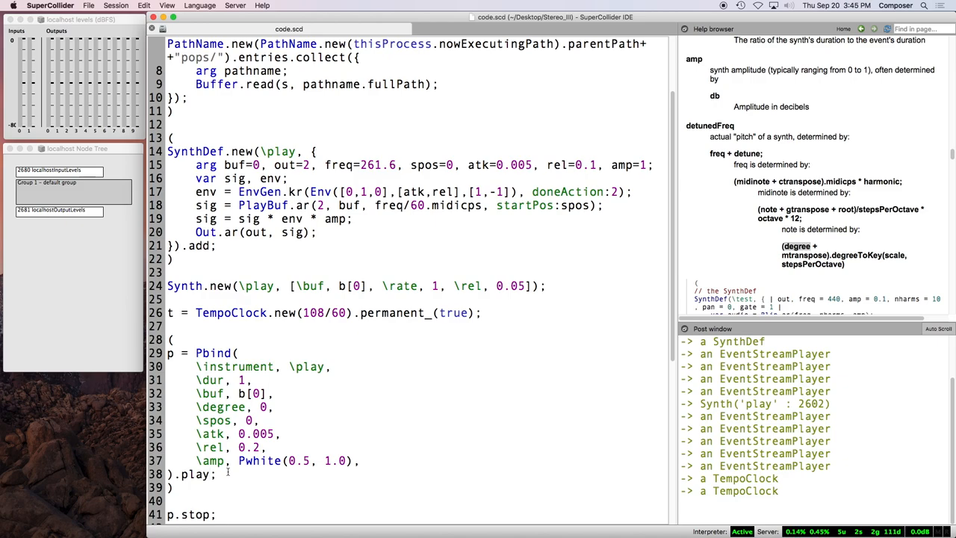
text((t))
click(324, 313)
text(55)
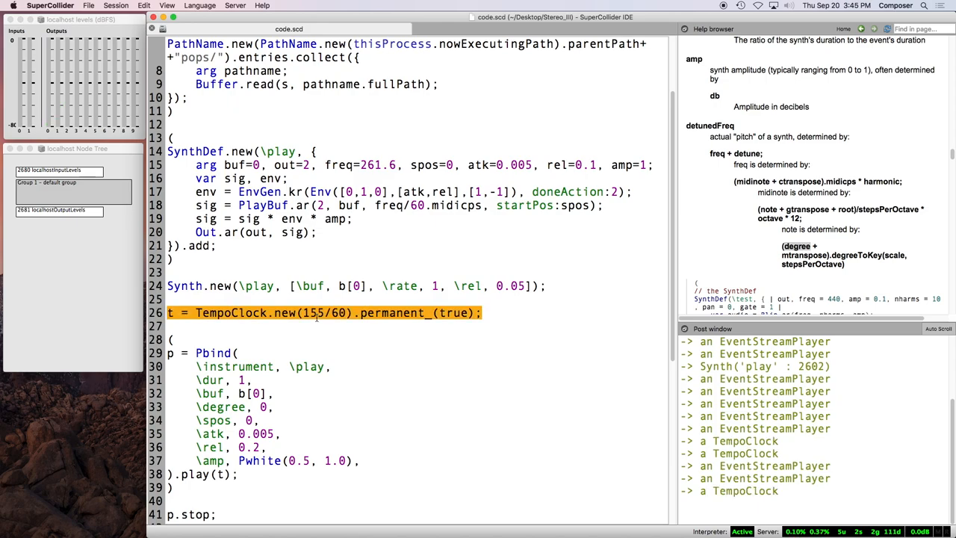
Step: Drop .permanent_(true) to show the clock-not-running error, then restore it after (108/60)
click(321, 312)
text(08)
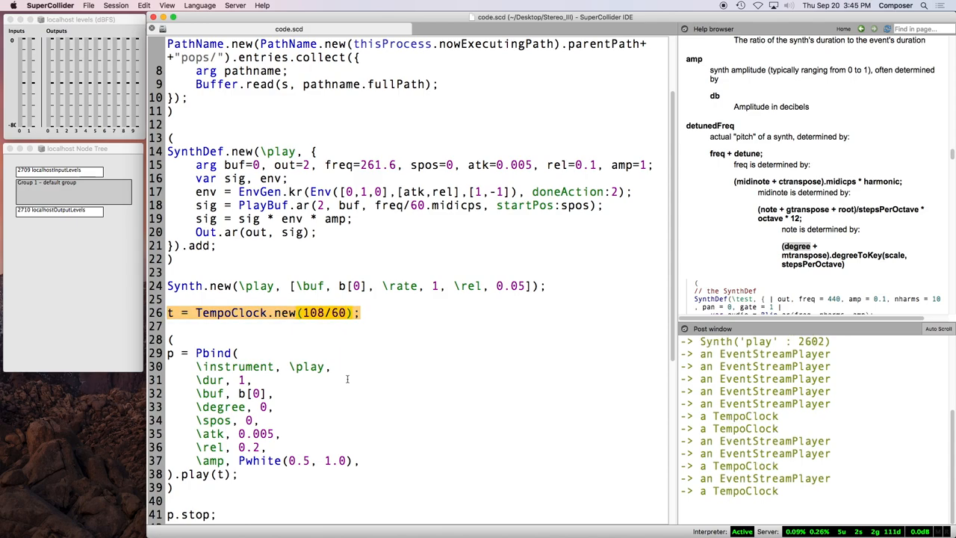
key(Cmd+Enter)
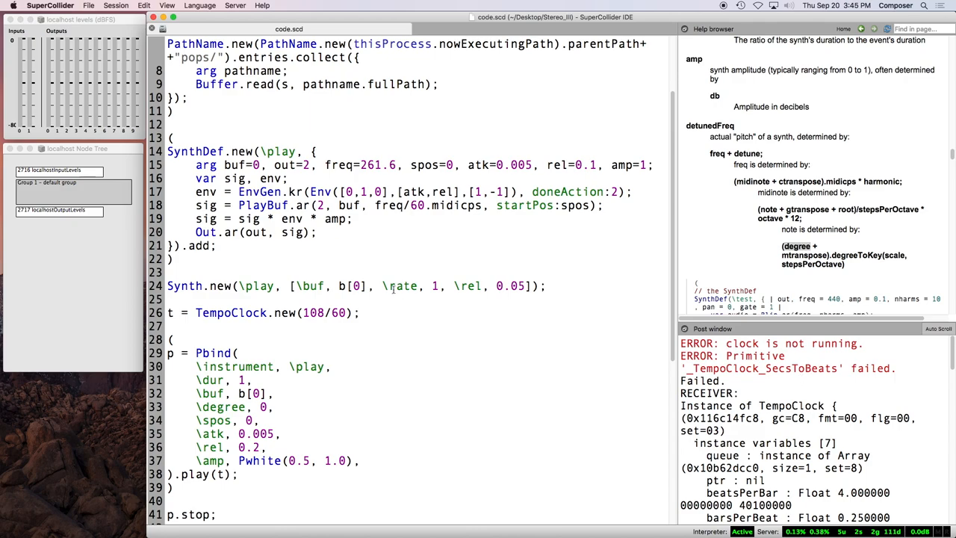
double_click(324, 312)
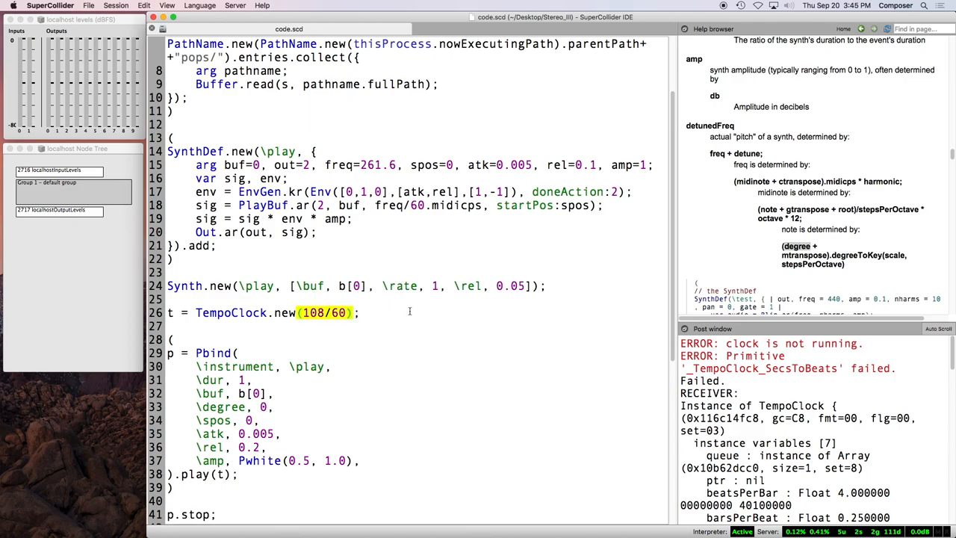
text(.permanent_(true))
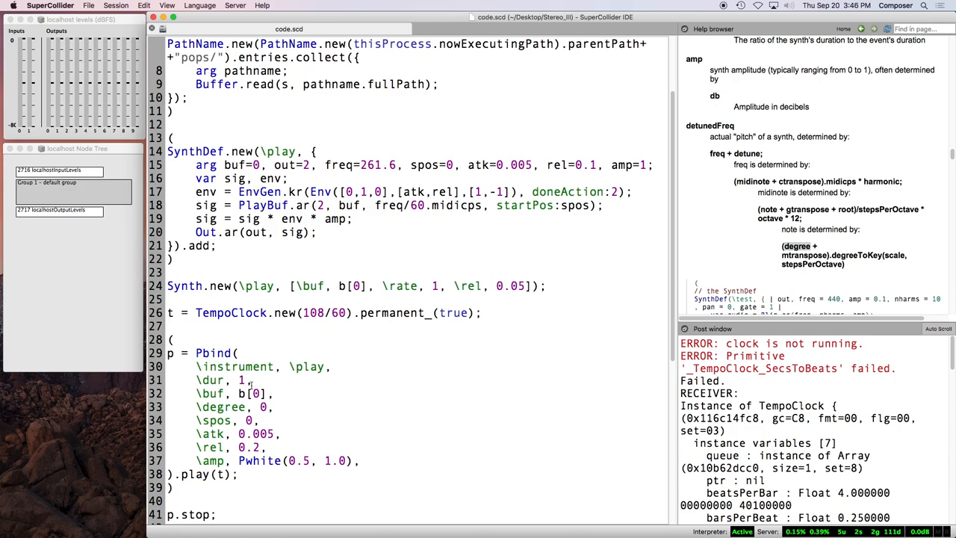
Step: Change p's \dur value from 1 to 1/4
double_click(241, 380)
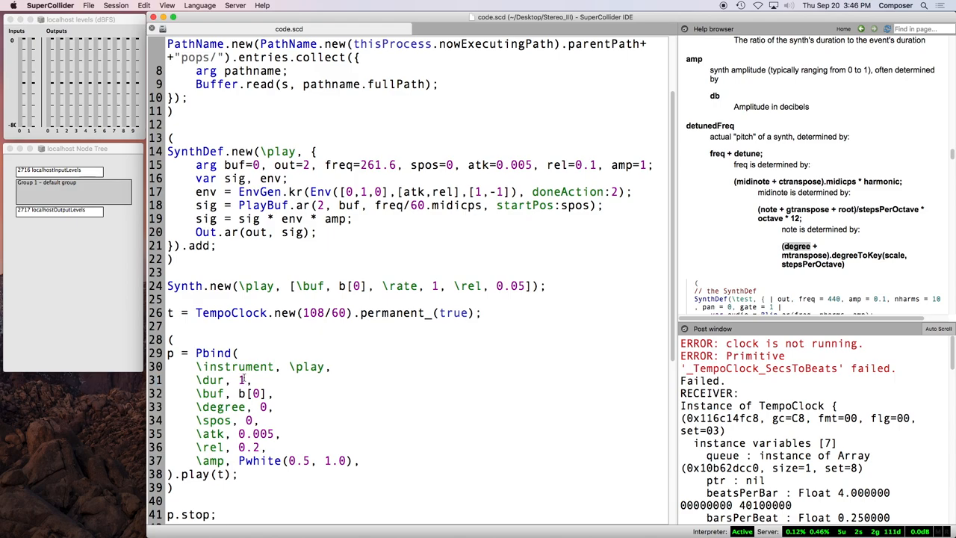
text(/4)
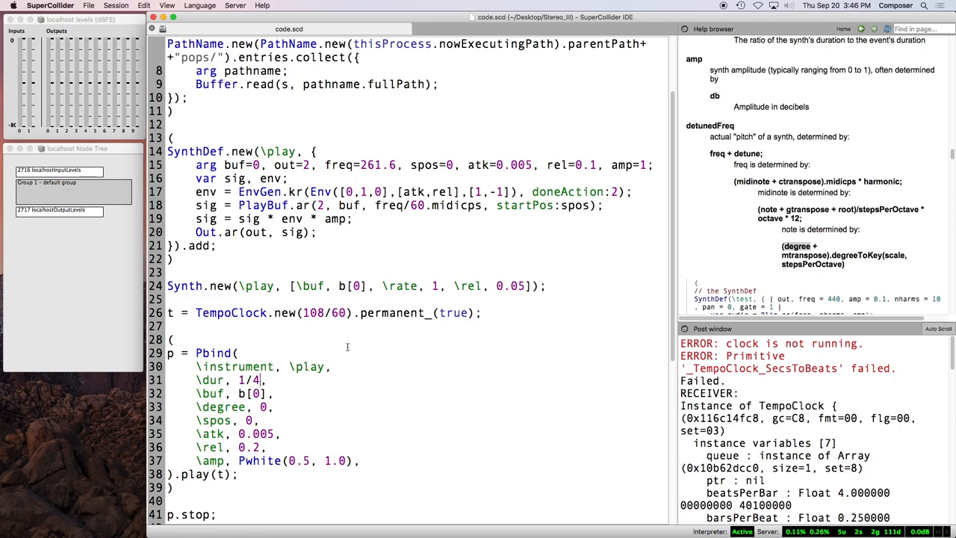
Step: Add \stretch, 4 below the \dur line and play p on clock t
key(Return)
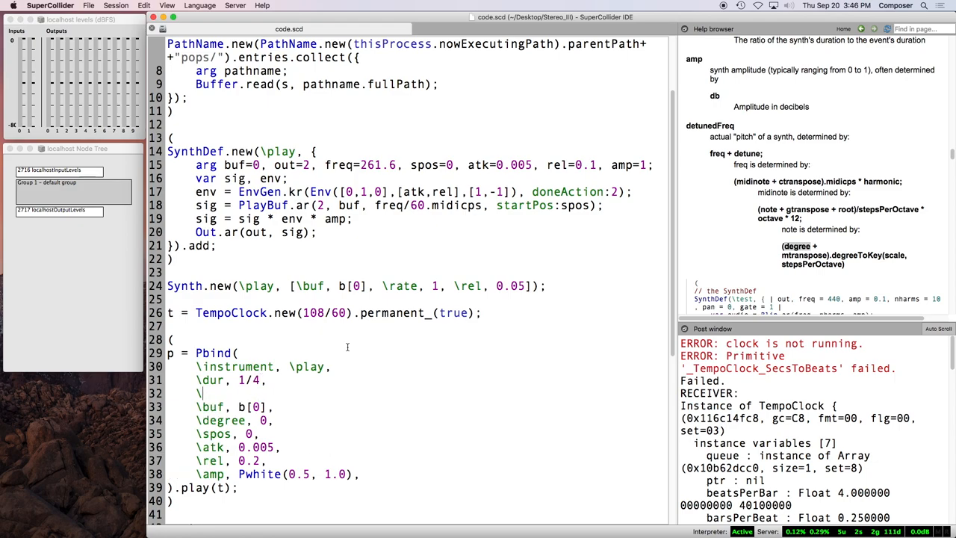
text(stretch, 4,)
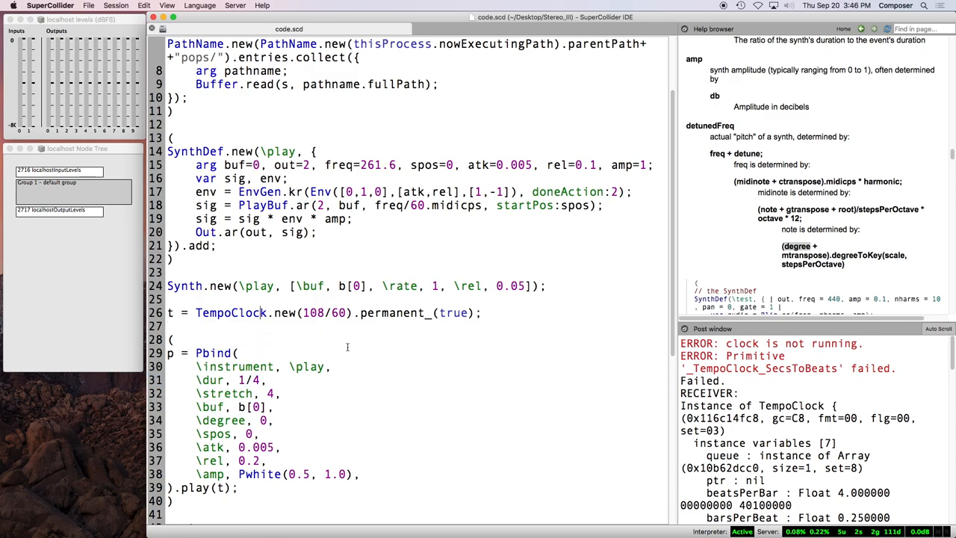
key(enter)
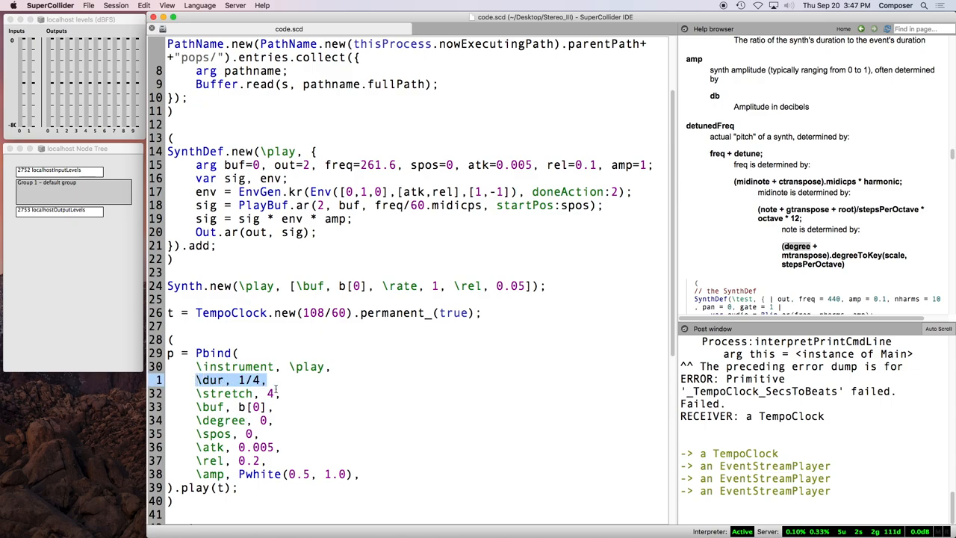
click(327, 417)
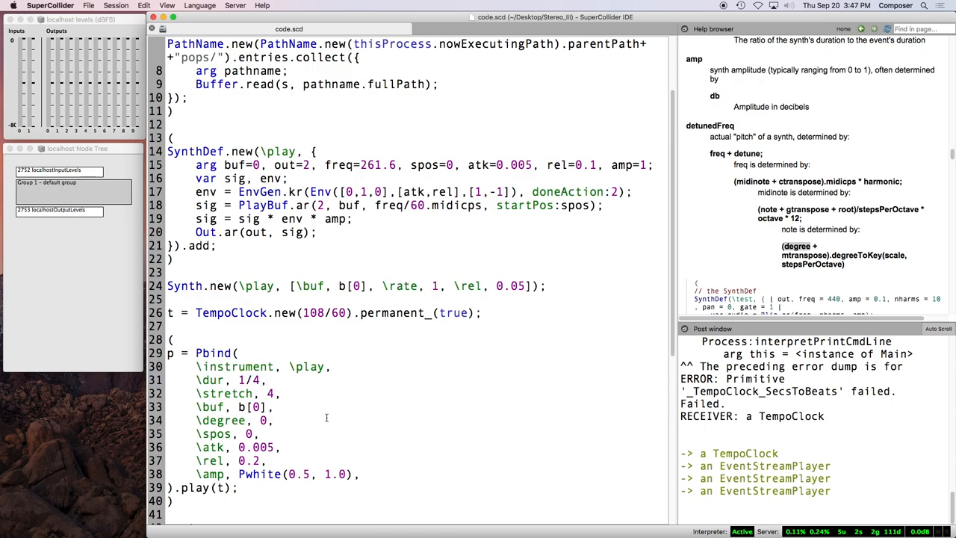
mouse_move(430, 371)
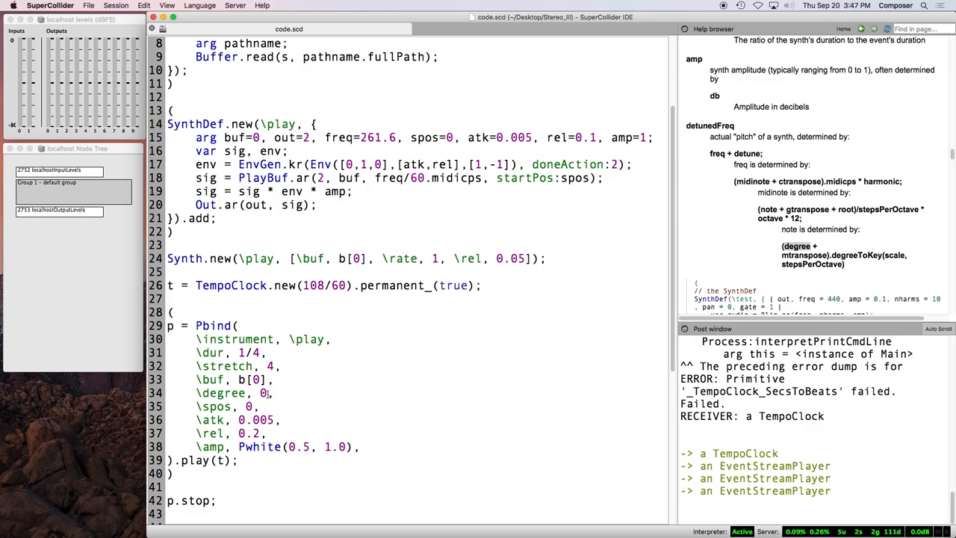
Step: Replace p's degree key with \midinote, Pseq([51,53,60], inf)
double_click(221, 393)
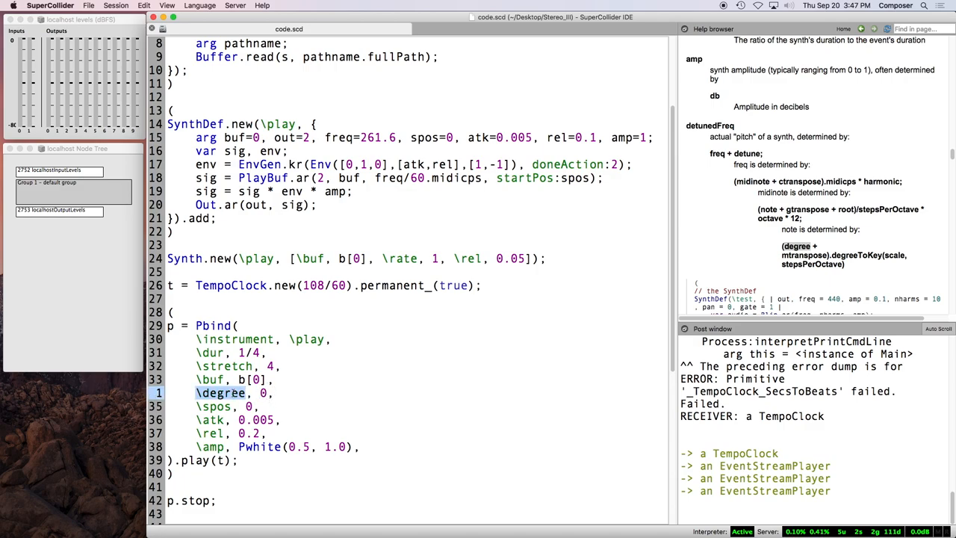
text(midinote)
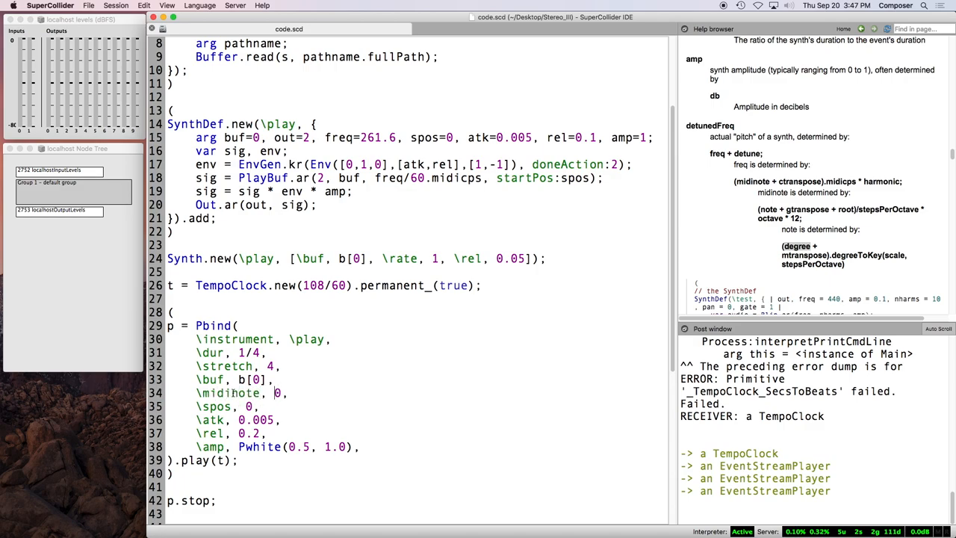
text(P)
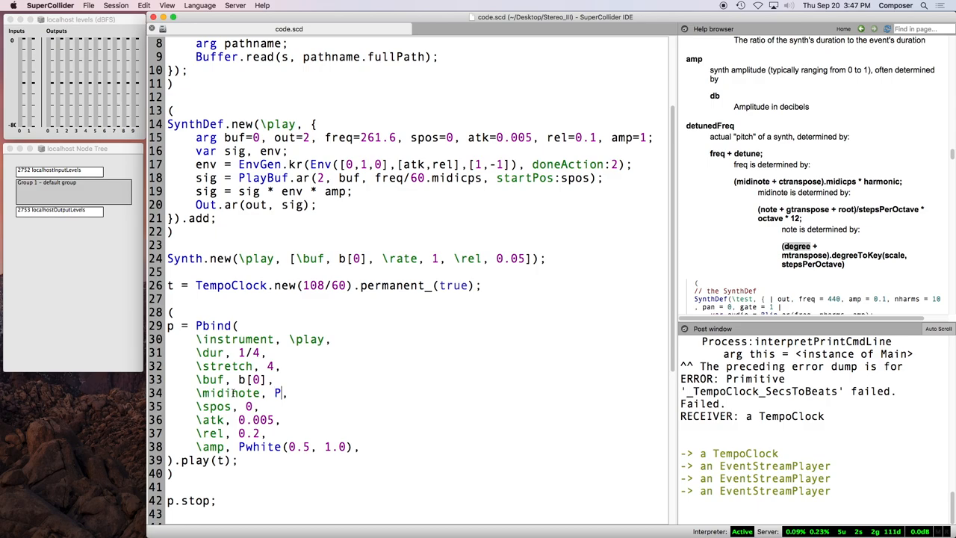
text(seq()
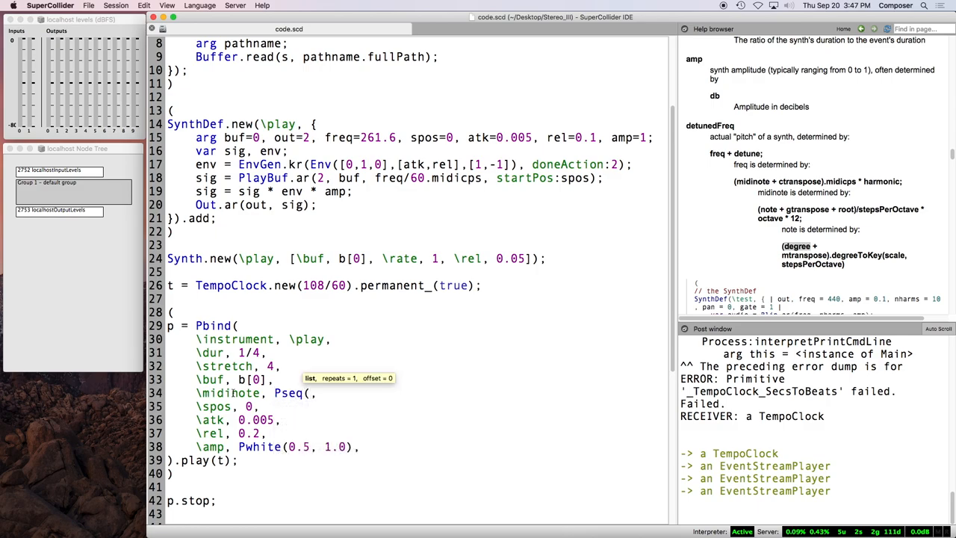
text([)
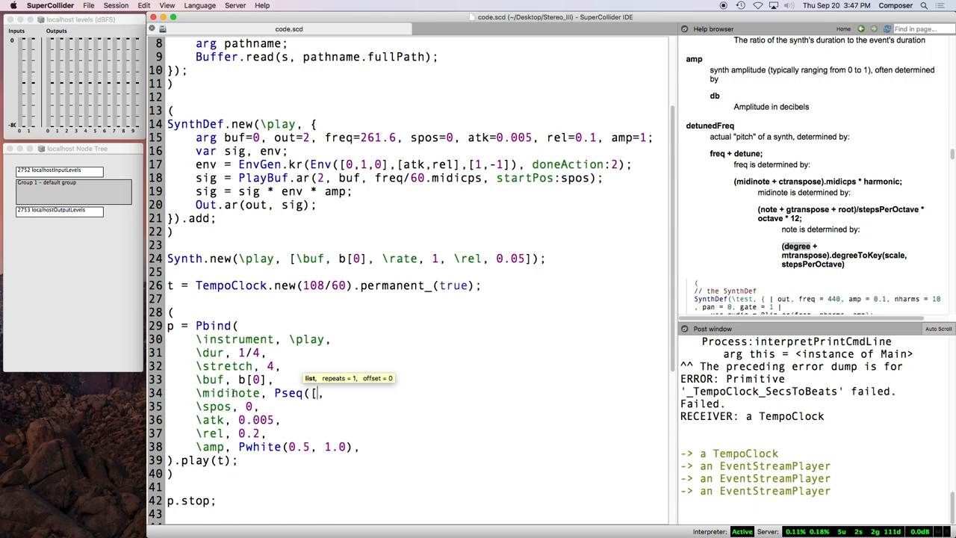
text(53,55)
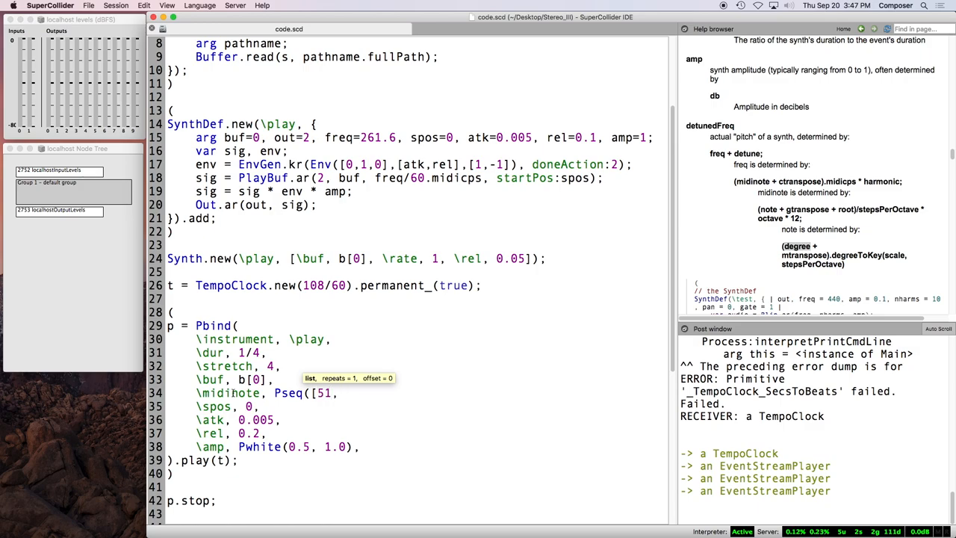
text(,53,)
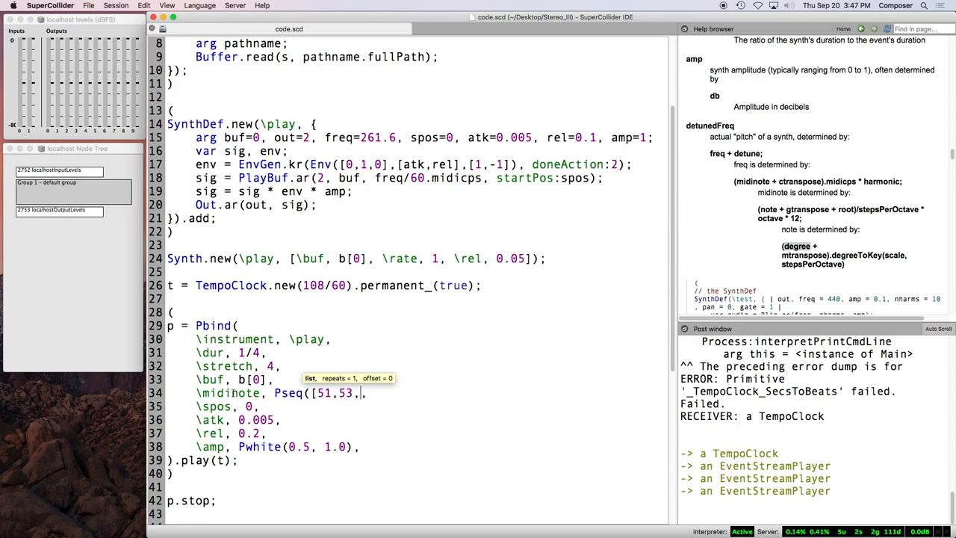
text(60)
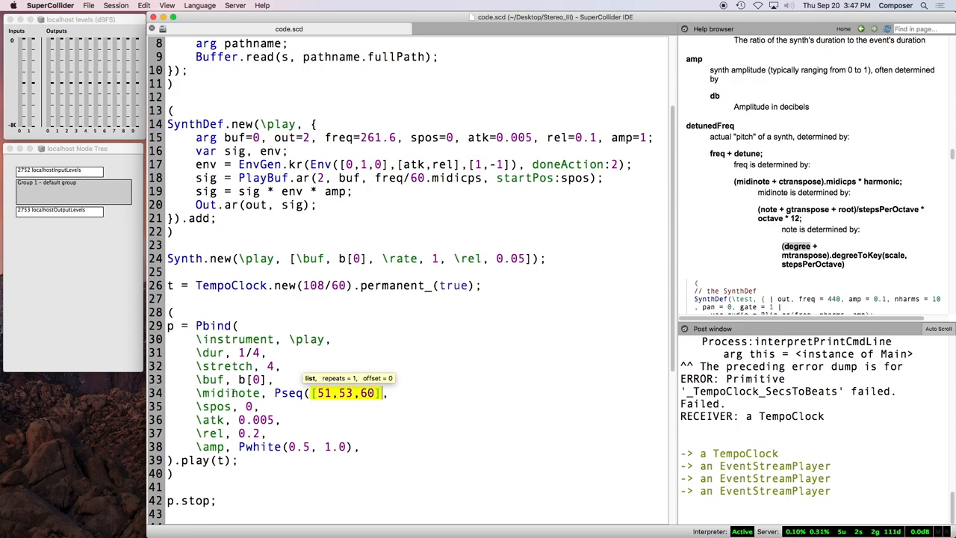
text(, inf)
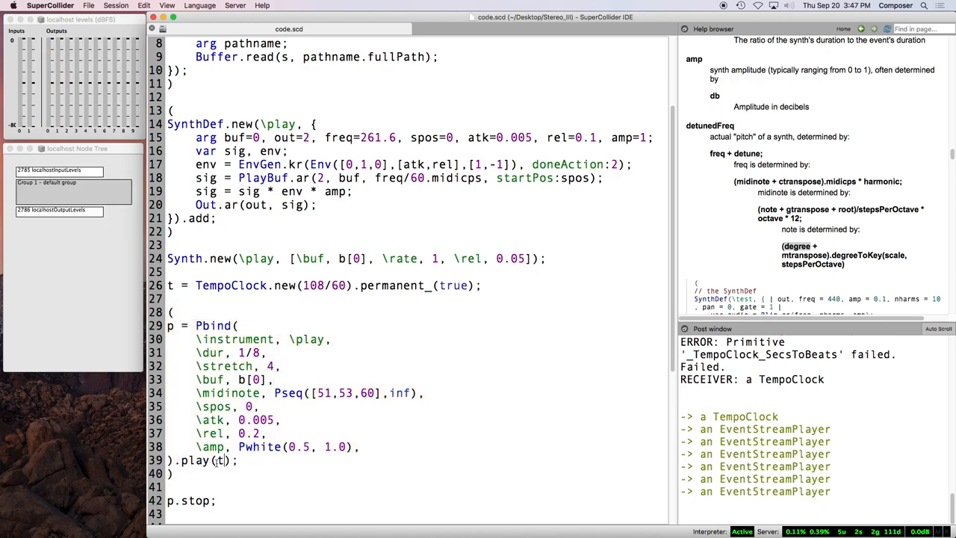
Step: Change p's play call to .play(t, quant:4) so it quantizes to 4 beats
text(,)
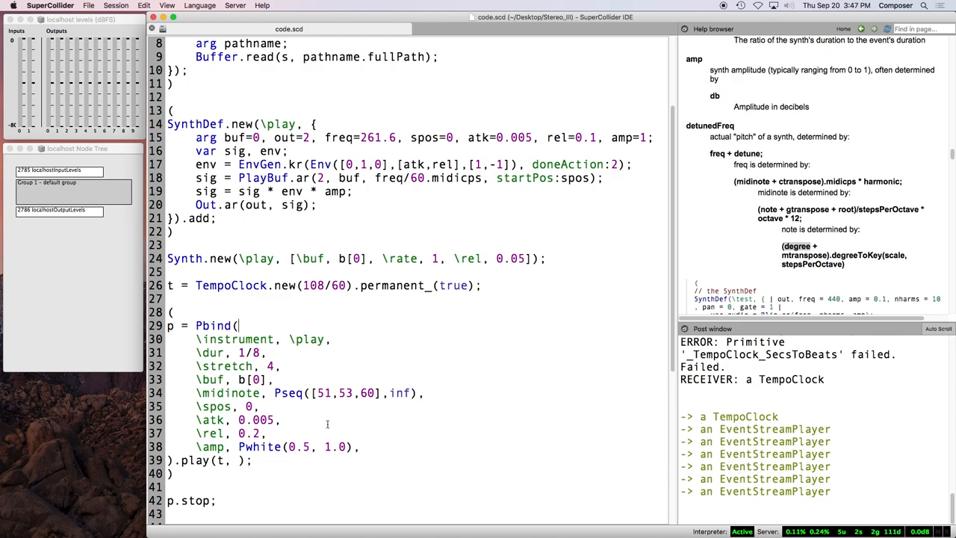
text(q)
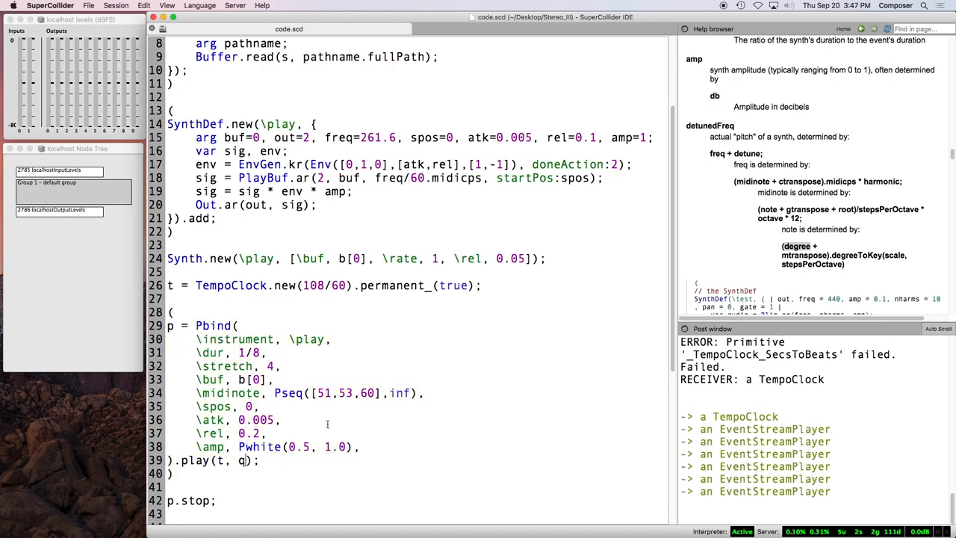
text(uant:)
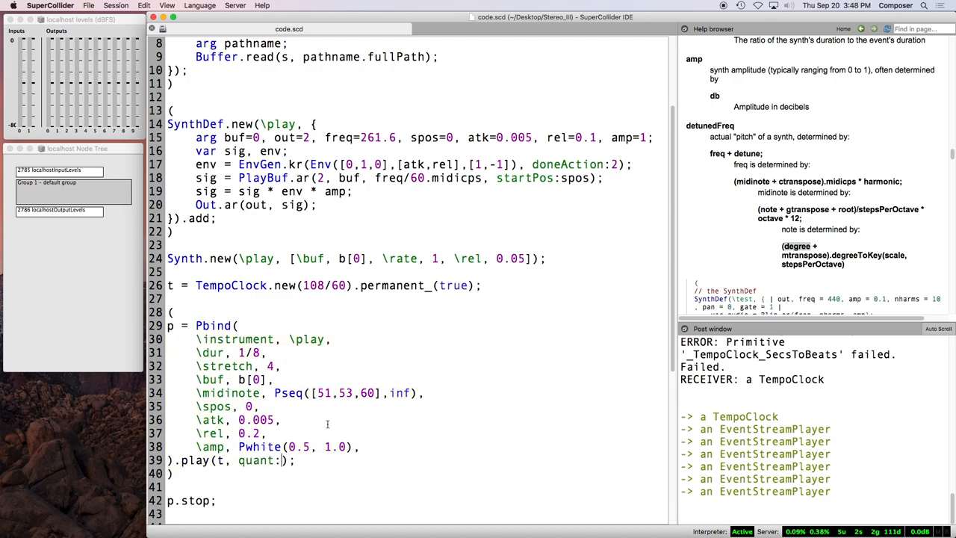
text(4)
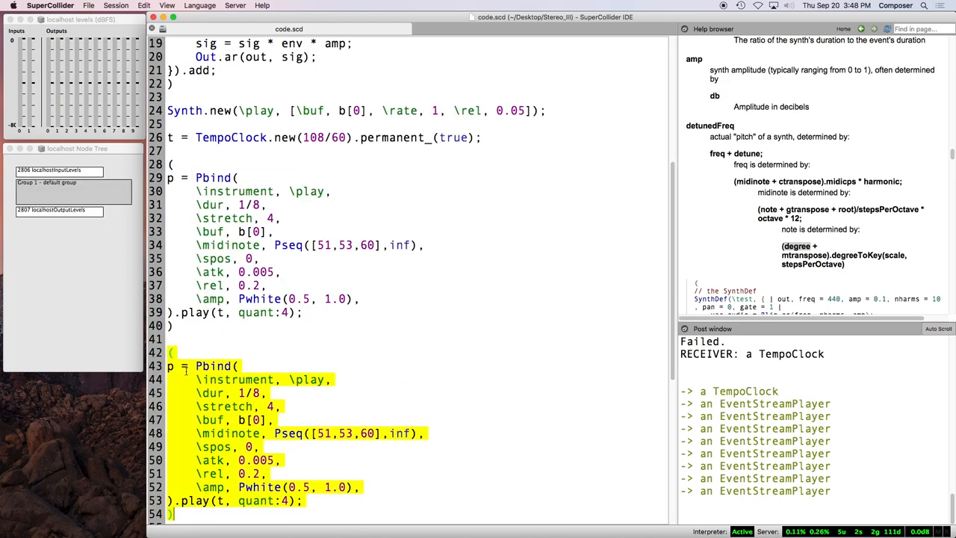
Step: Rename the duplicated block to q and change its duration from 1/8 to 1/4
click(172, 365)
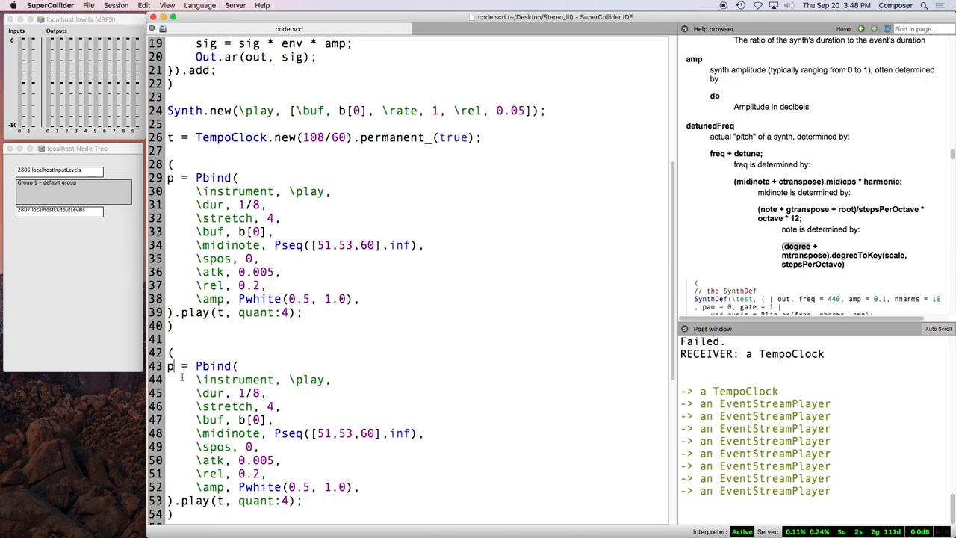
text(q)
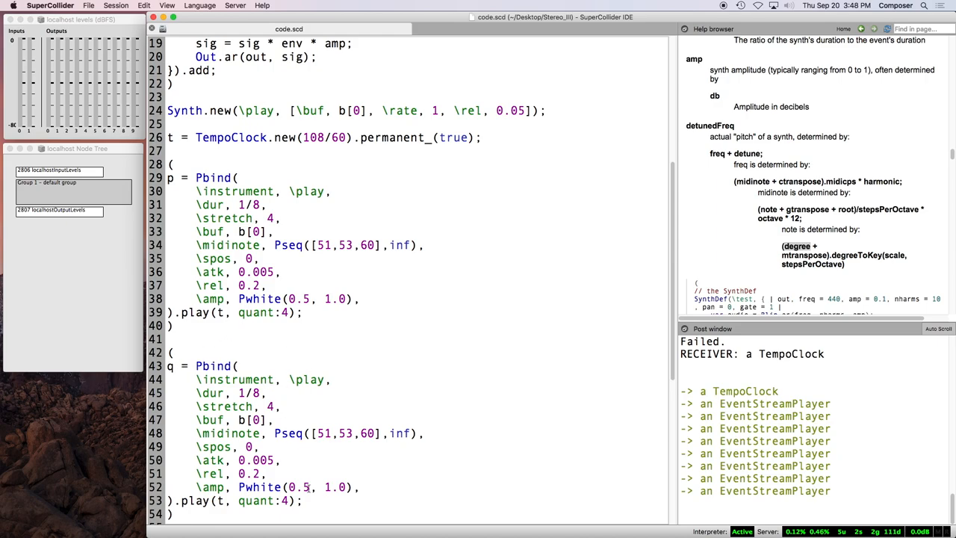
double_click(345, 433)
text(+12)
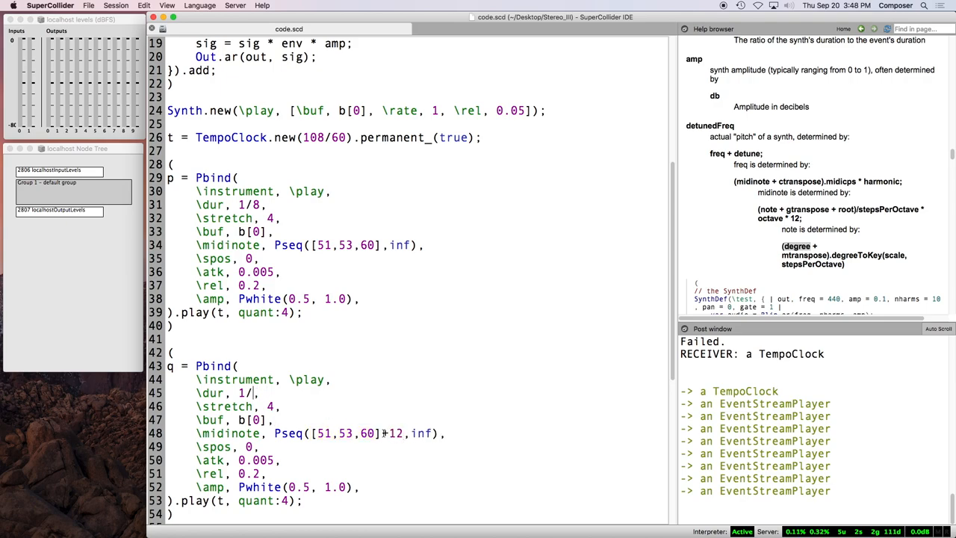
text(4)
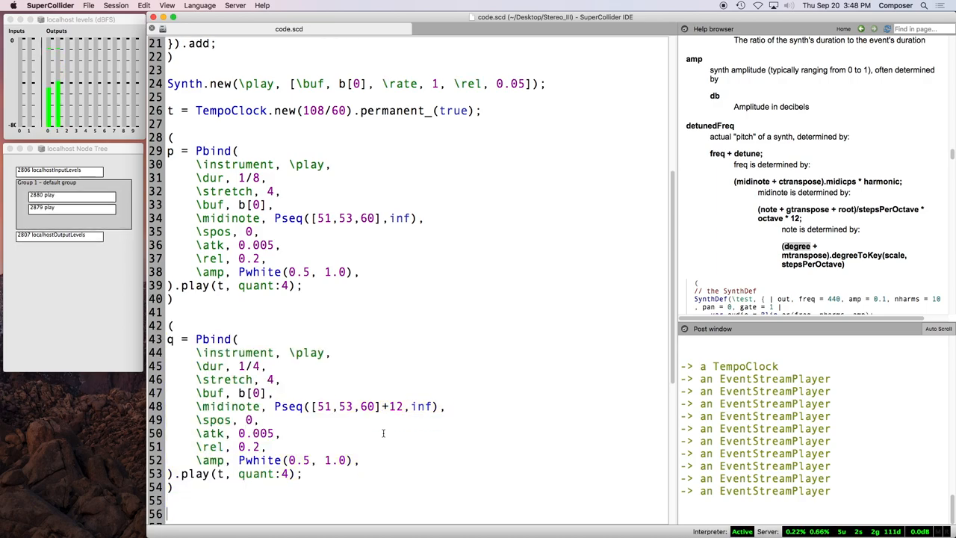
Step: Add a q.stop line and set q's Pwhite amplitude upper bound to 0.5
text(q.sto)
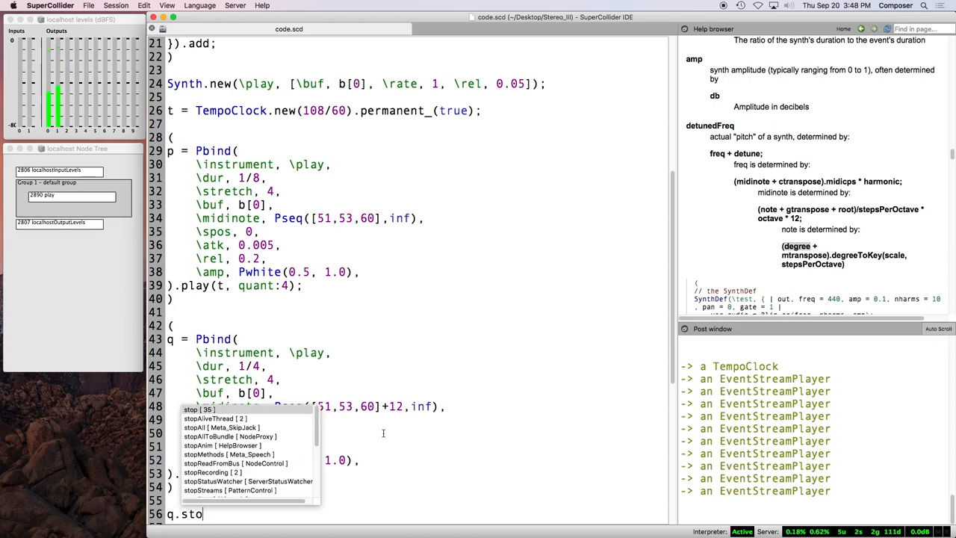
text(p)
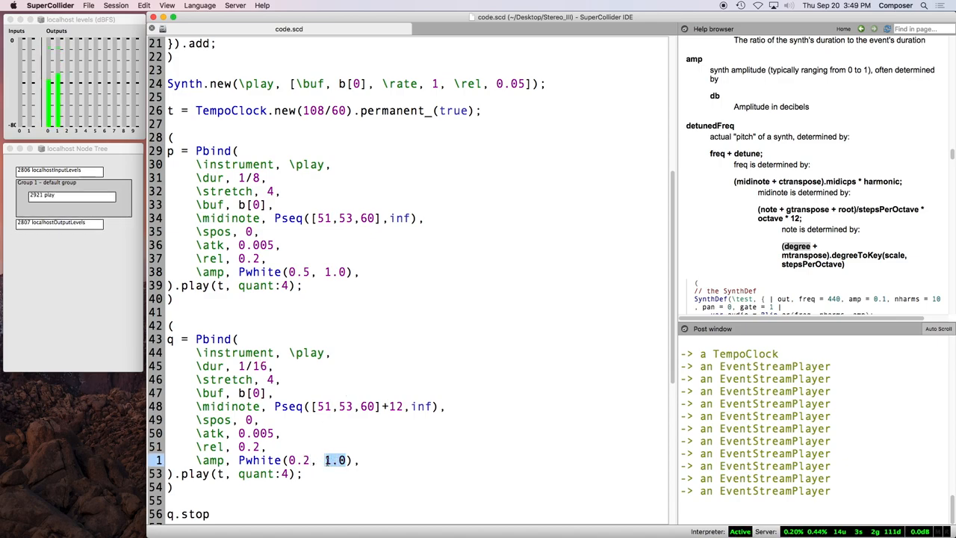
text(0.5)
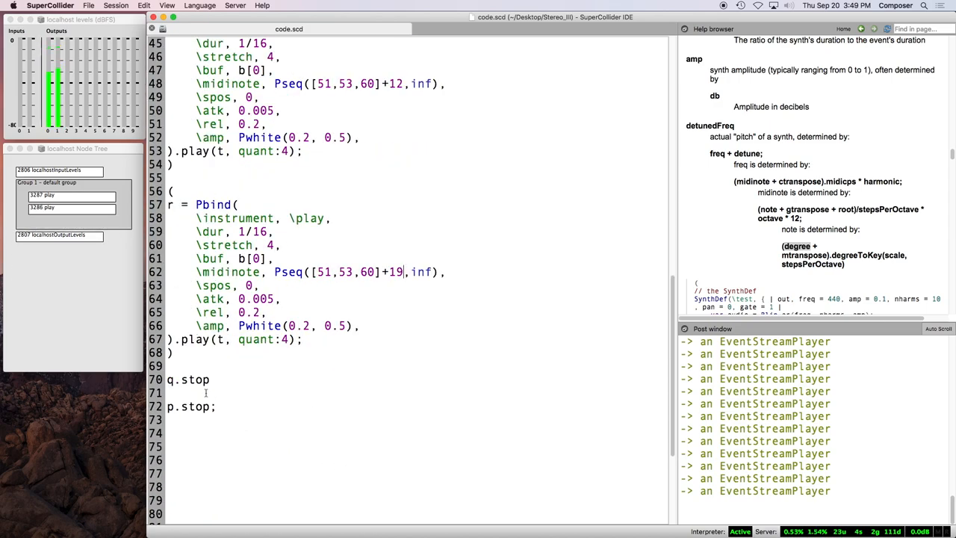
Step: Type an r.stop line below q.stop
text(r.)
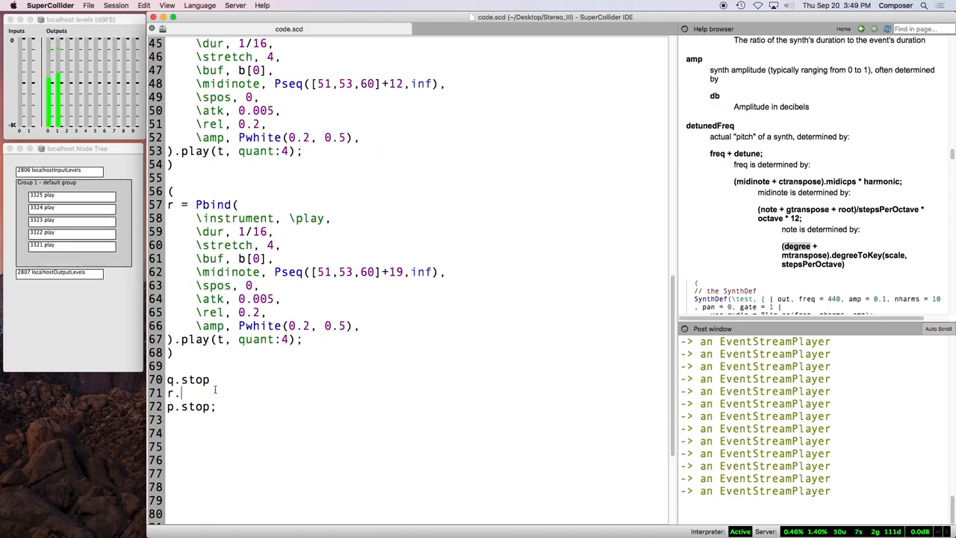
text(stop)
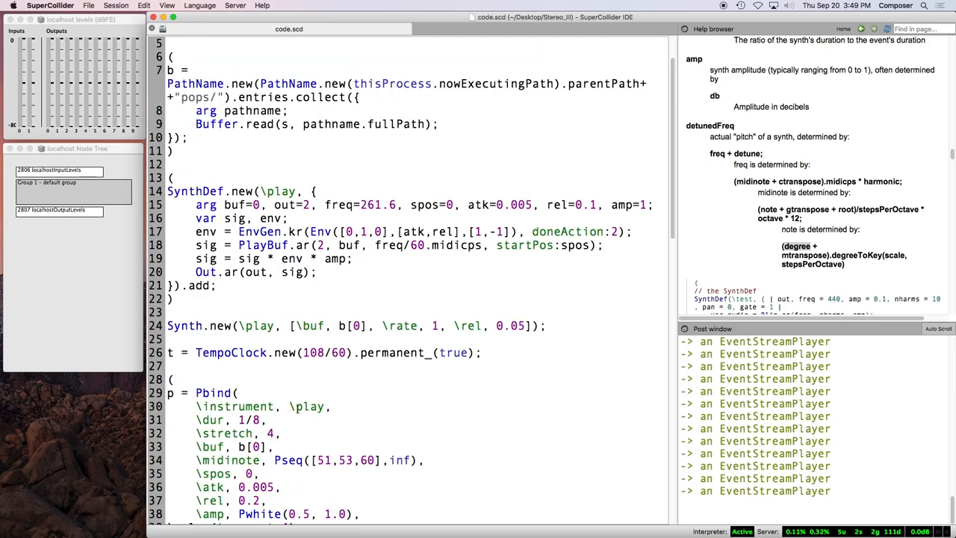
Step: Scroll the code toward the Help browser's Patterns category
scroll(down, 3)
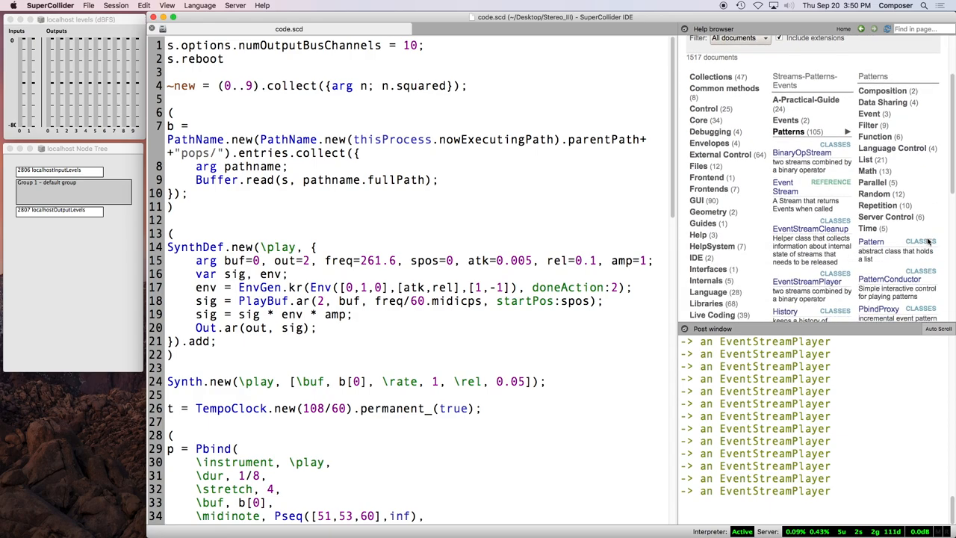
Step: Scroll the document browser's Patterns column toward the Random and Function categories
scroll(down, 3)
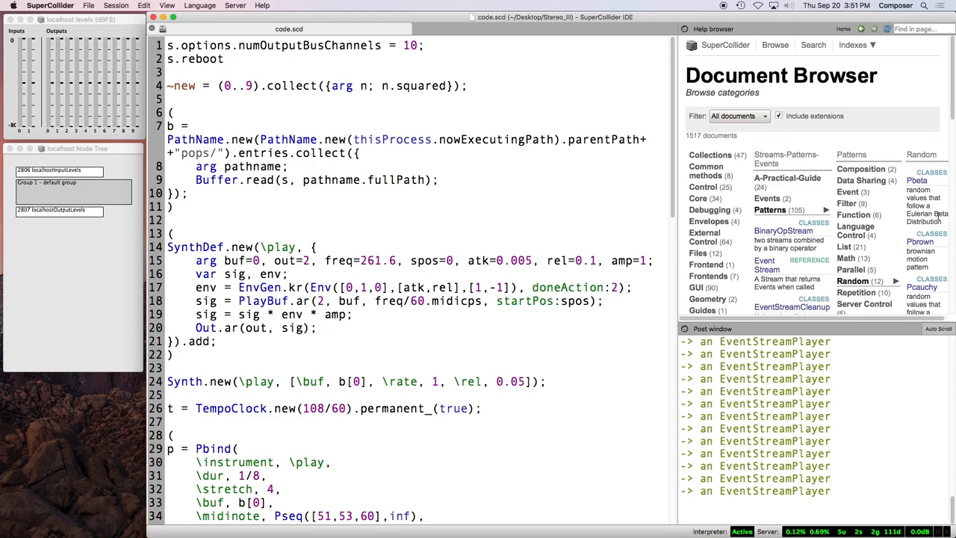
mouse_move(902, 219)
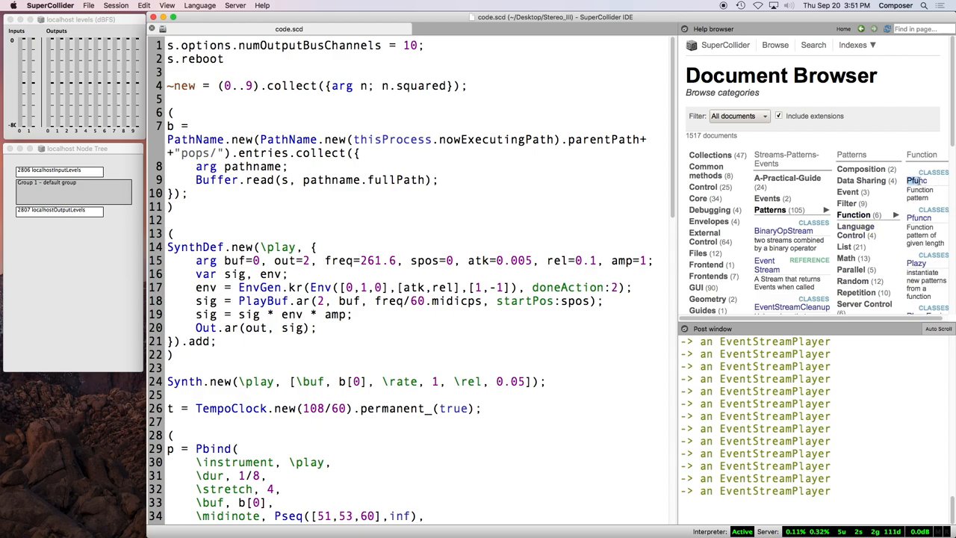
mouse_move(938, 228)
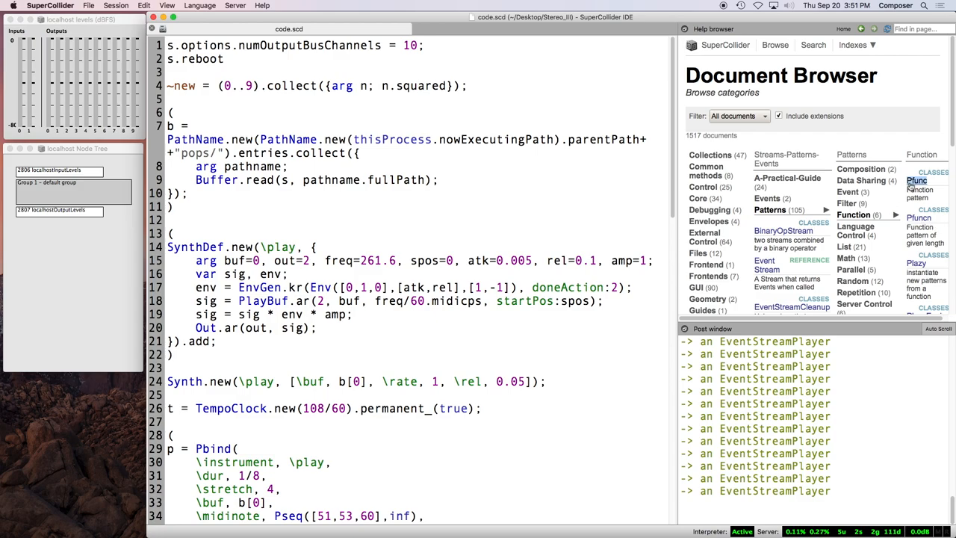
mouse_move(910, 186)
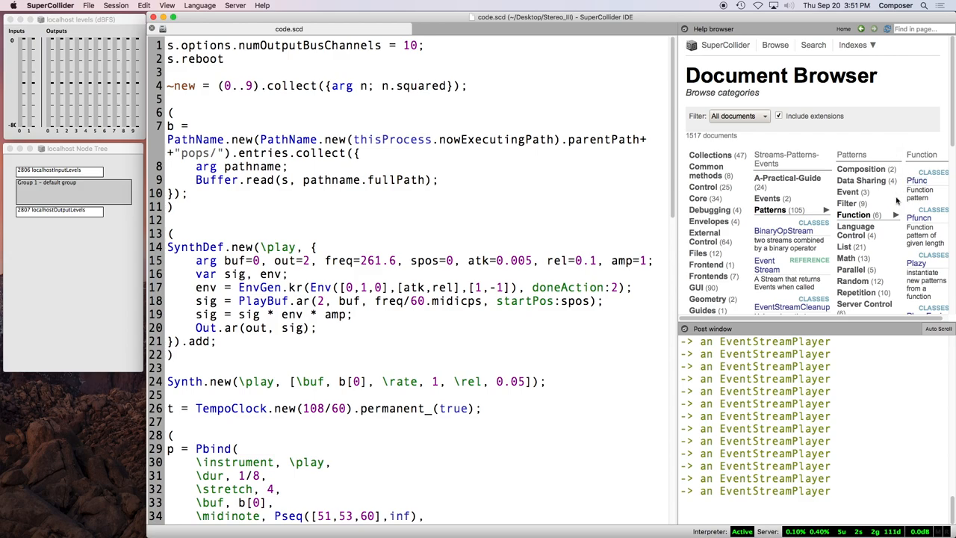
mouse_move(897, 204)
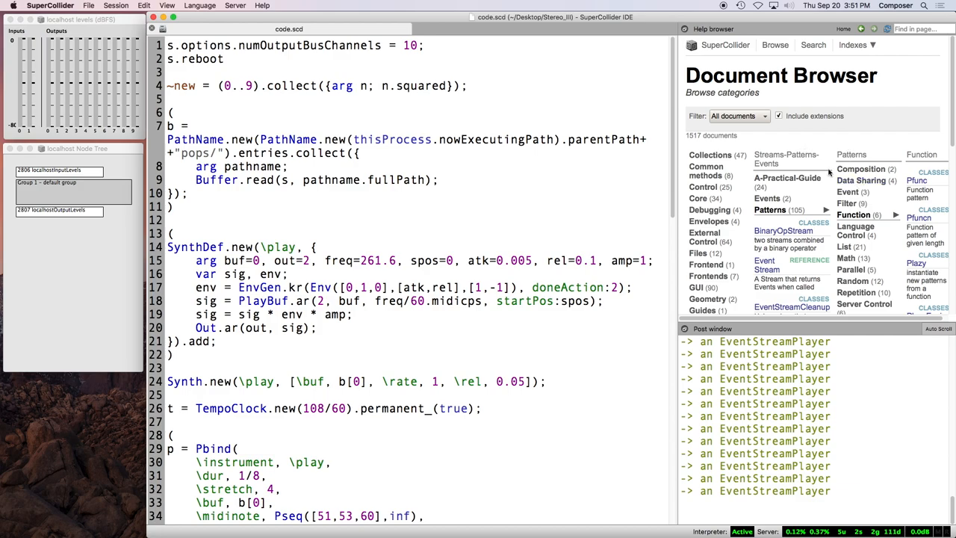
mouse_move(827, 175)
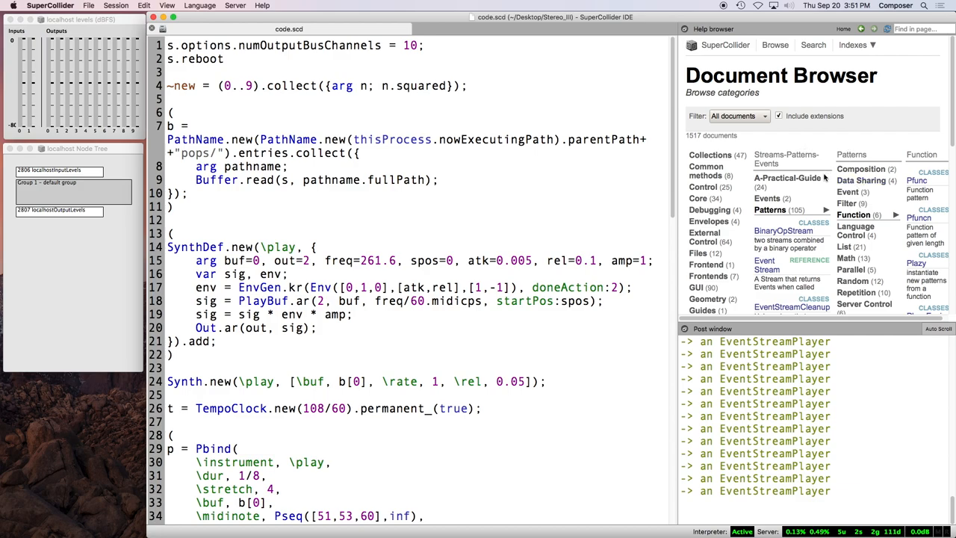
mouse_move(787, 178)
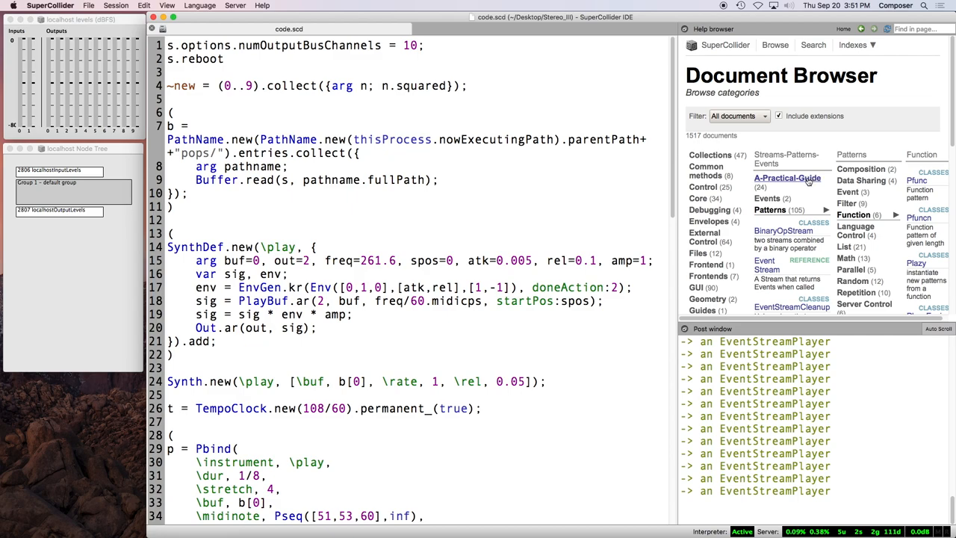
mouse_move(808, 180)
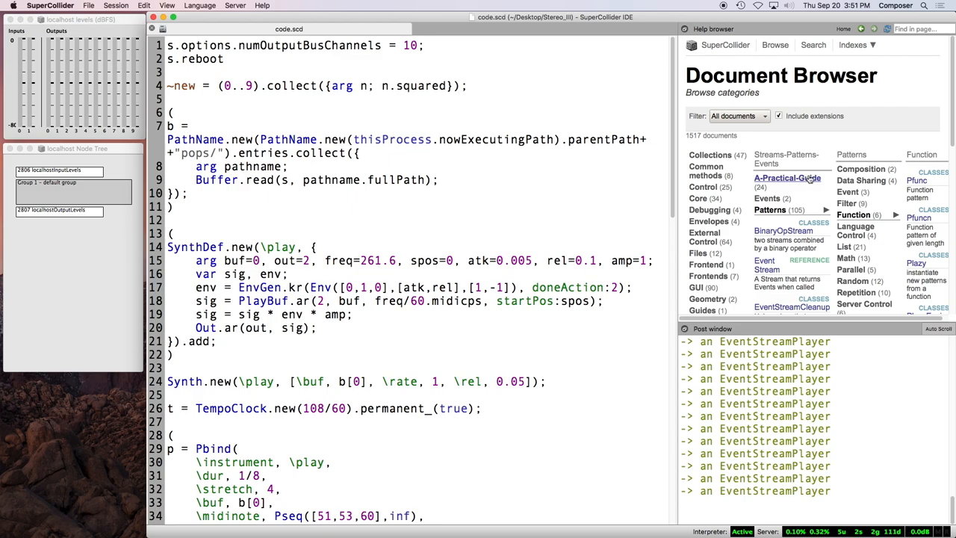